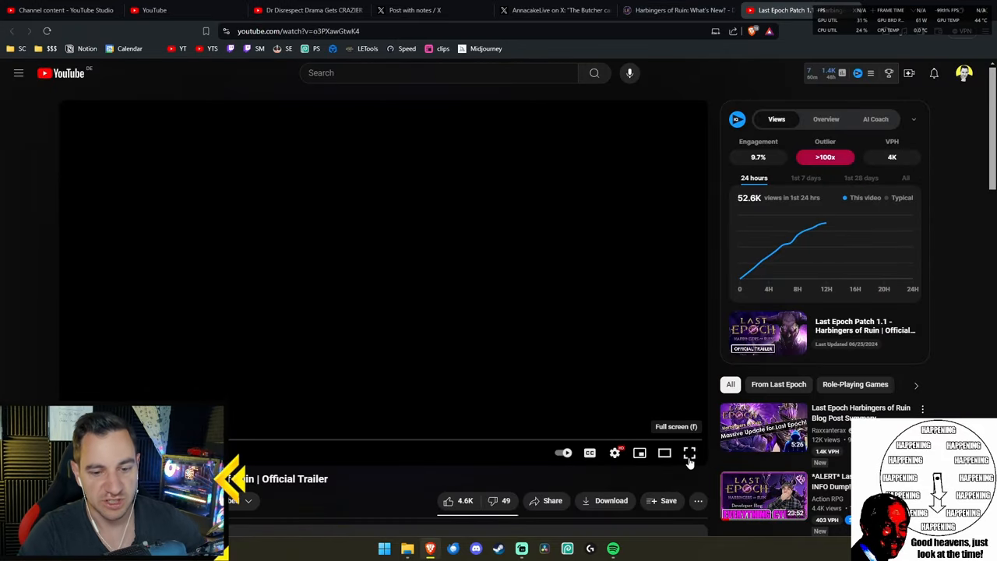
- Start playback of the Last Epoch Patch 1.1 'Harbingers of Ruin' trailer on YouTube
left_click(688, 452)
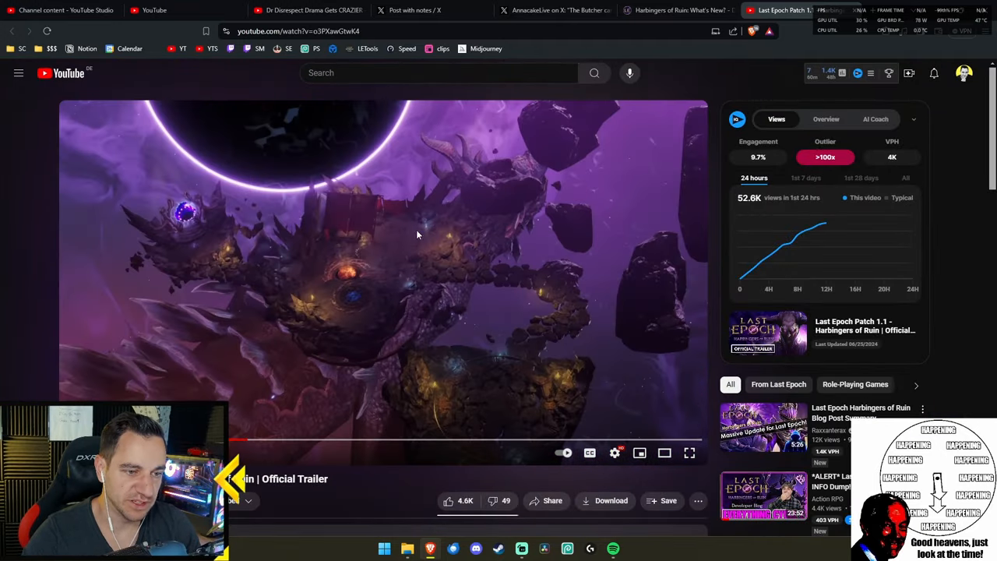
mouse_move(435, 337)
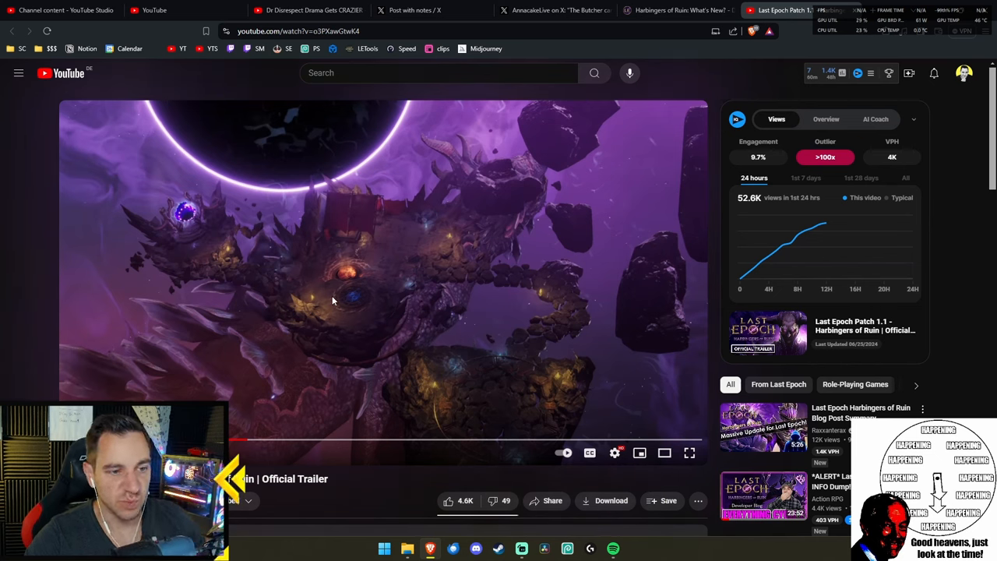
mouse_move(381, 317)
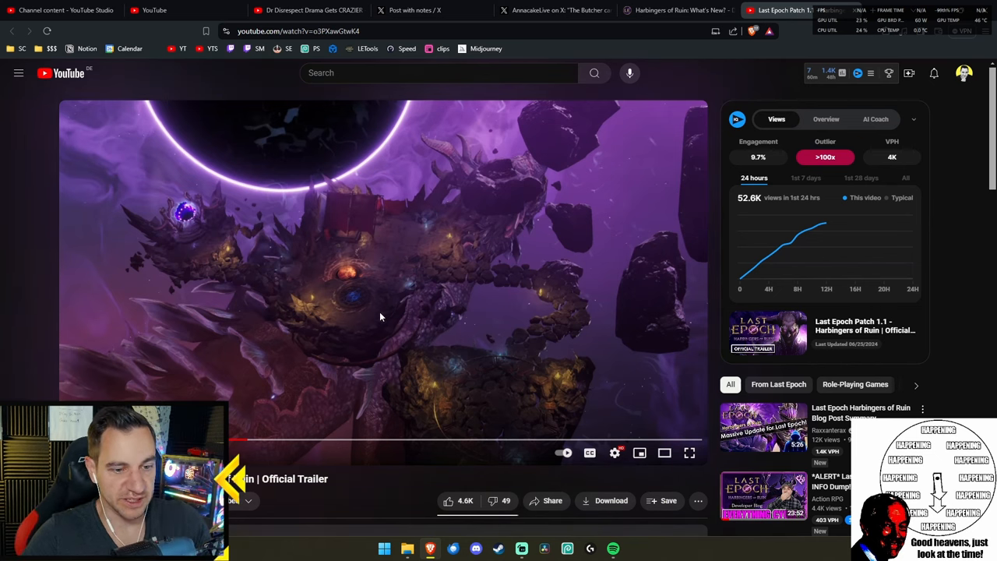
mouse_move(460, 270)
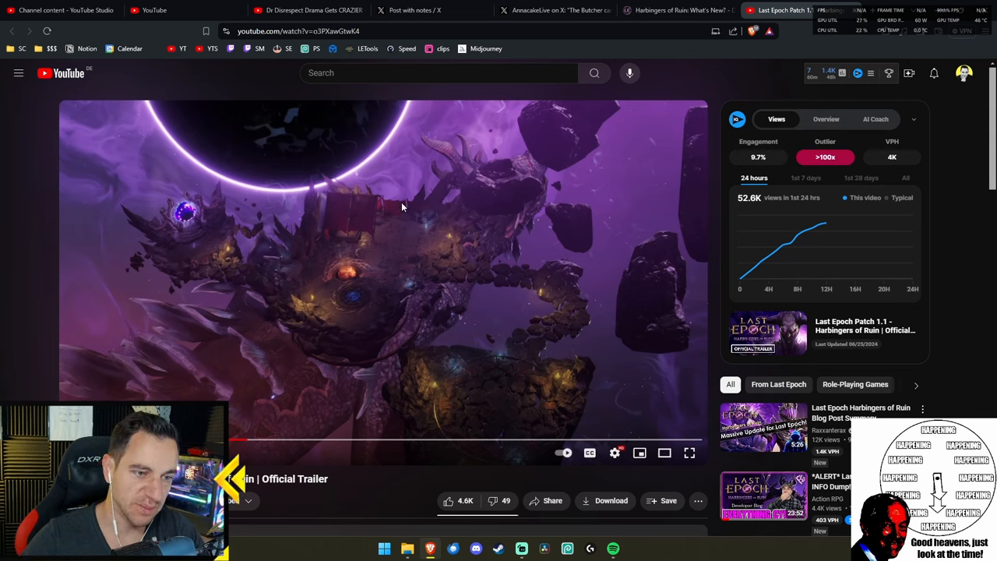
mouse_move(408, 272)
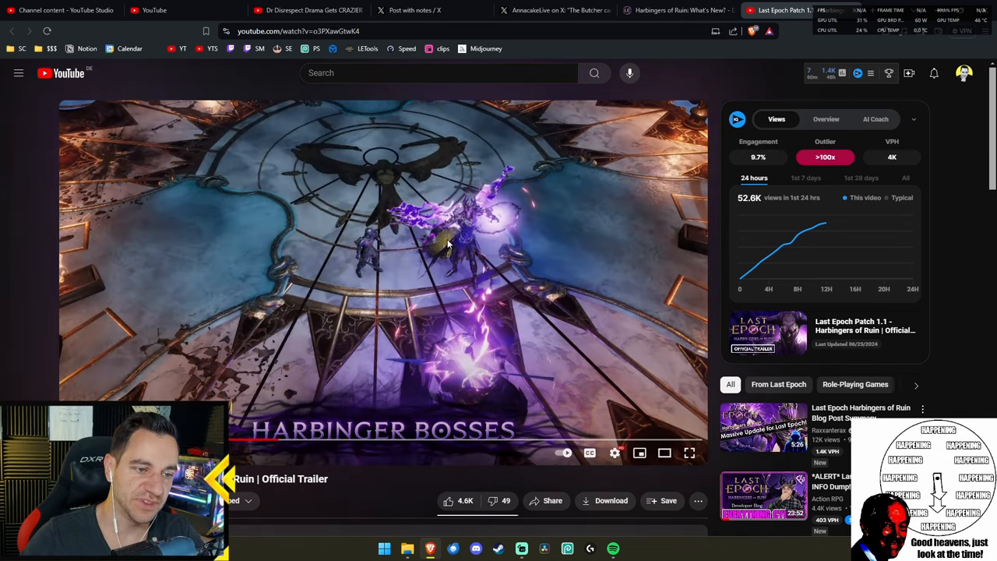
mouse_move(434, 195)
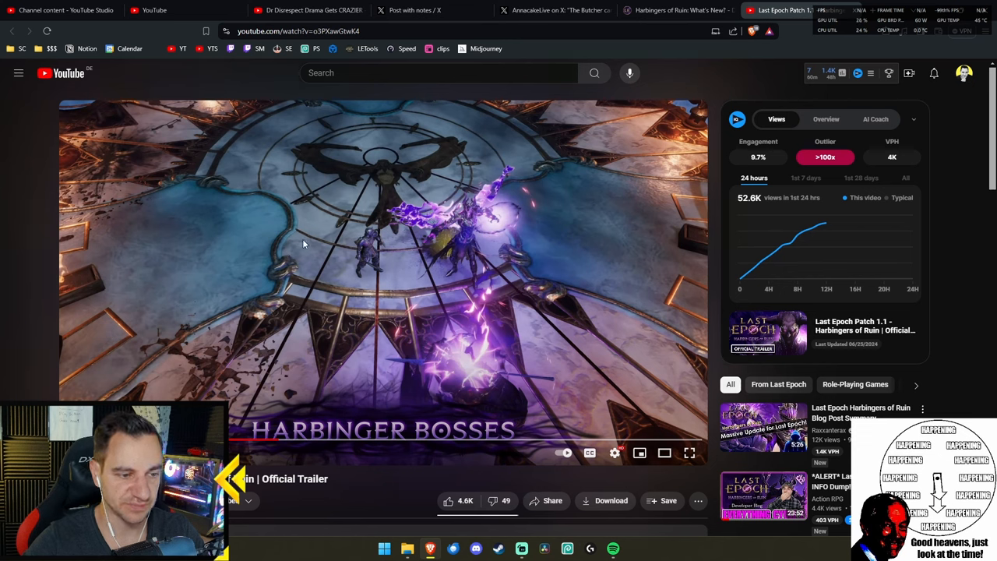
mouse_move(454, 292)
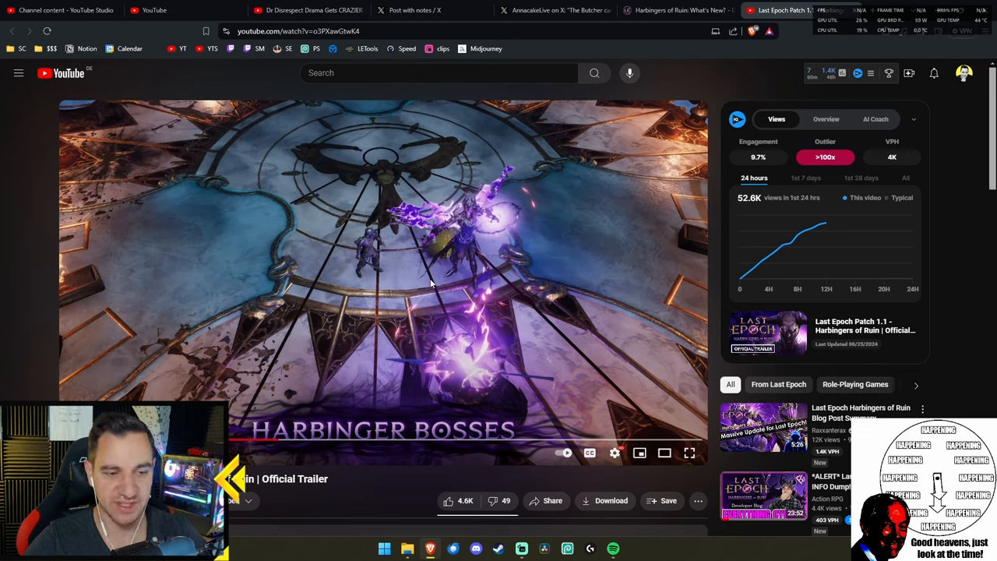
mouse_move(413, 185)
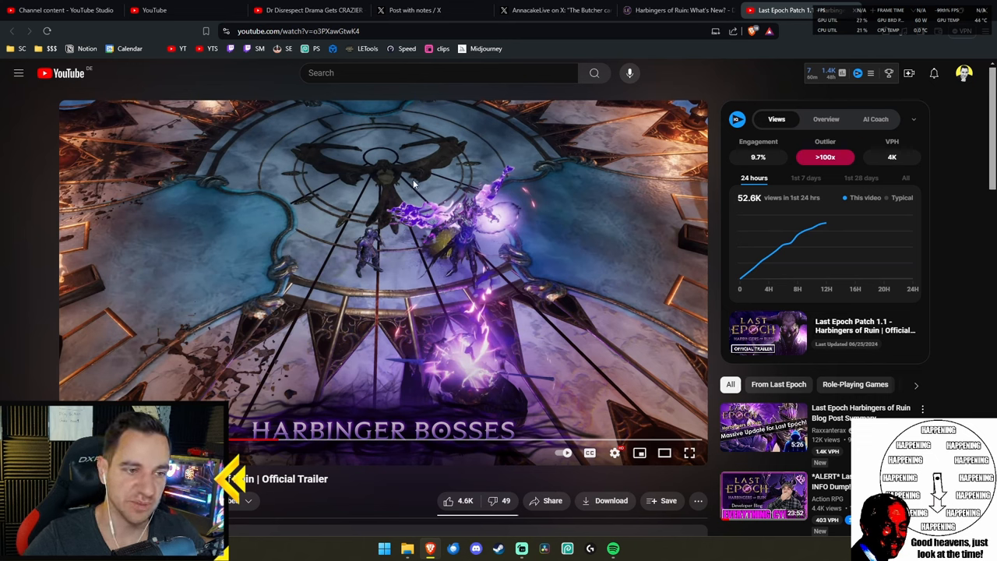
mouse_move(281, 444)
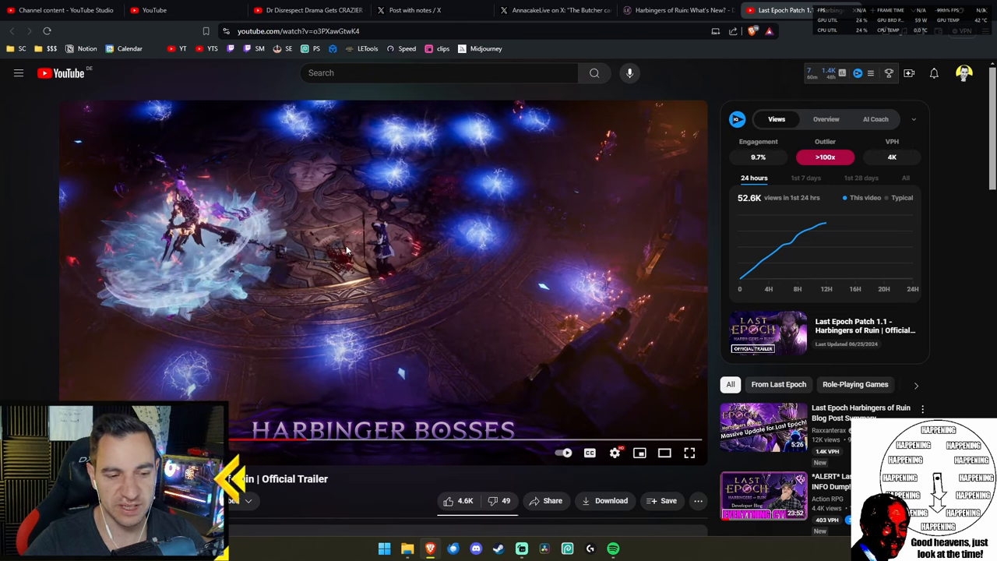
mouse_move(333, 194)
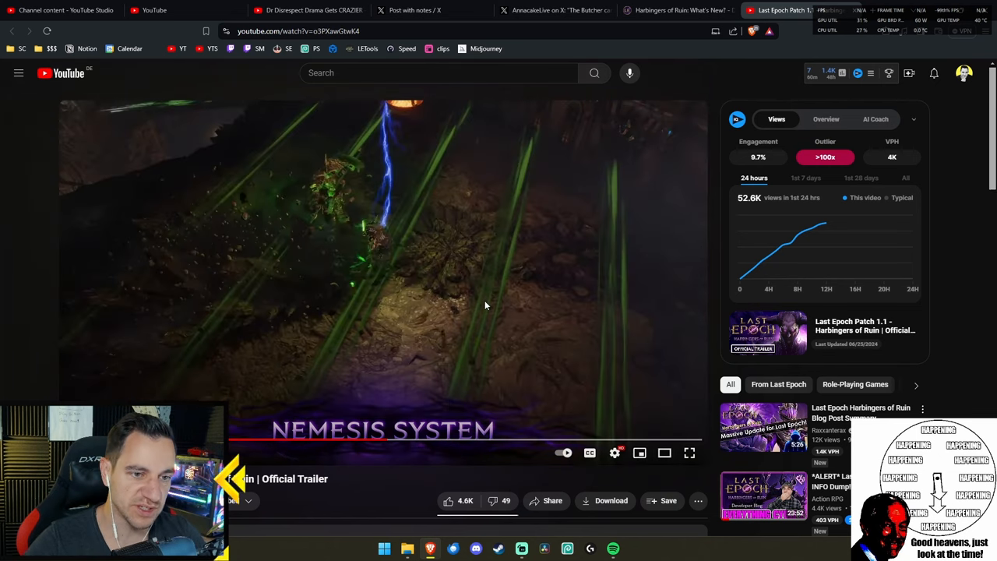
mouse_move(381, 442)
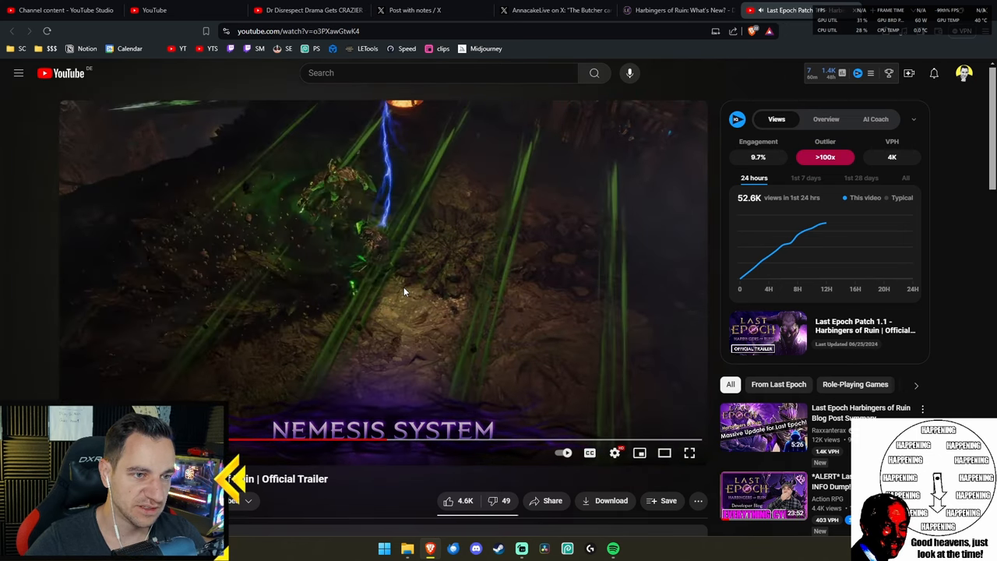
mouse_move(390, 440)
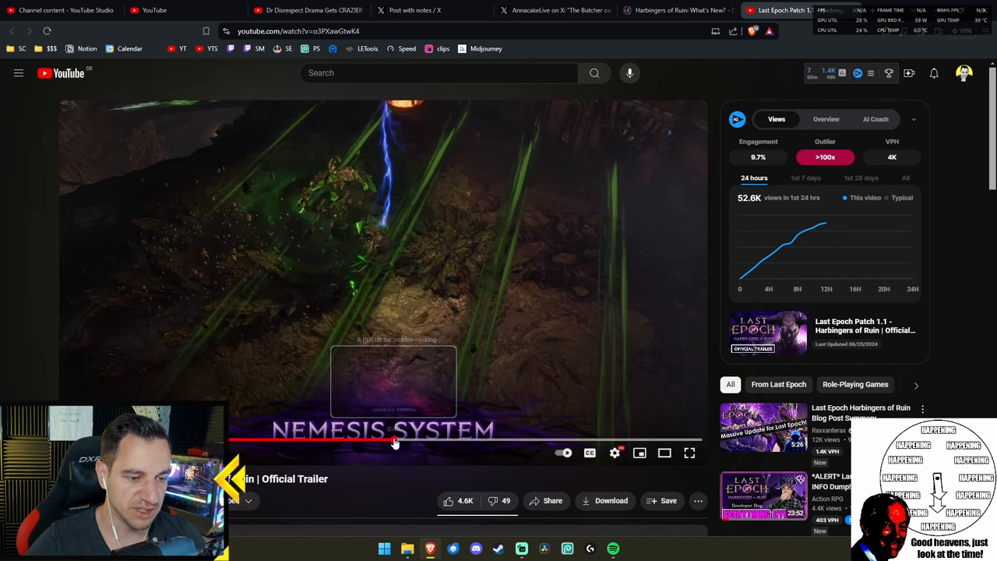
- Scrub the trailer forward past the Nemesis System into the Pinnacle Boss scene
left_click(398, 440)
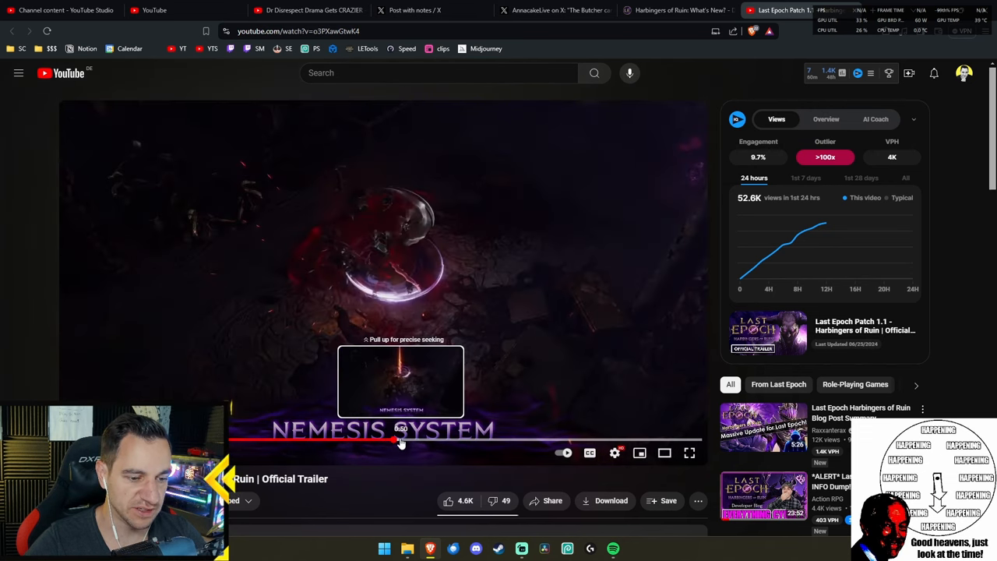
left_click_drag(400, 441, 438, 441)
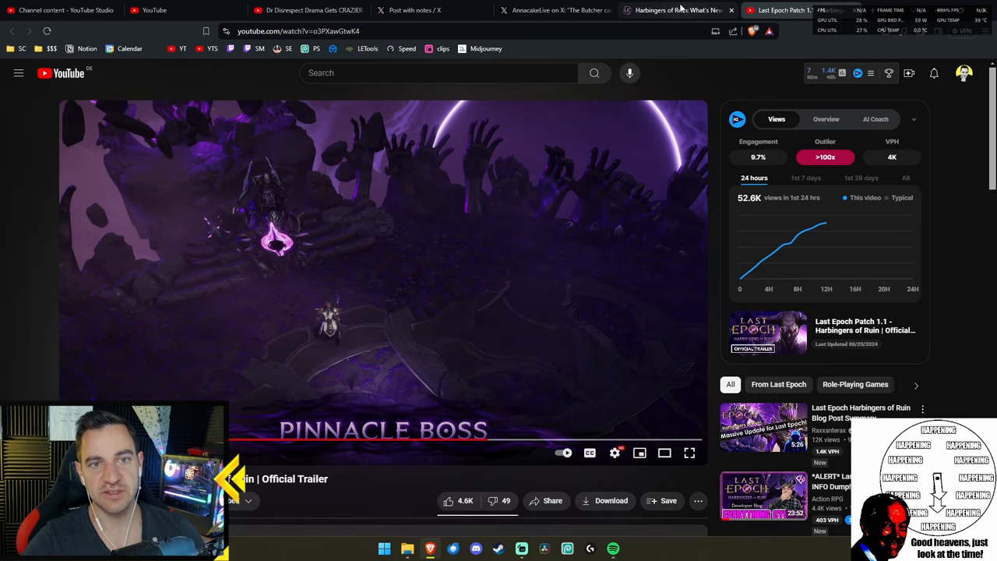
- Switch to the 'Harbingers of Ruin: What's New?' blog and scroll past the contents to Evade
left_click(676, 10)
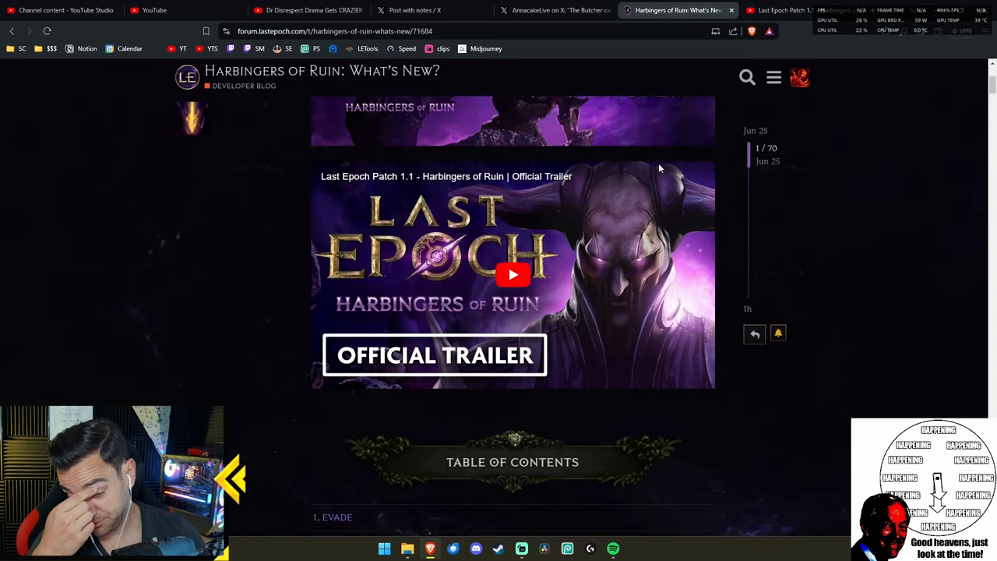
scroll("down", 3)
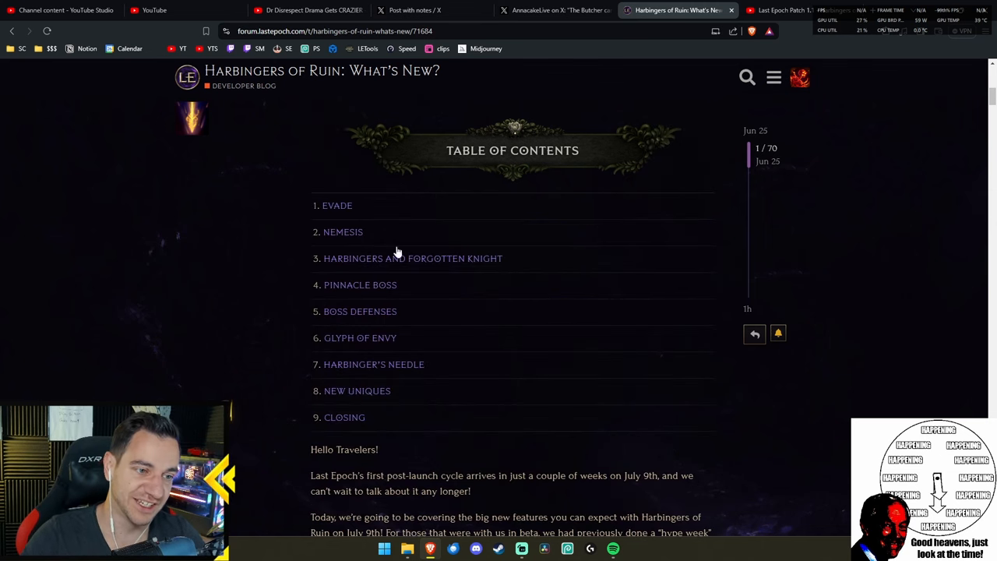
scroll("down", 3)
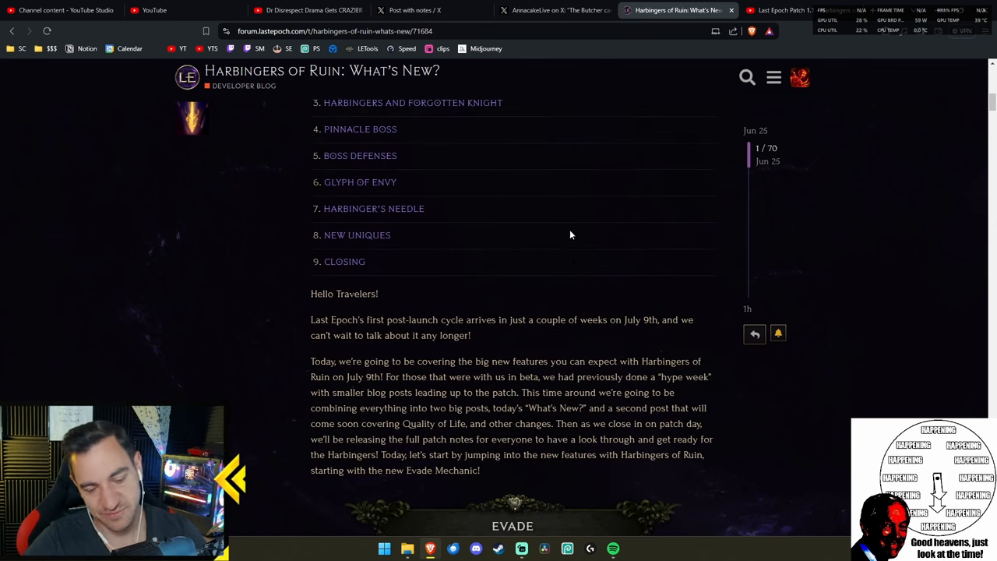
scroll("down", 3)
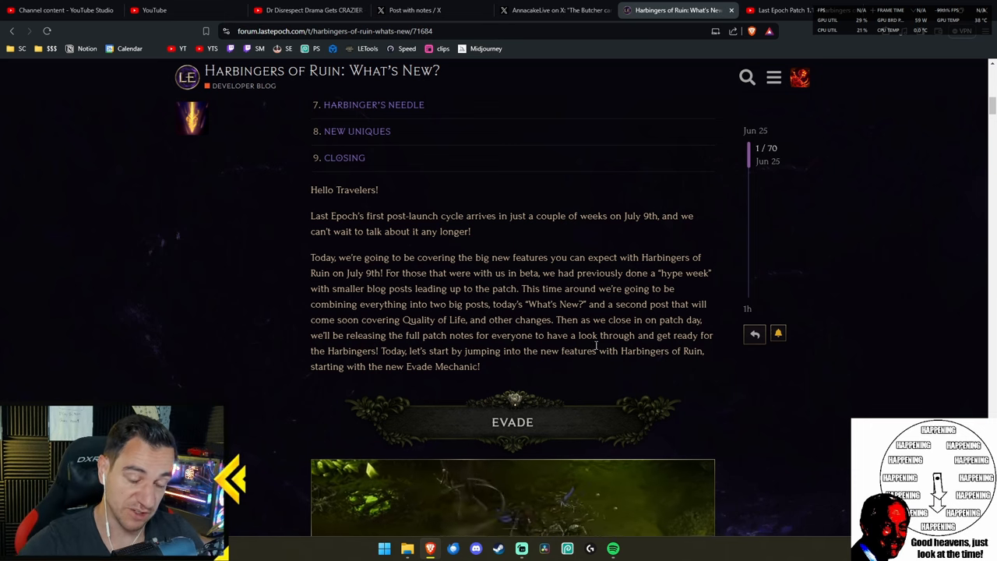
scroll("down", 3)
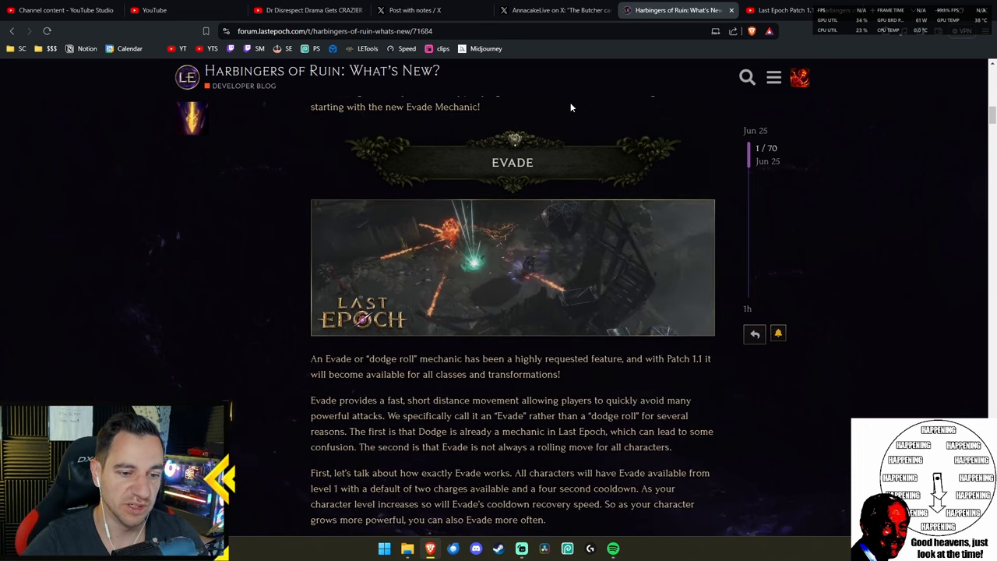
- Read down the Evade section, highlighting the no-immunity line, to the 0-mana, 4s-cooldown card
scroll("down", 3)
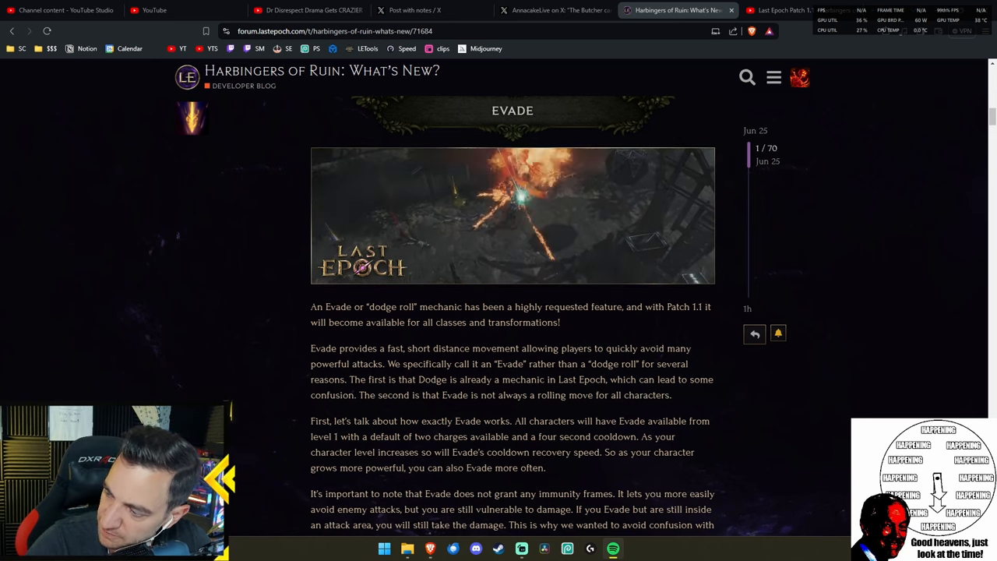
scroll("down", 3)
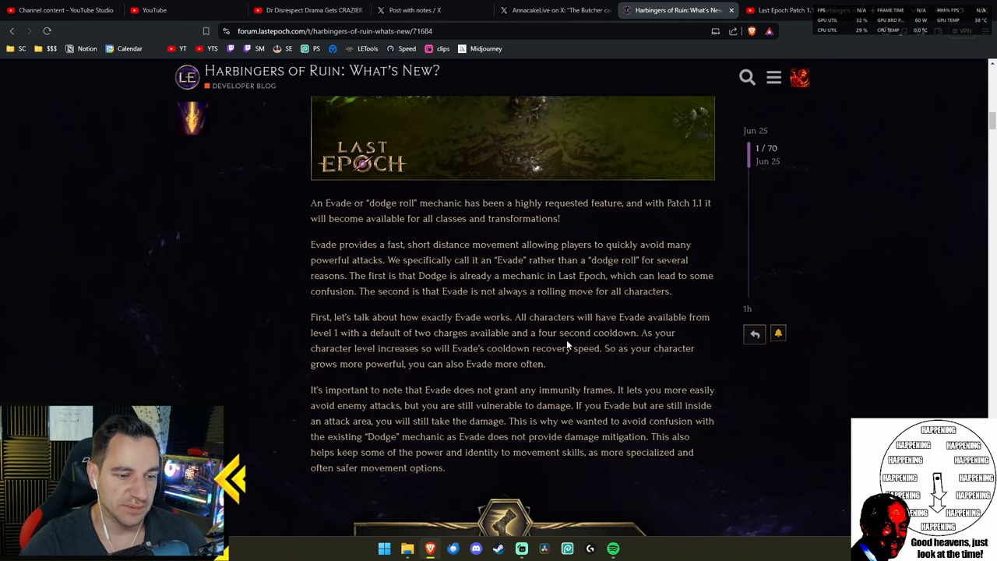
scroll("down", 3)
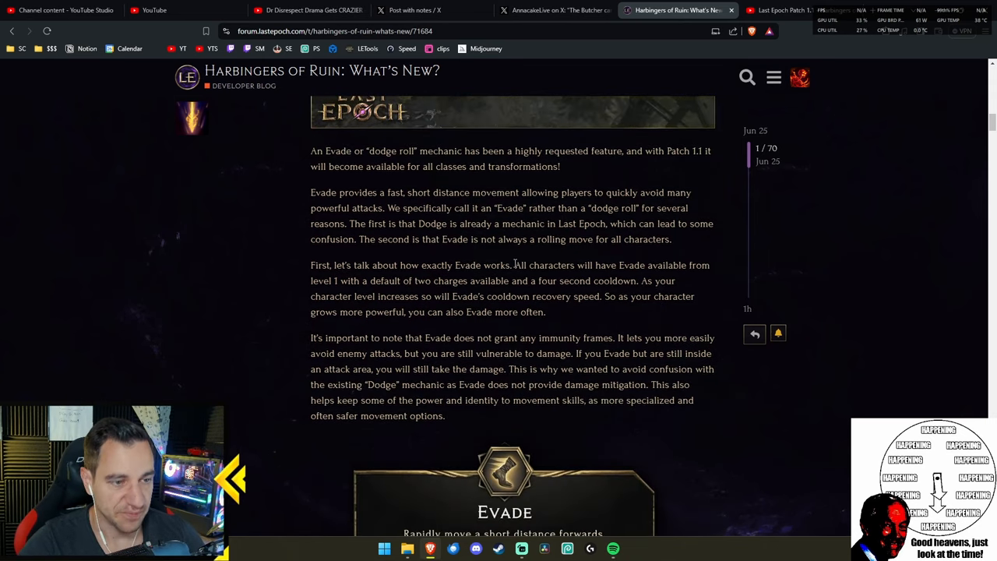
scroll("down", 3)
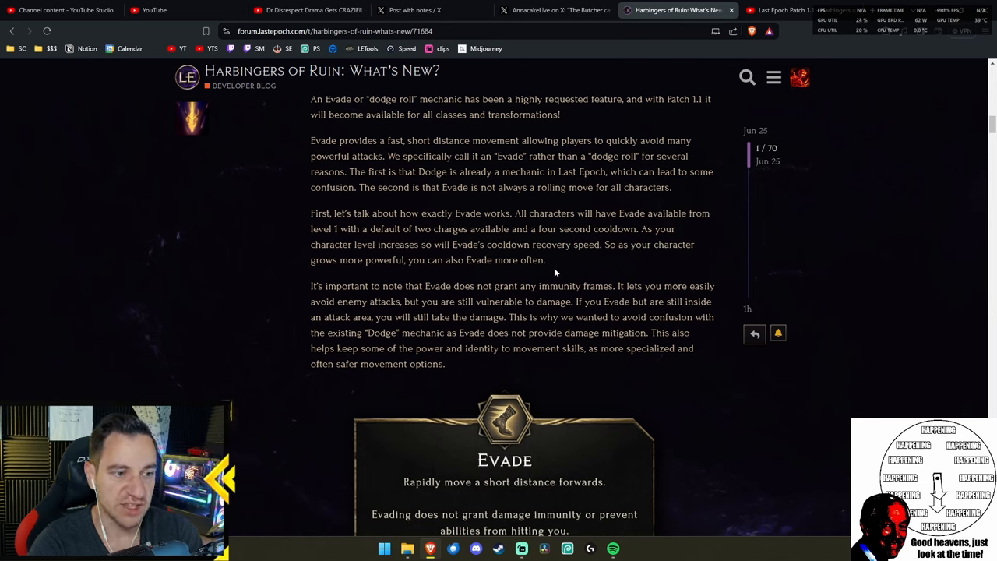
left_click_drag(362, 244, 553, 243)
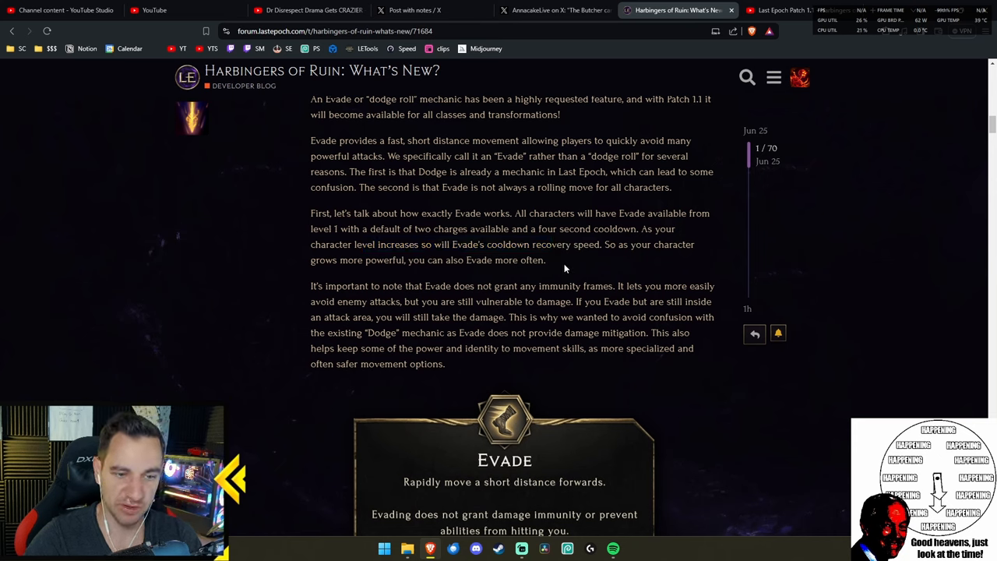
mouse_move(587, 270)
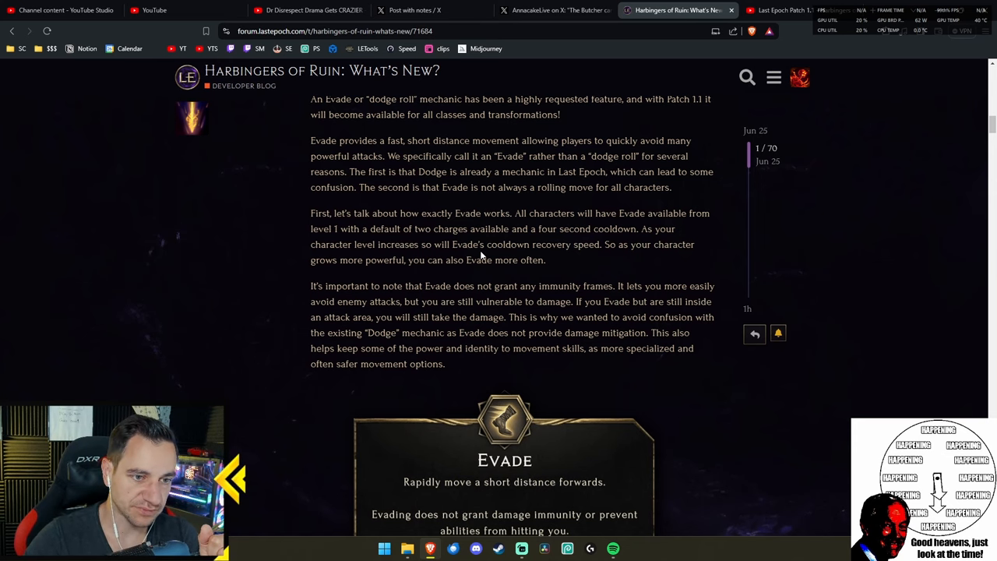
scroll("down", 3)
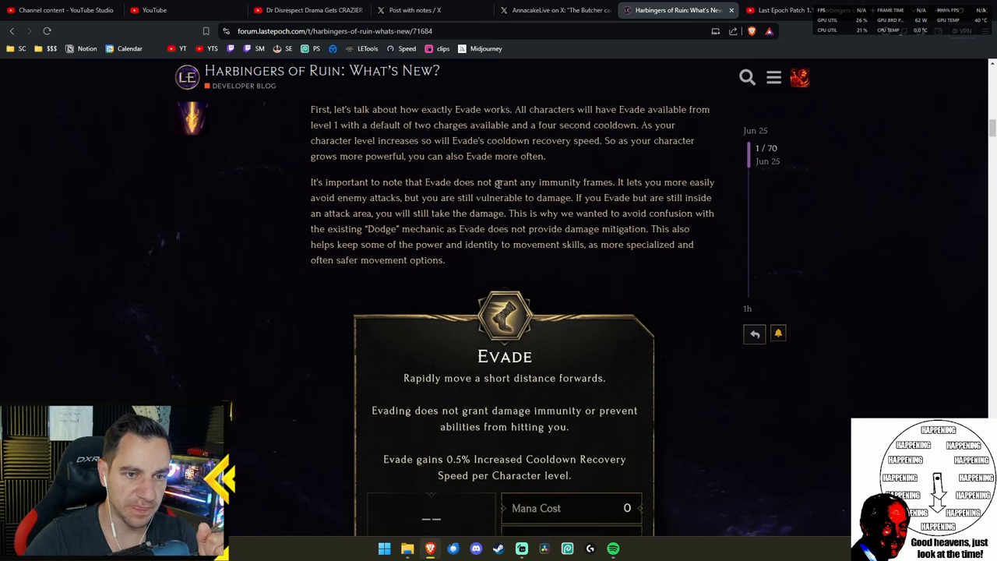
left_click_drag(422, 181, 614, 181)
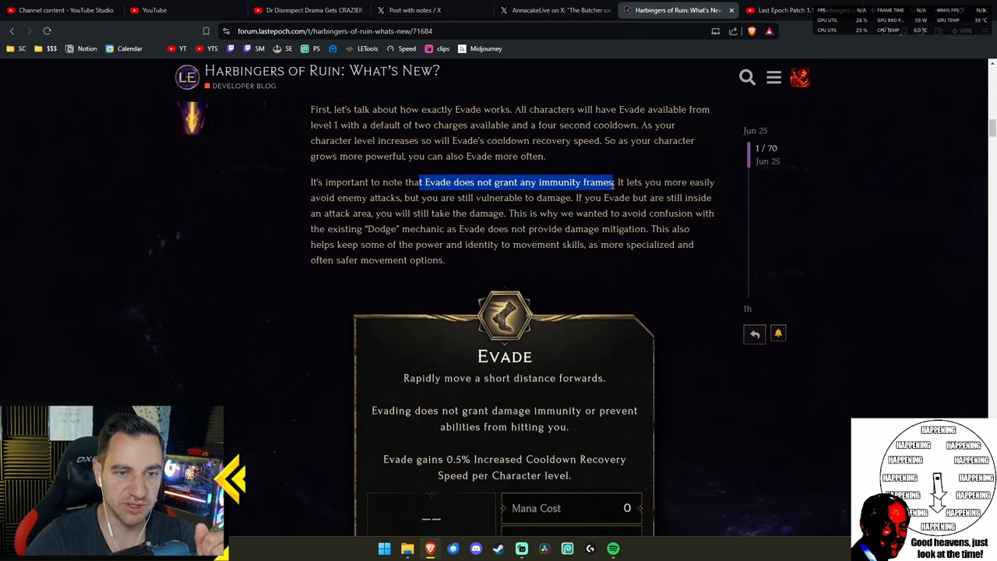
left_click(395, 200)
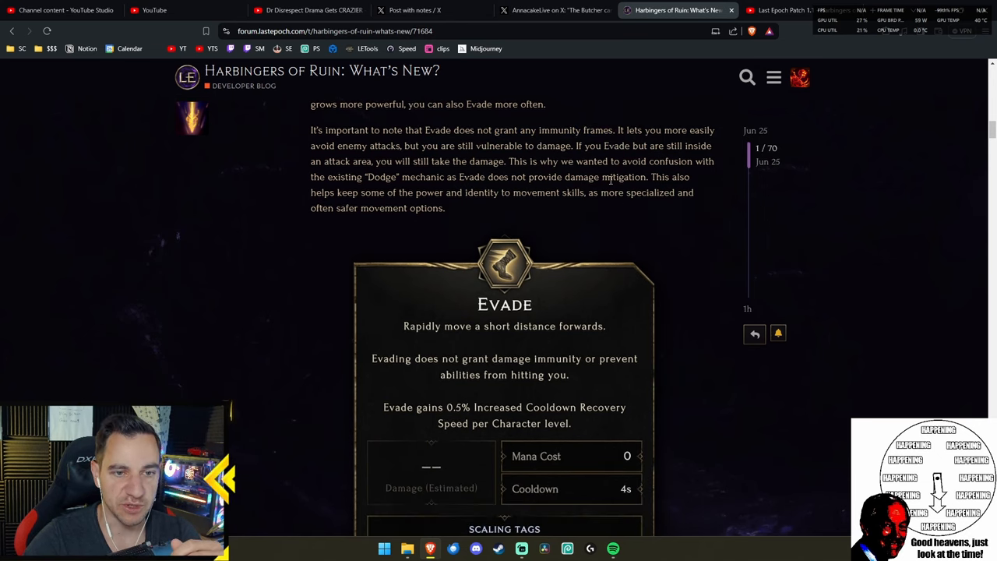
- Scroll past the Evade tooltip to paragraphs on baseline mobility, build diversity and Uniques
scroll("down", 3)
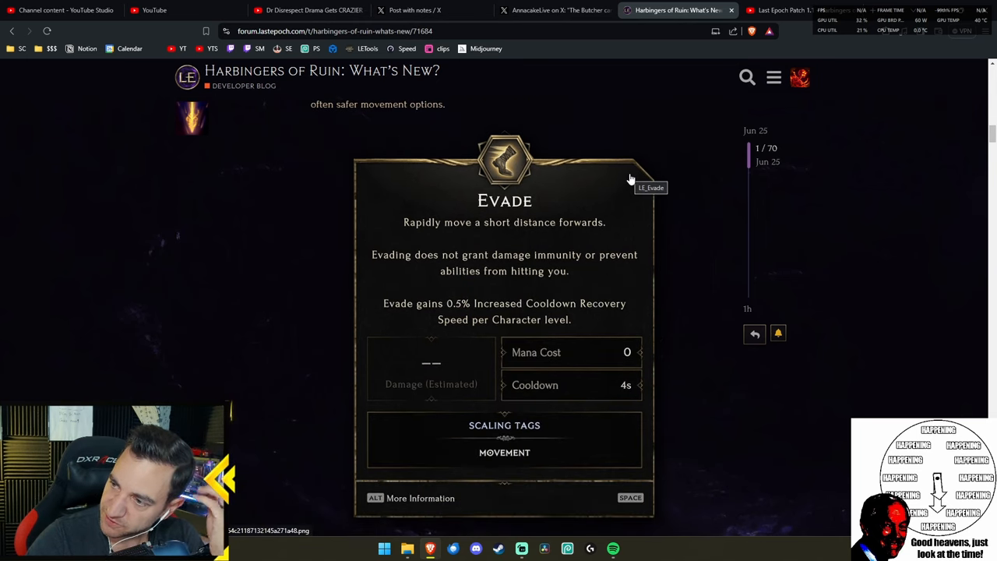
mouse_move(642, 194)
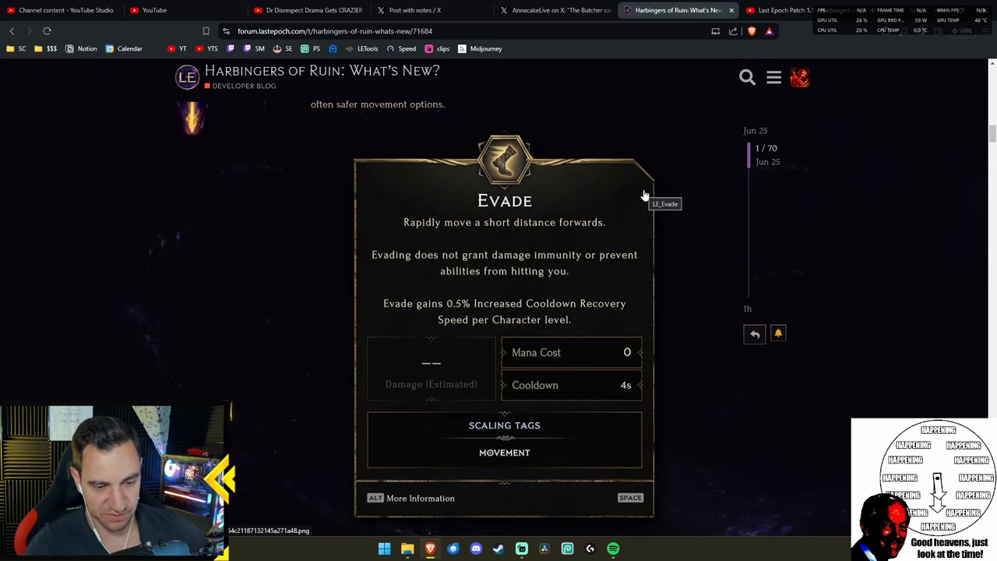
mouse_move(608, 226)
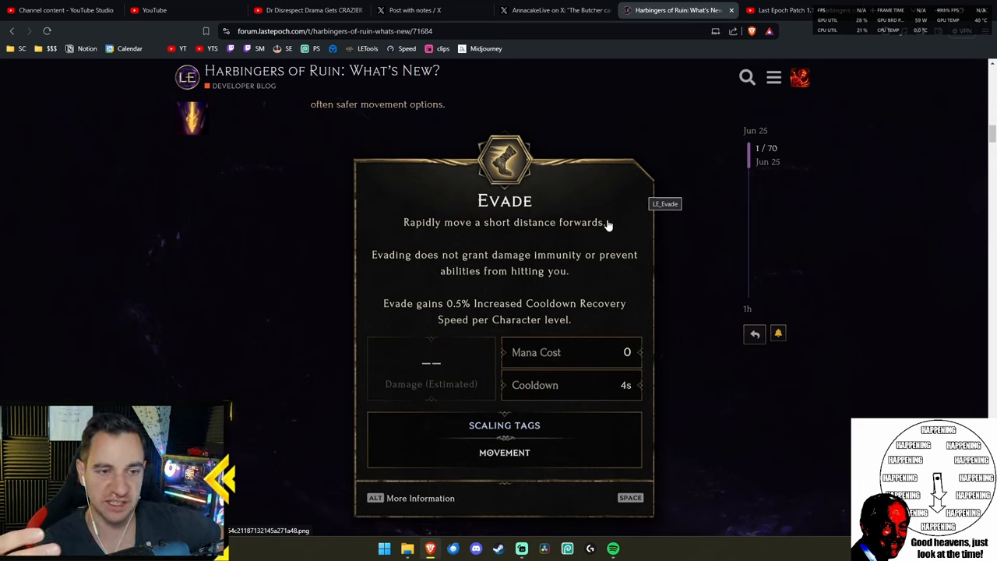
scroll("down", 3)
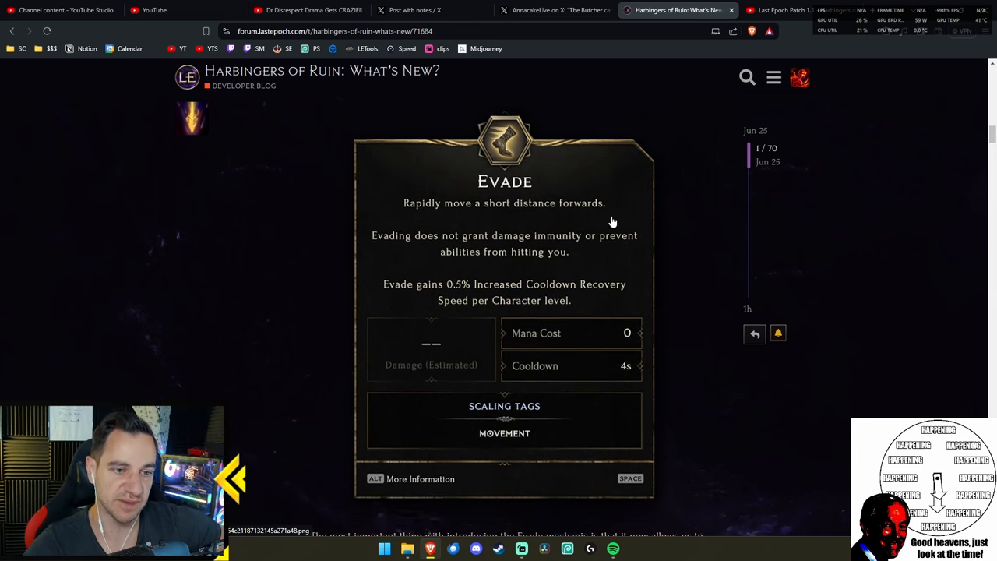
scroll("down", 3)
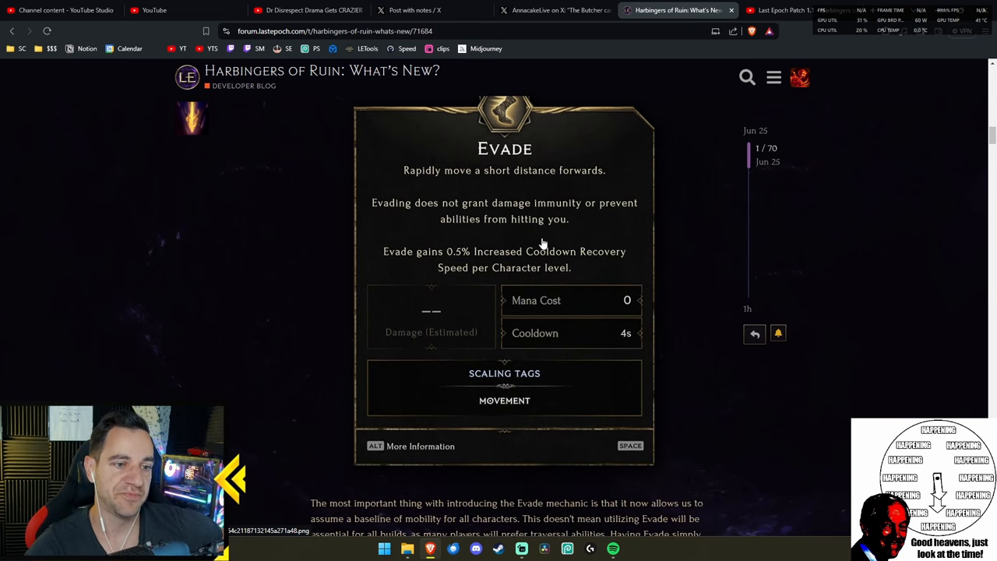
scroll("down", 3)
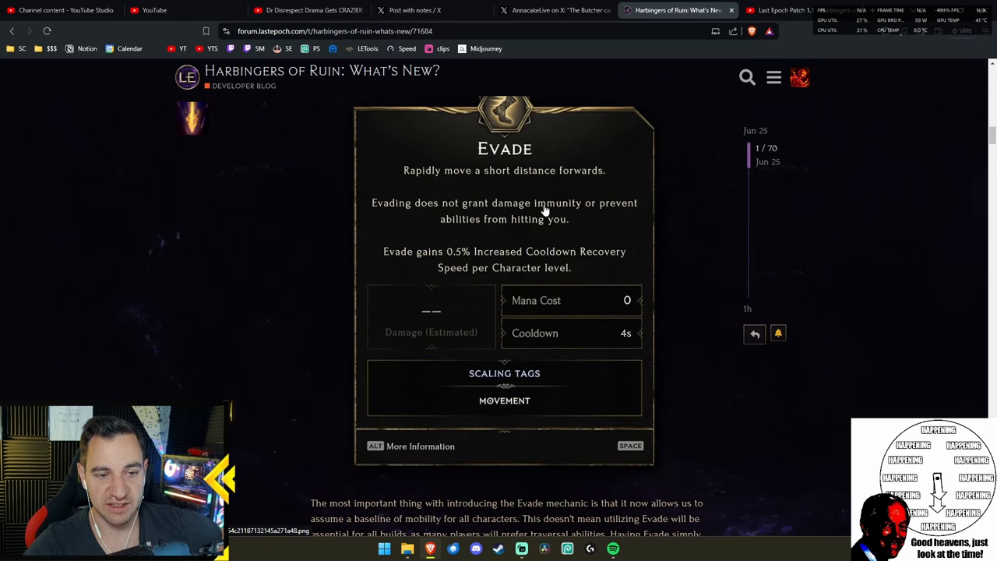
mouse_move(537, 214)
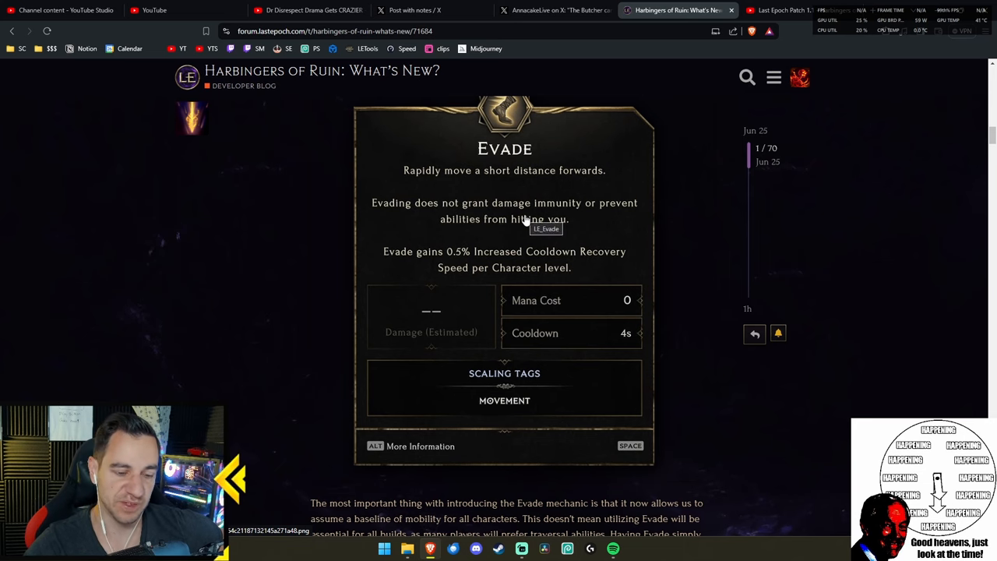
scroll("down", 3)
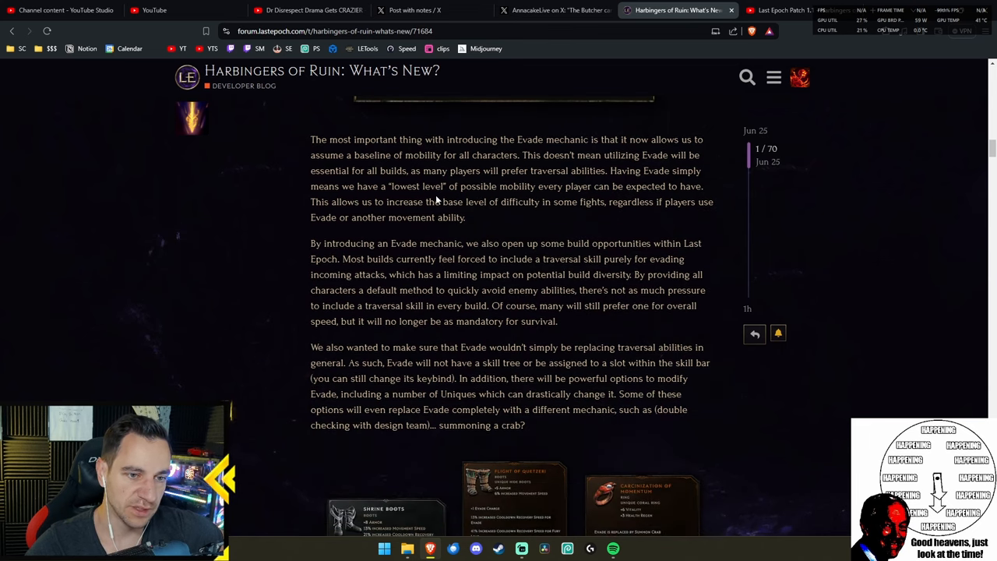
- Highlight the build-opportunity and traversal-skill lines, then scroll to the Unique cards and Nemesis heading
scroll("down", 3)
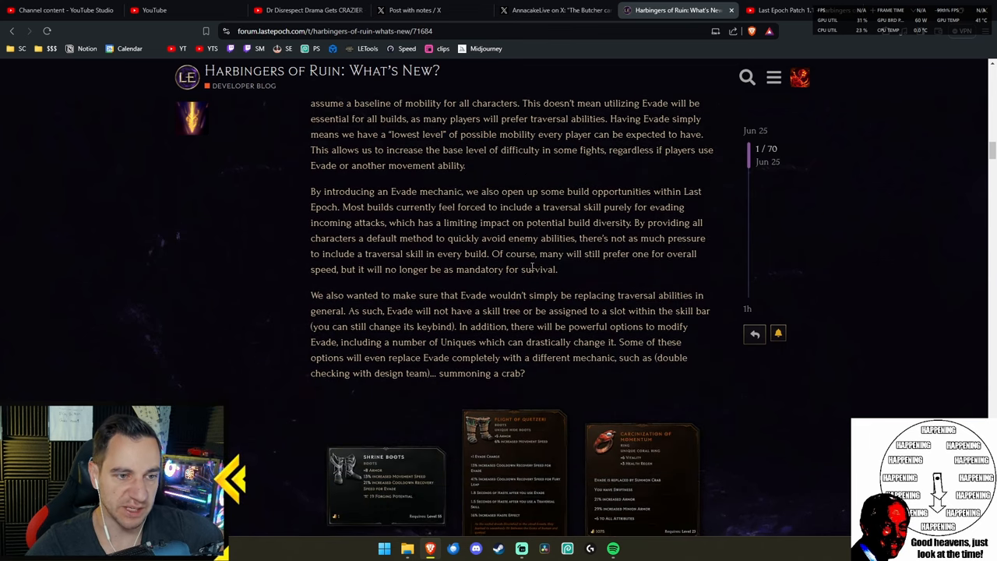
left_click_drag(560, 190, 582, 238)
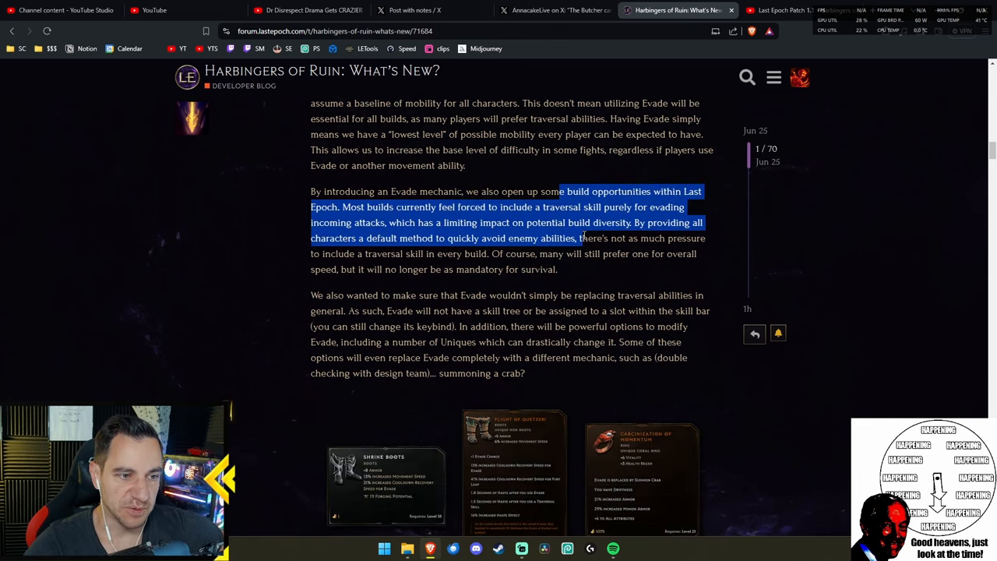
left_click(540, 219)
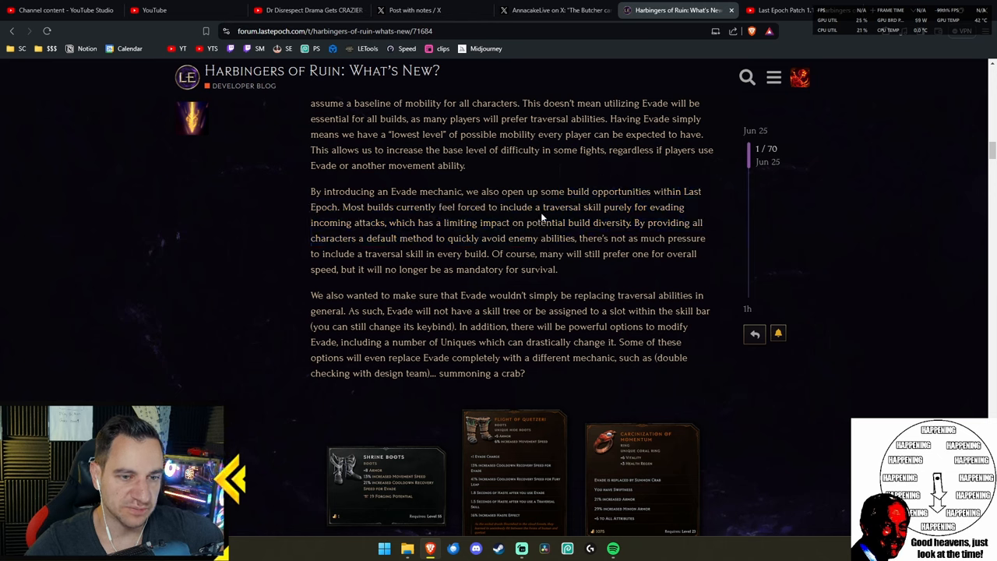
left_click_drag(372, 206, 602, 206)
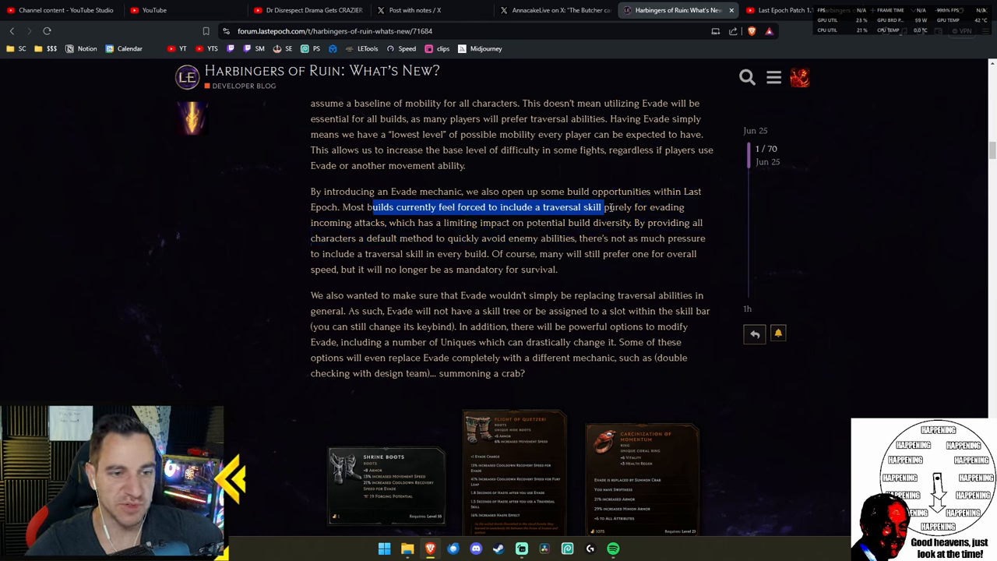
left_click(514, 222)
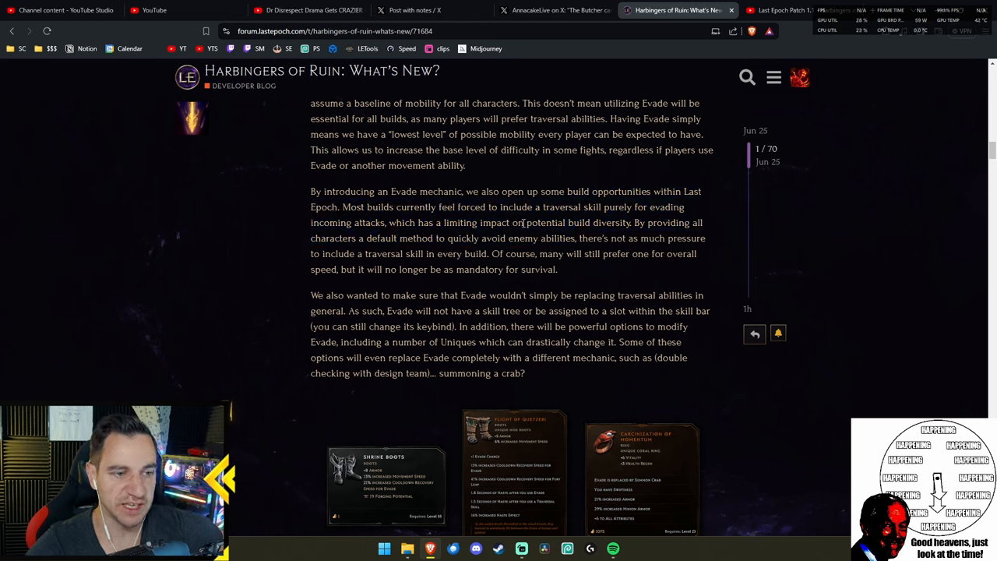
scroll("down", 3)
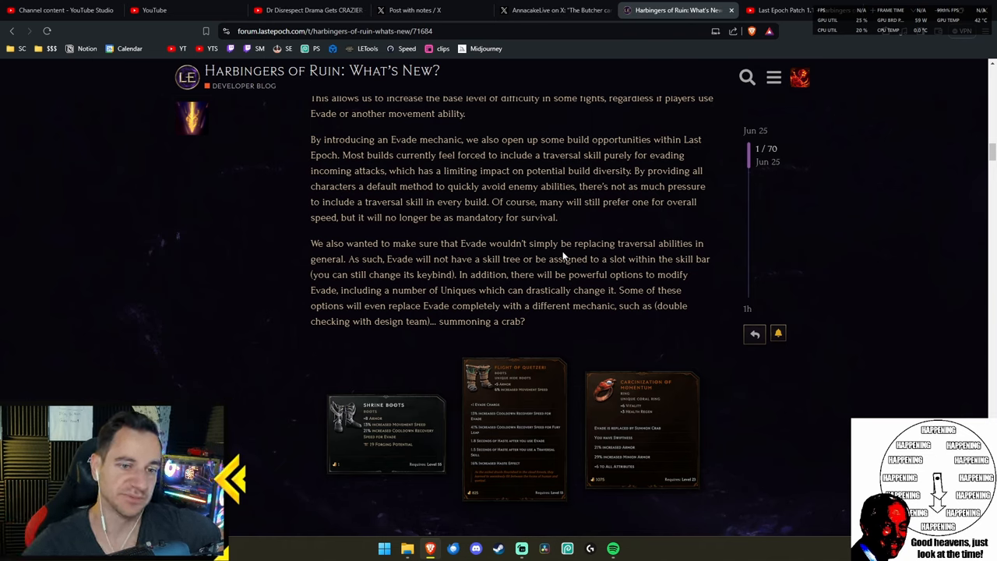
scroll("down", 3)
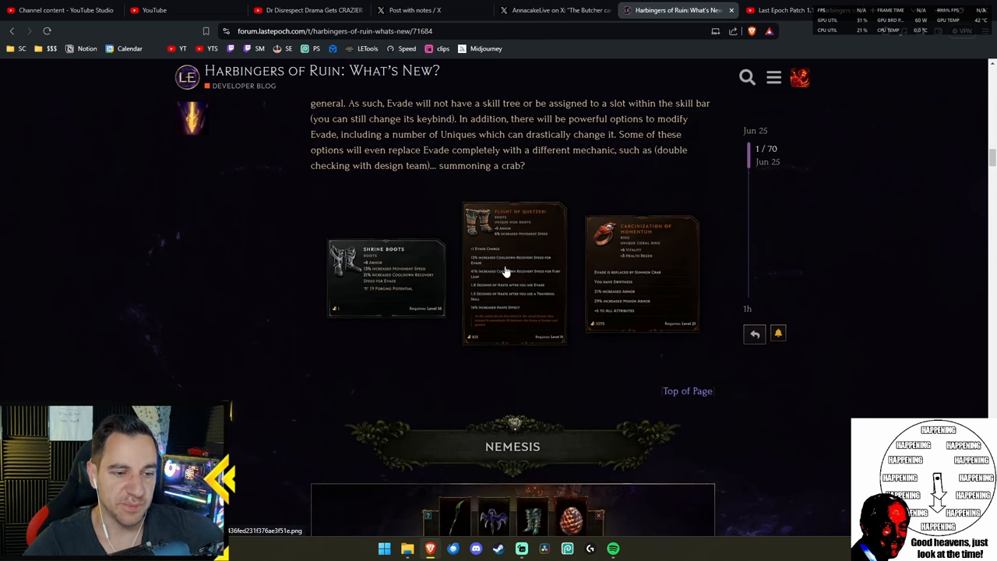
- Enlarge the three Unique item cards, close them, highlight the crab sentence, and reopen the image
left_click(514, 273)
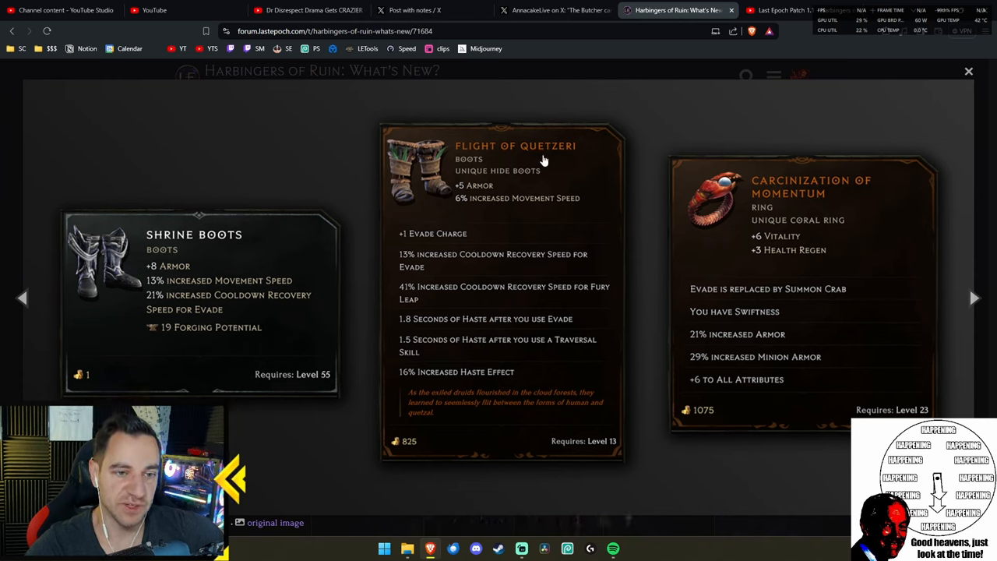
mouse_move(556, 166)
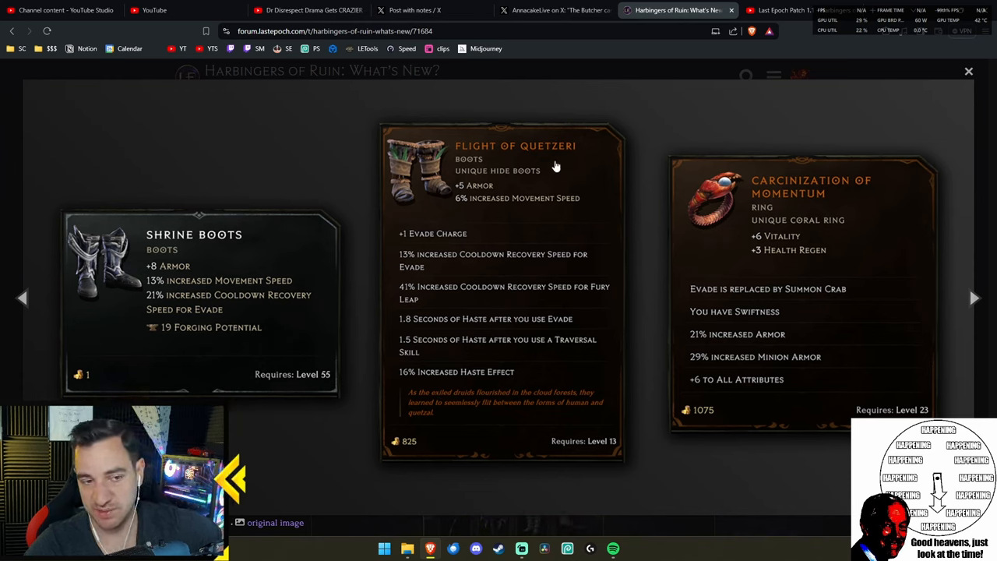
mouse_move(530, 134)
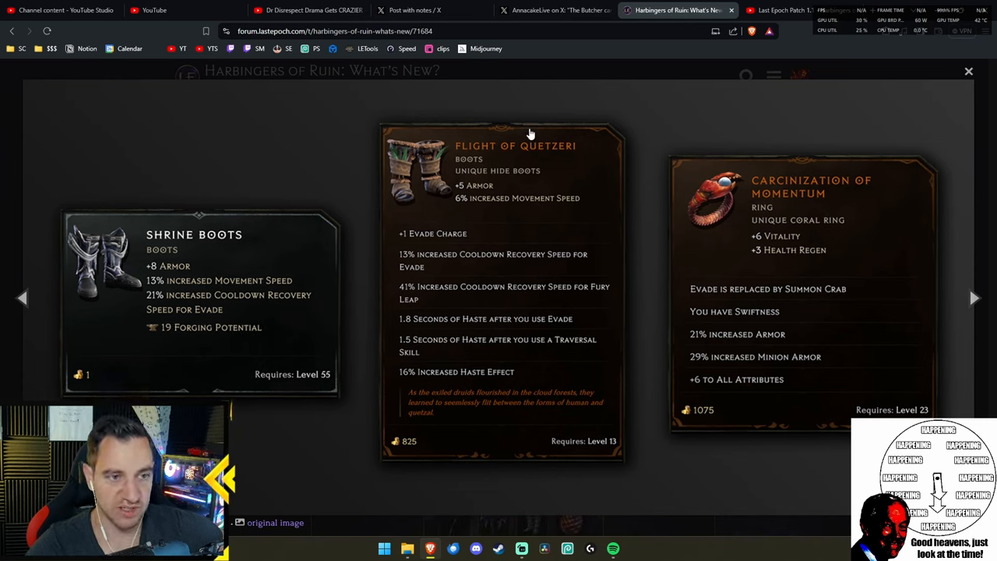
mouse_move(443, 242)
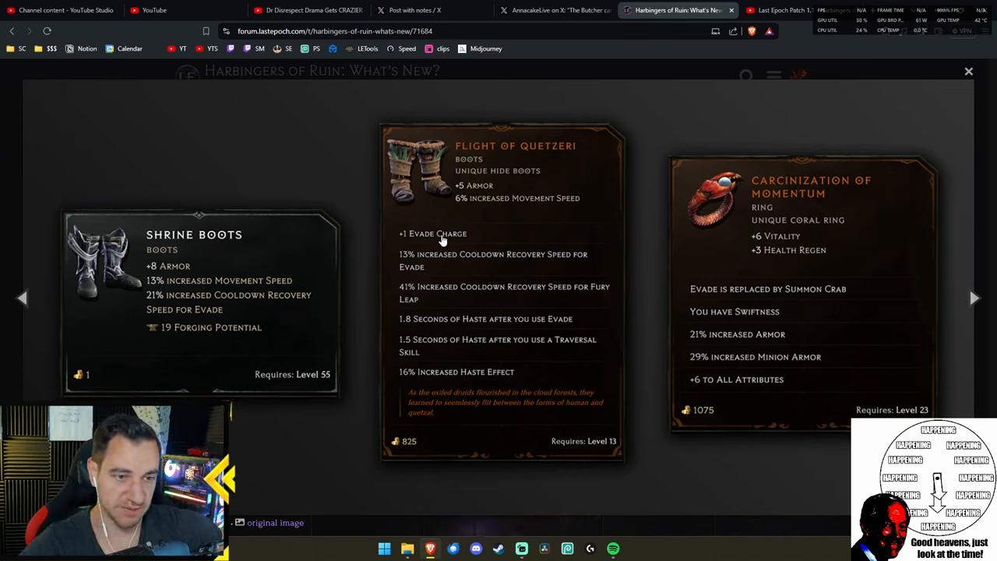
mouse_move(475, 255)
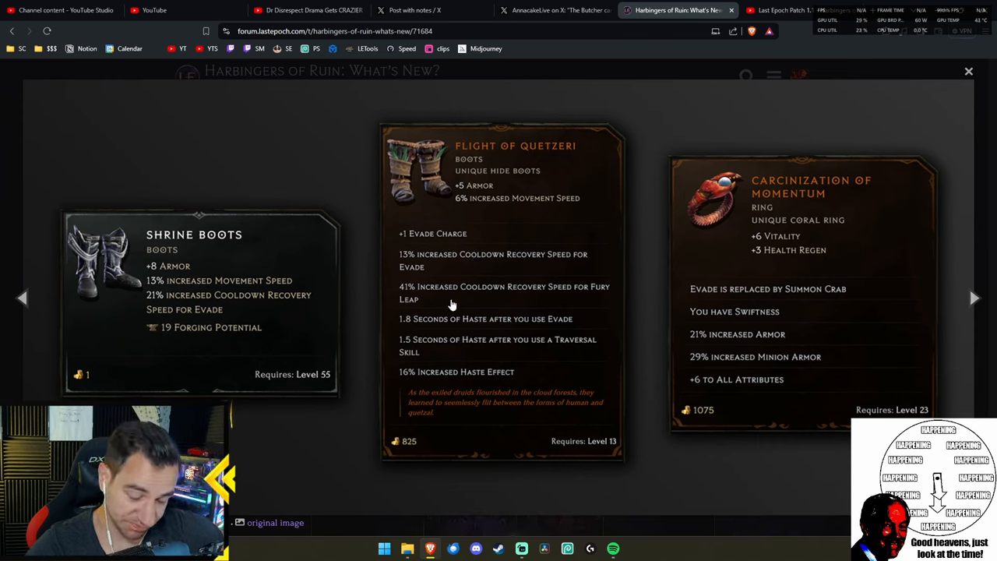
mouse_move(523, 341)
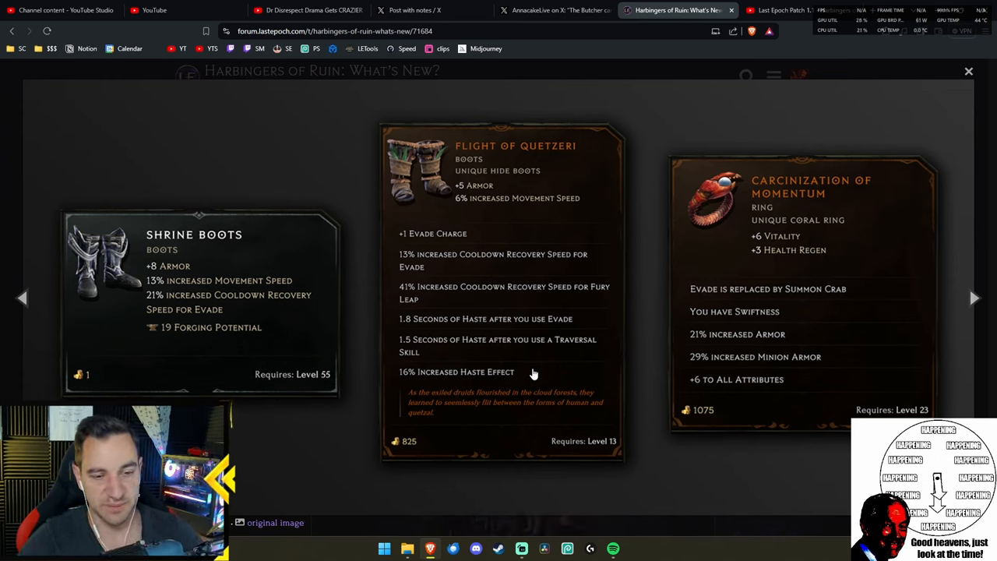
mouse_move(560, 341)
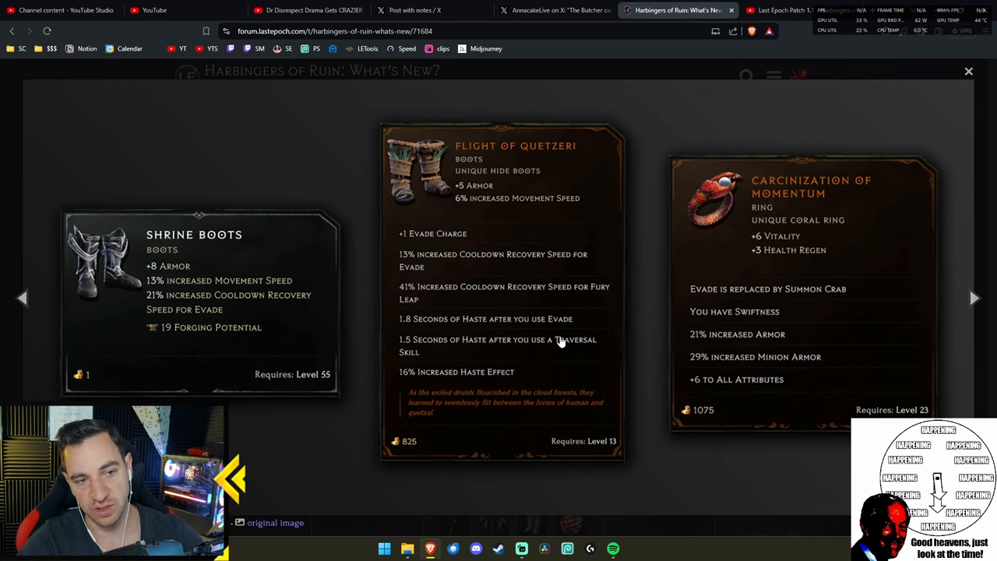
mouse_move(848, 237)
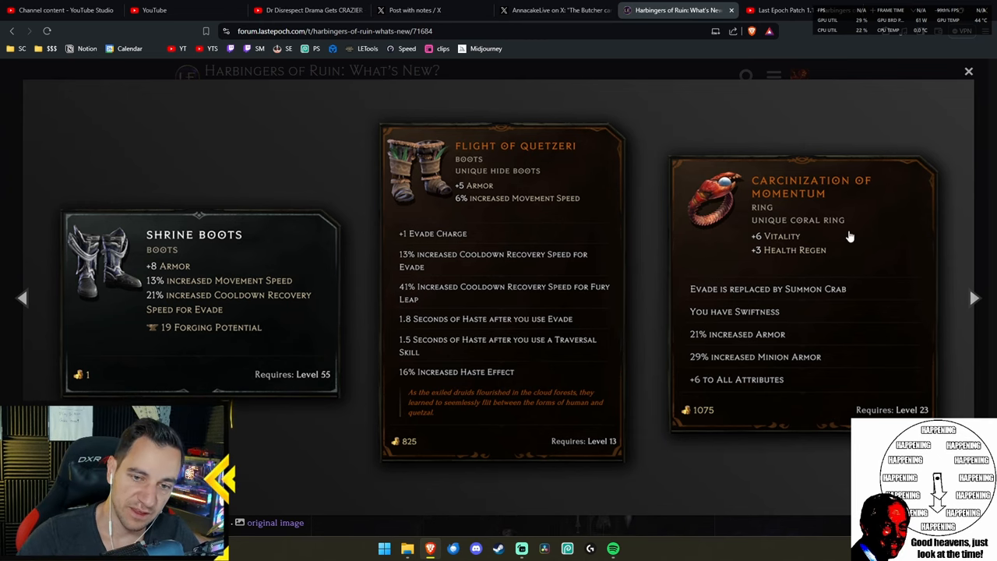
left_click(968, 71)
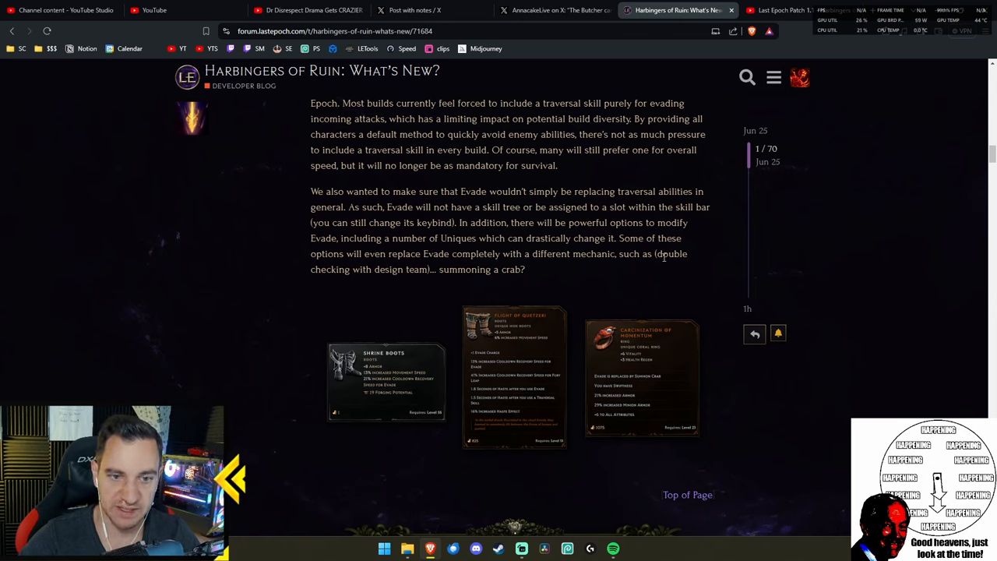
left_click_drag(326, 268, 525, 269)
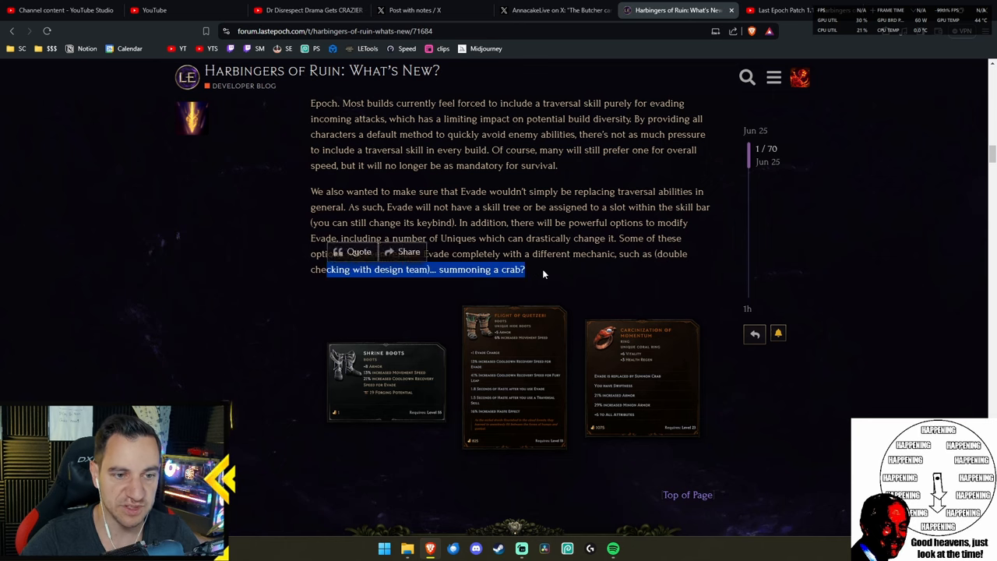
left_click(514, 377)
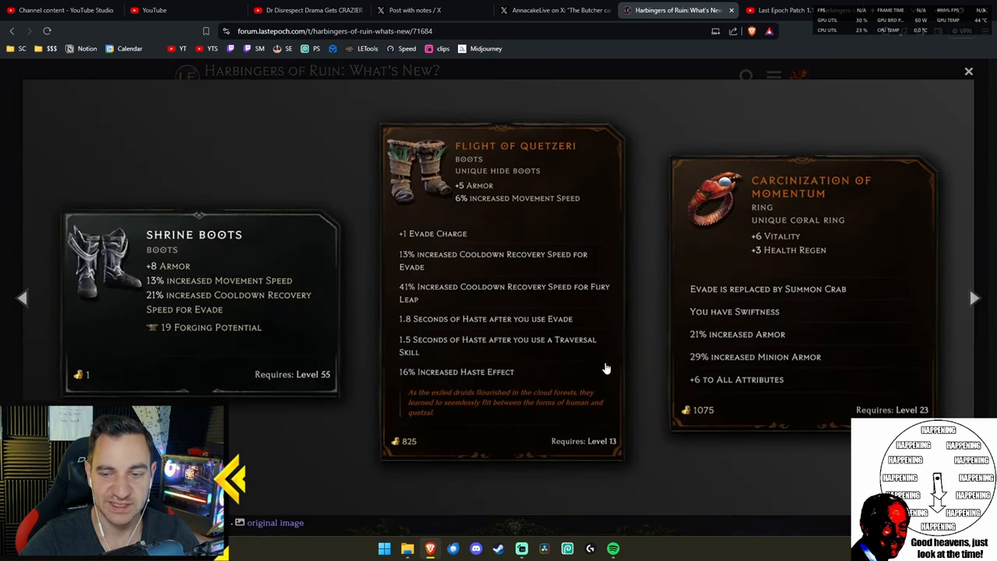
mouse_move(788, 193)
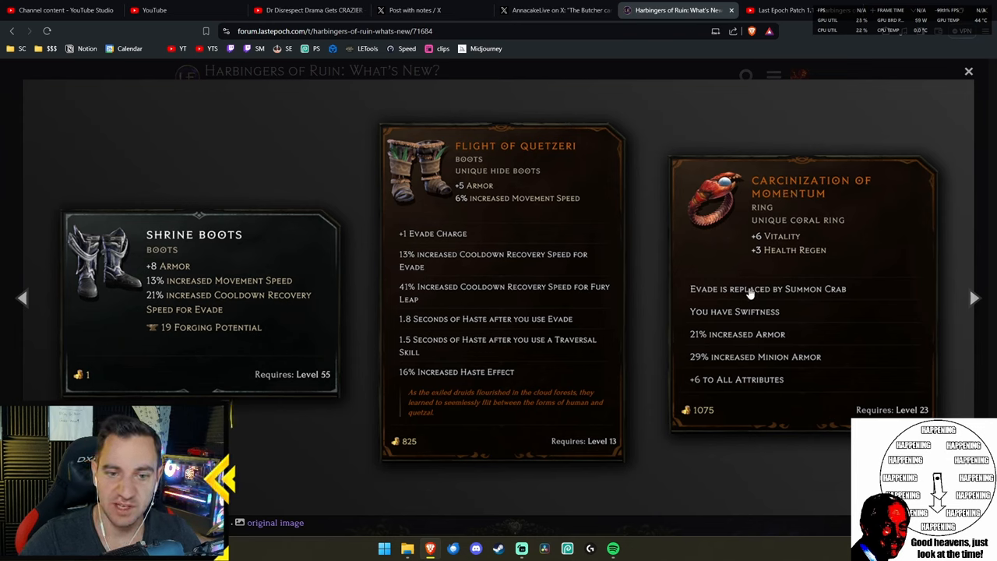
mouse_move(831, 298)
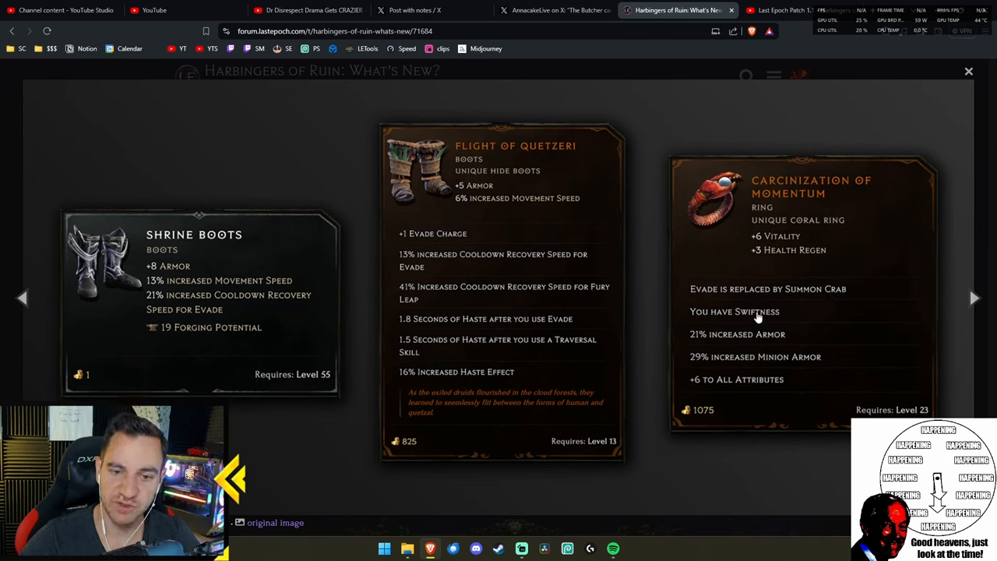
mouse_move(752, 386)
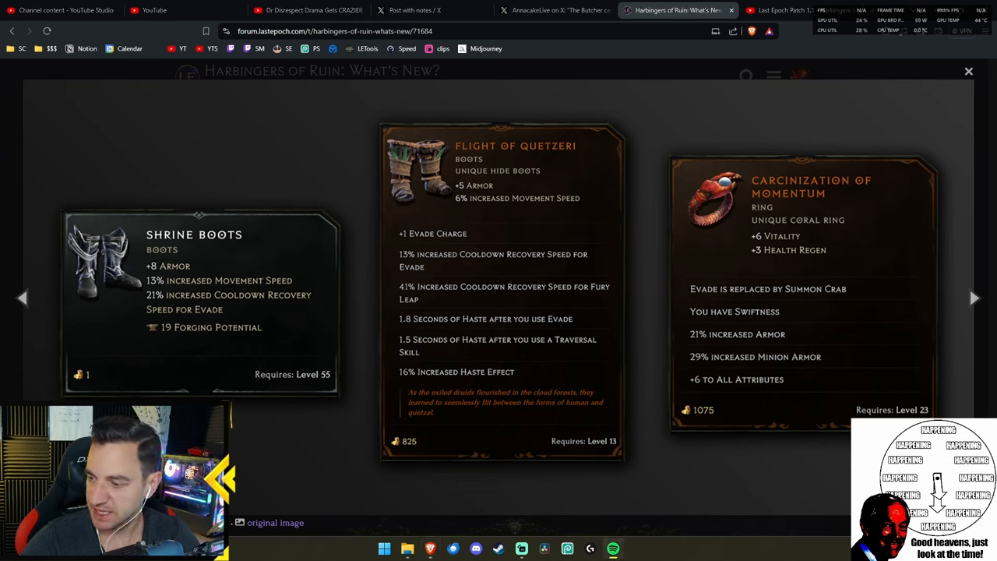
mouse_move(735, 270)
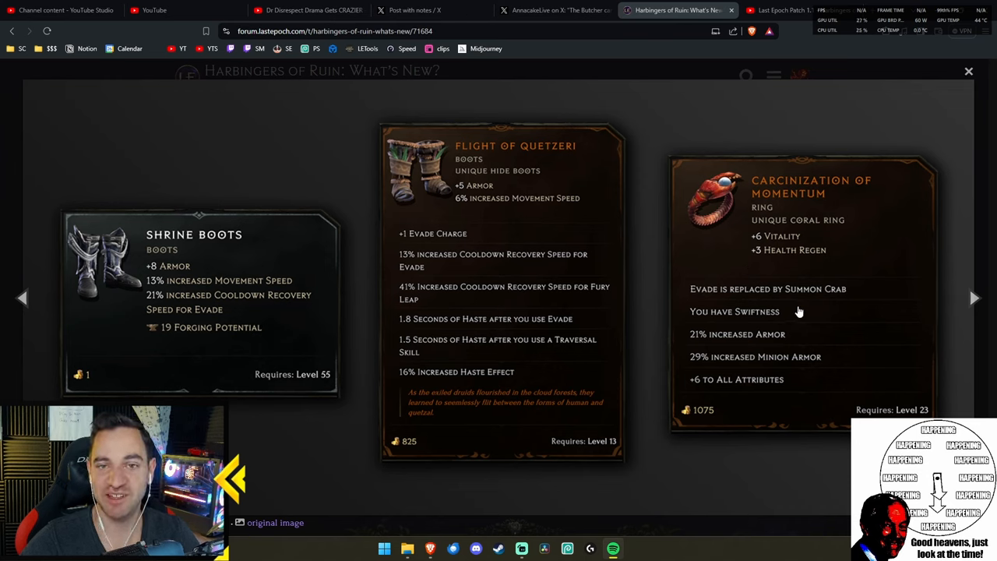
mouse_move(741, 364)
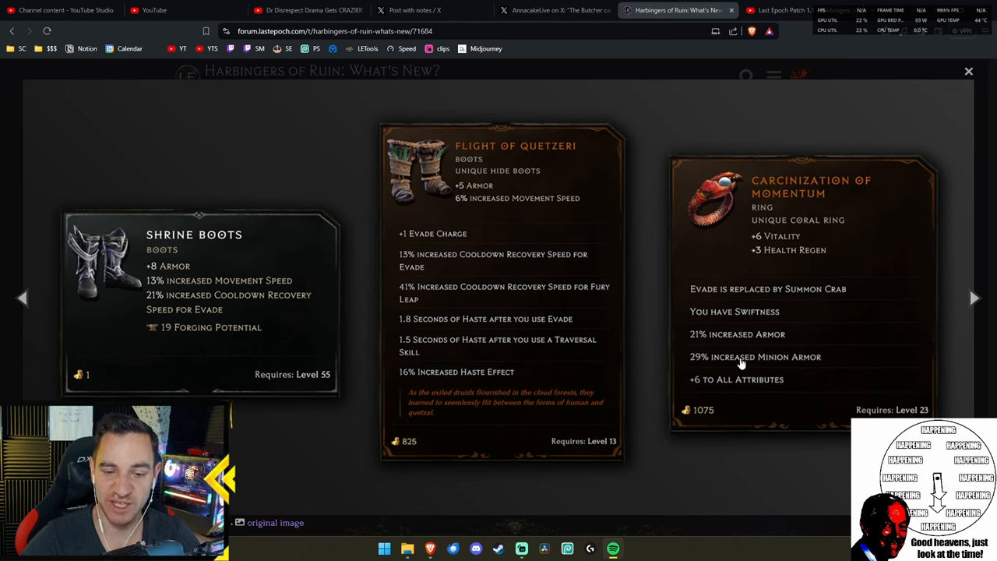
mouse_move(753, 284)
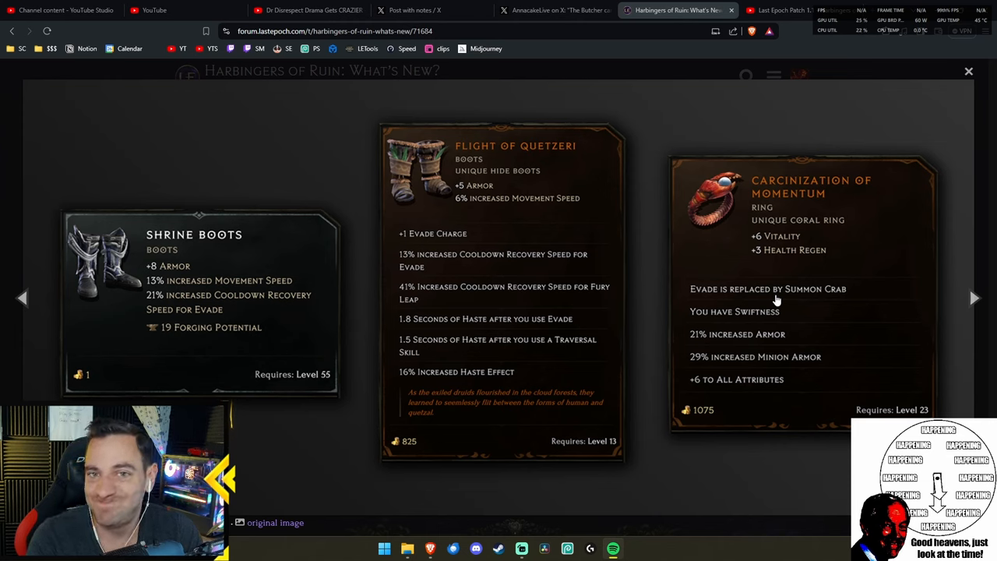
mouse_move(788, 319)
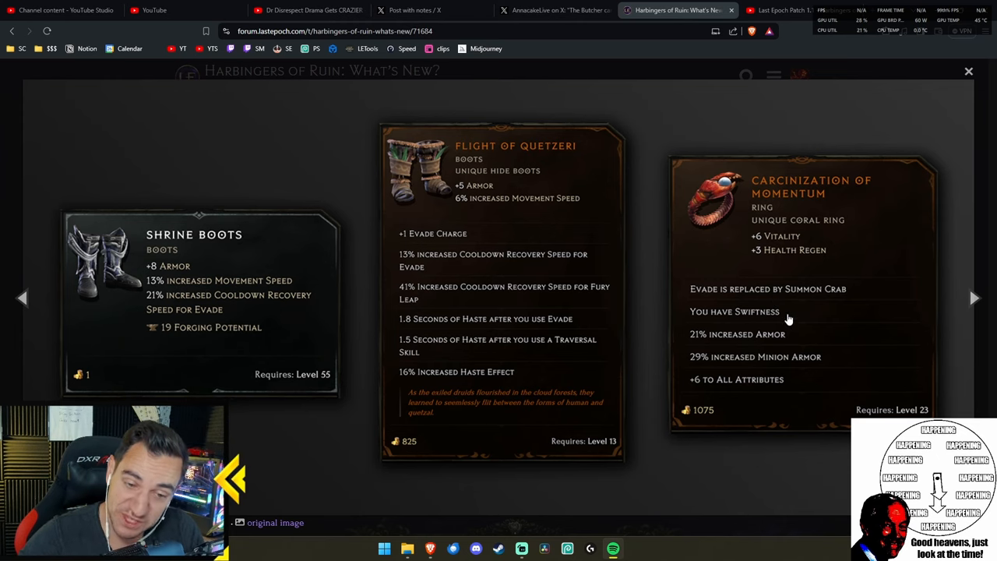
mouse_move(828, 292)
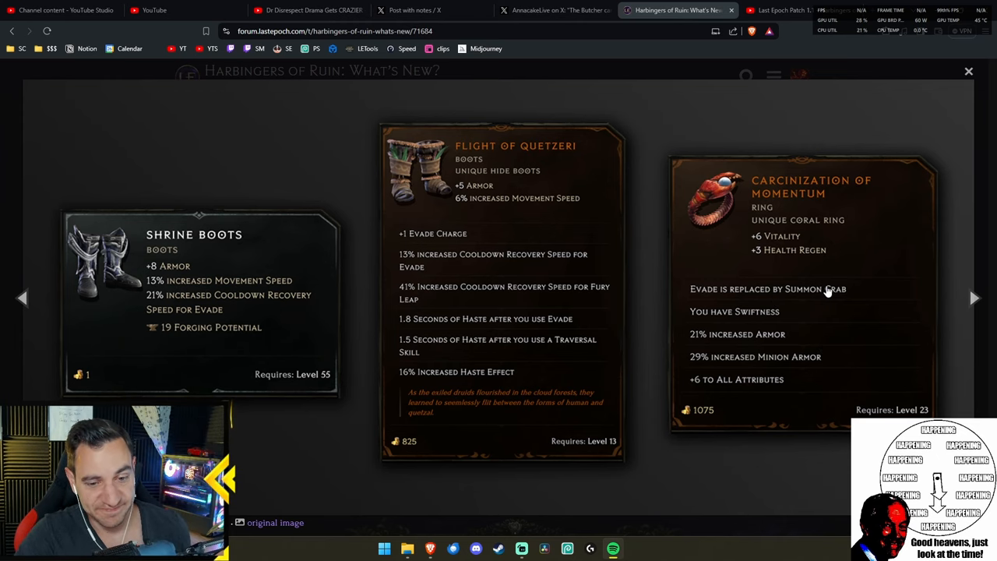
- Close the enlarged item cards and scroll down to the Nemesis banner and opening explanation
left_click(969, 71)
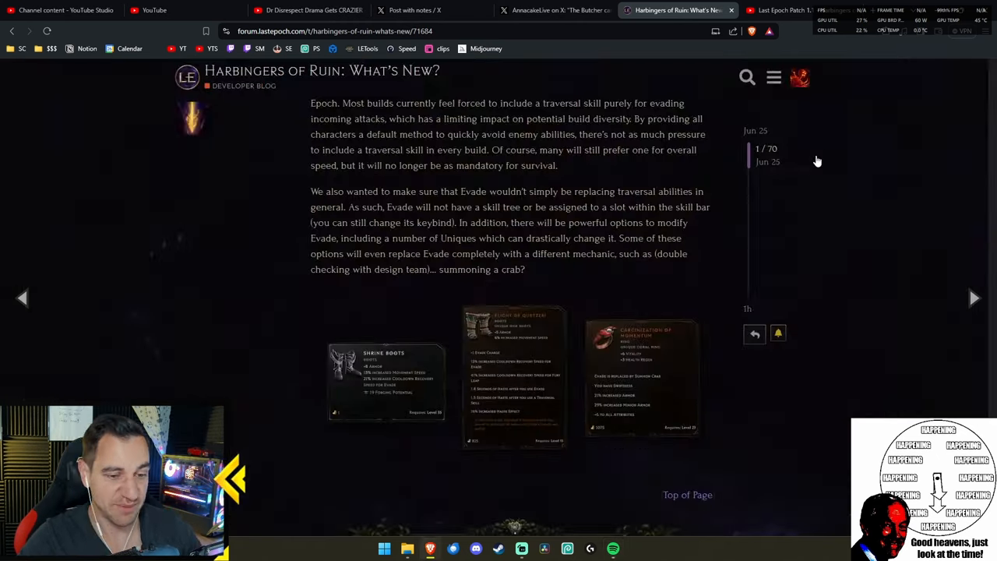
scroll("down", 3)
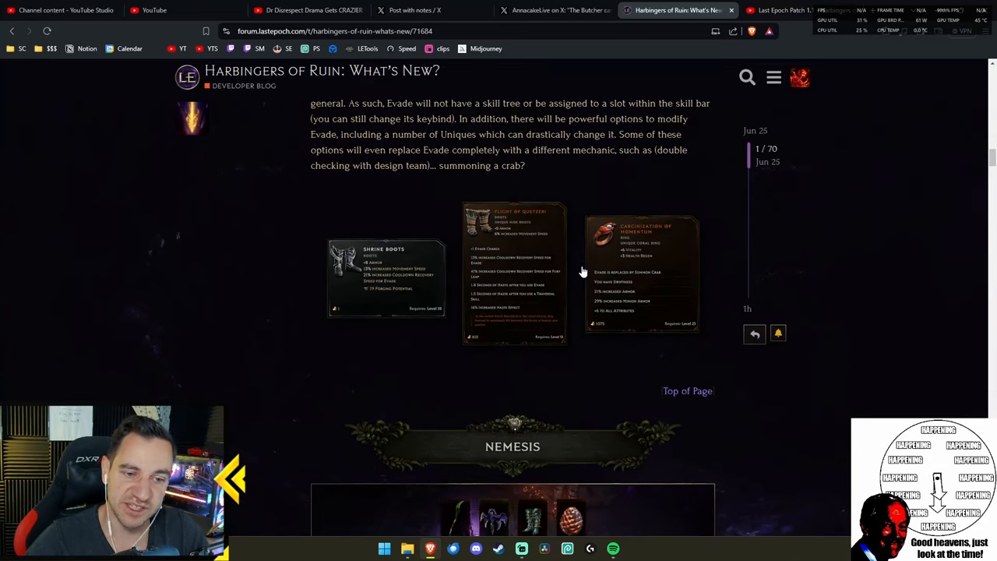
mouse_move(594, 274)
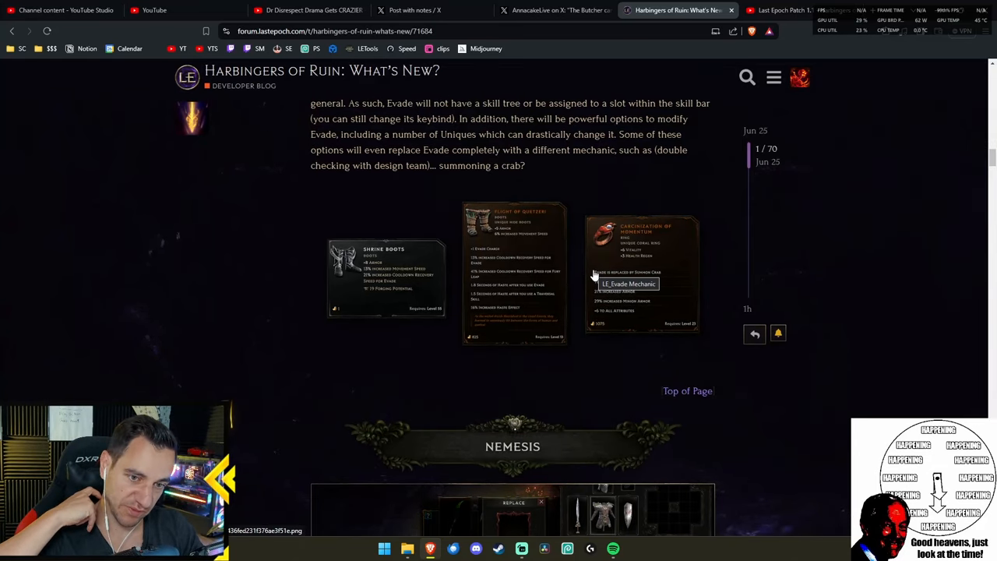
mouse_move(696, 303)
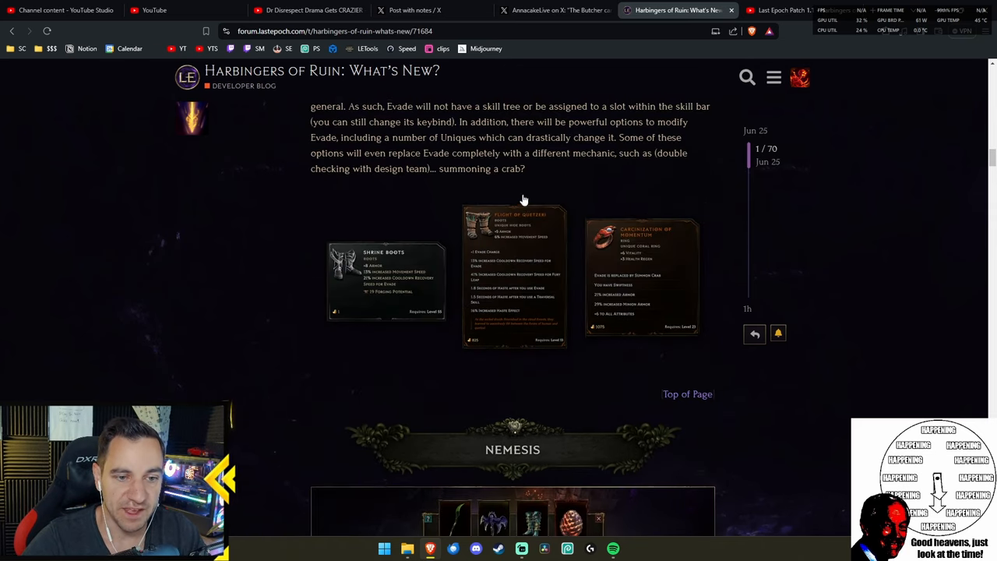
scroll("up", 3)
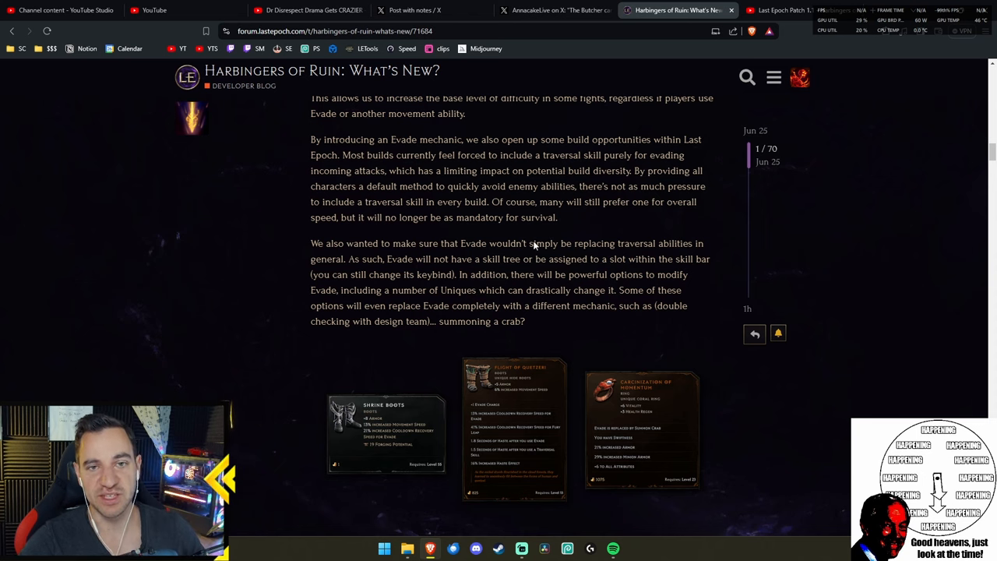
scroll("down", 3)
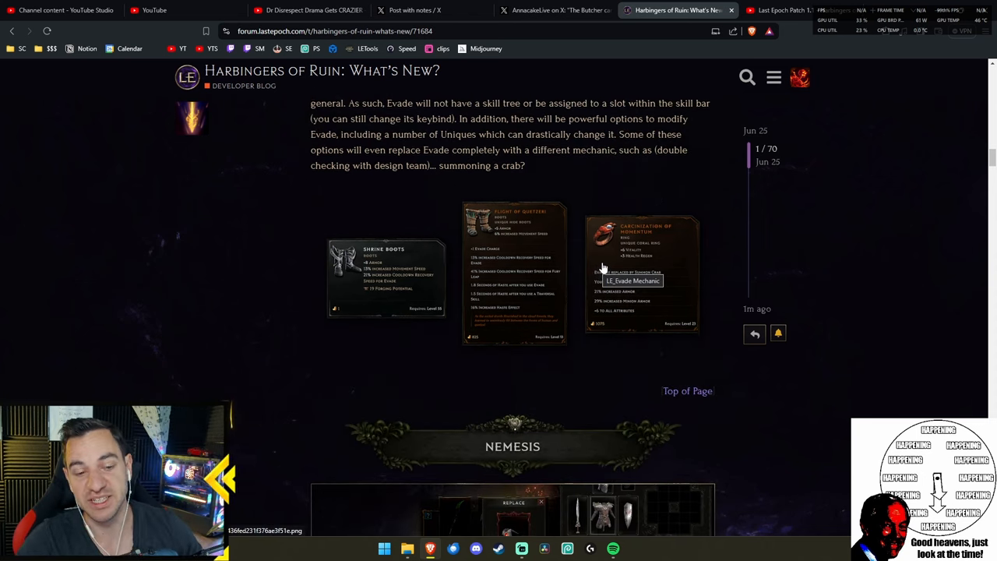
scroll("down", 3)
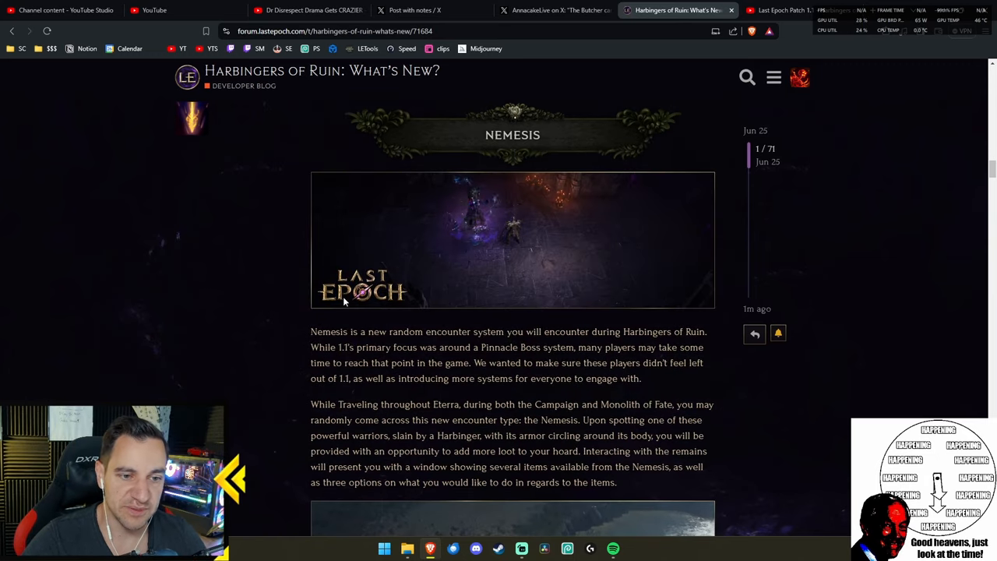
- Right-click on the Nemesis gameplay image showing the four-item loot window
right_click(451, 252)
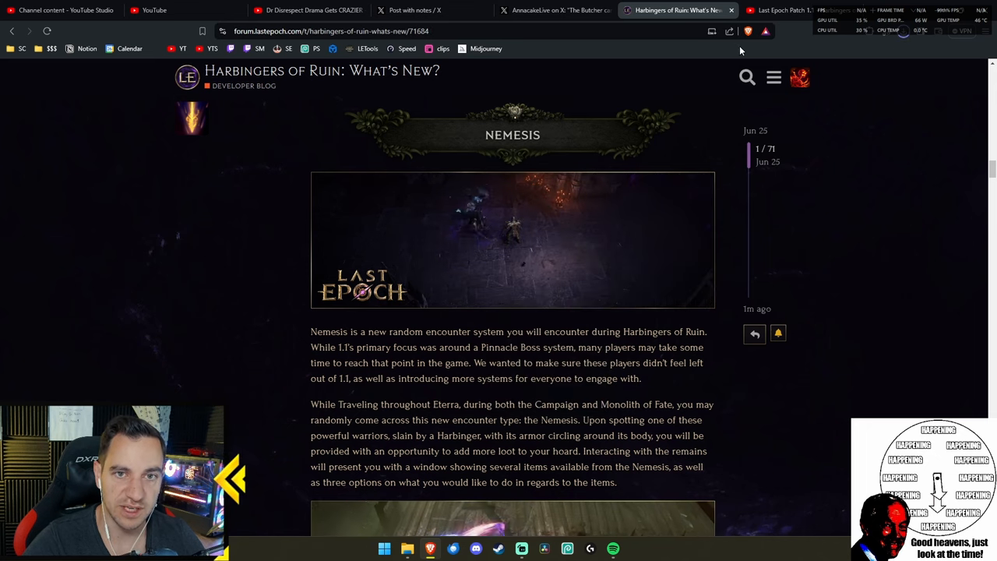
right_click(513, 241)
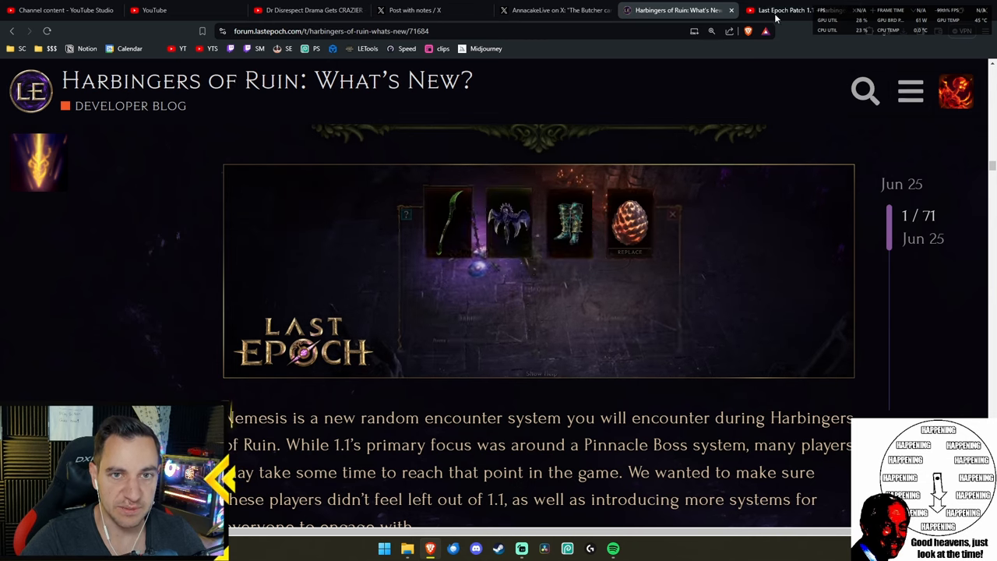
- Check the trailer's paused Nemesis System scene, then return to the developer blog
left_click(782, 10)
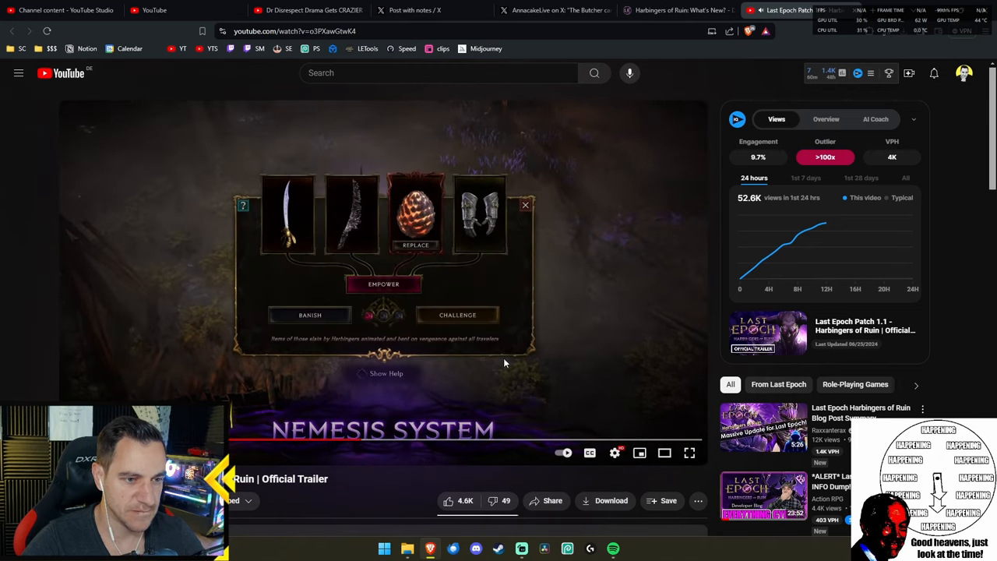
mouse_move(553, 358)
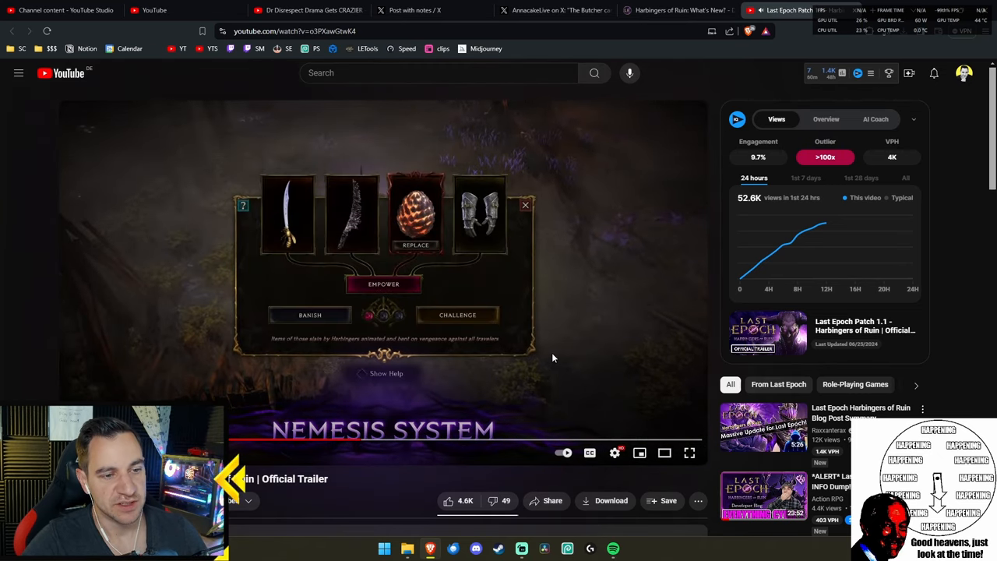
left_click(670, 11)
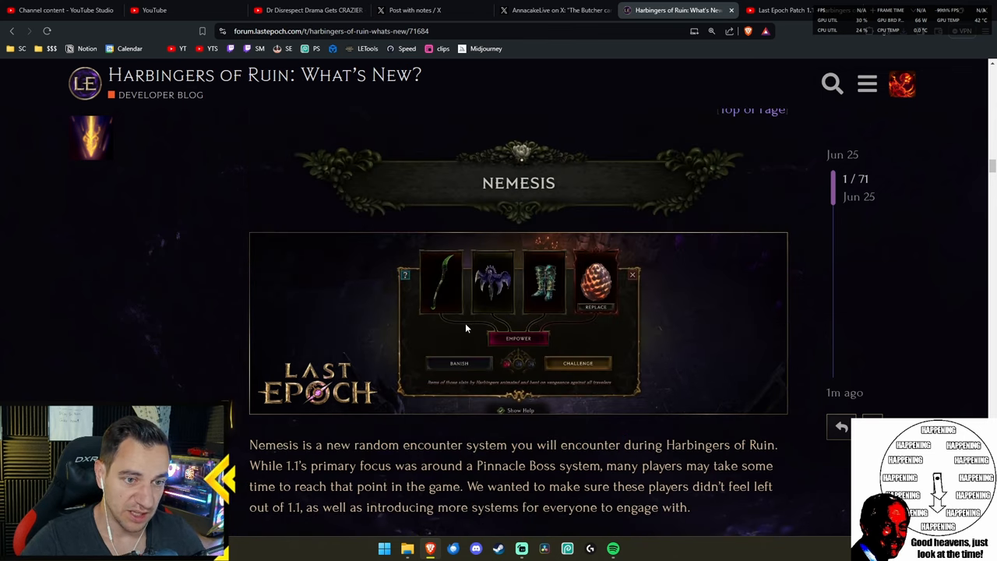
- Scroll past the Nemesis gameplay image to the paragraph on encountering Nemeses across Eterra
scroll("down", 3)
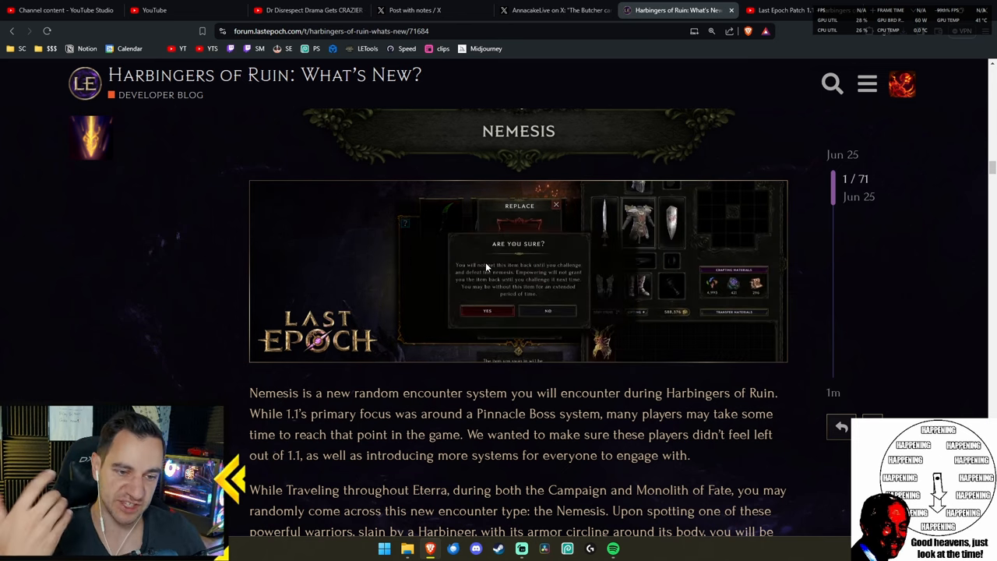
scroll("down", 3)
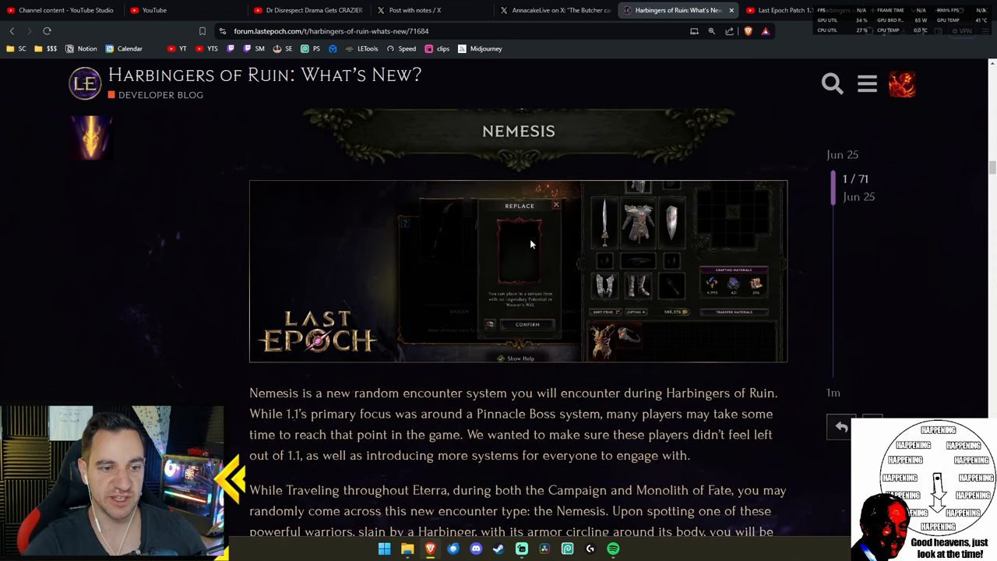
scroll("down", 3)
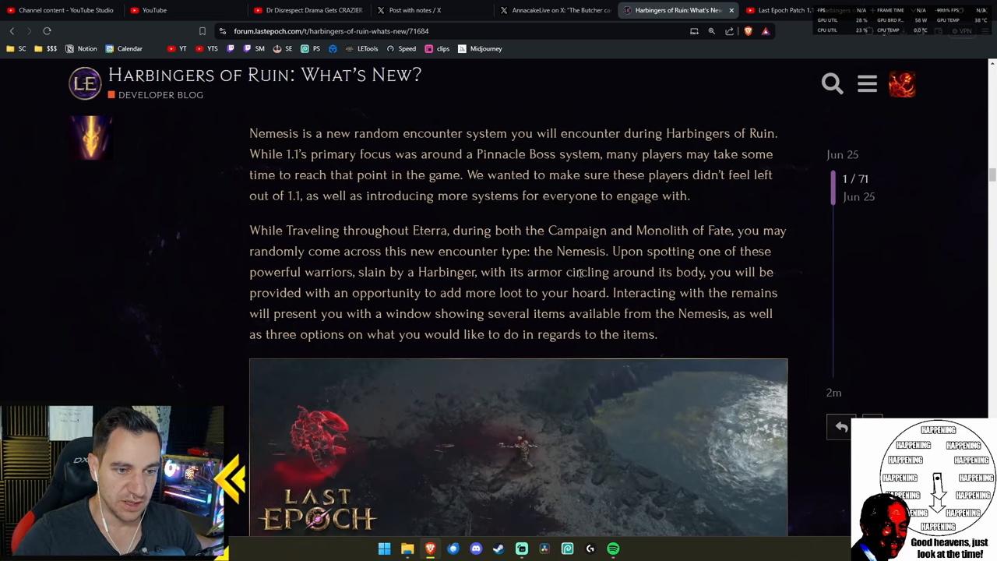
- Highlight the sentence about adding more loot, then scroll down to the Banish subsection
left_click_drag(249, 272, 402, 272)
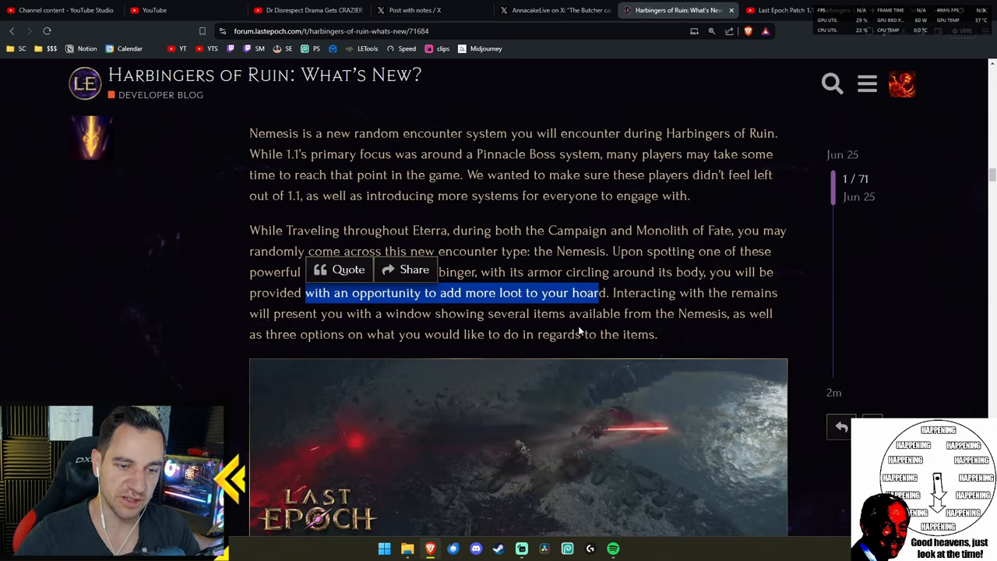
scroll("down", 3)
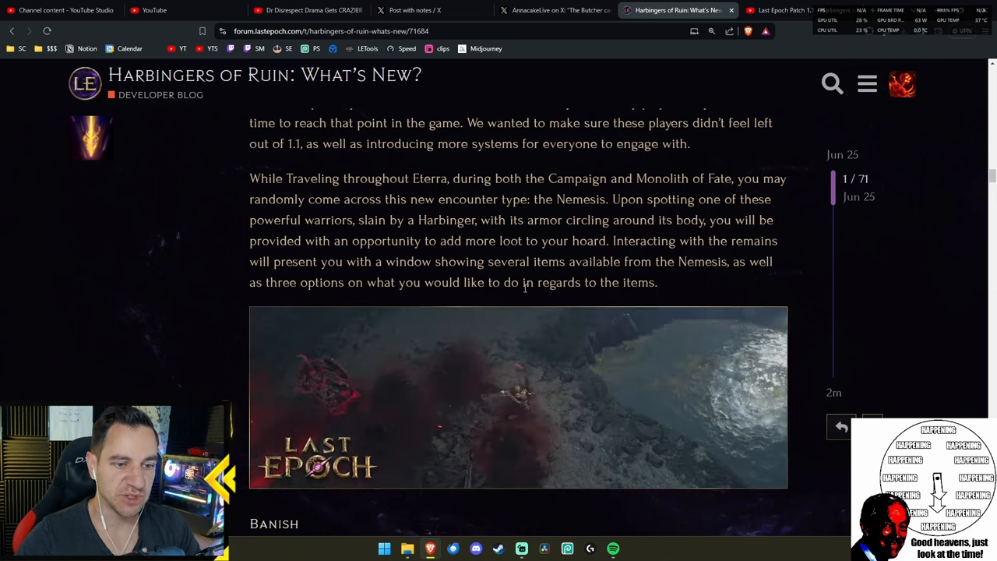
scroll("down", 3)
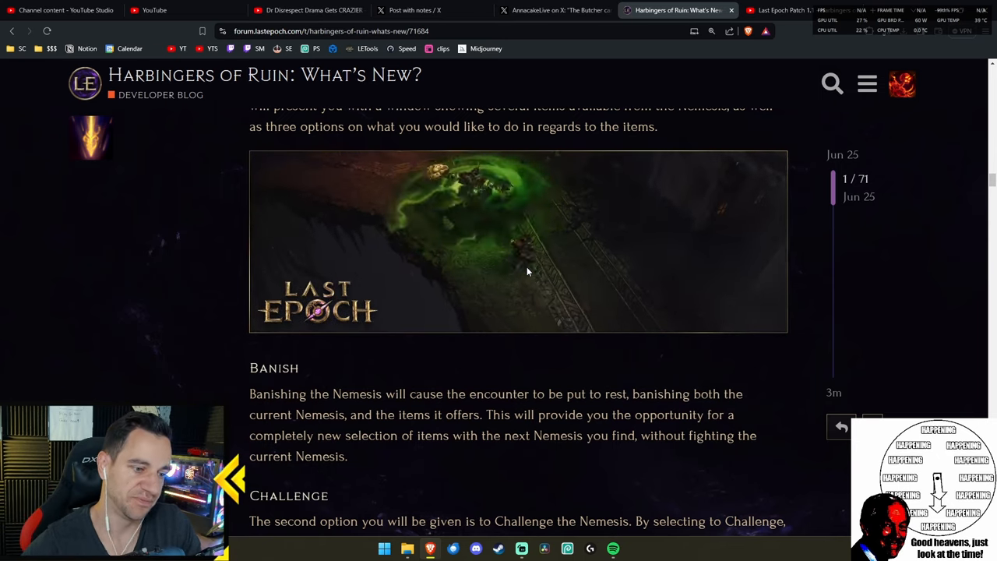
- Check the trailer's Nemesis Banish/Challenge screen on YouTube, then go back to the blog
left_click(778, 10)
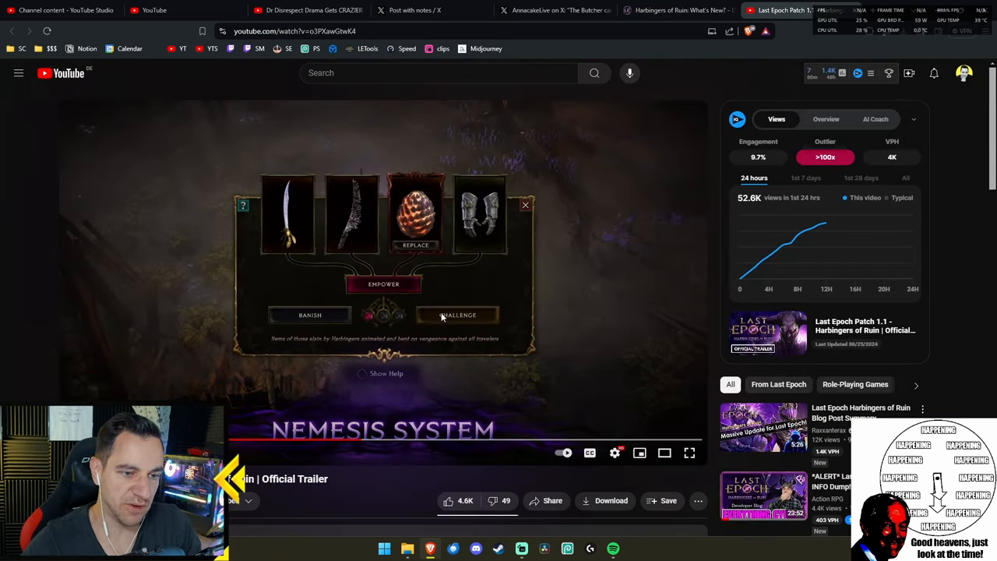
mouse_move(319, 309)
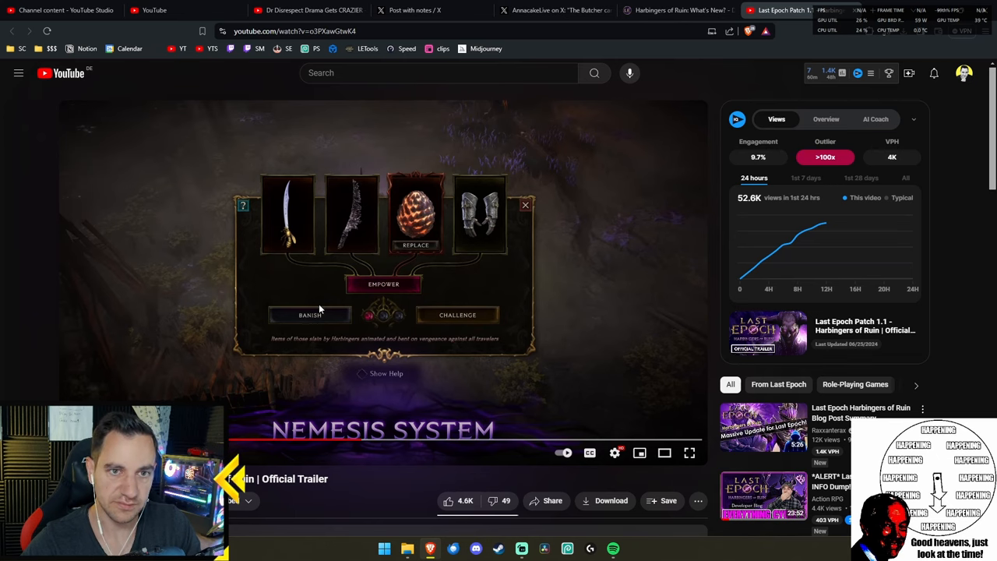
left_click(675, 10)
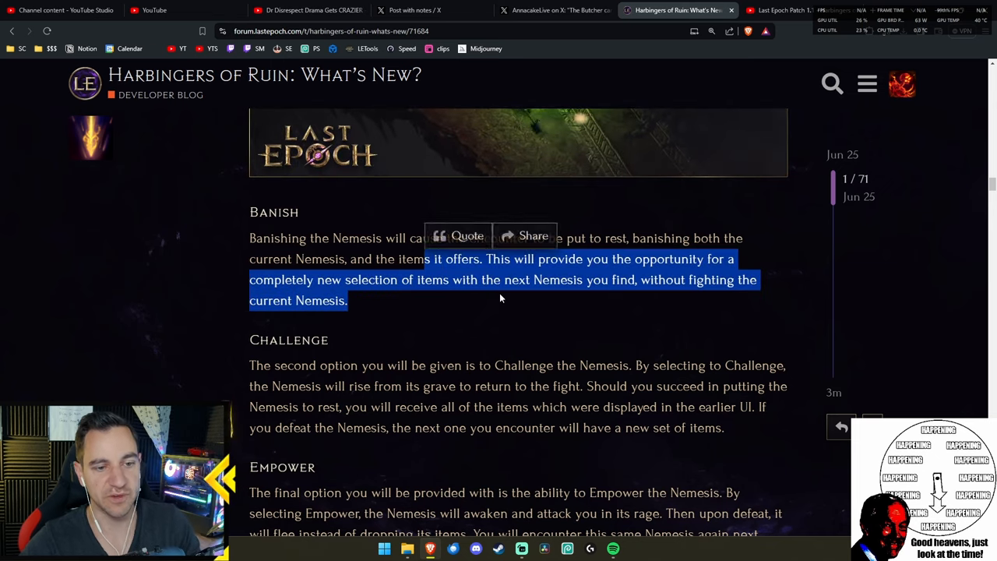
- Recheck the trailer's Nemesis screen, read the blog into Empower, then revisit the trailer
left_click(779, 10)
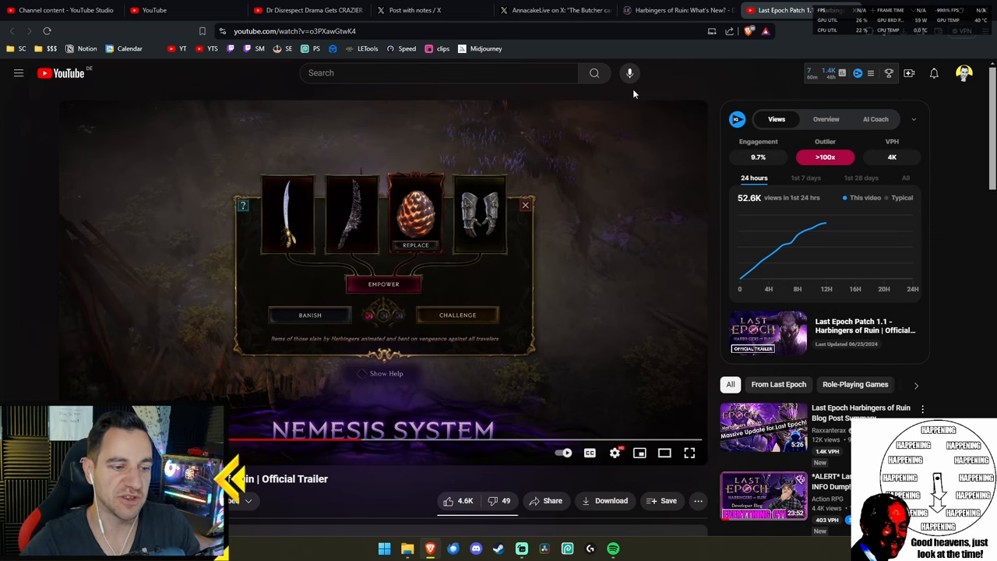
left_click(673, 10)
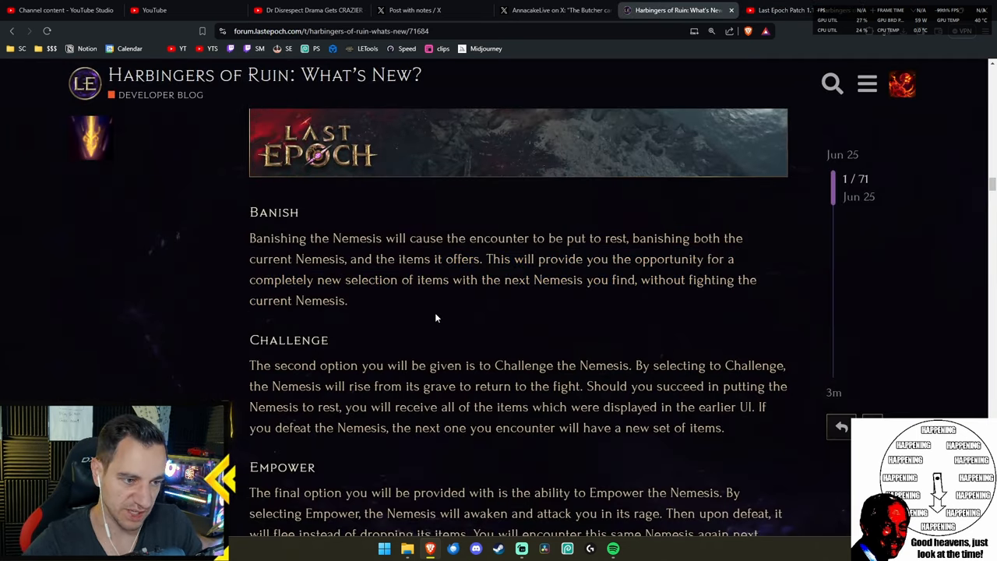
scroll("down", 3)
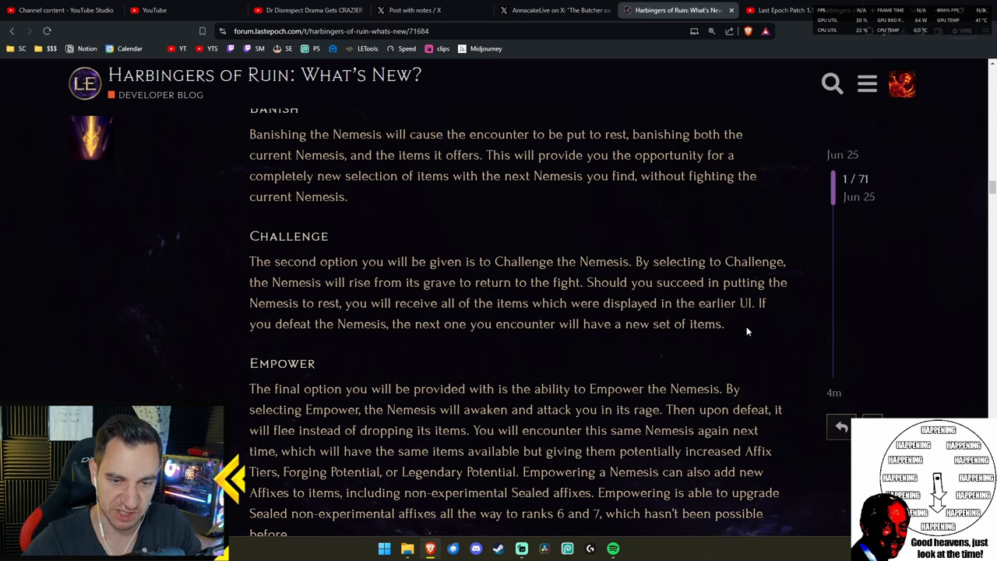
left_click(779, 10)
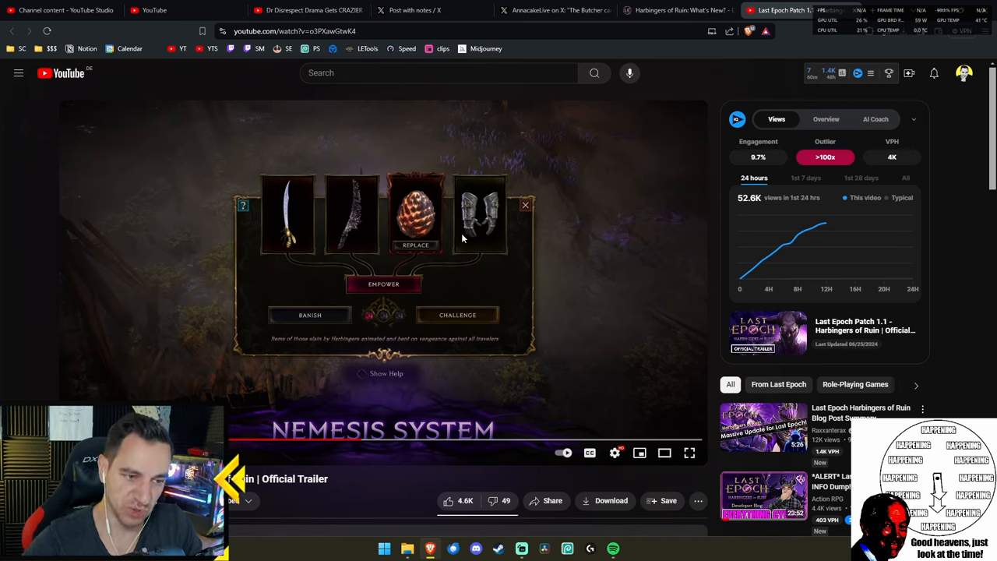
- Switch from the trailer back to the blog's full Empower explanation
left_click(681, 10)
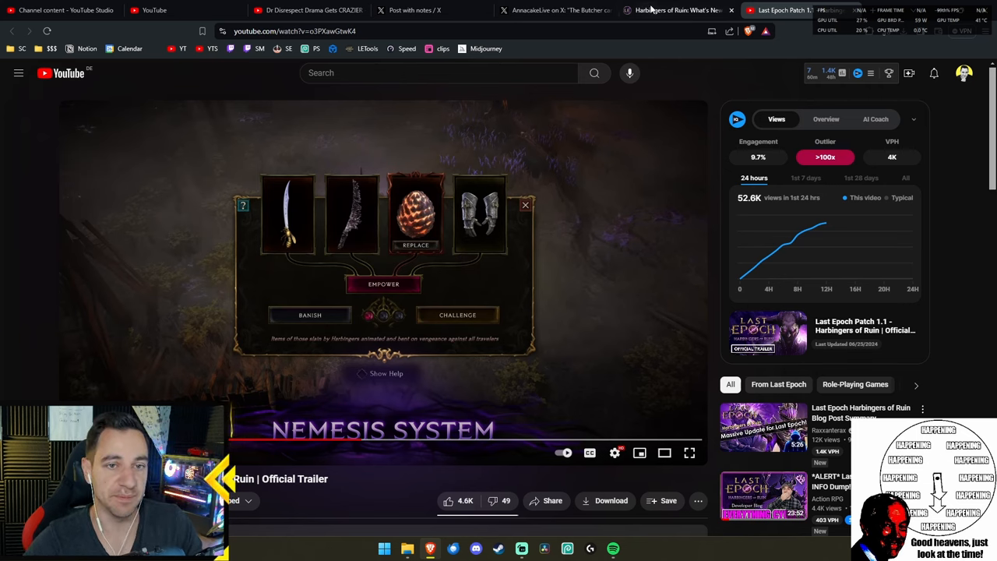
left_click(674, 11)
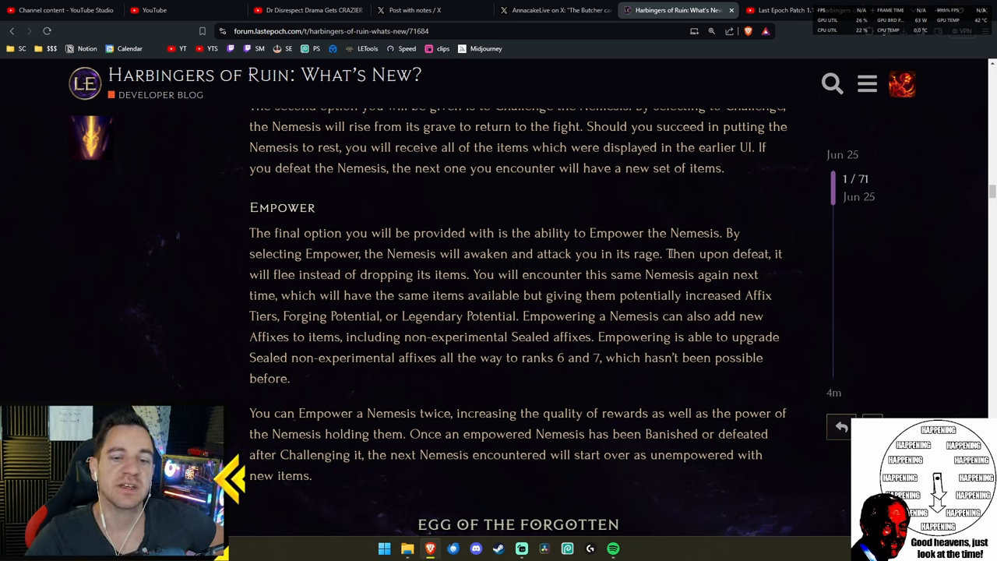
left_click_drag(669, 253, 467, 274)
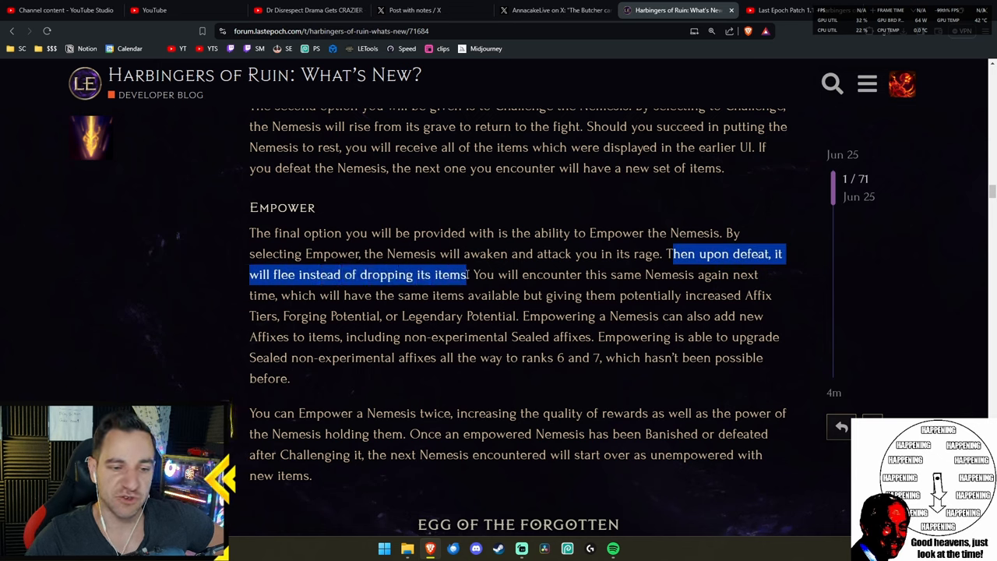
left_click(601, 278)
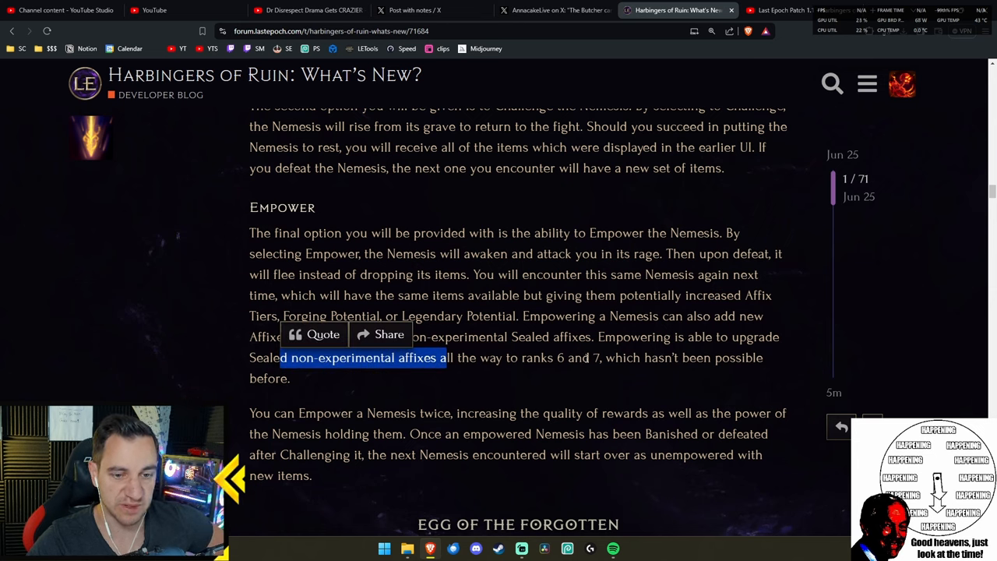
left_click(518, 381)
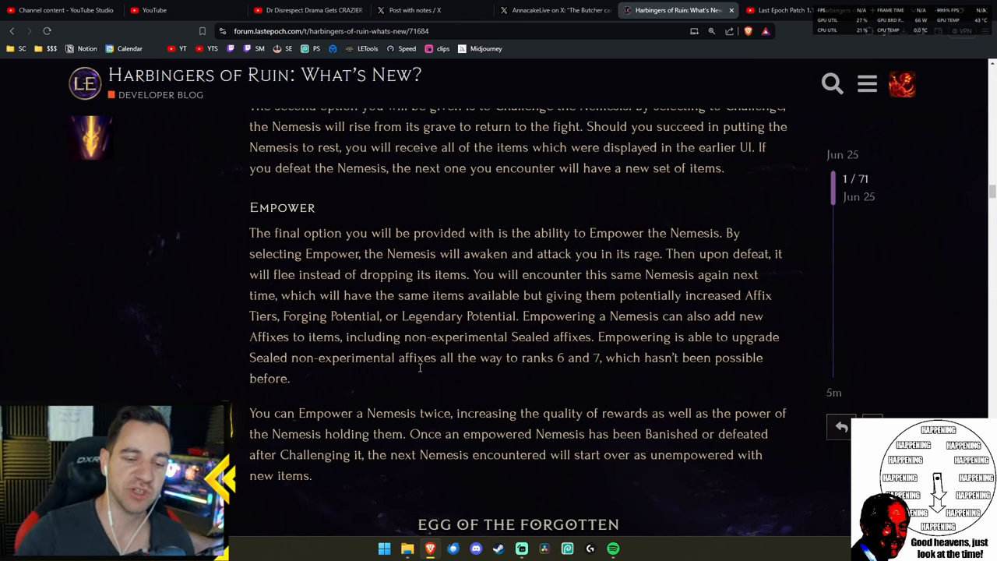
double_click(269, 357)
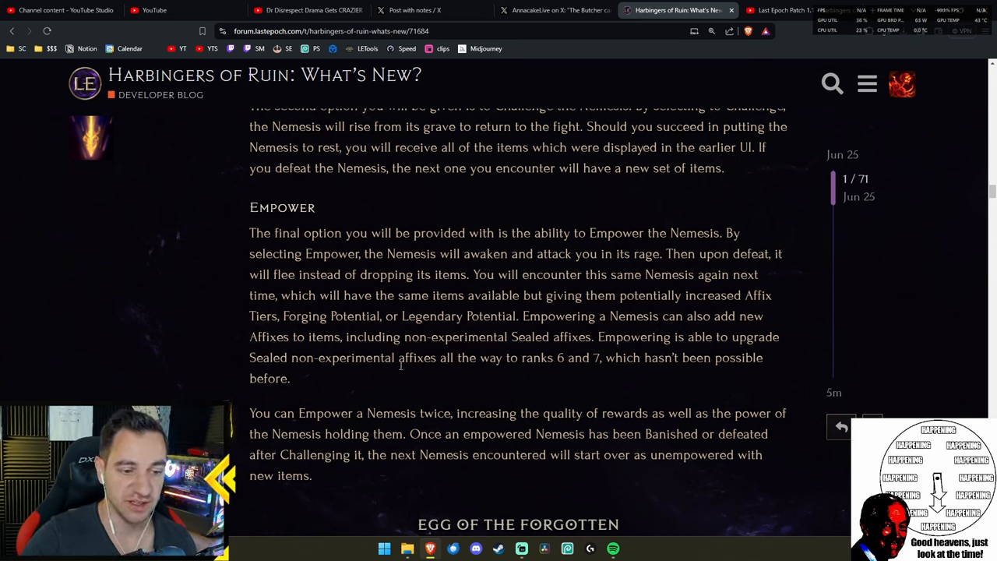
mouse_move(598, 372)
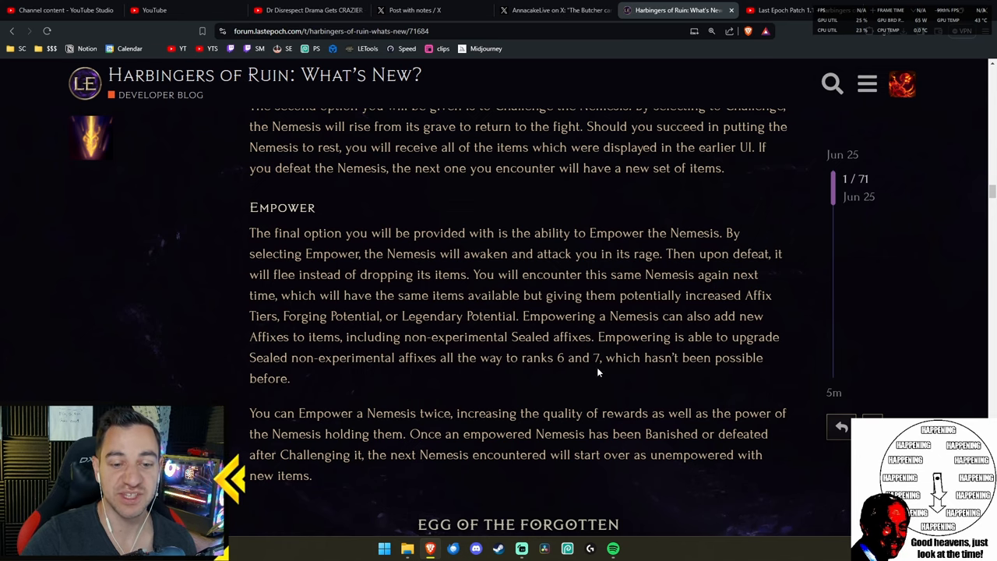
left_click(779, 11)
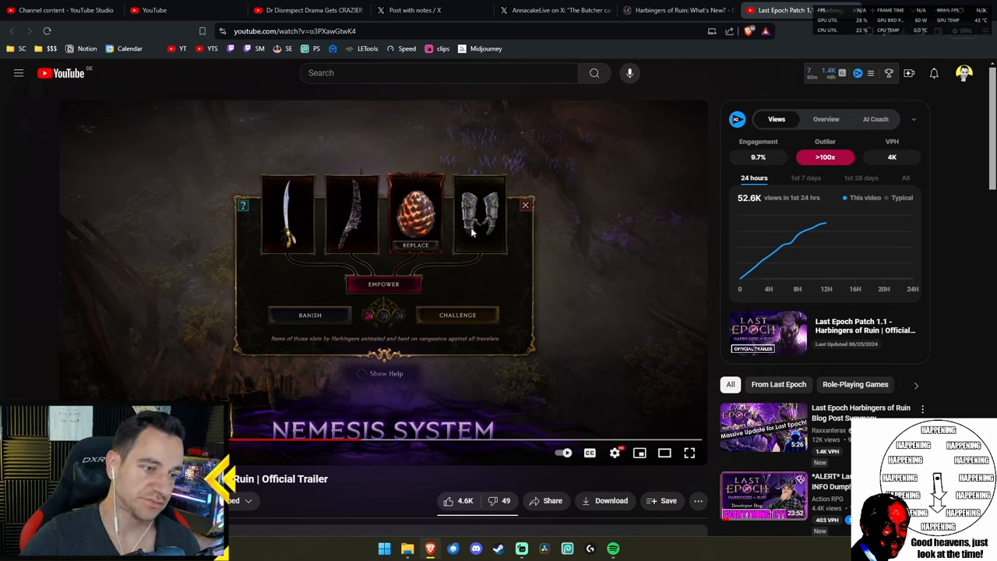
mouse_move(485, 228)
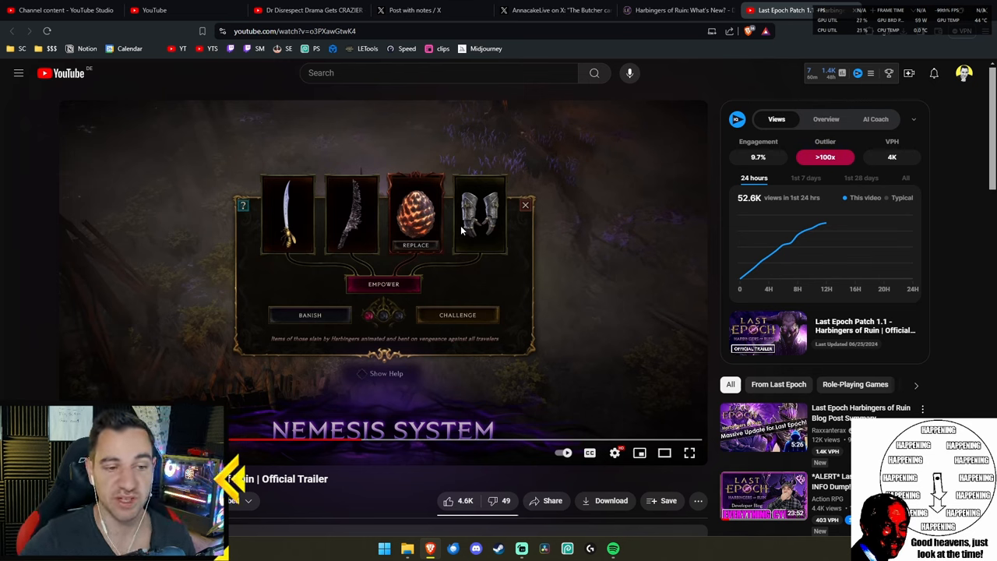
mouse_move(484, 240)
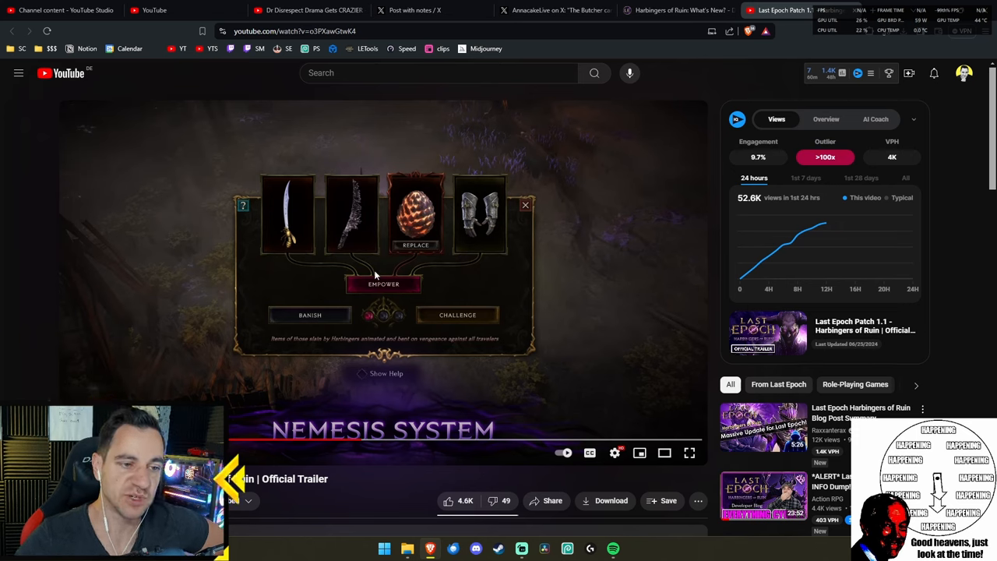
mouse_move(356, 223)
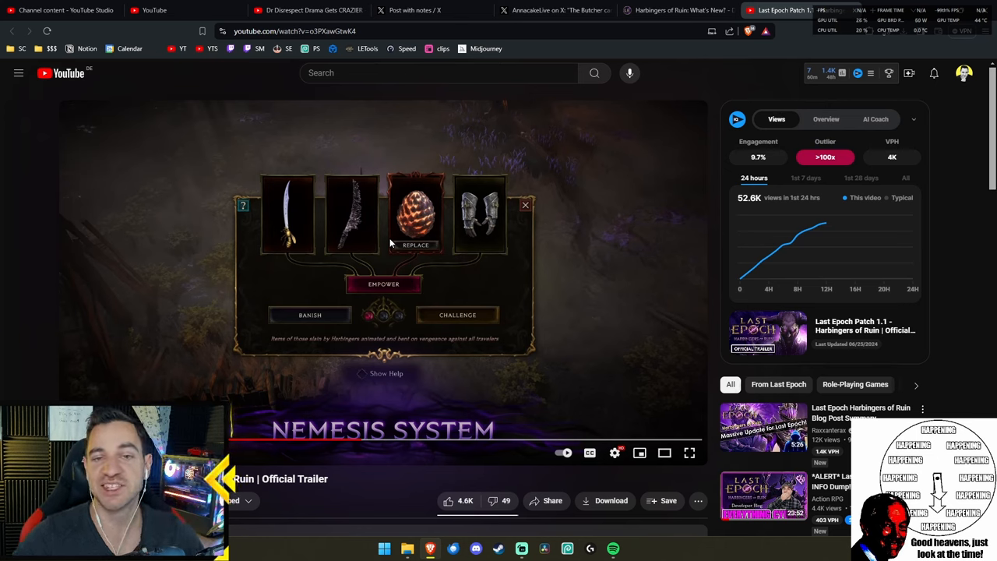
- Highlight the 'empower a Nemesis twice' sentence, then briefly check the trailer and return
left_click(674, 10)
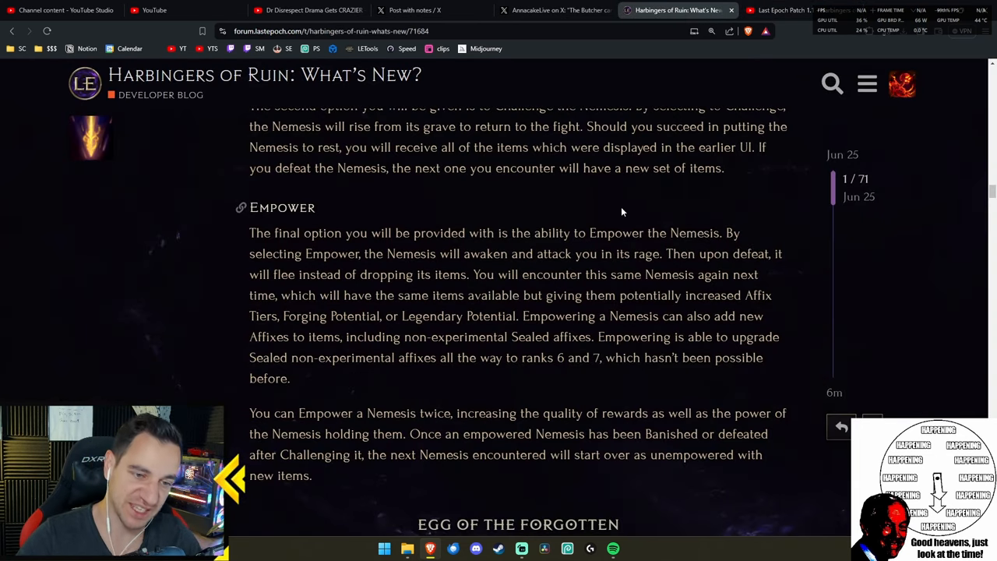
scroll("down", 3)
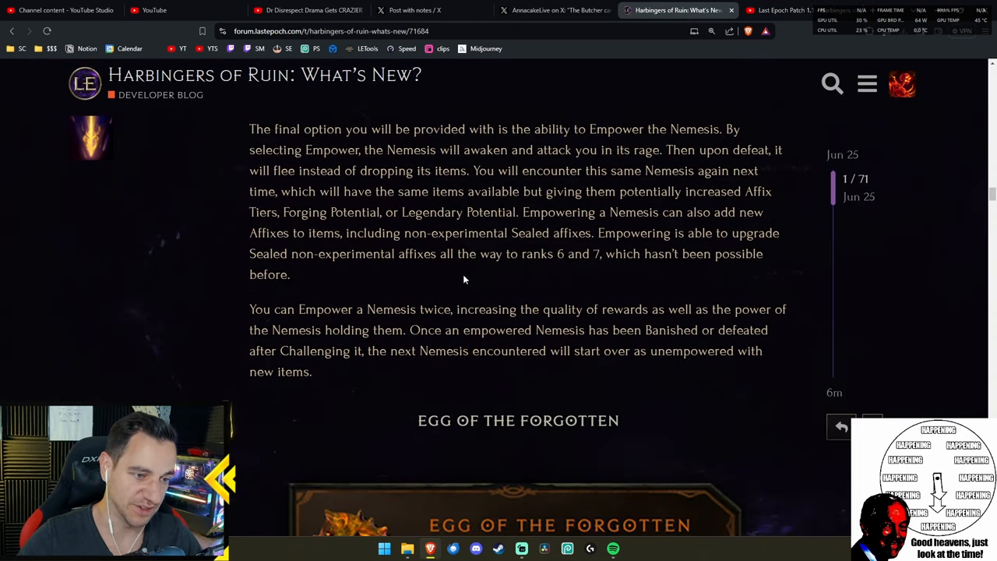
left_click_drag(249, 309, 444, 309)
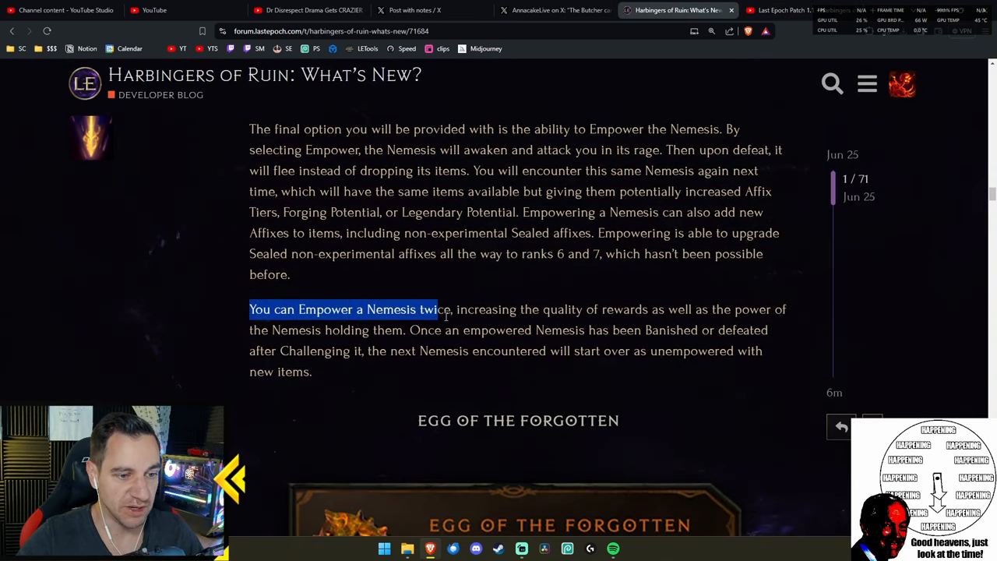
left_click(740, 310)
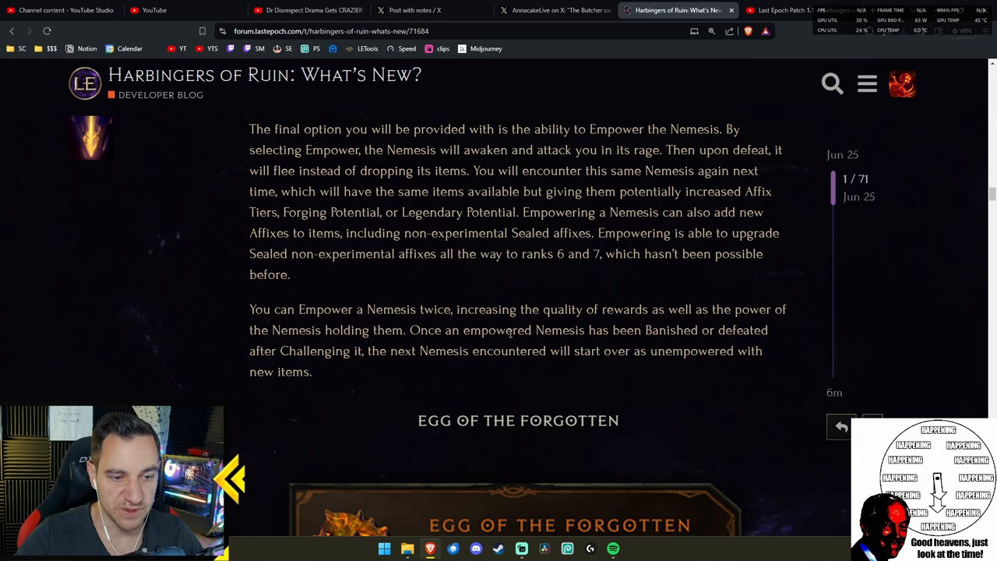
mouse_move(526, 365)
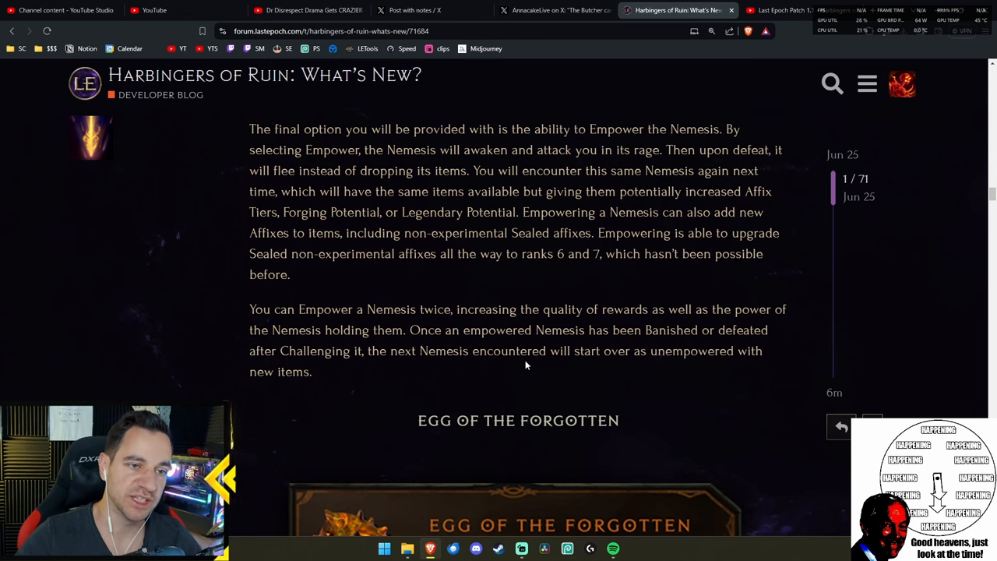
left_click(779, 10)
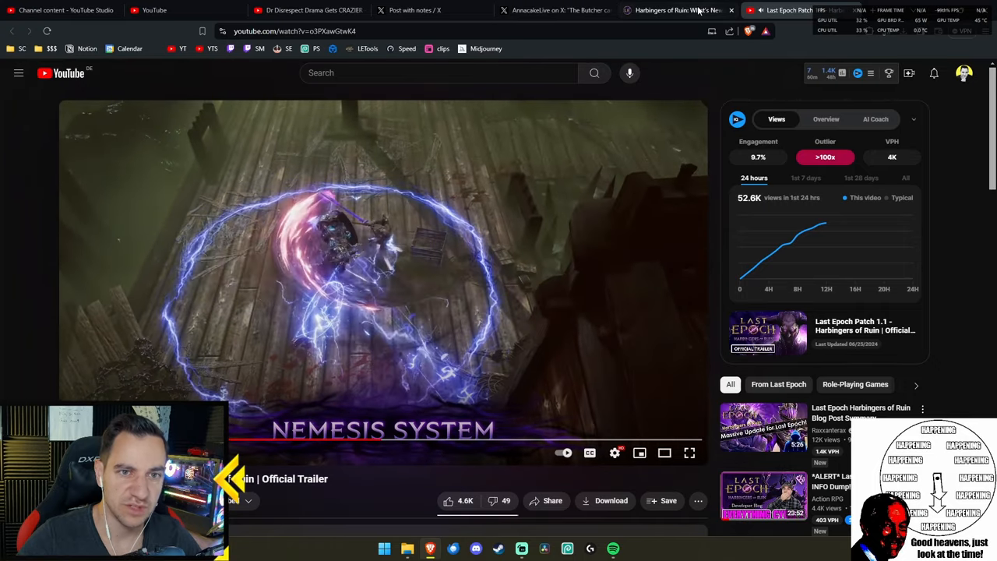
left_click(674, 10)
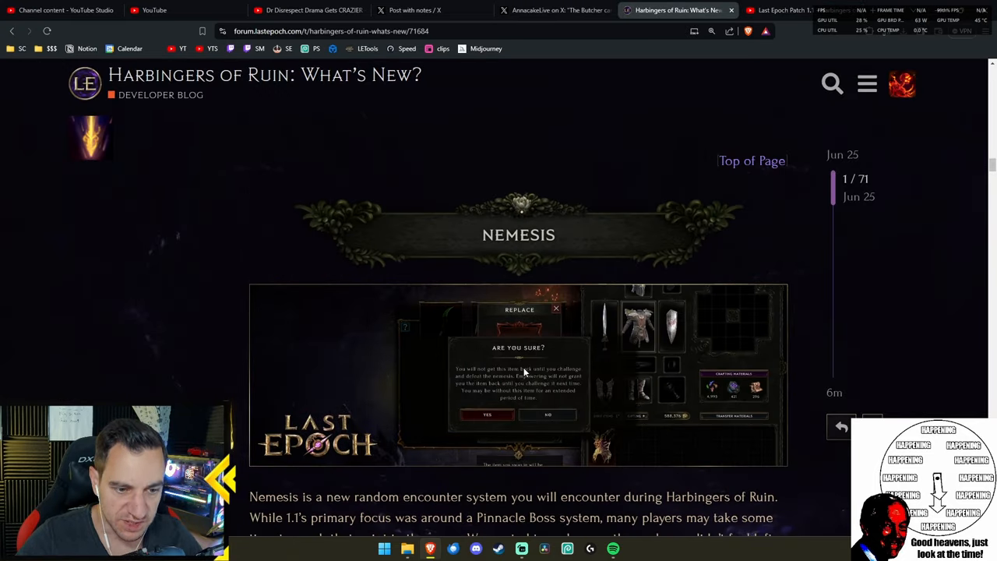
- Start the Nemesis clip from its context menu and pause it on the Replace window
right_click(518, 370)
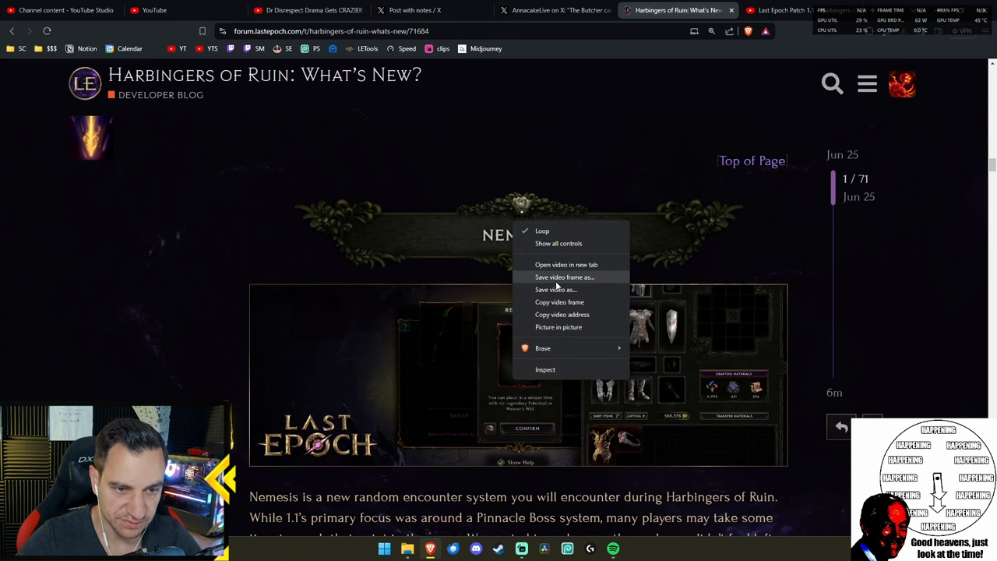
left_click(467, 374)
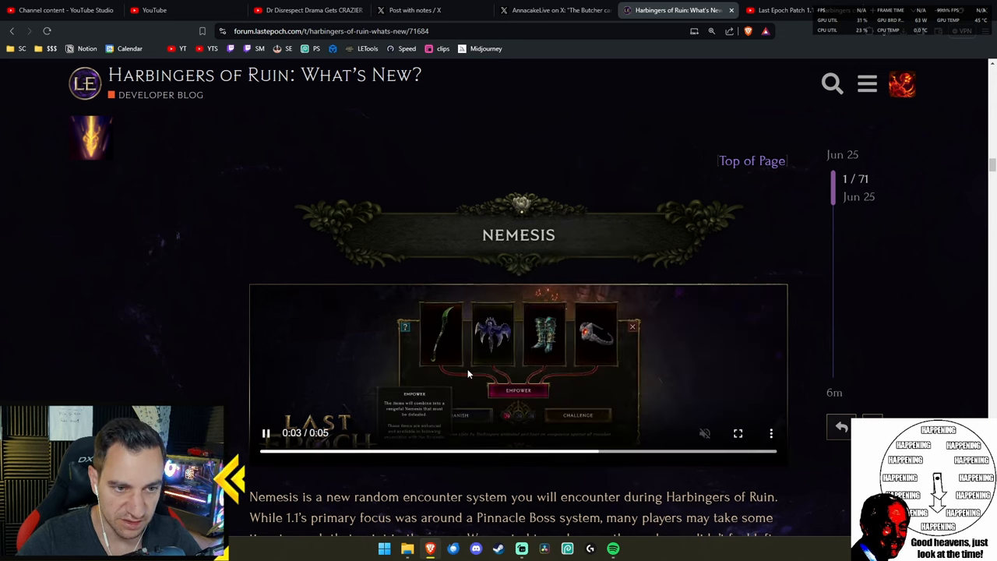
left_click(265, 432)
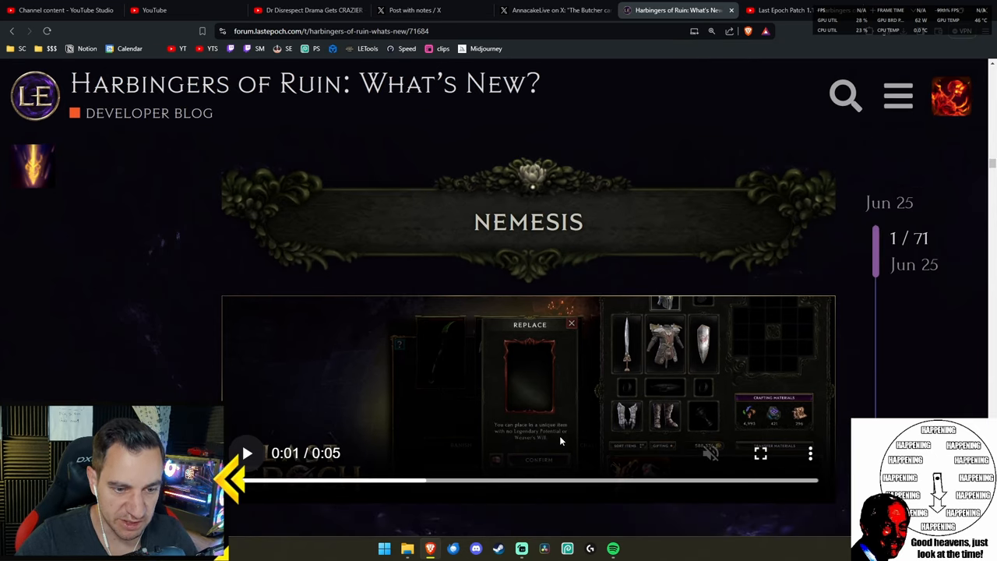
mouse_move(511, 454)
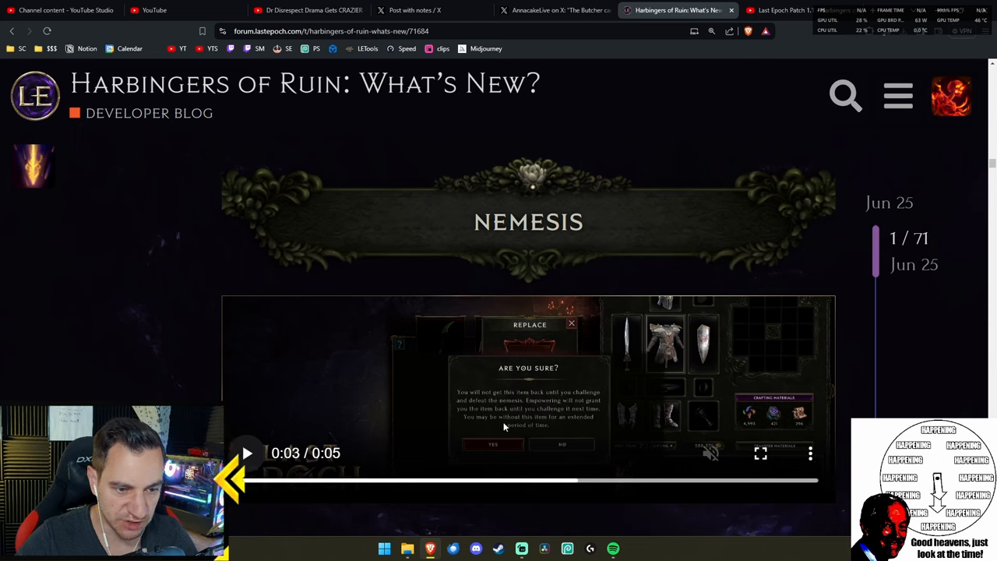
mouse_move(547, 422)
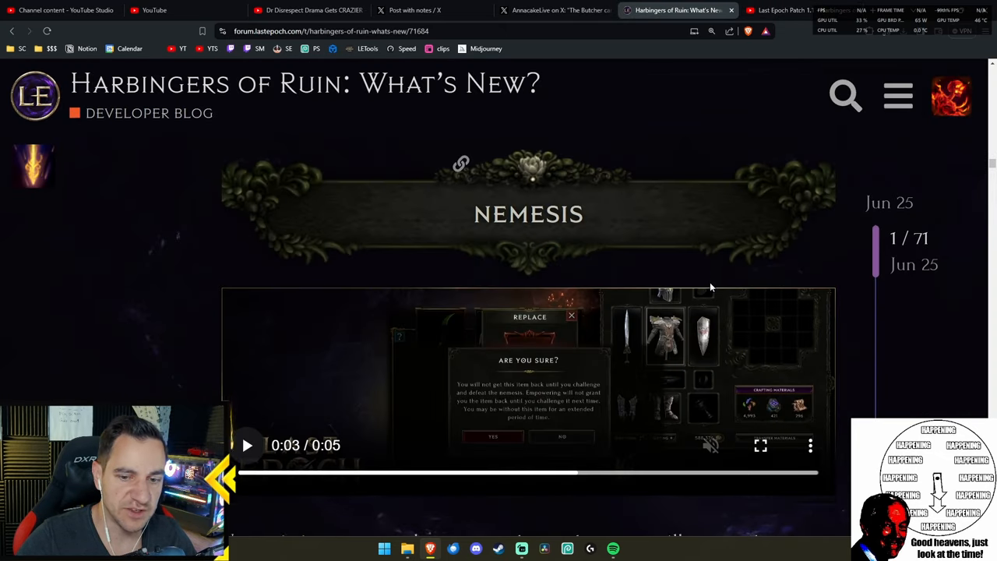
scroll("down", 3)
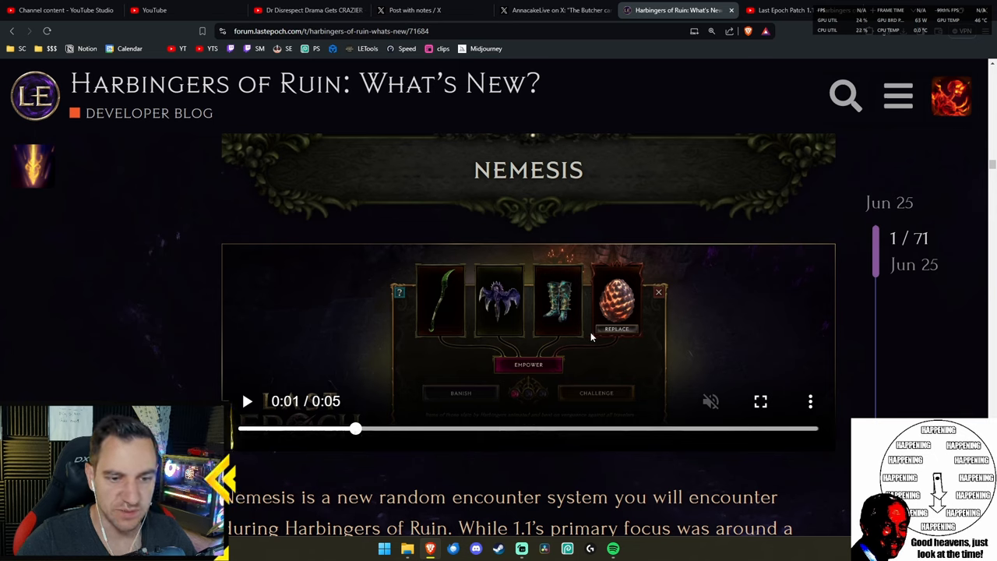
mouse_move(551, 329)
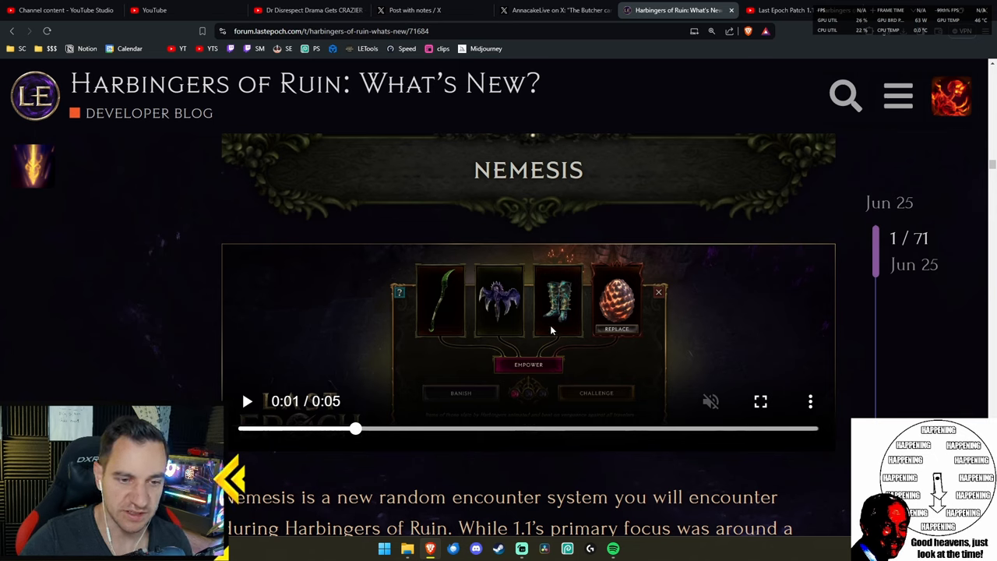
mouse_move(540, 332)
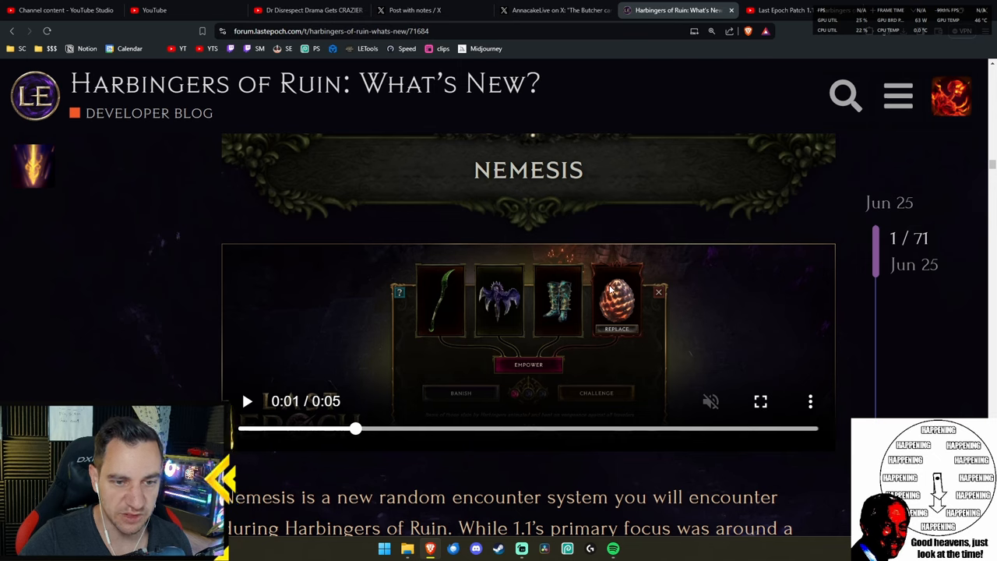
mouse_move(618, 333)
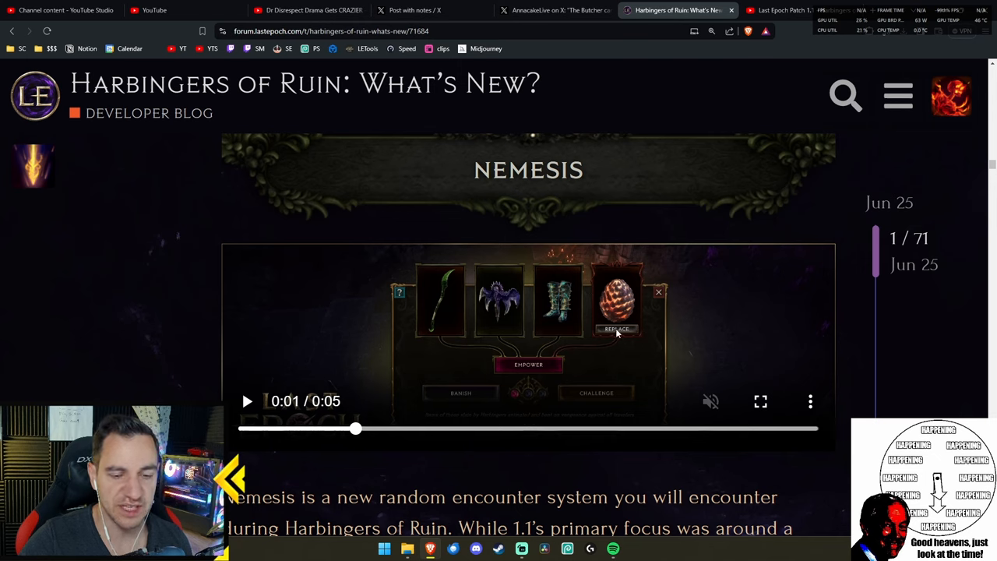
mouse_move(611, 323)
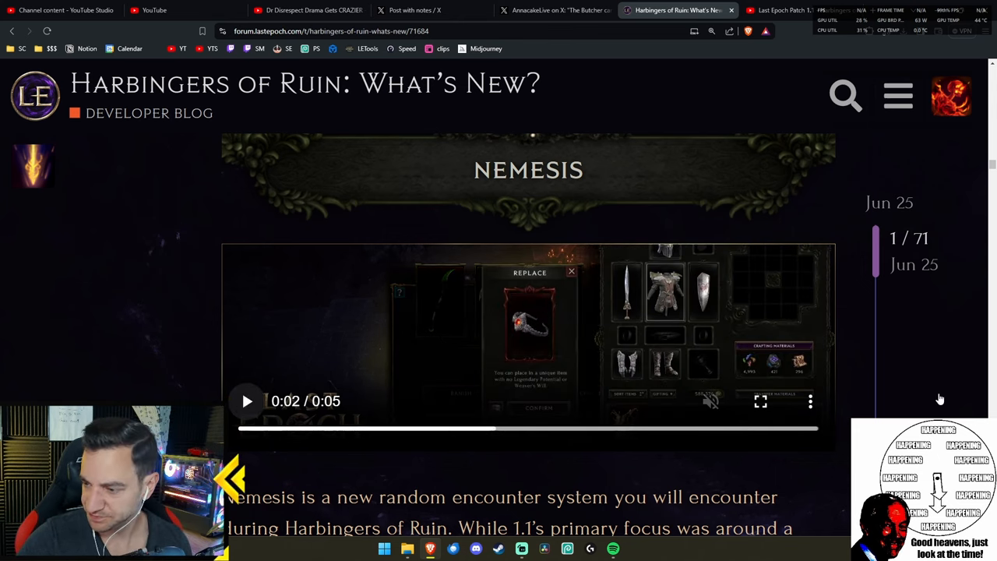
mouse_move(528, 341)
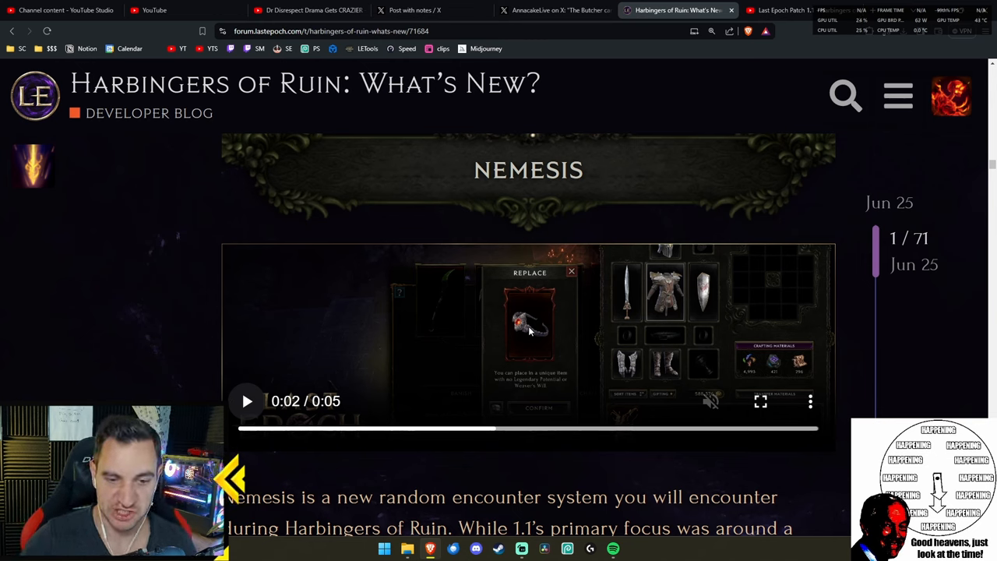
mouse_move(563, 333)
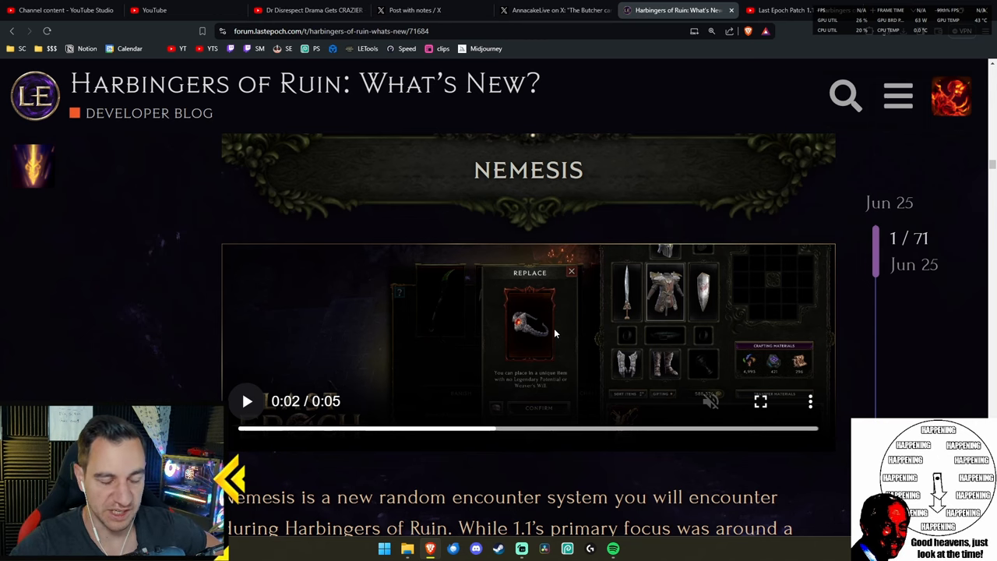
mouse_move(543, 345)
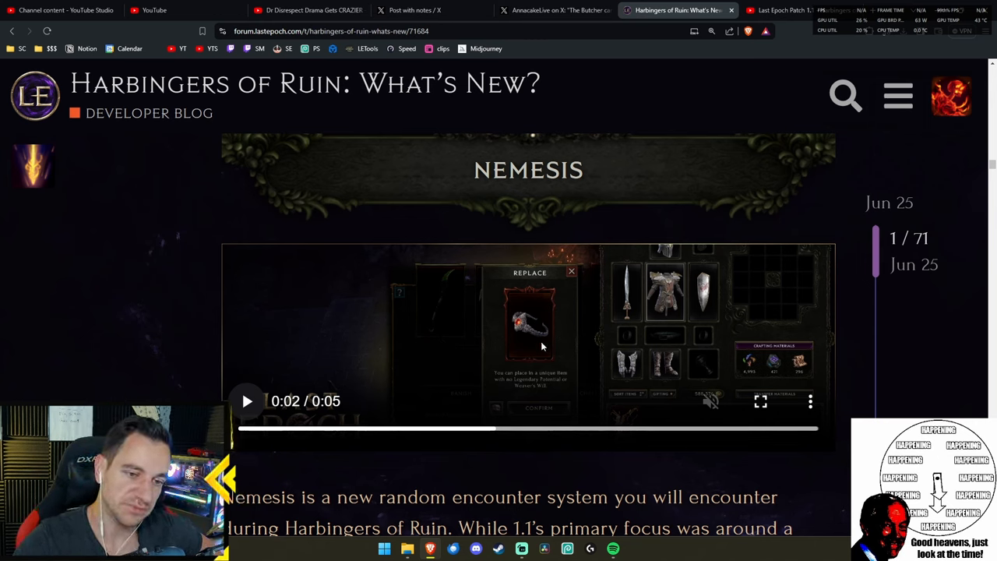
mouse_move(543, 327)
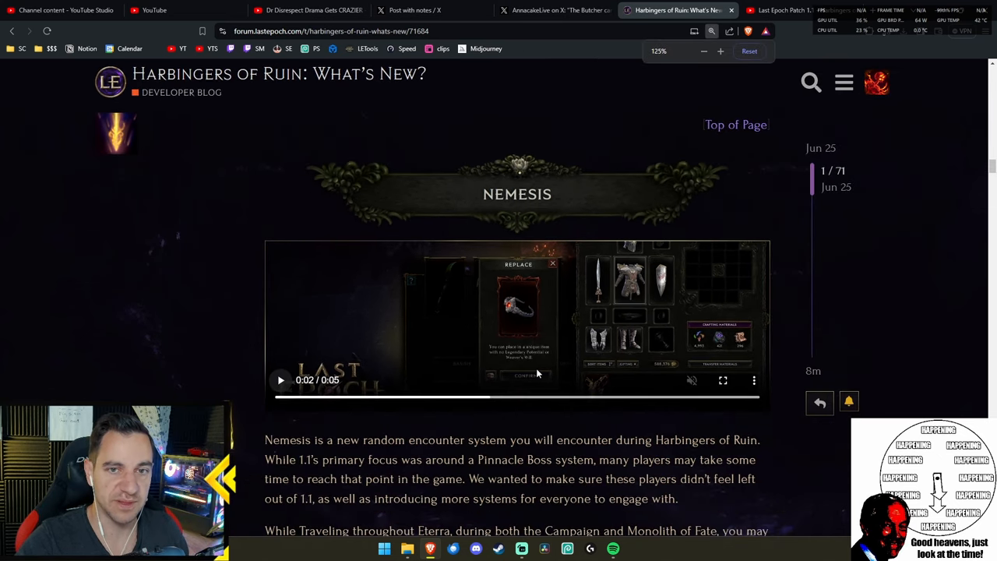
- Scroll down through the Nemesis section of the blog
scroll("down", 3)
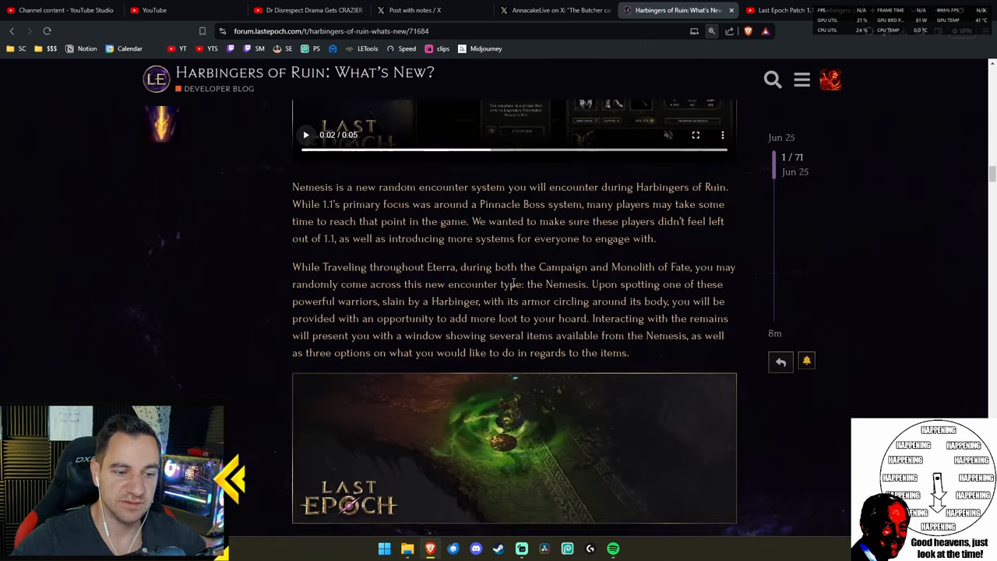
scroll("down", 3)
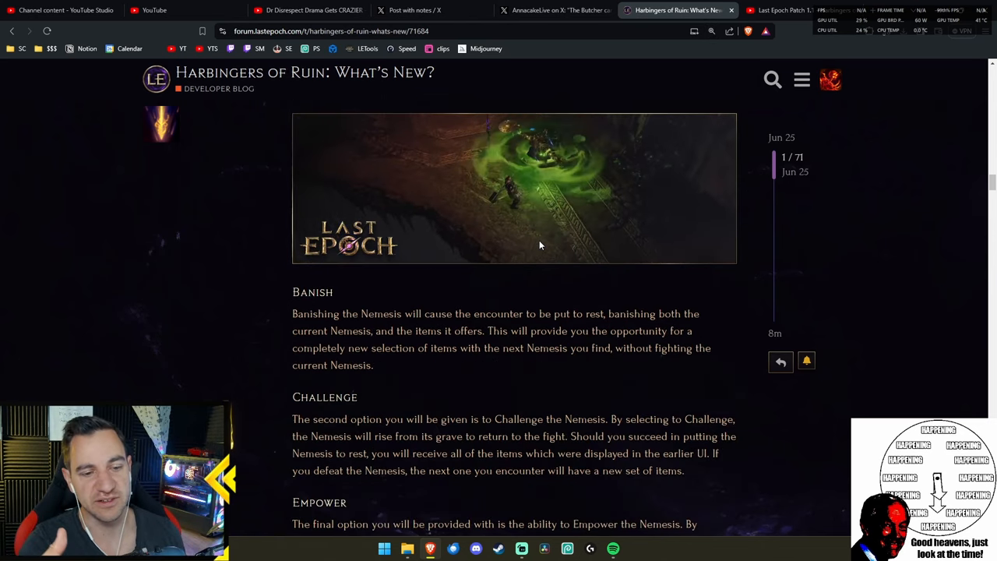
scroll("down", 3)
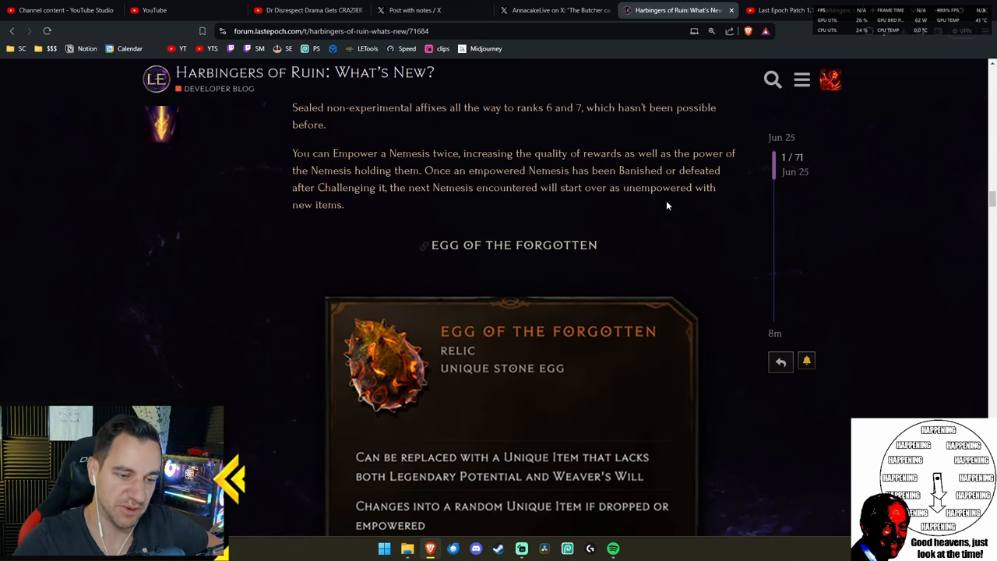
scroll("down", 3)
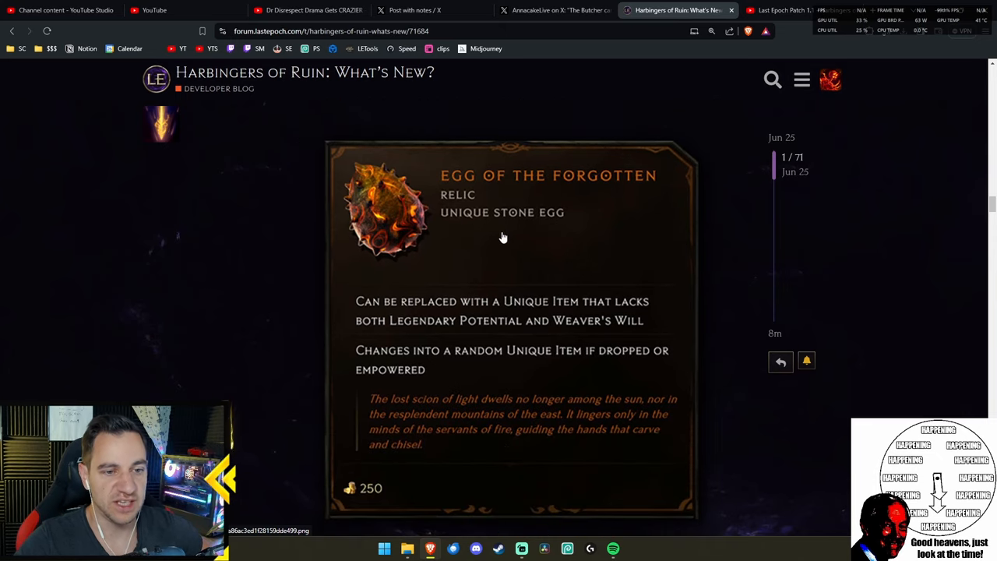
scroll("down", 3)
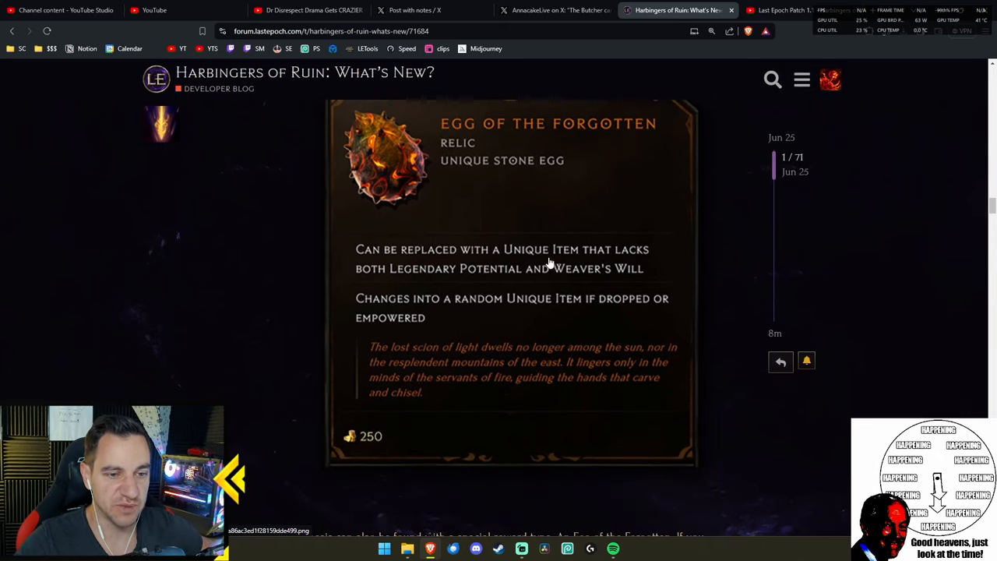
mouse_move(520, 285)
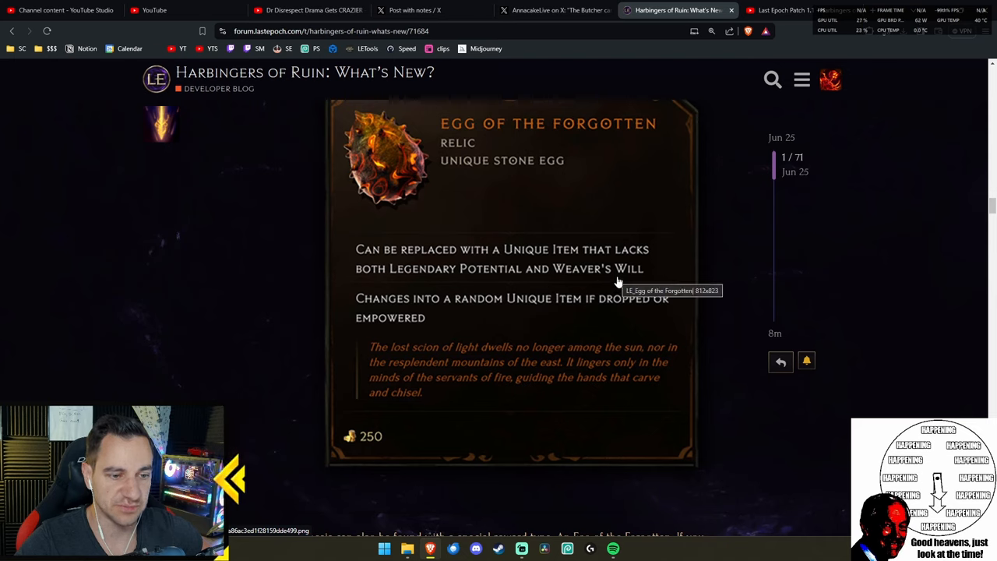
mouse_move(487, 328)
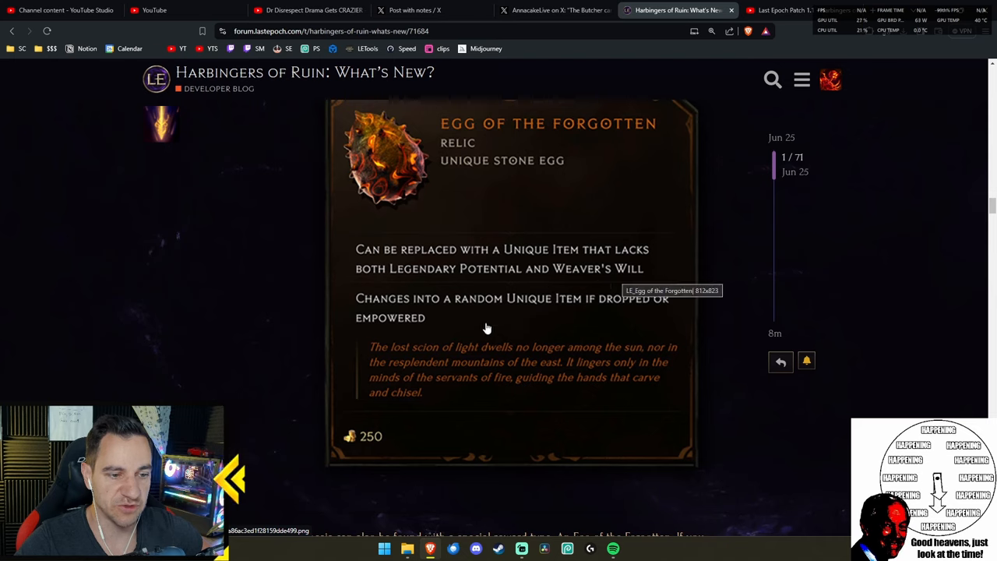
mouse_move(474, 326)
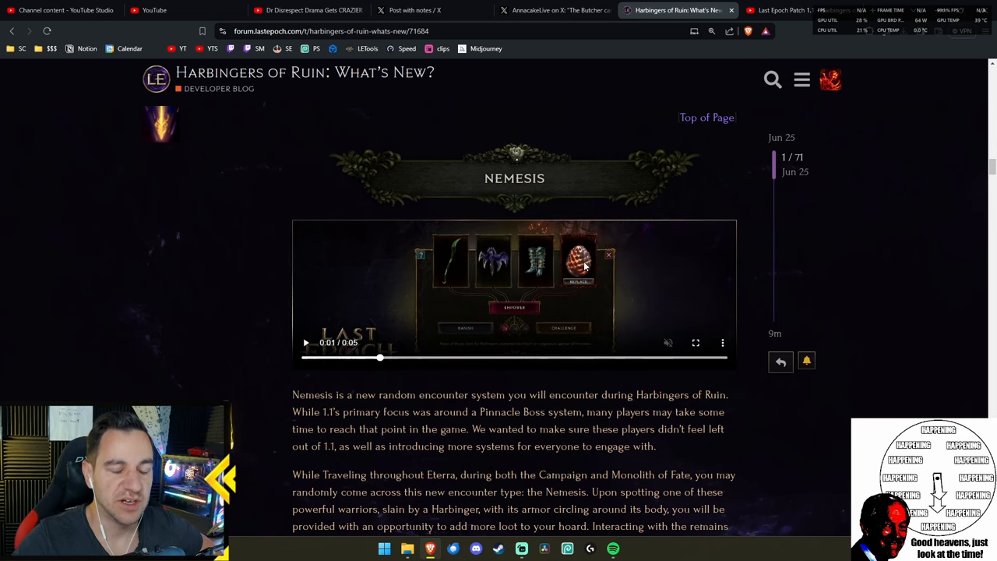
scroll("down", 3)
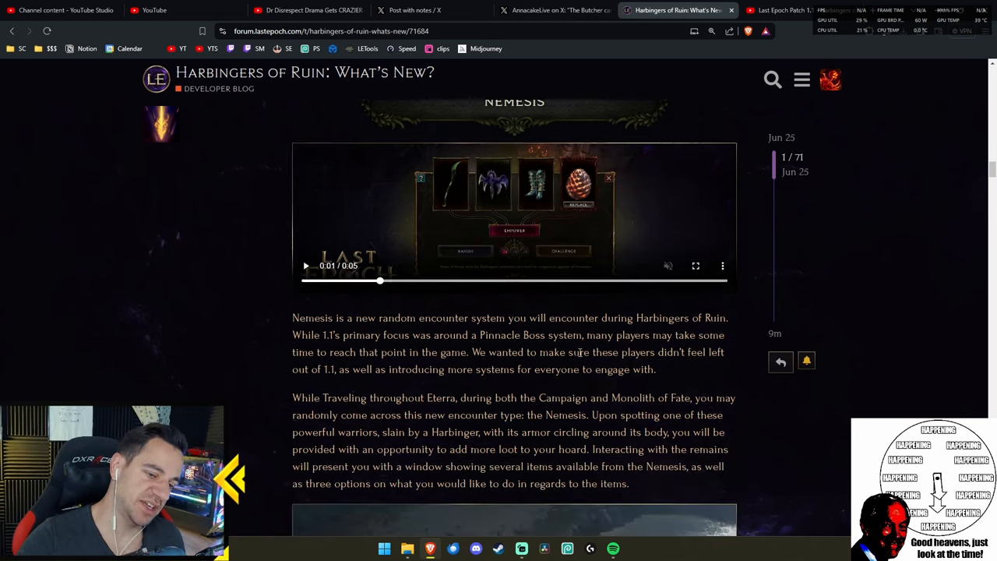
scroll("down", 3)
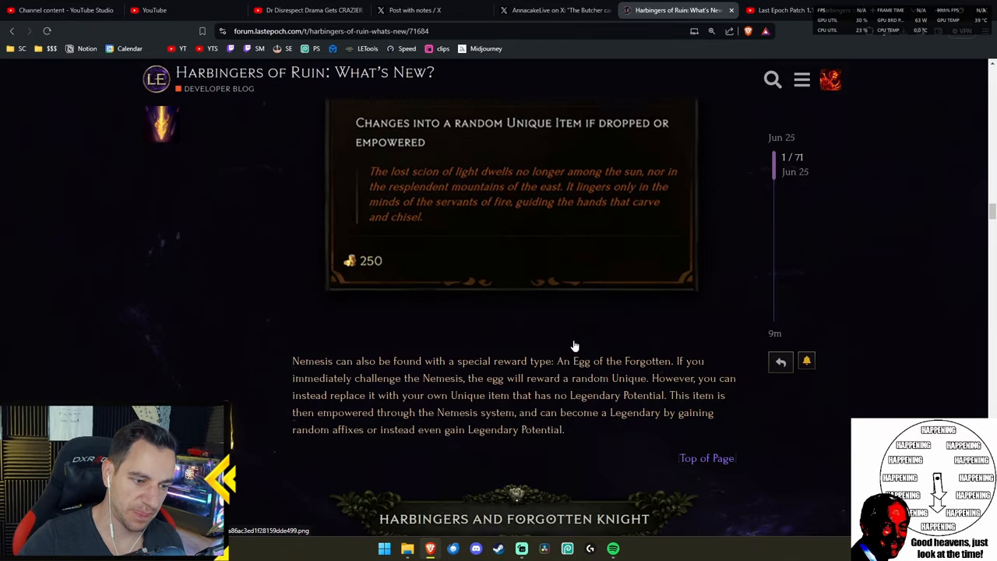
scroll("down", 3)
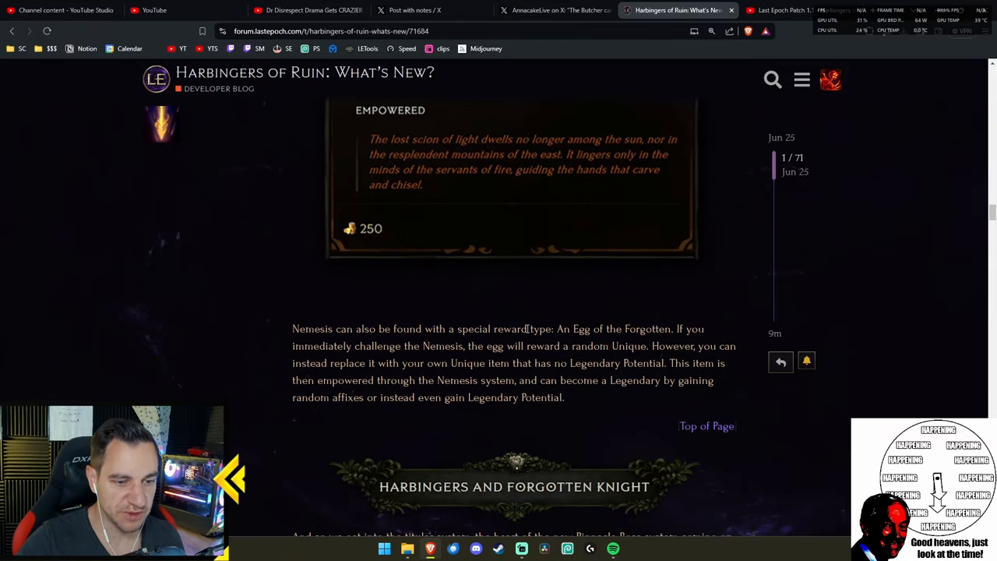
mouse_move(459, 323)
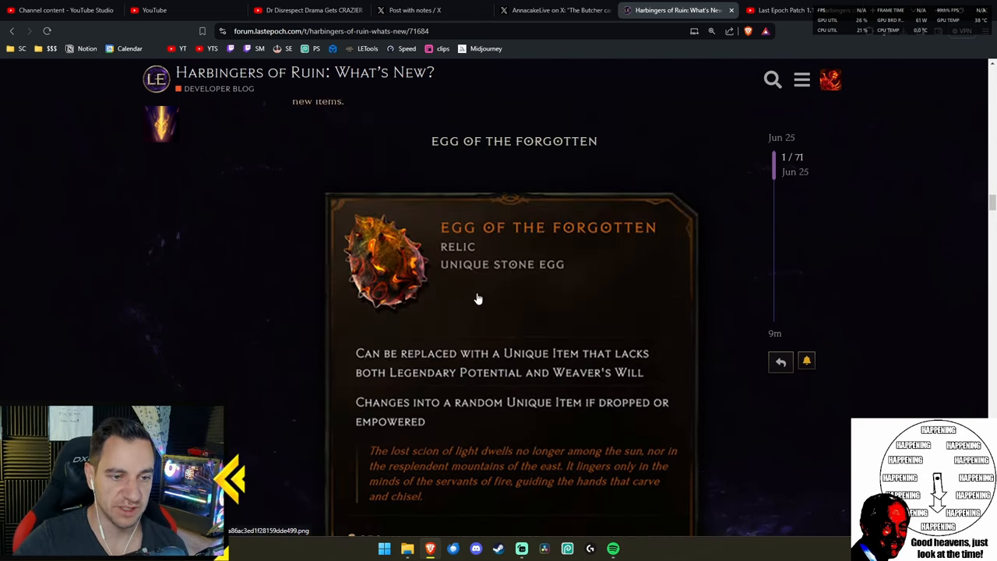
mouse_move(469, 290)
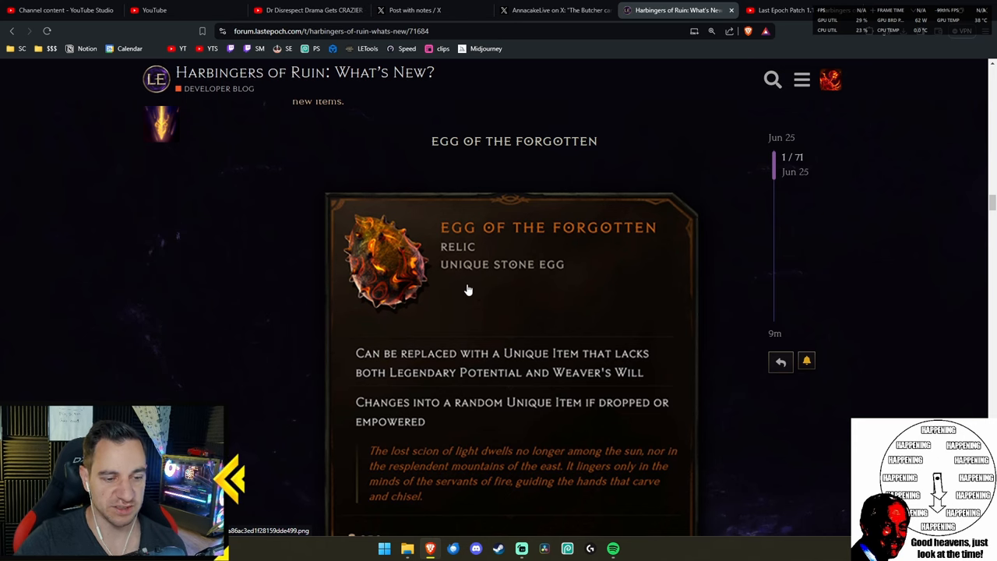
- Read on to the Egg of the Forgotten paragraph, briefly highlighting a phrase
scroll("down", 3)
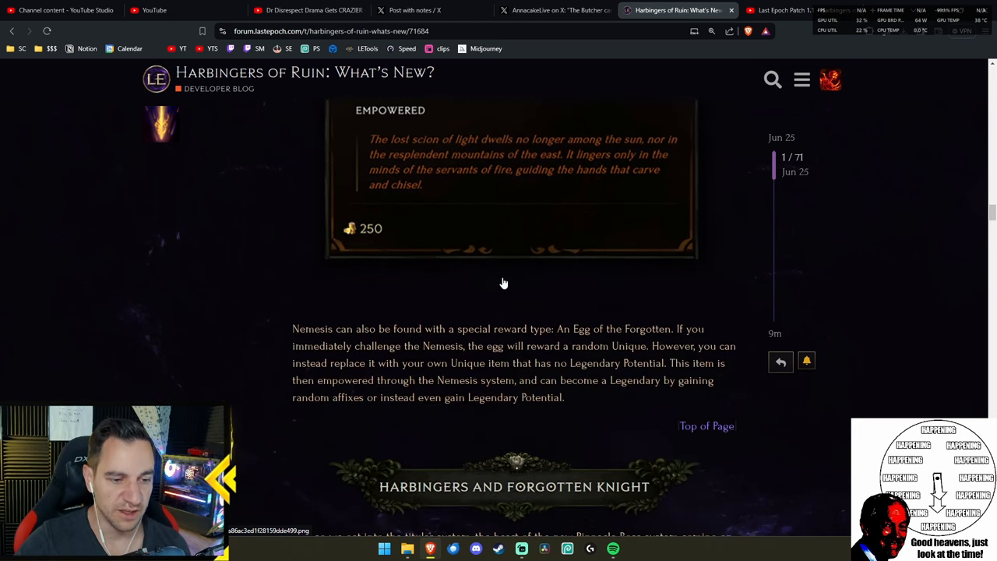
mouse_move(586, 402)
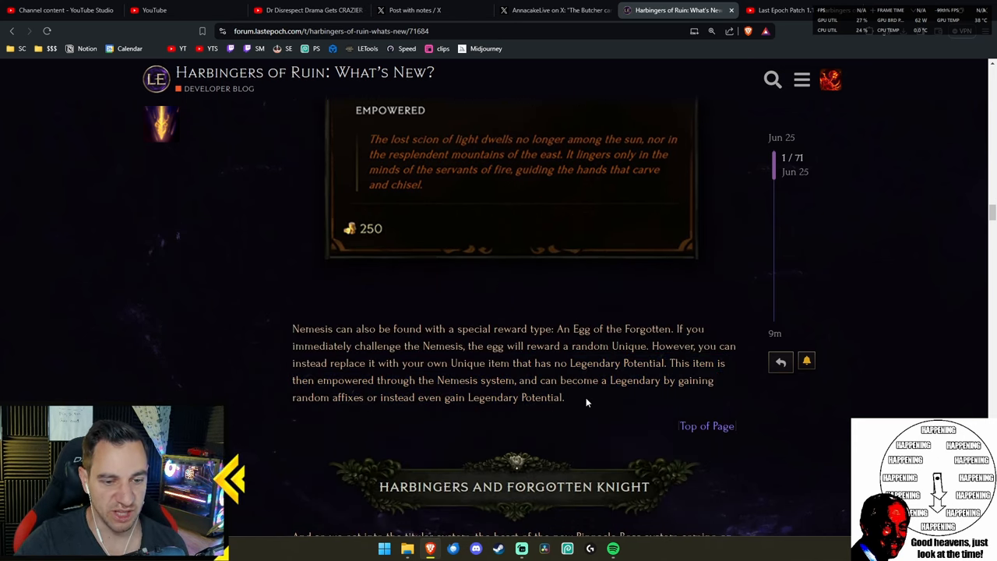
mouse_move(578, 401)
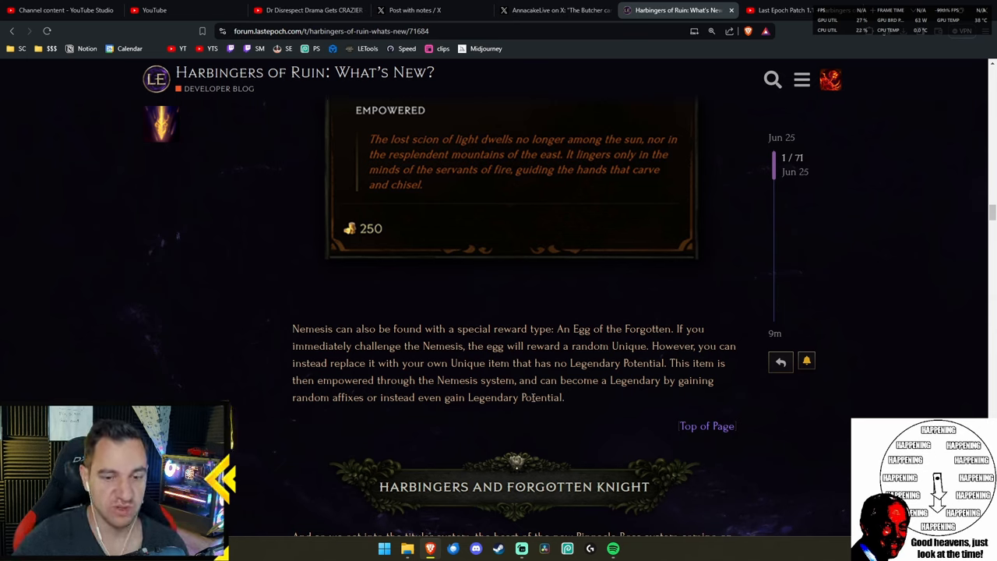
scroll("down", 3)
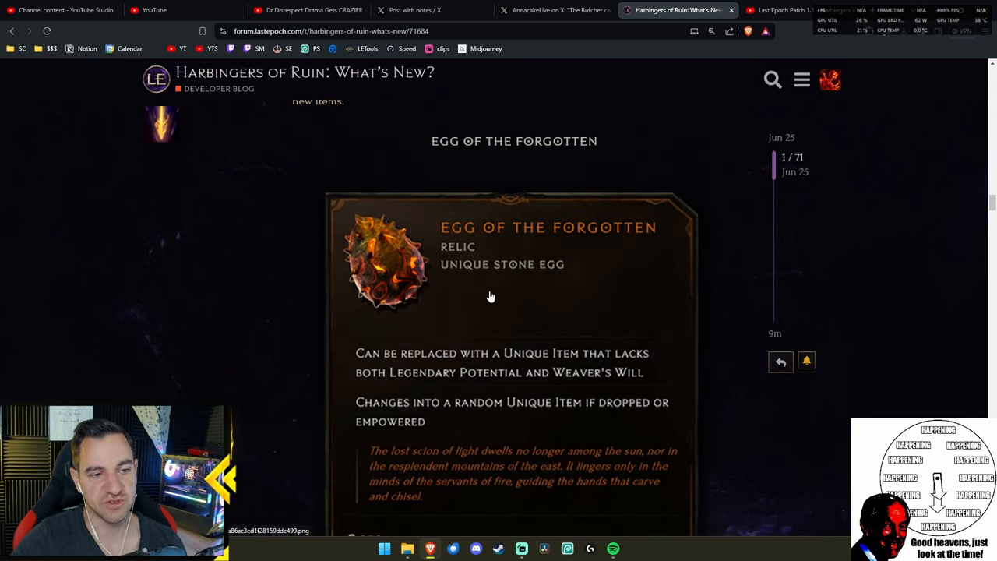
scroll("down", 3)
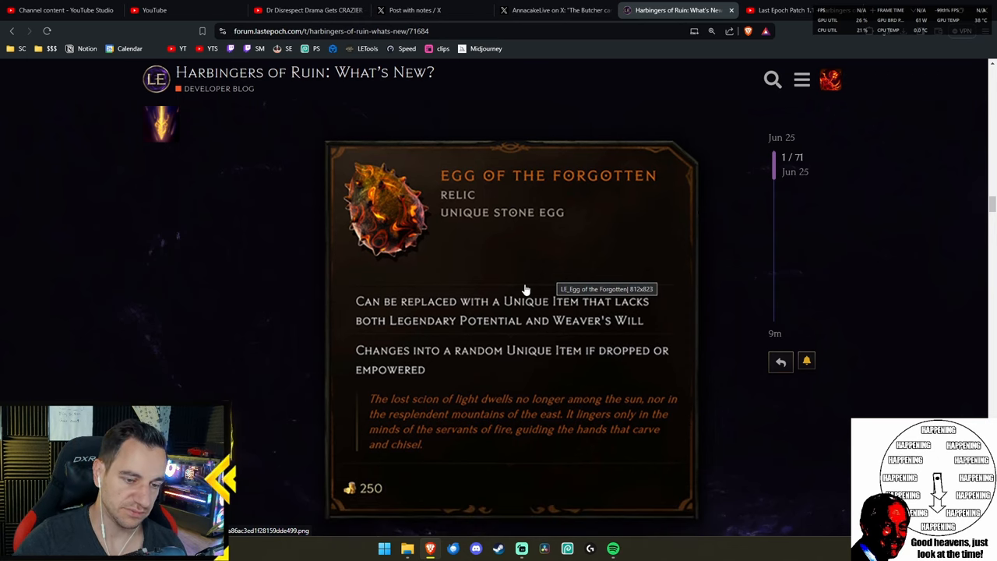
scroll("down", 3)
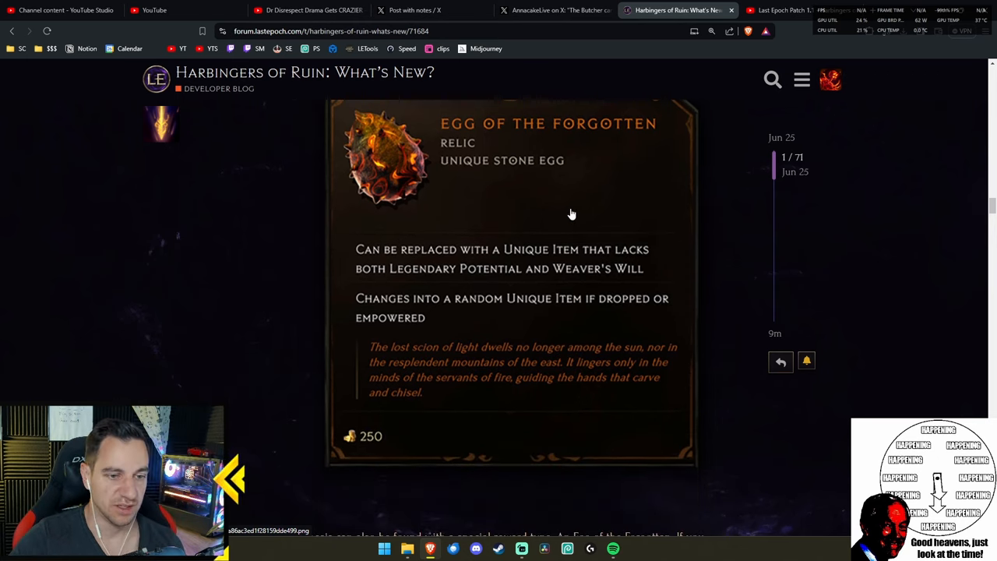
scroll("down", 3)
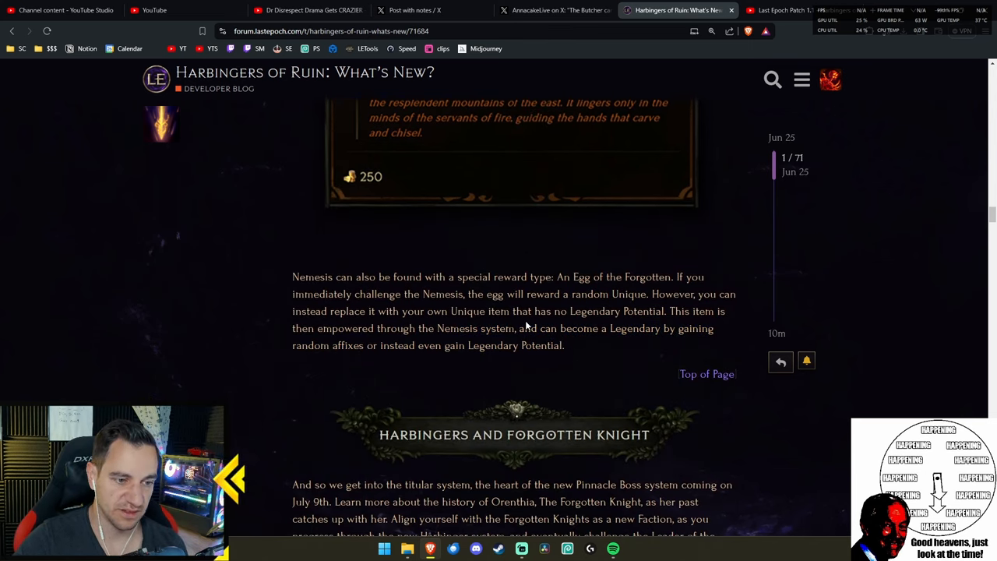
left_click_drag(379, 328, 462, 328)
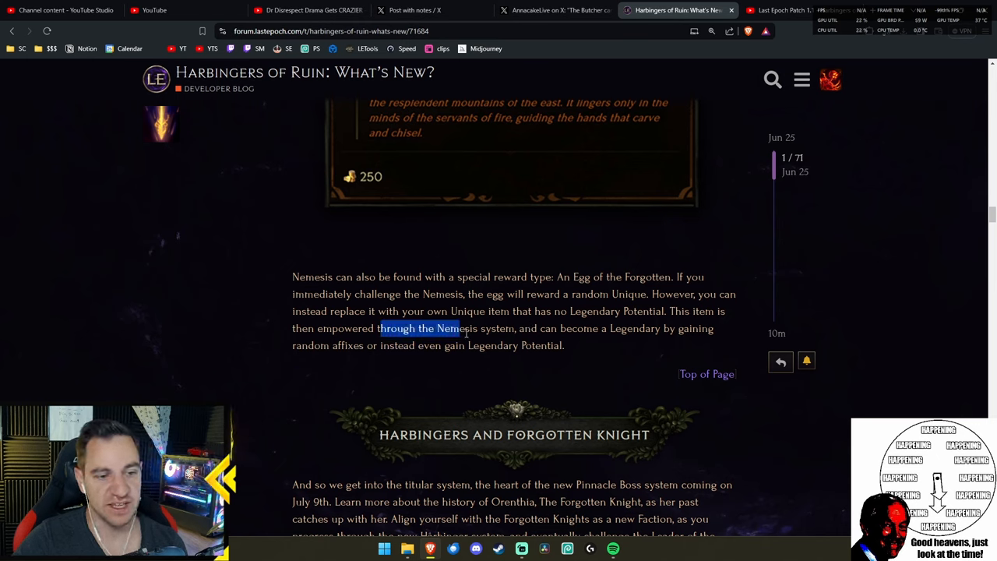
left_click(426, 360)
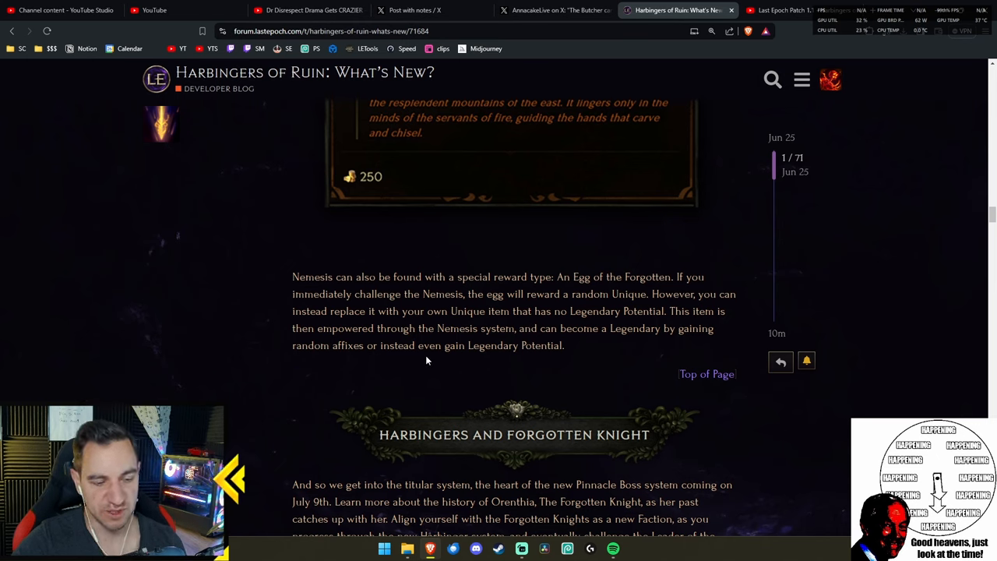
mouse_move(432, 369)
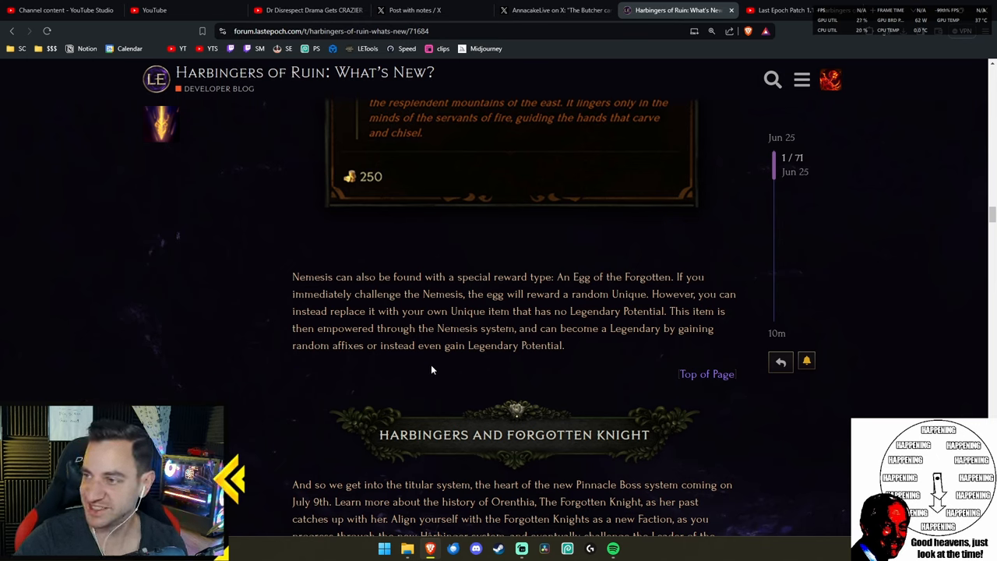
- Scroll through the Harbingers paragraphs on Eyes as currency, highlighting The Forgotten Knight
scroll("down", 3)
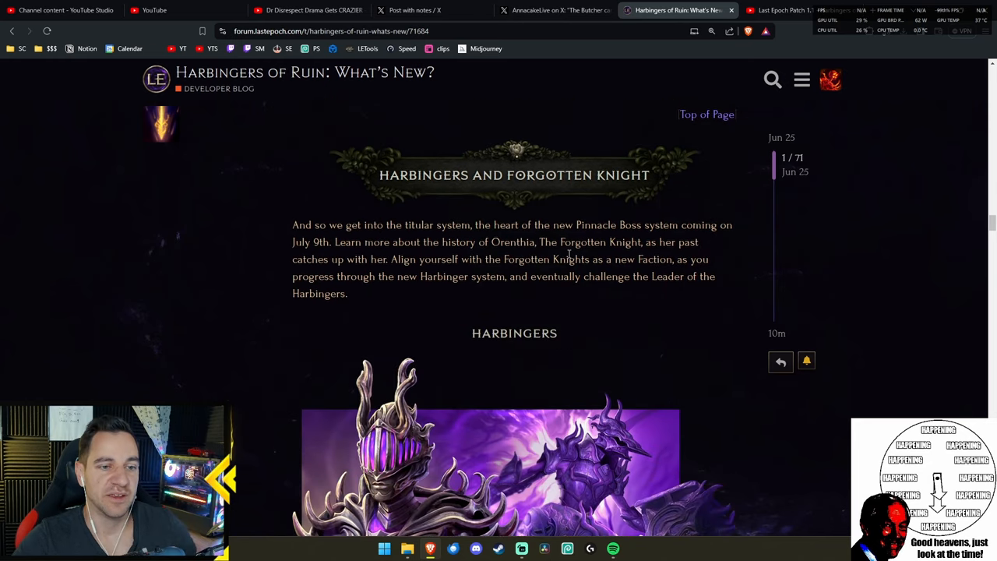
mouse_move(392, 306)
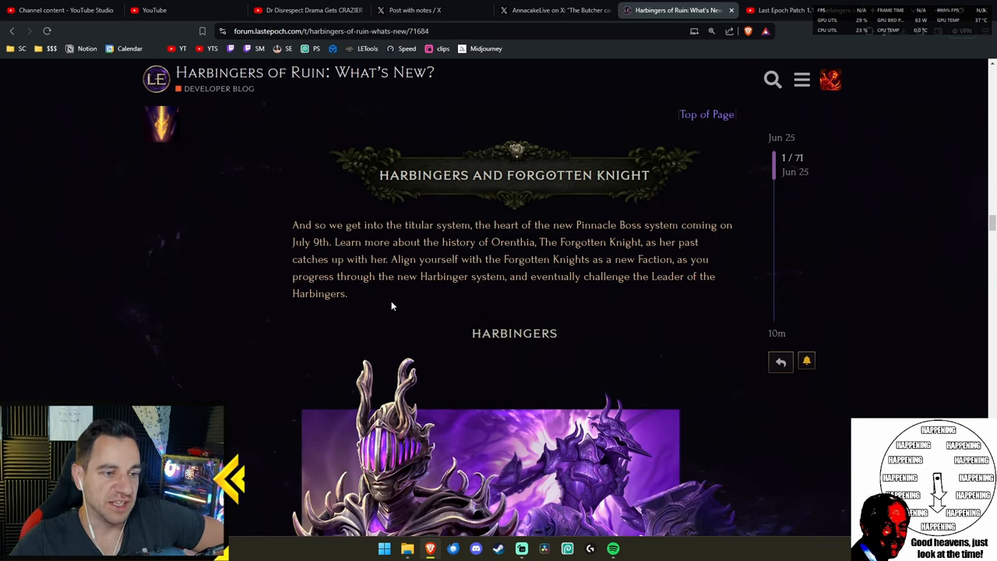
mouse_move(606, 236)
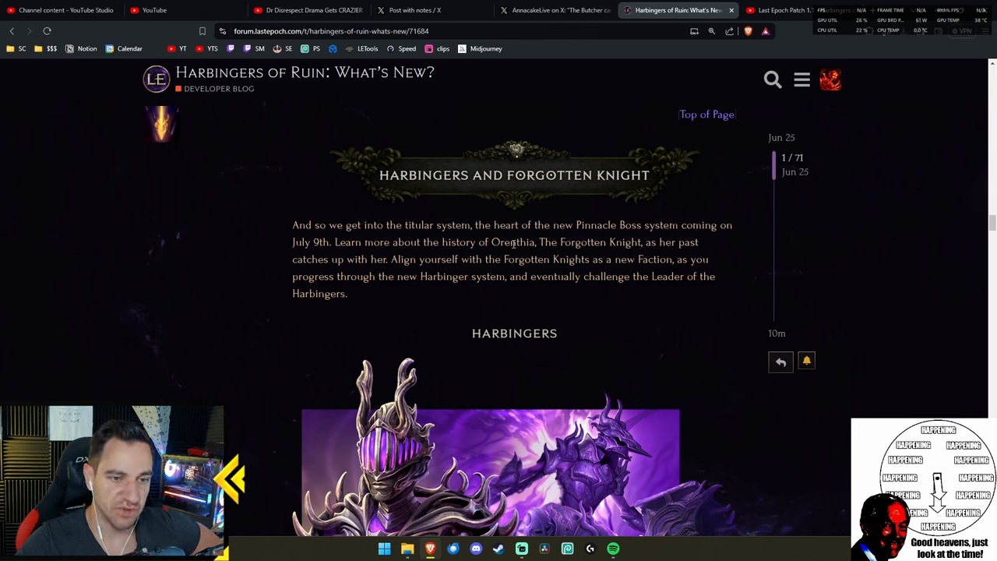
left_click_drag(537, 242, 632, 242)
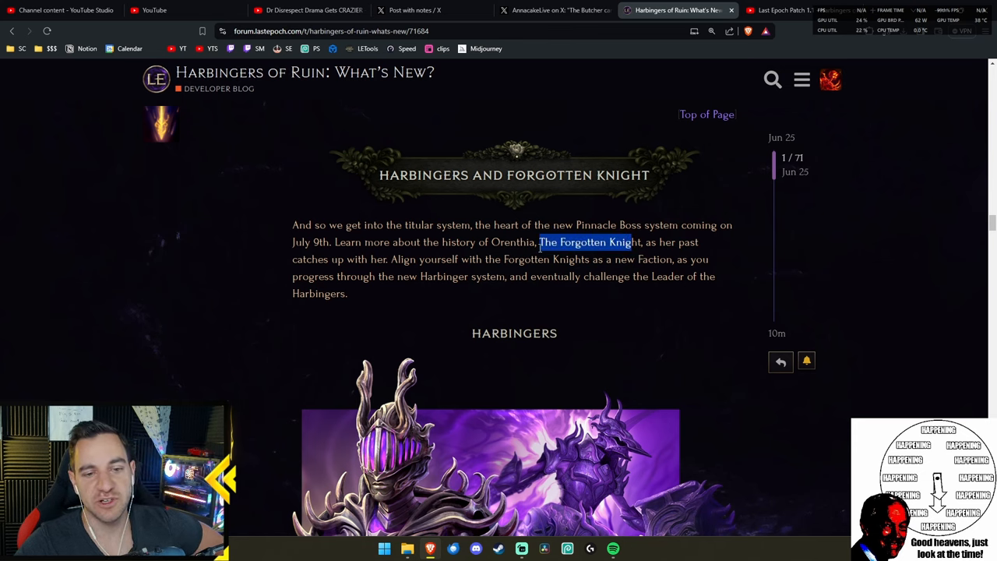
left_click(597, 253)
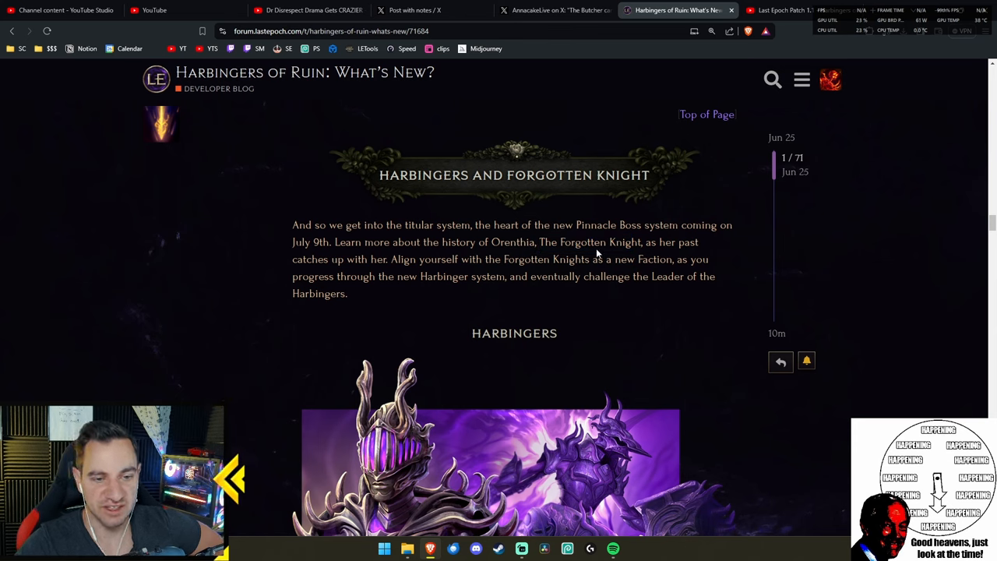
mouse_move(348, 261)
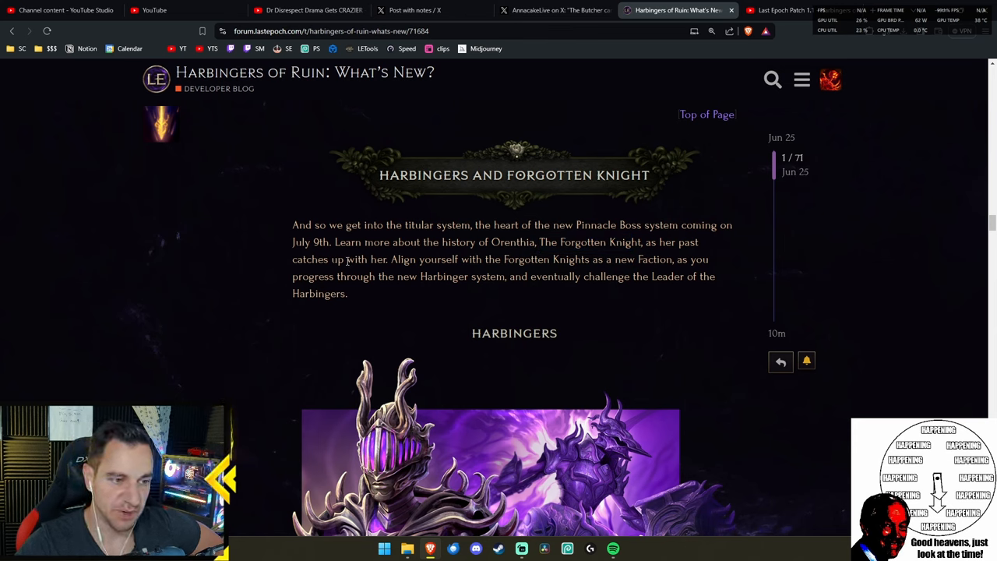
mouse_move(618, 264)
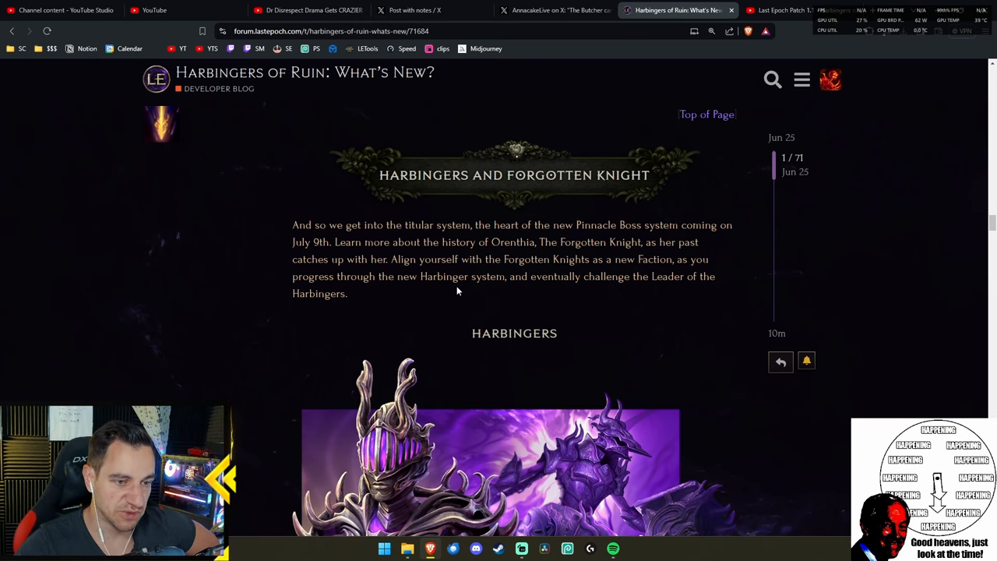
scroll("down", 3)
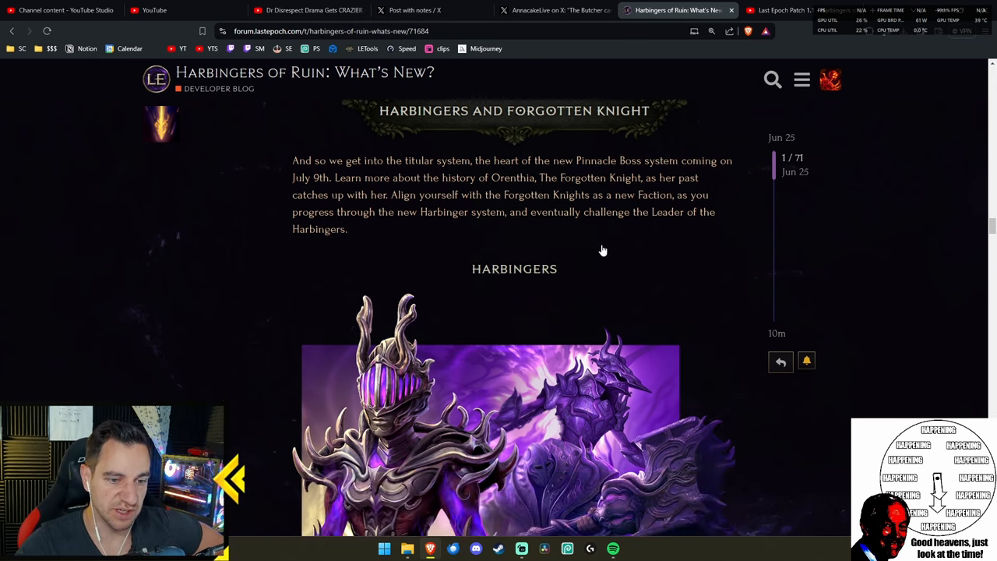
scroll("down", 3)
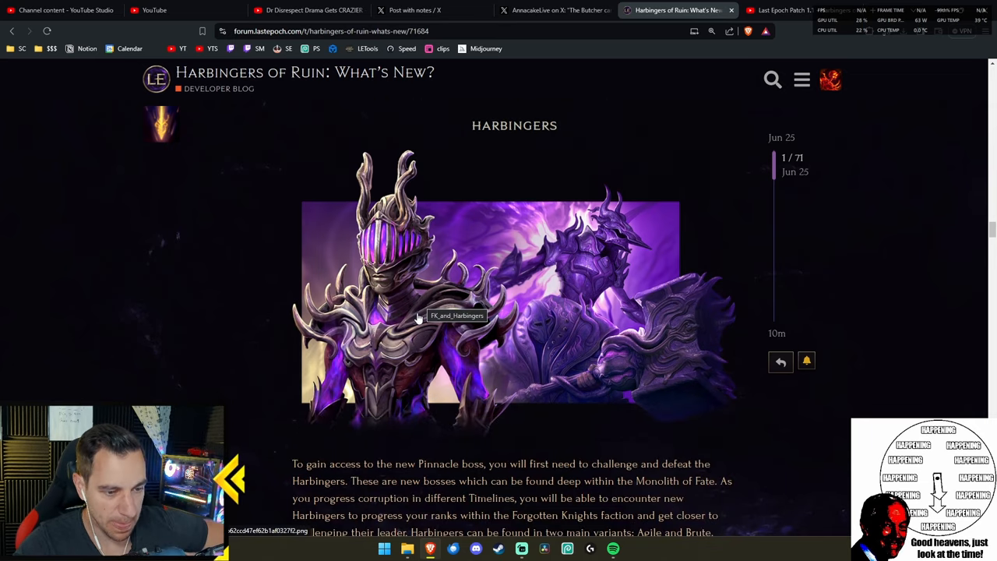
scroll("down", 3)
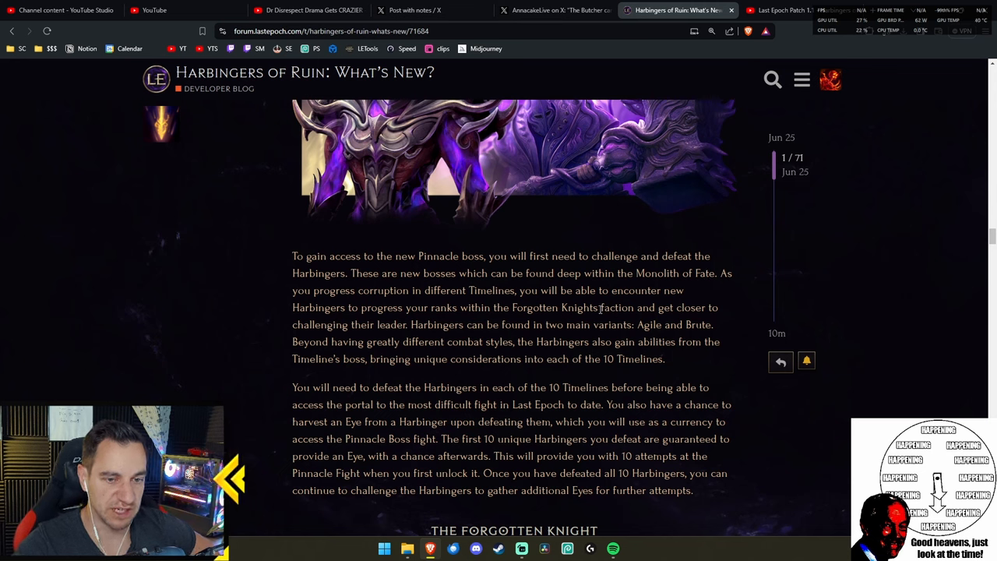
mouse_move(399, 330)
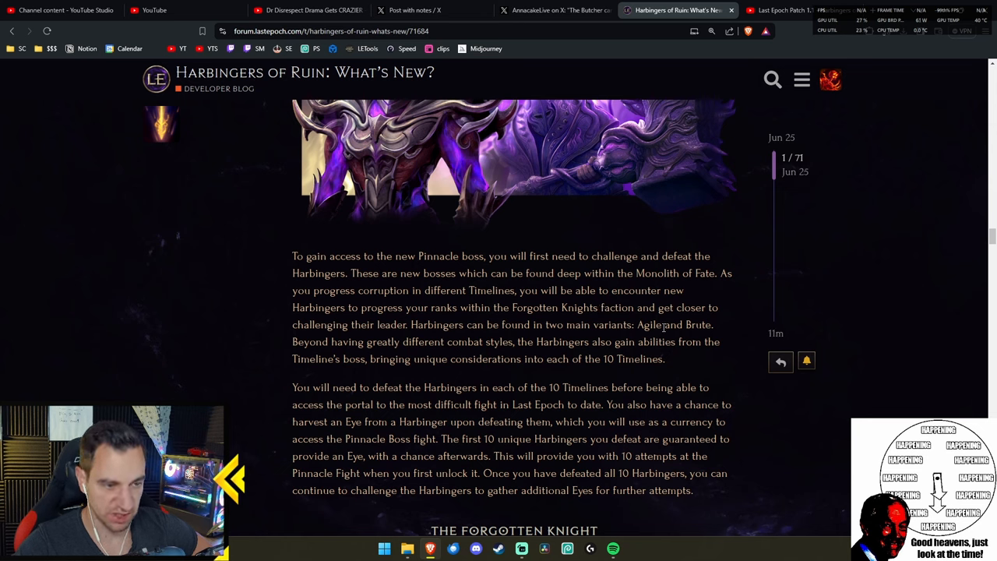
mouse_move(389, 352)
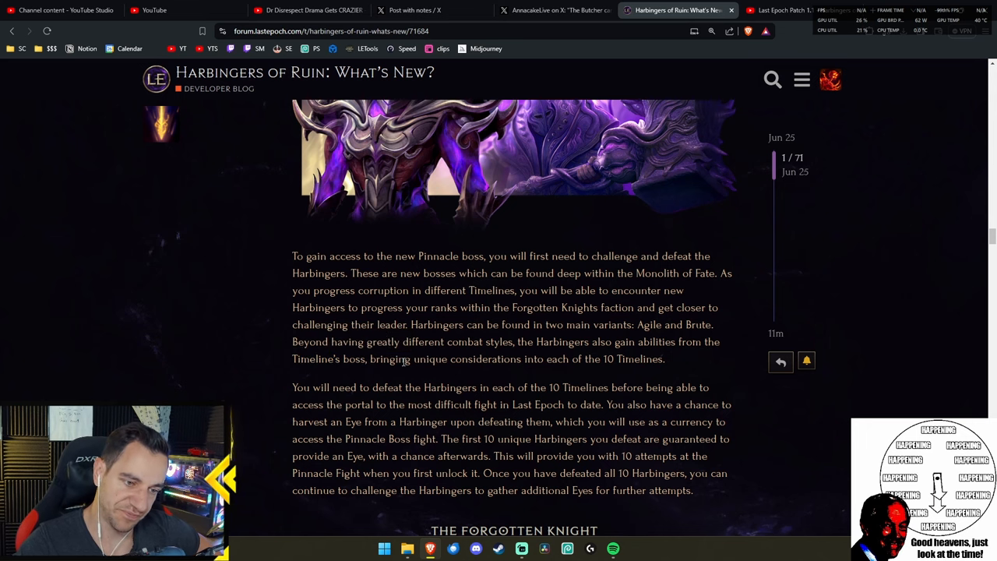
scroll("down", 3)
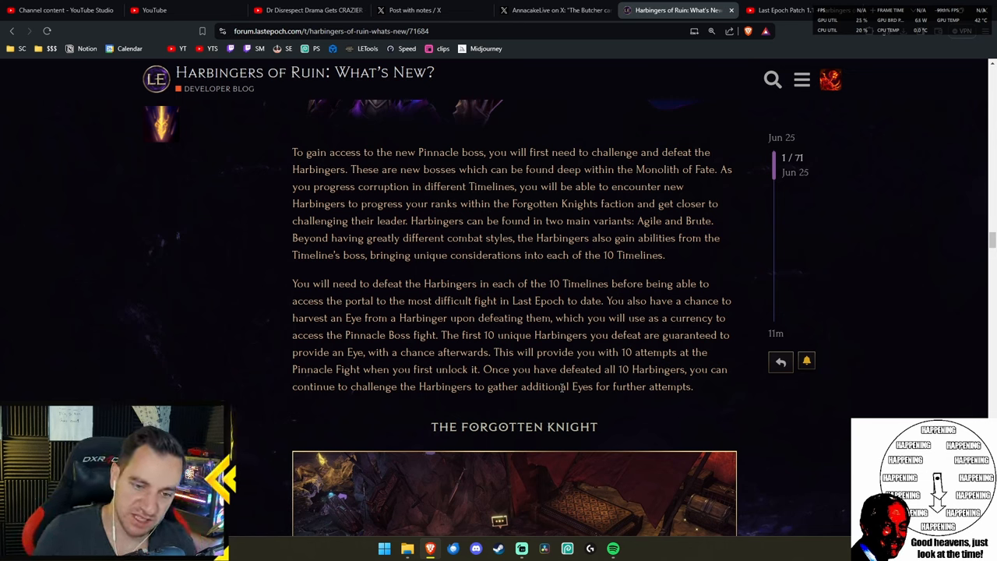
left_click_drag(363, 386, 466, 386)
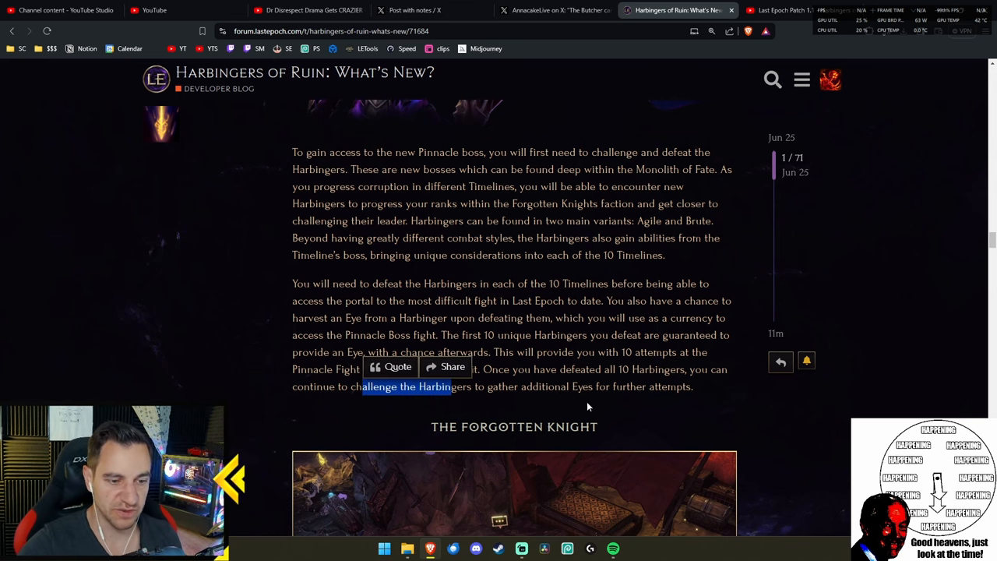
scroll("down", 3)
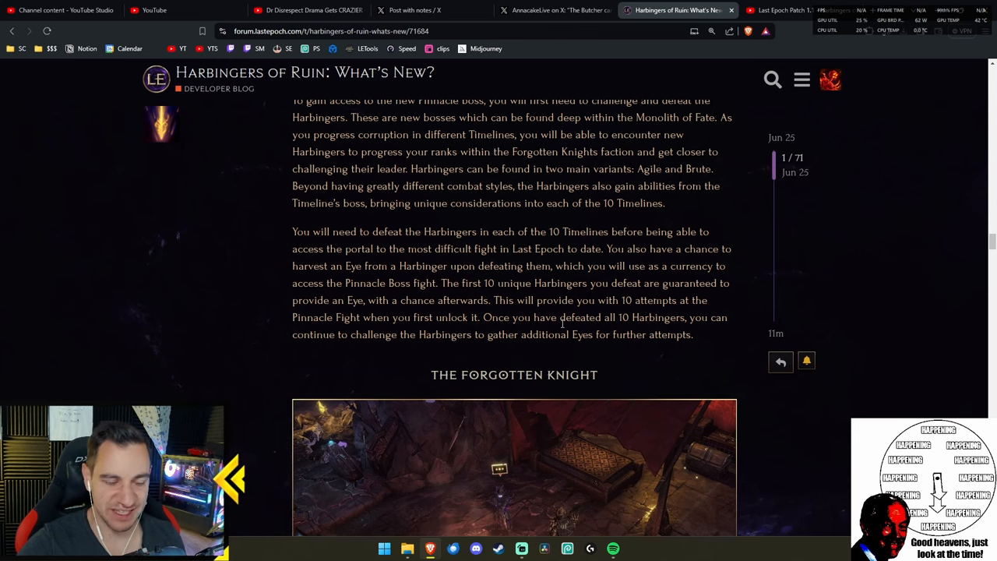
- Scroll past The Forgotten Knight image, highlighting the sentence on defeating the first Harbinger
scroll("down", 3)
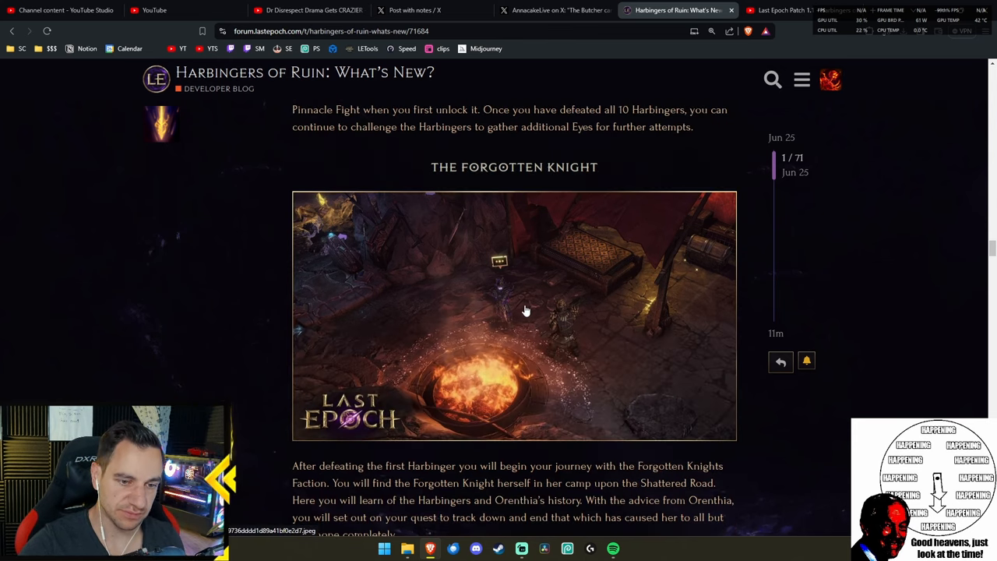
mouse_move(505, 303)
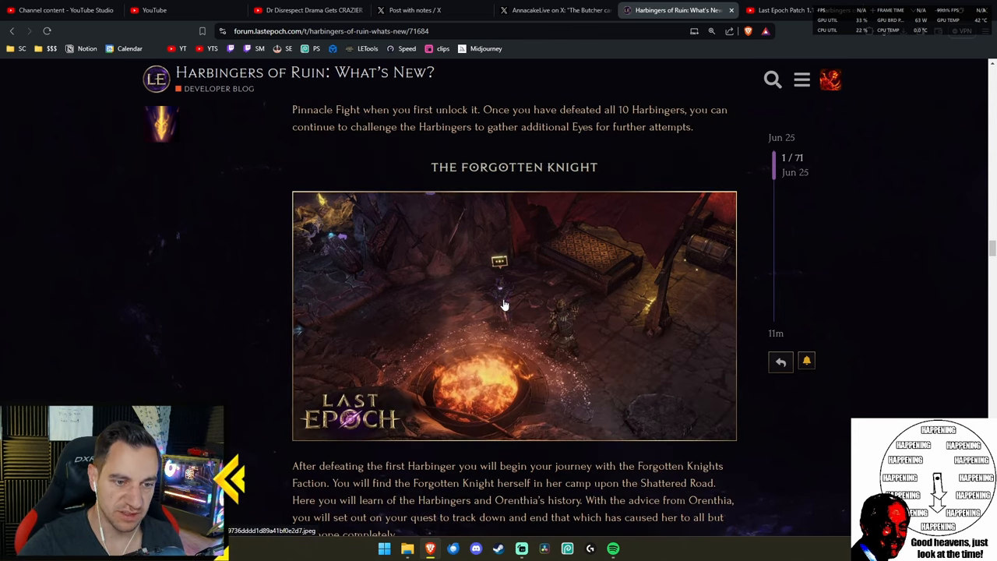
mouse_move(401, 267)
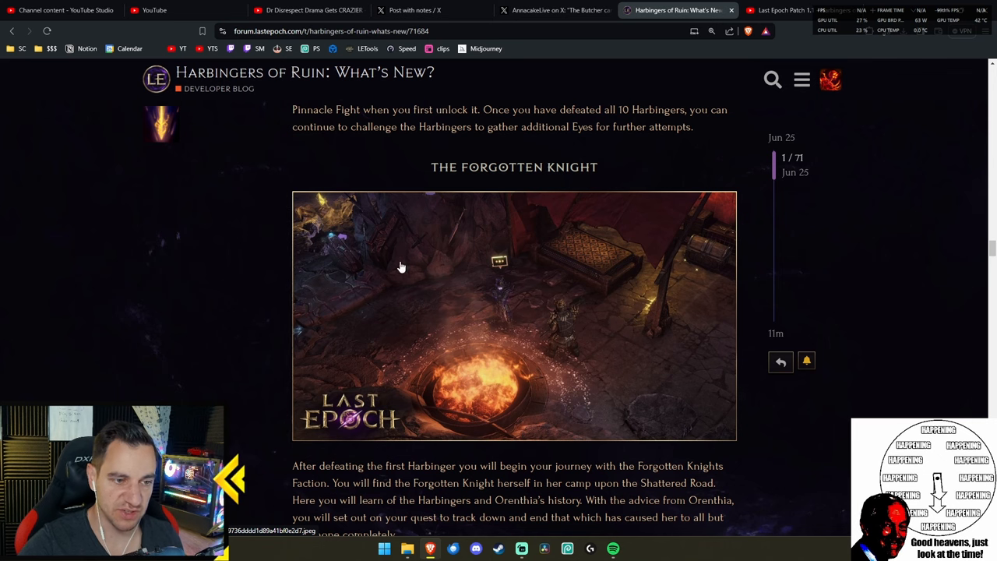
scroll("down", 3)
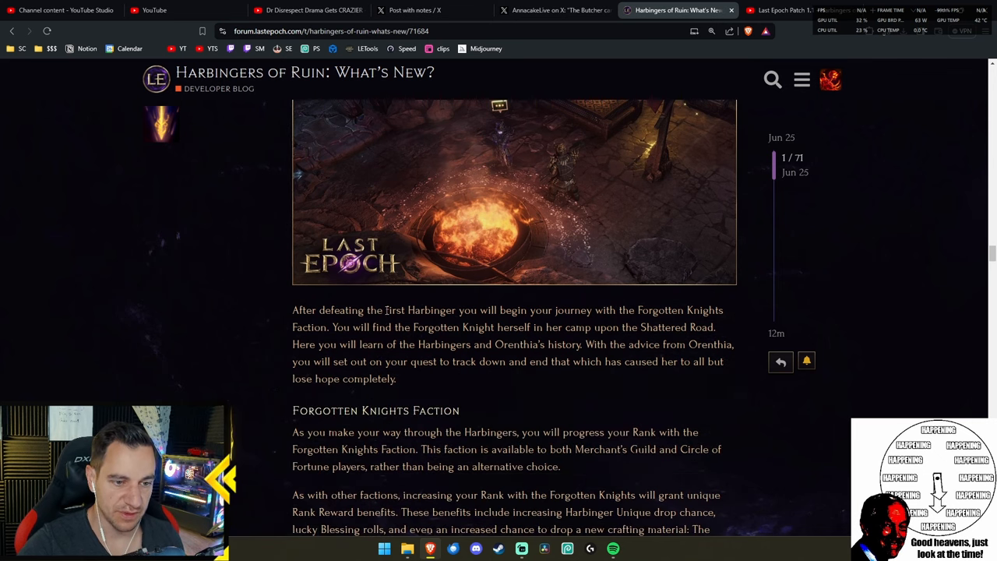
left_click_drag(327, 310, 545, 310)
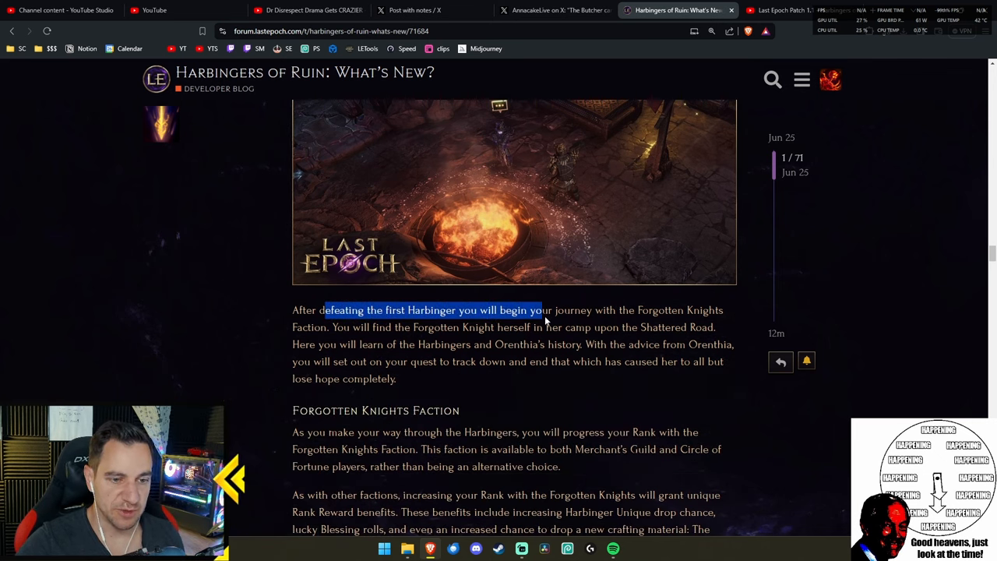
left_click(339, 326)
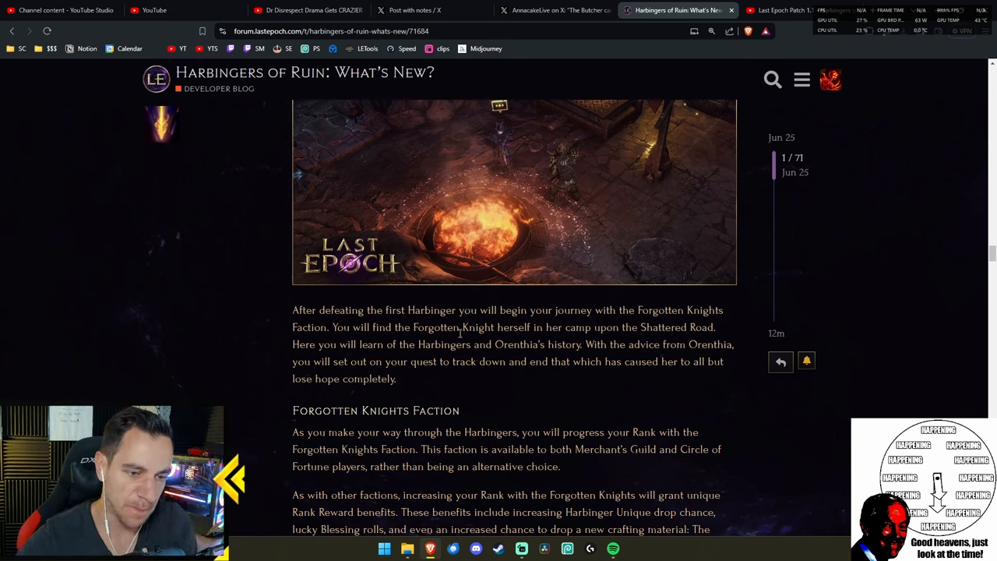
mouse_move(360, 358)
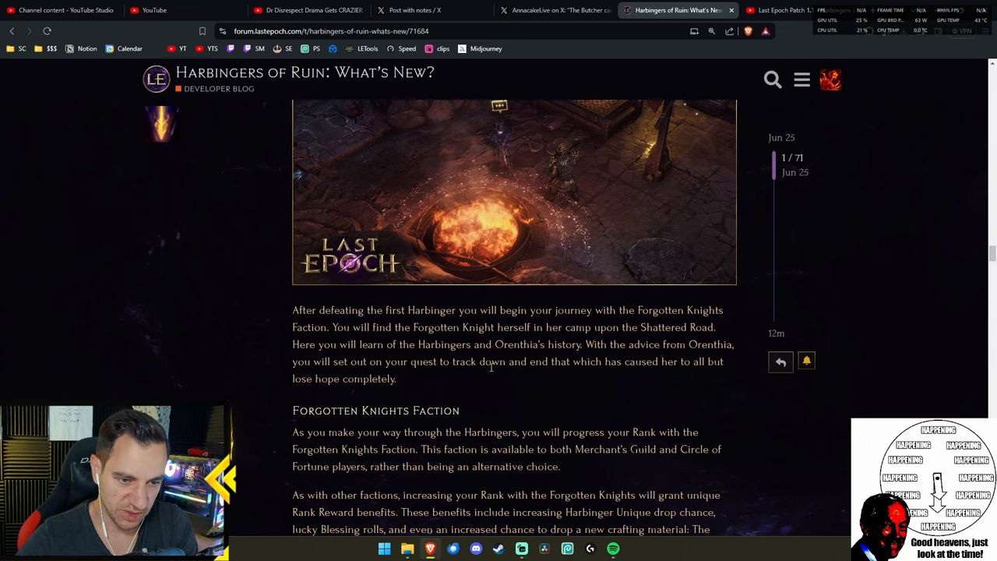
scroll("down", 3)
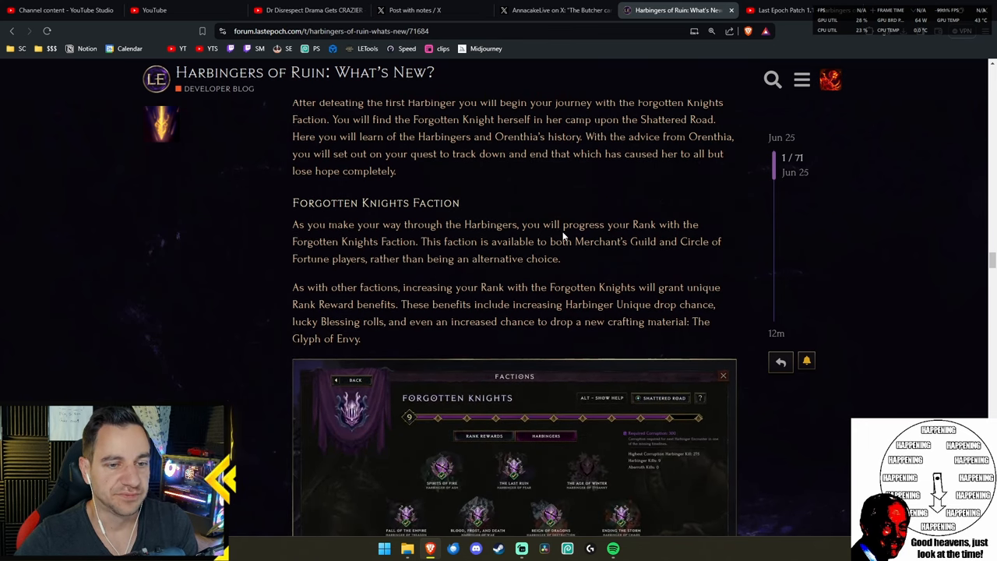
- Read the Forgotten Knights section and zoom the browser in on its Harbingers faction clip
scroll("down", 3)
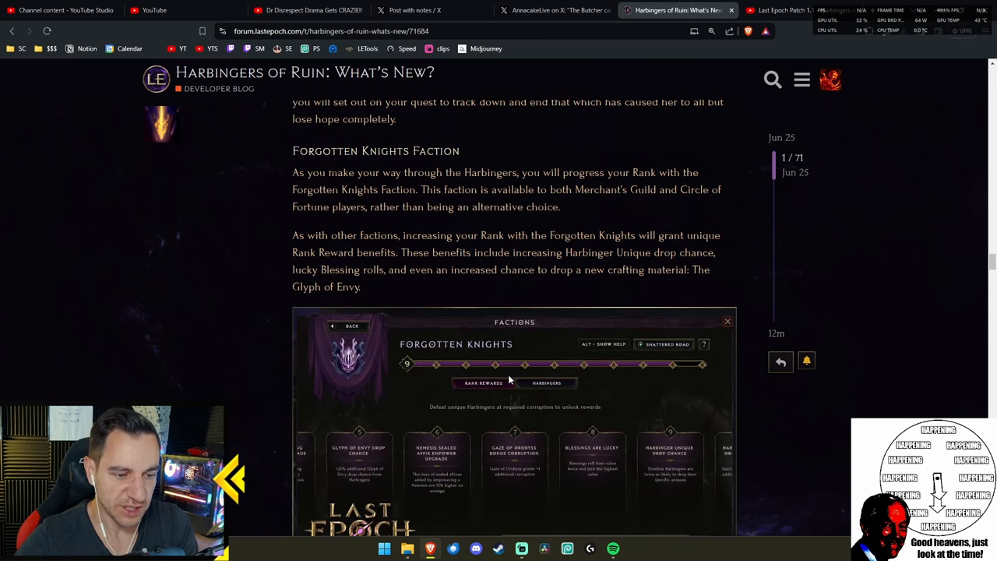
left_click(546, 382)
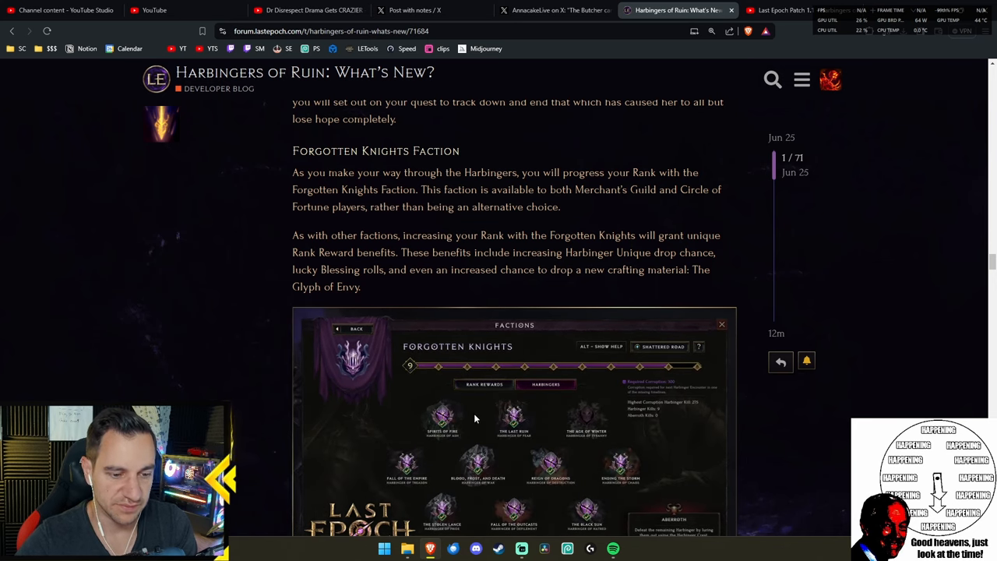
scroll("down", 3)
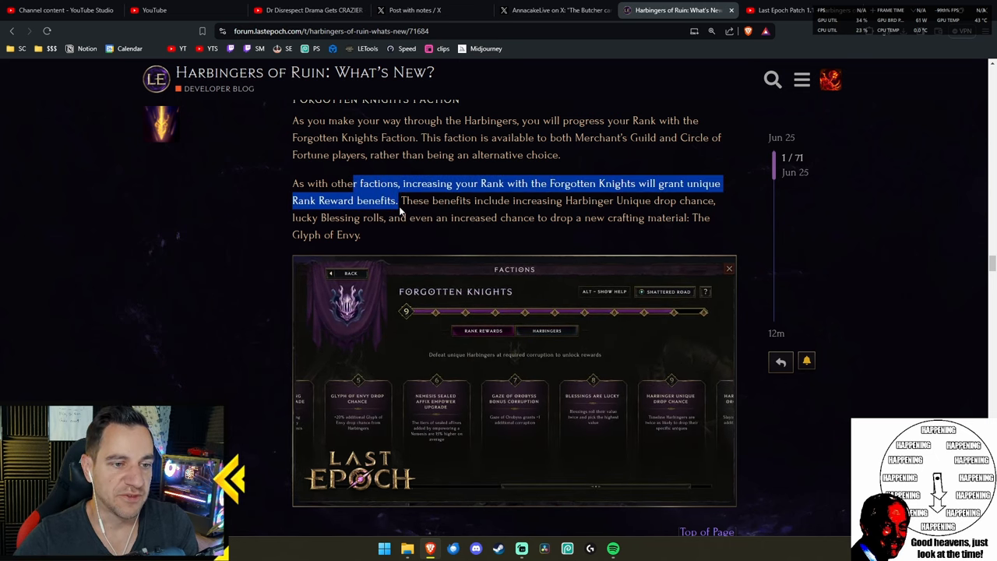
left_click(545, 331)
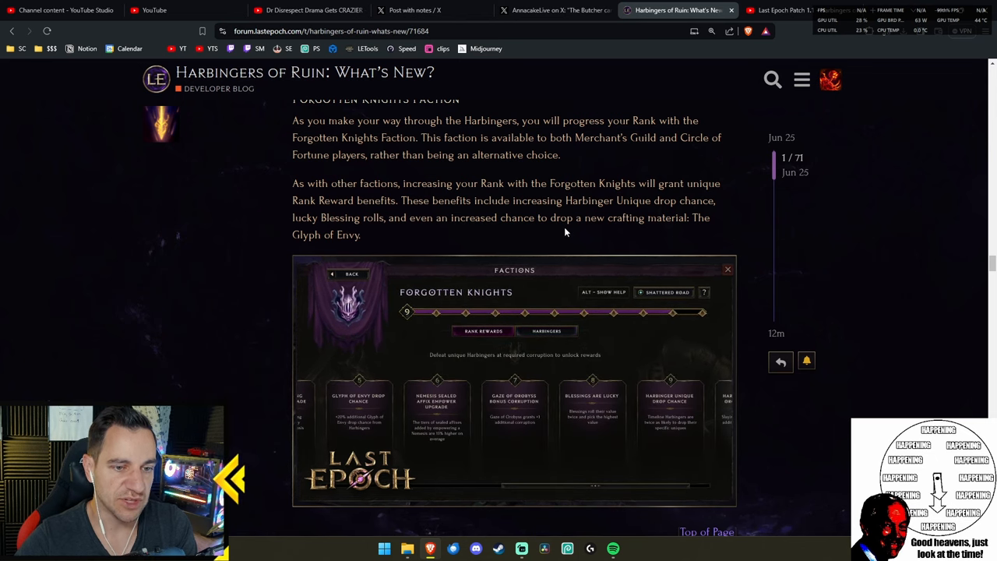
left_click(546, 331)
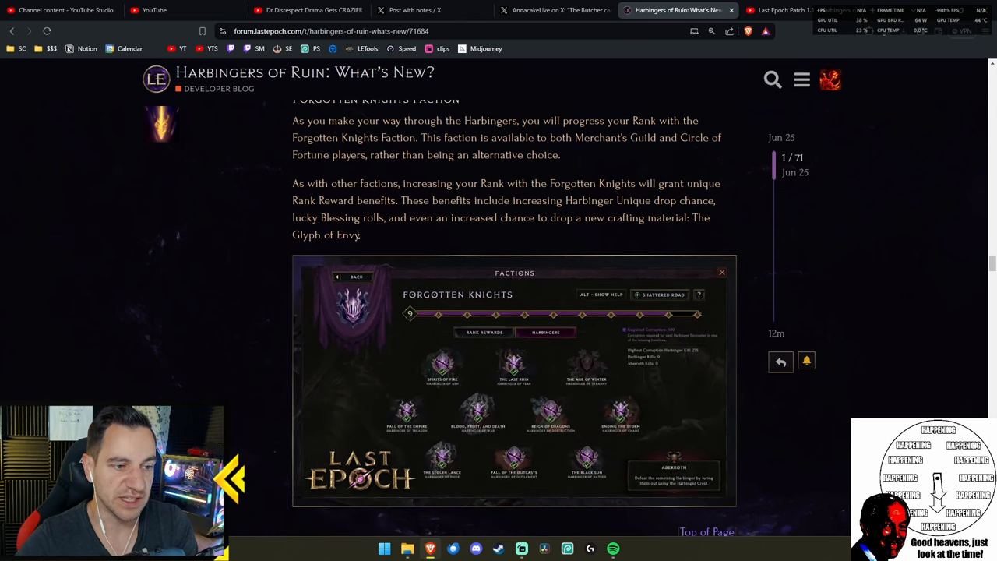
scroll("down", 3)
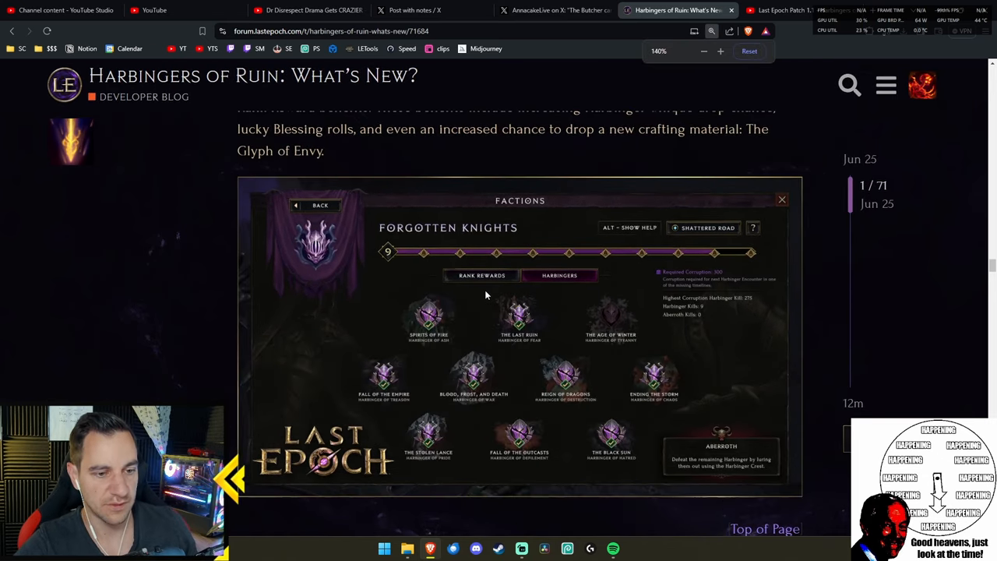
right_click(485, 294)
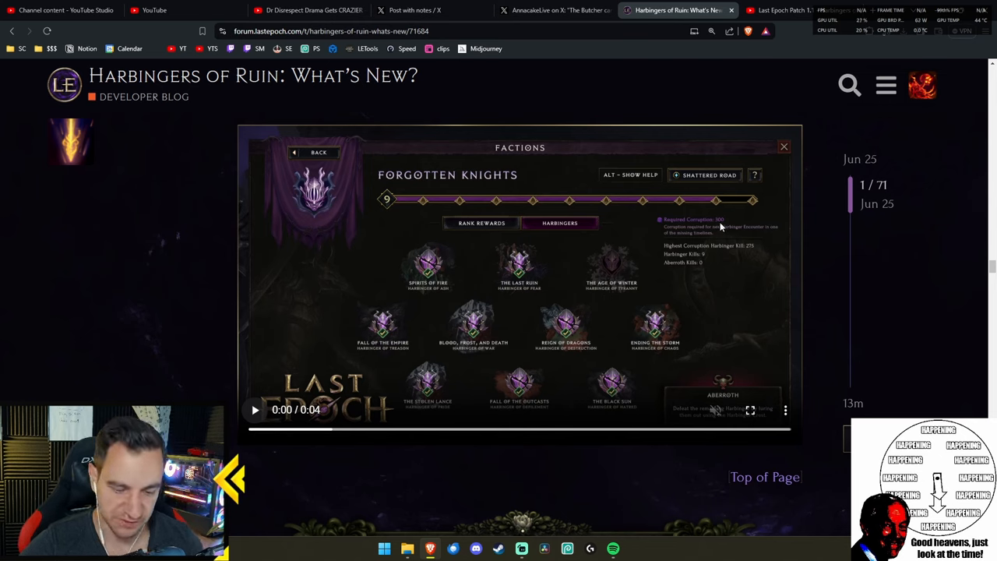
key("ctrl+plus")
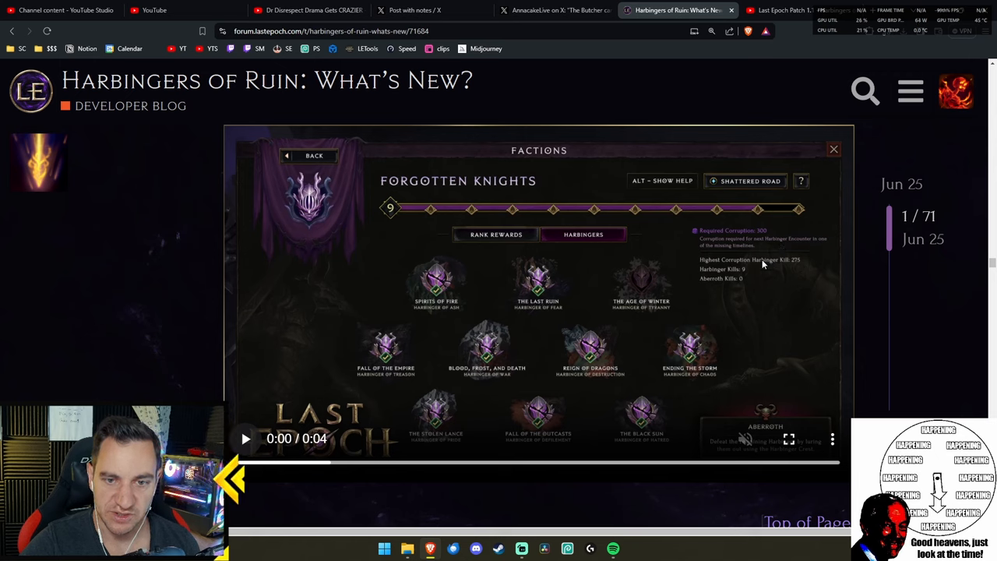
mouse_move(744, 271)
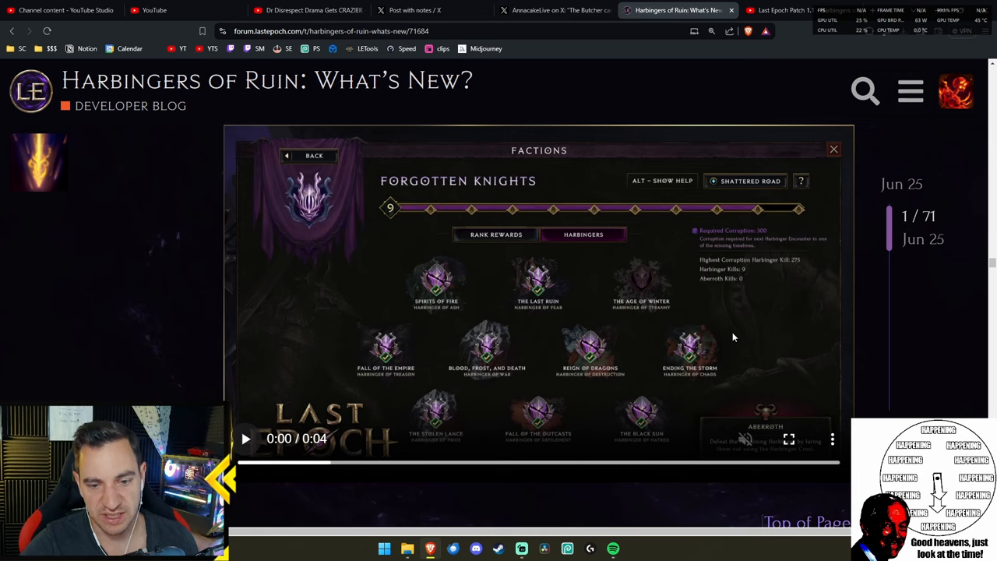
scroll("down", 3)
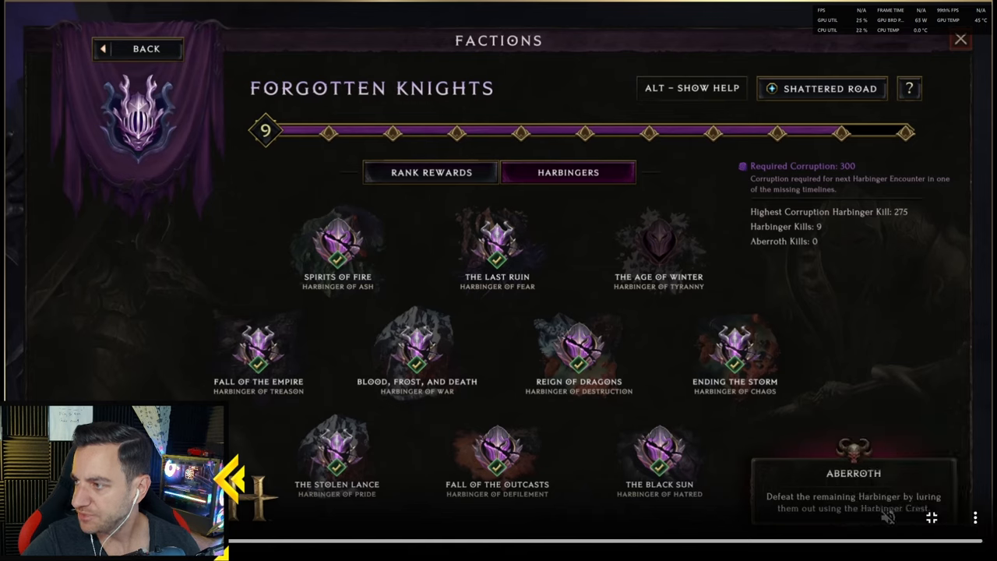
mouse_move(827, 515)
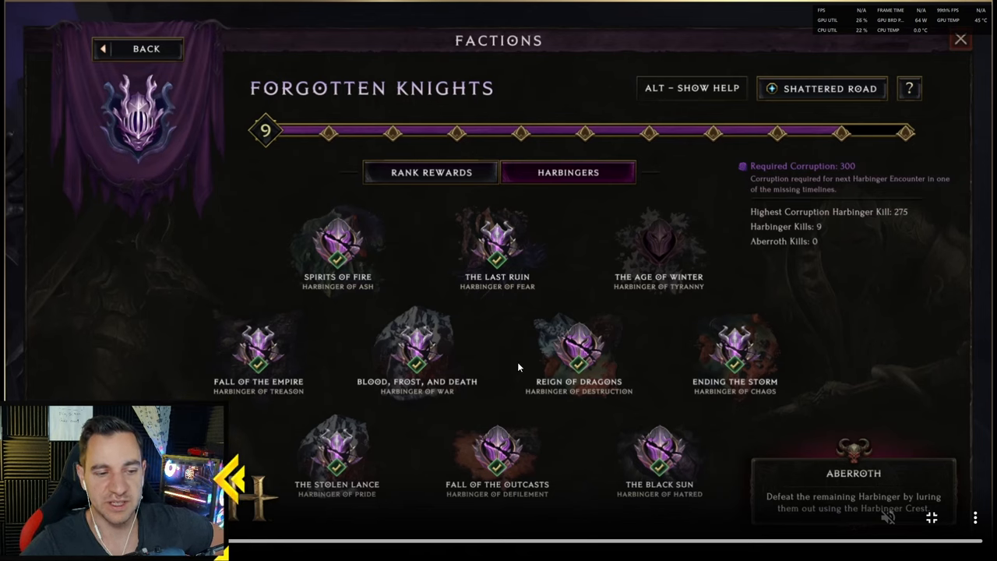
mouse_move(565, 356)
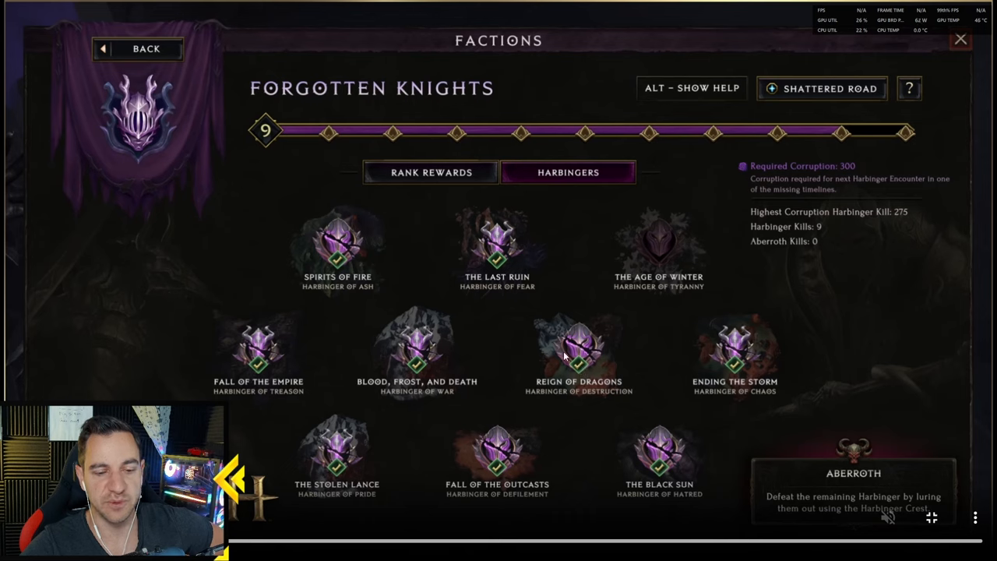
mouse_move(588, 375)
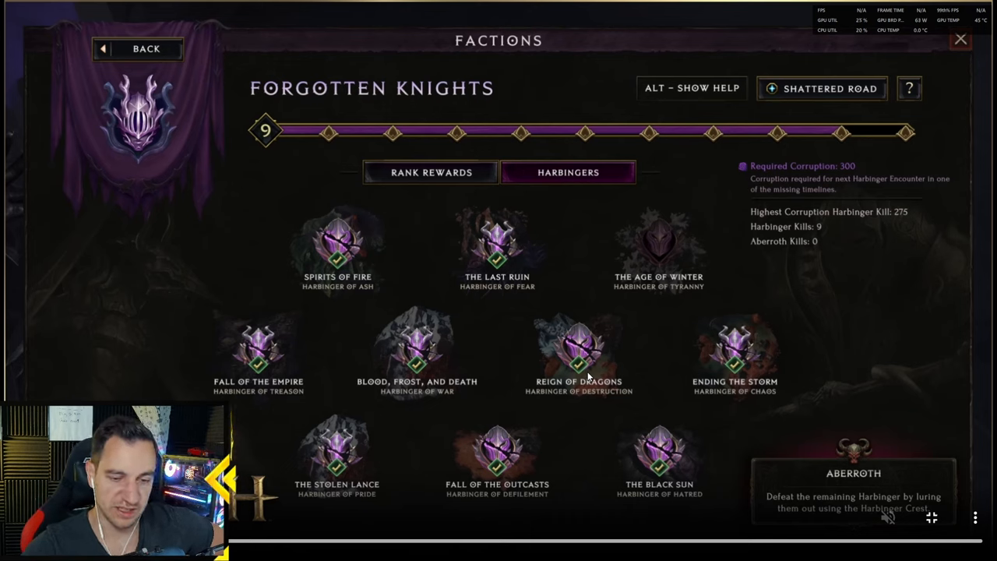
mouse_move(522, 349)
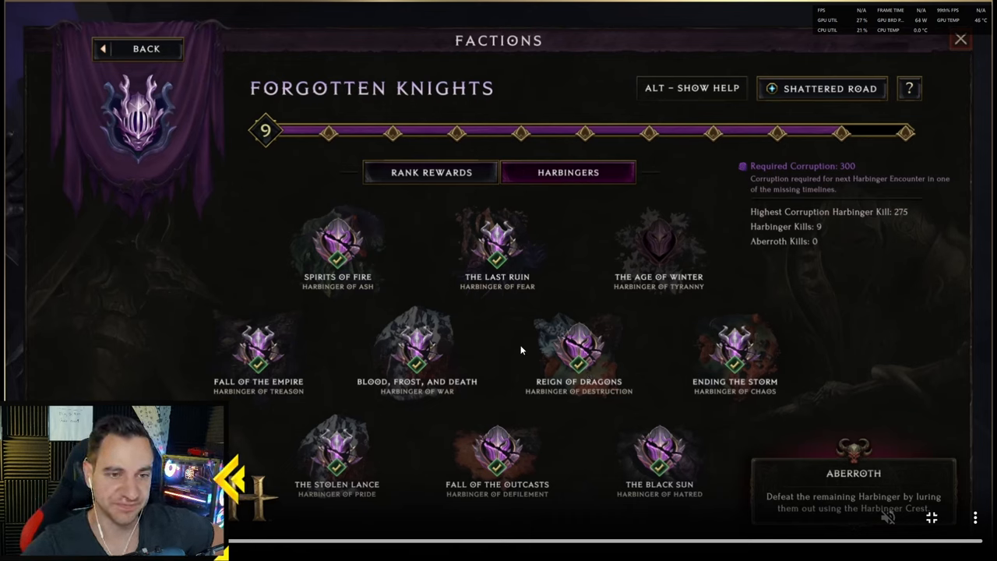
mouse_move(505, 366)
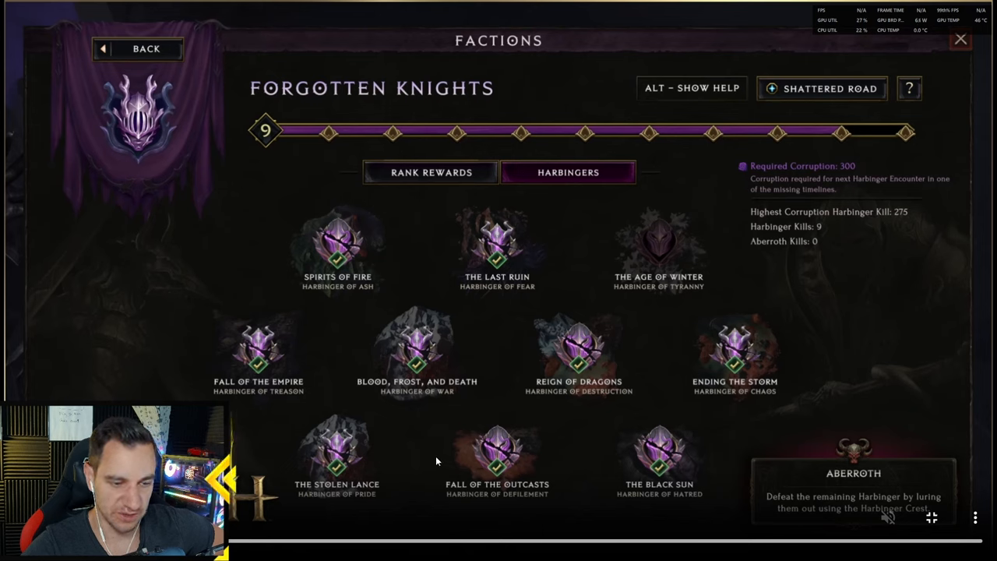
mouse_move(436, 366)
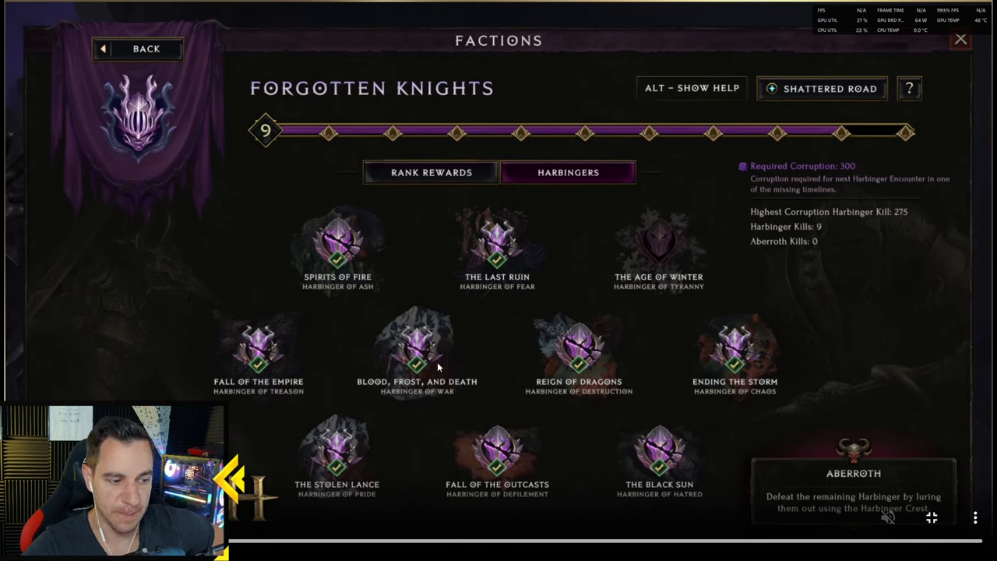
mouse_move(820, 243)
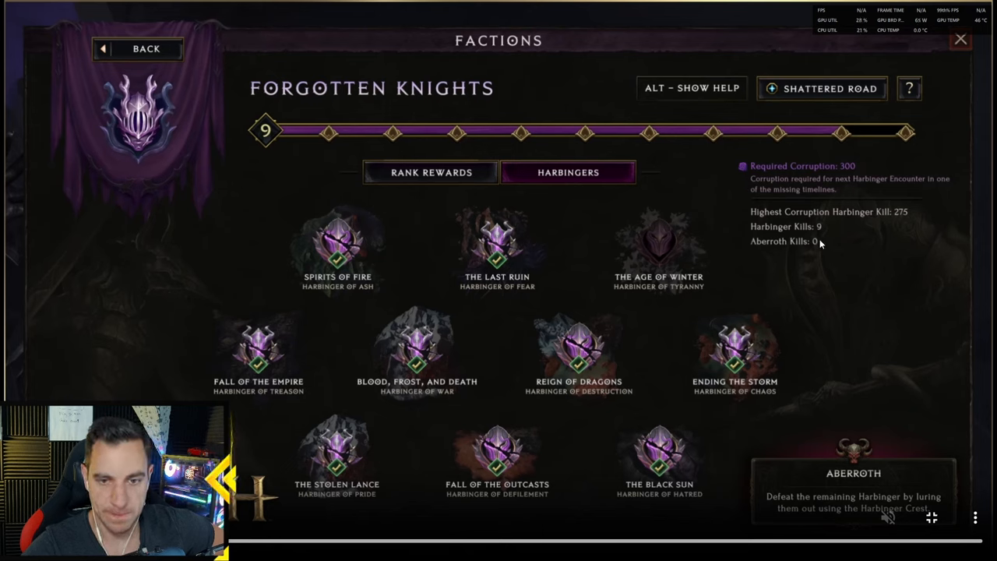
mouse_move(845, 178)
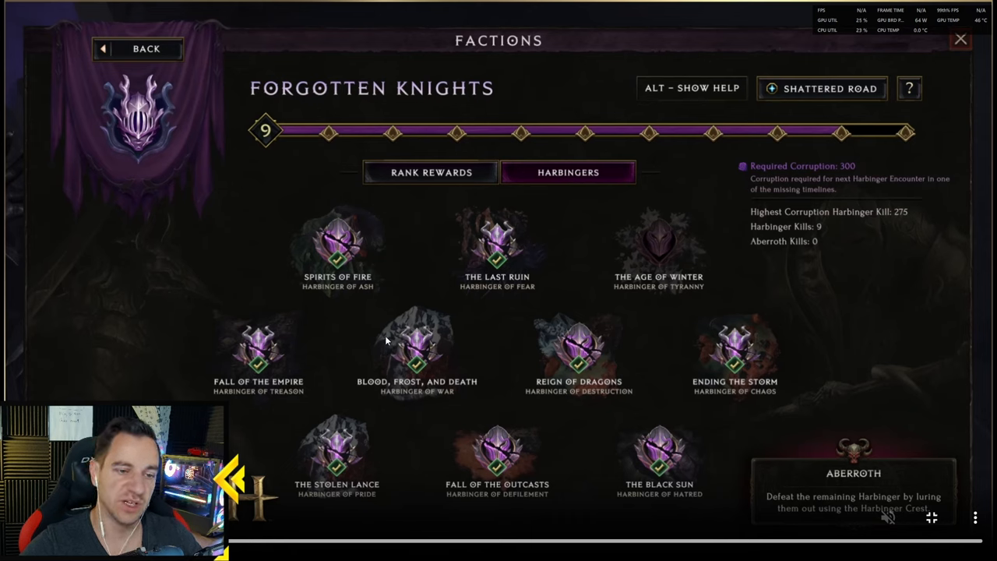
mouse_move(616, 375)
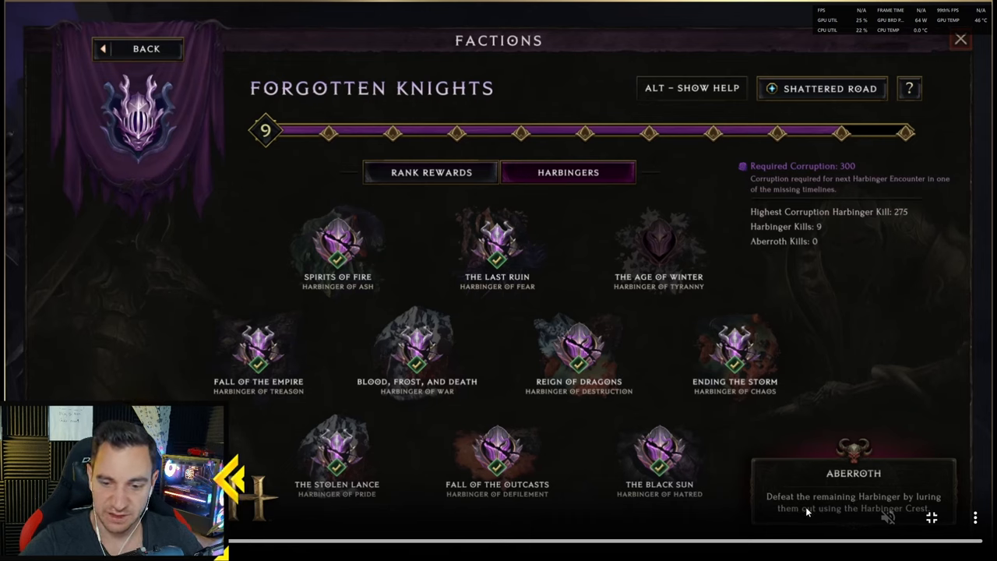
mouse_move(829, 344)
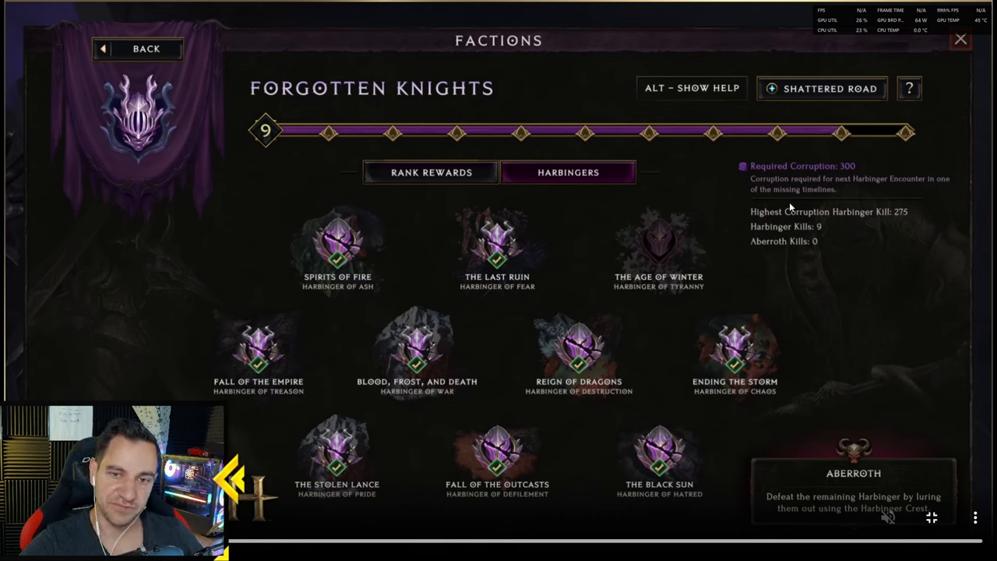
mouse_move(768, 236)
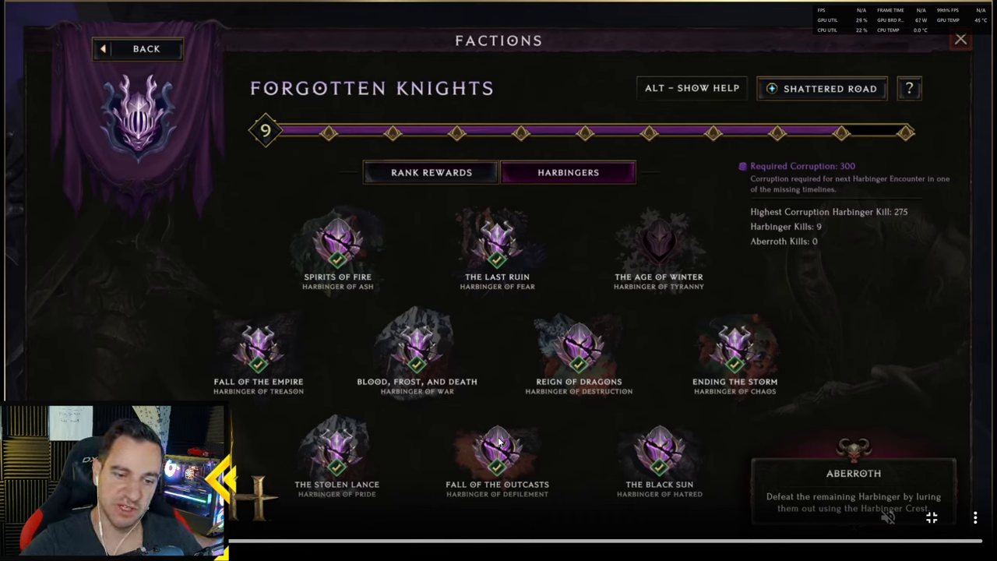
mouse_move(581, 419)
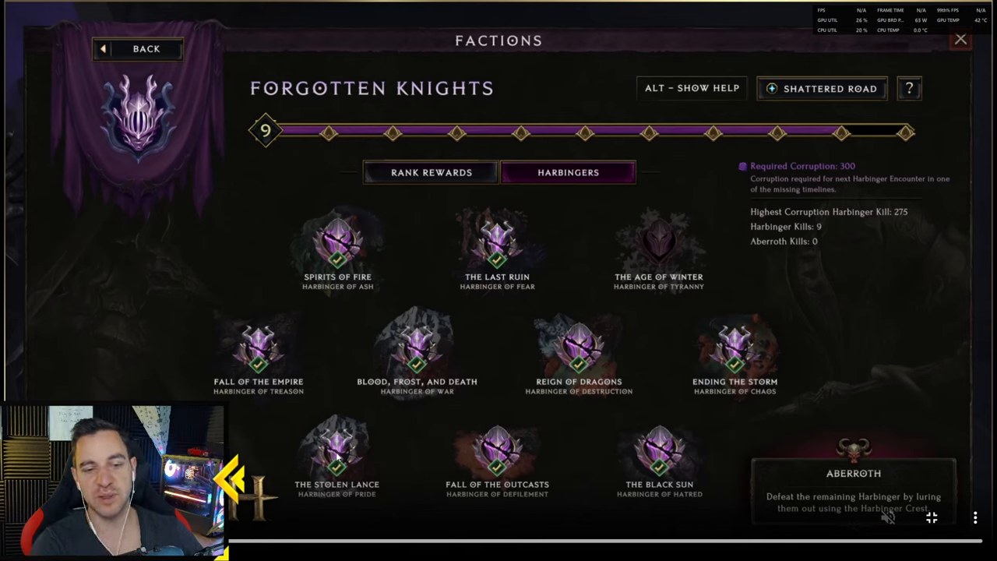
mouse_move(574, 303)
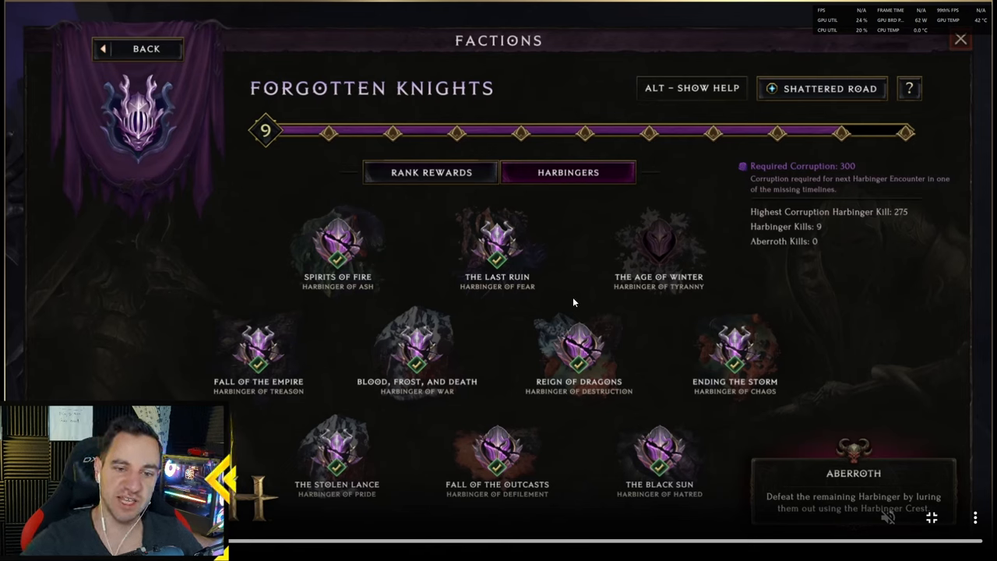
mouse_move(521, 247)
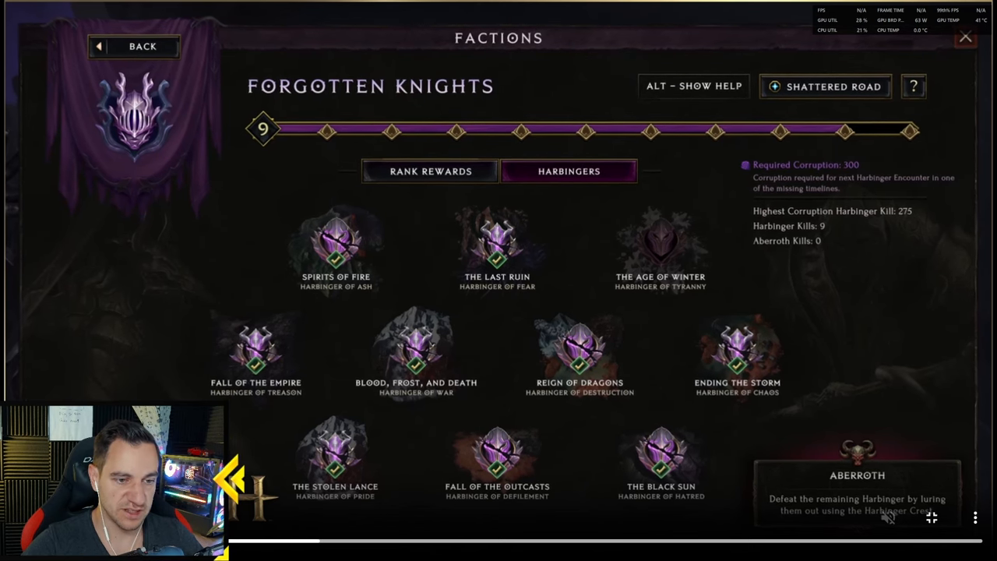
- Exit fullscreen on the Forgotten Knights factions video to return to the blog
left_click(429, 171)
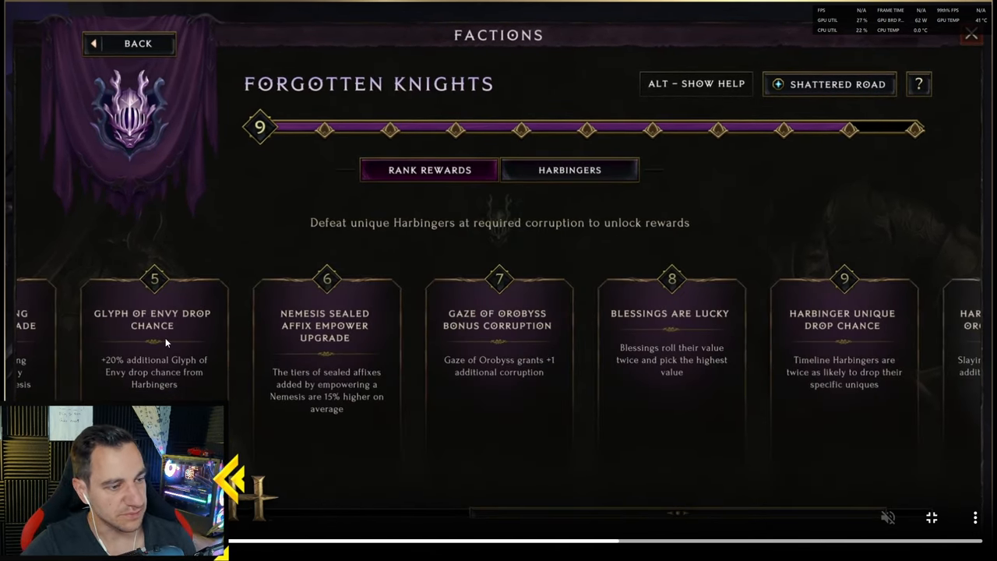
mouse_move(139, 360)
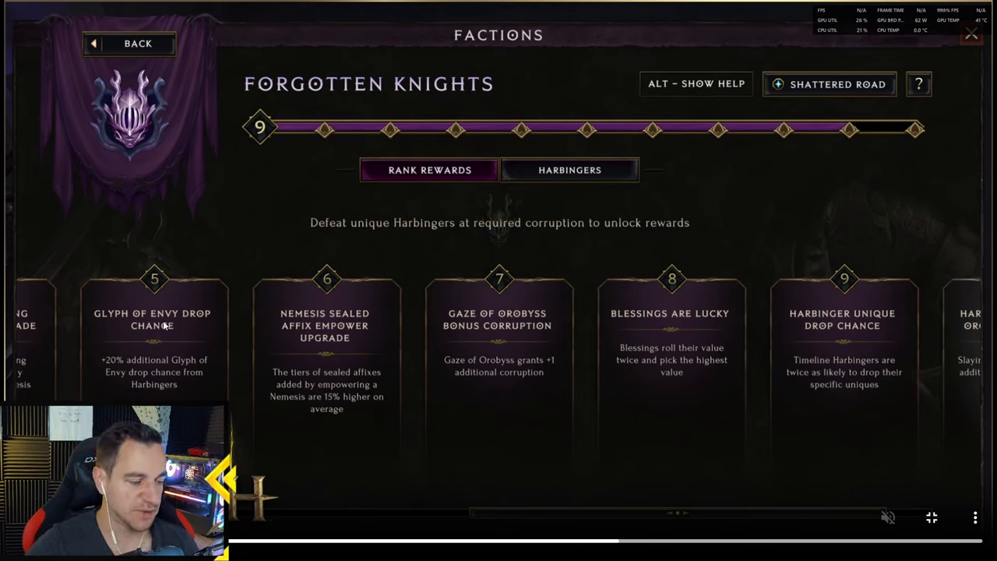
mouse_move(299, 332)
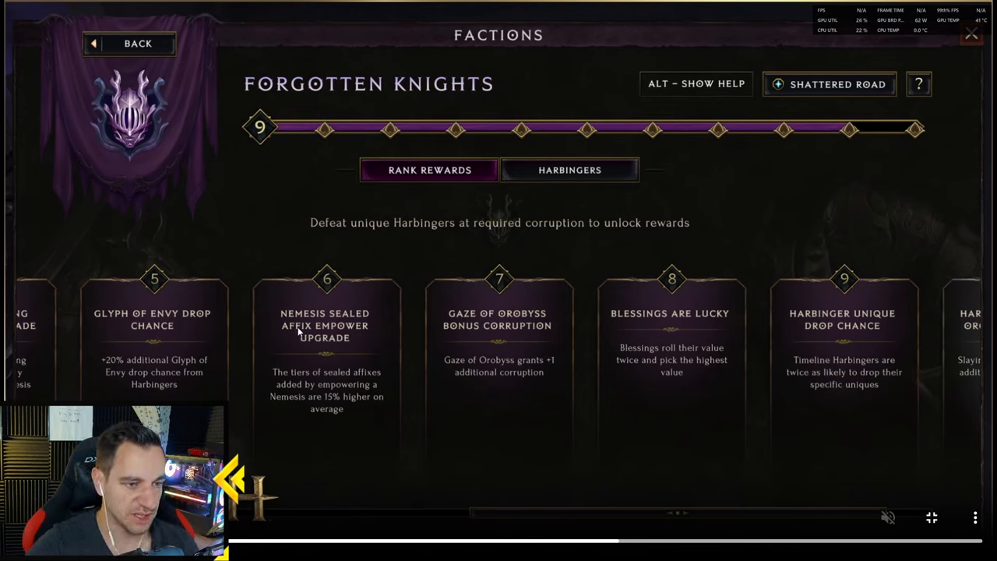
mouse_move(392, 233)
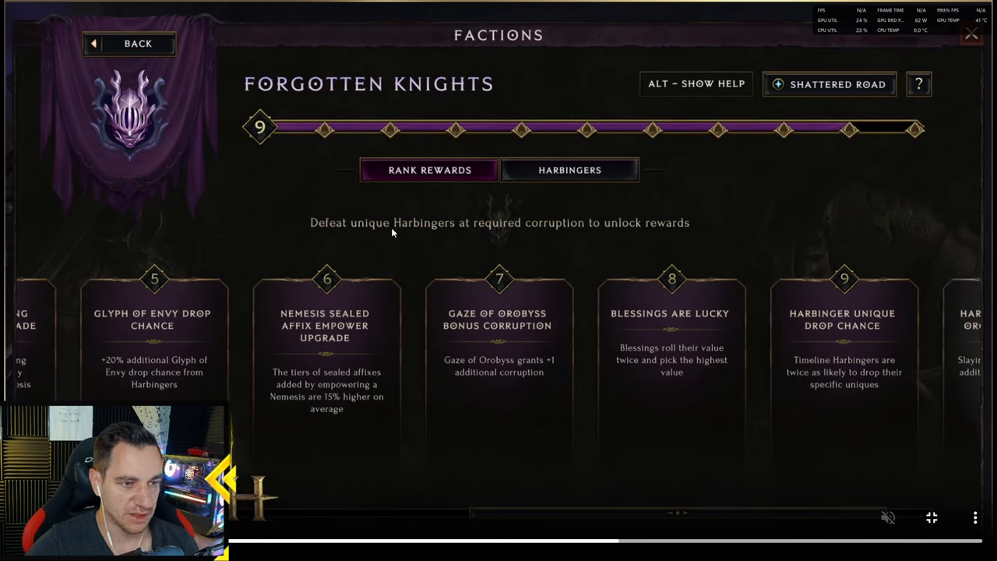
mouse_move(606, 232)
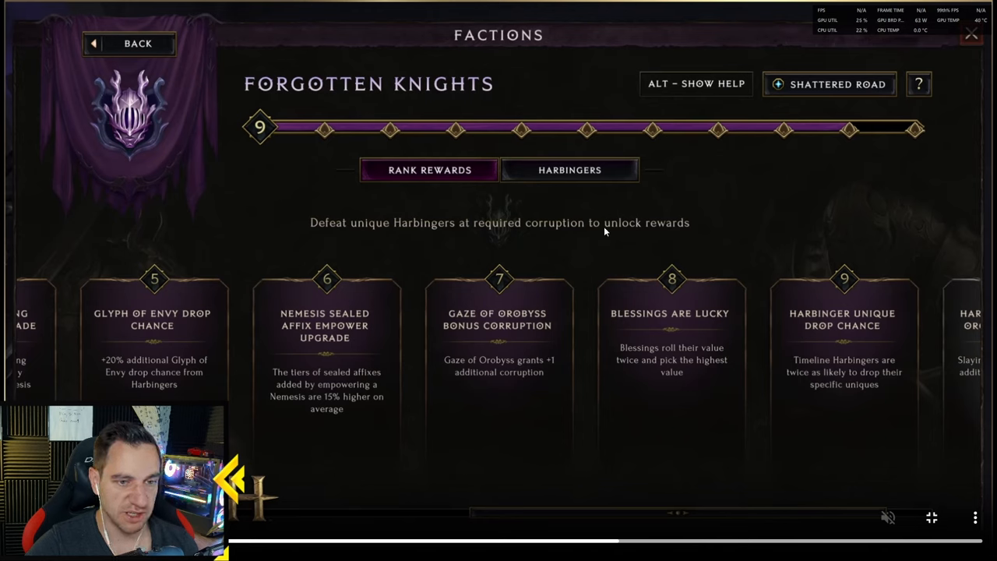
mouse_move(310, 360)
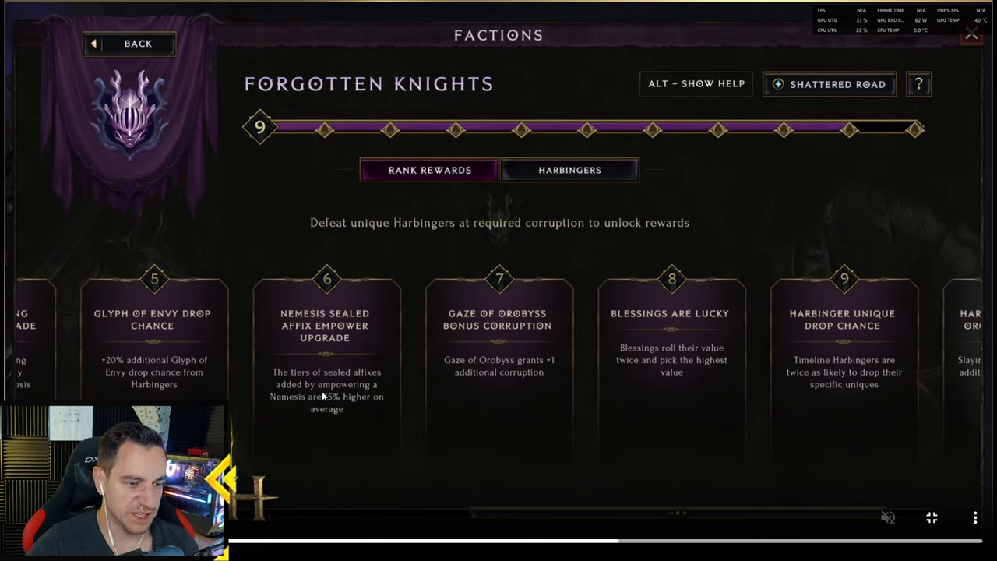
mouse_move(371, 405)
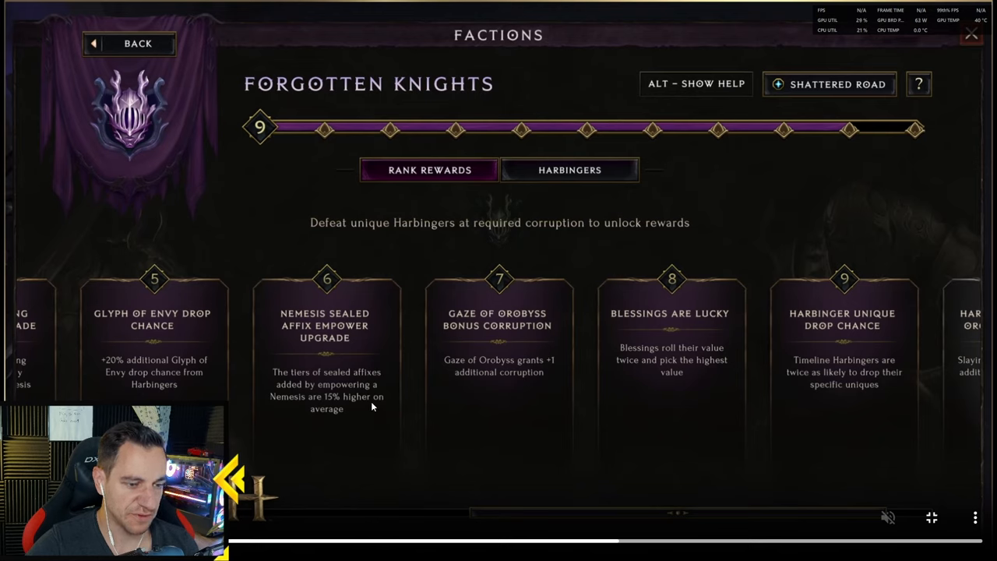
mouse_move(338, 421)
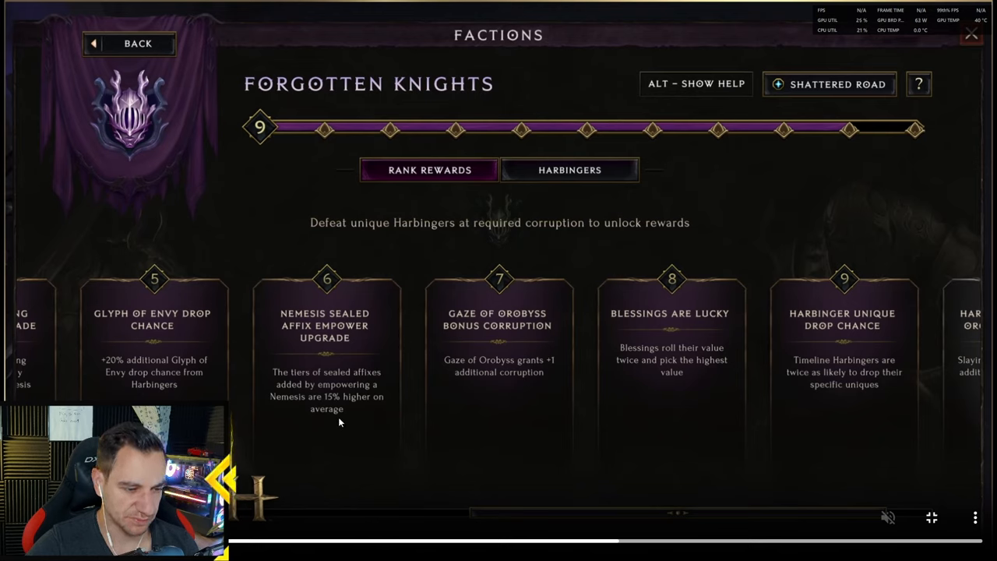
mouse_move(318, 427)
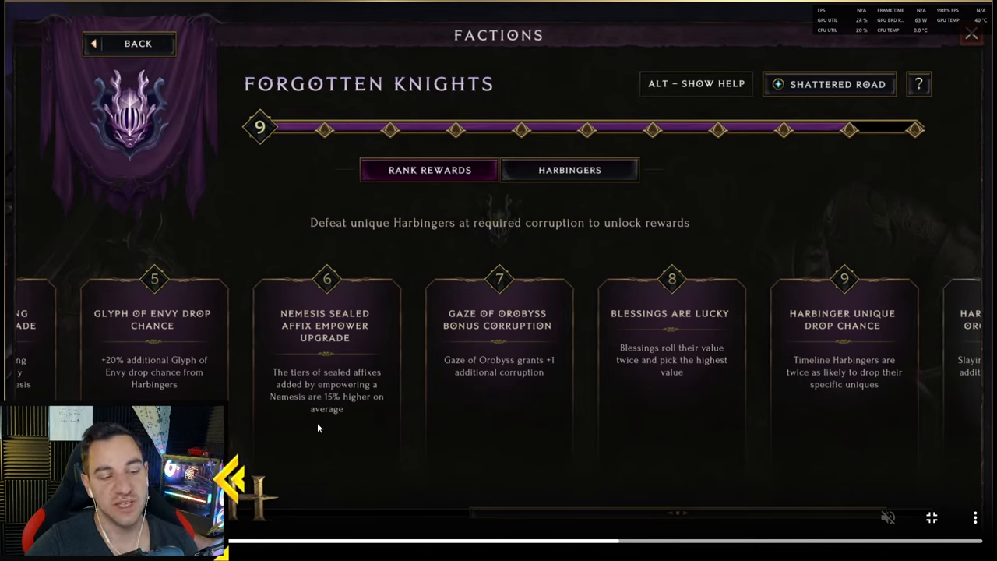
mouse_move(323, 422)
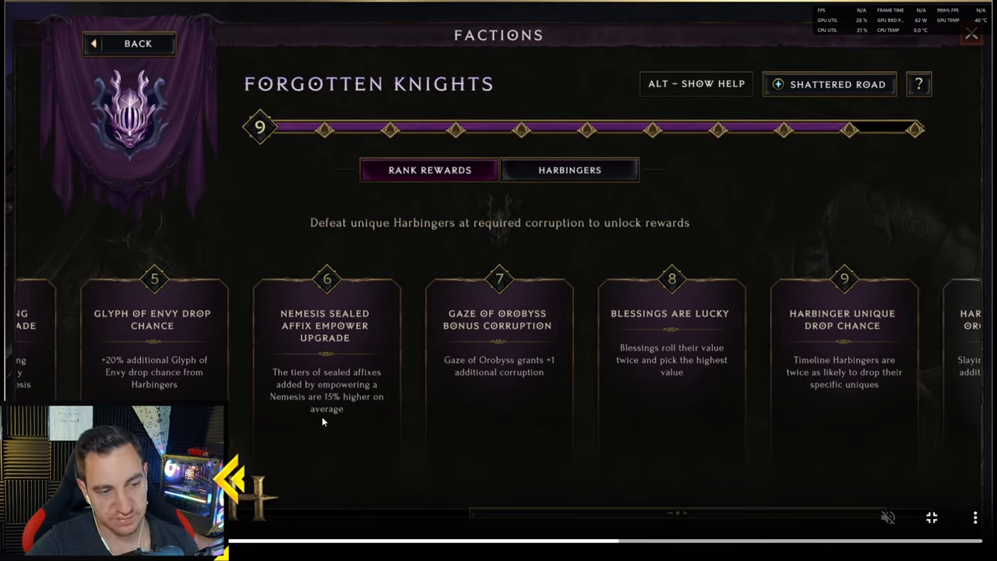
mouse_move(336, 408)
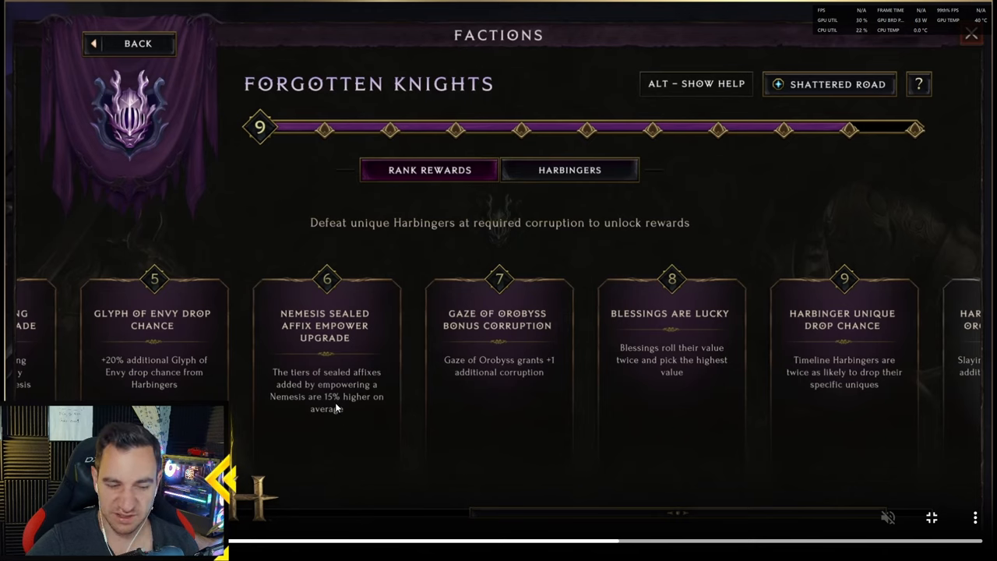
mouse_move(347, 426)
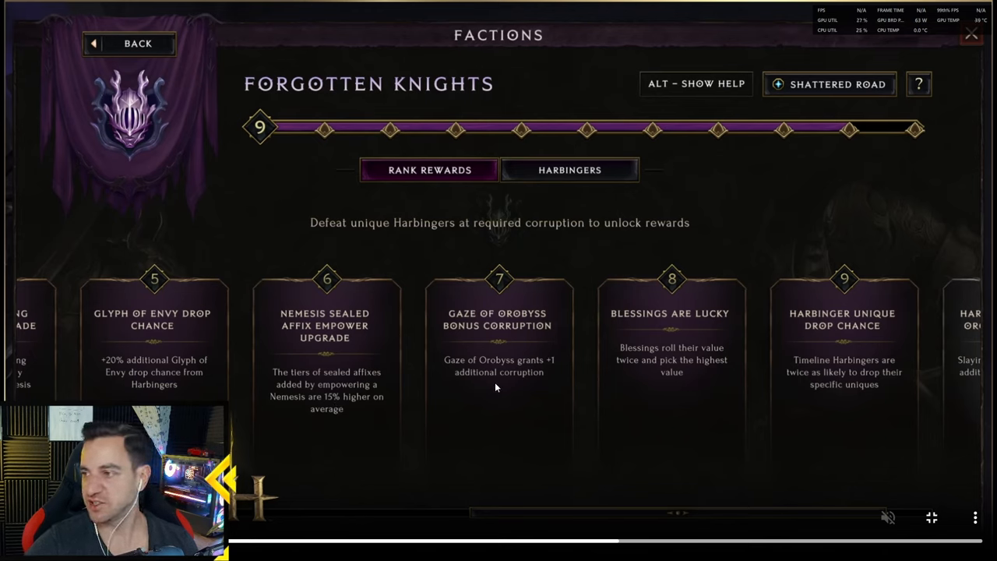
mouse_move(537, 375)
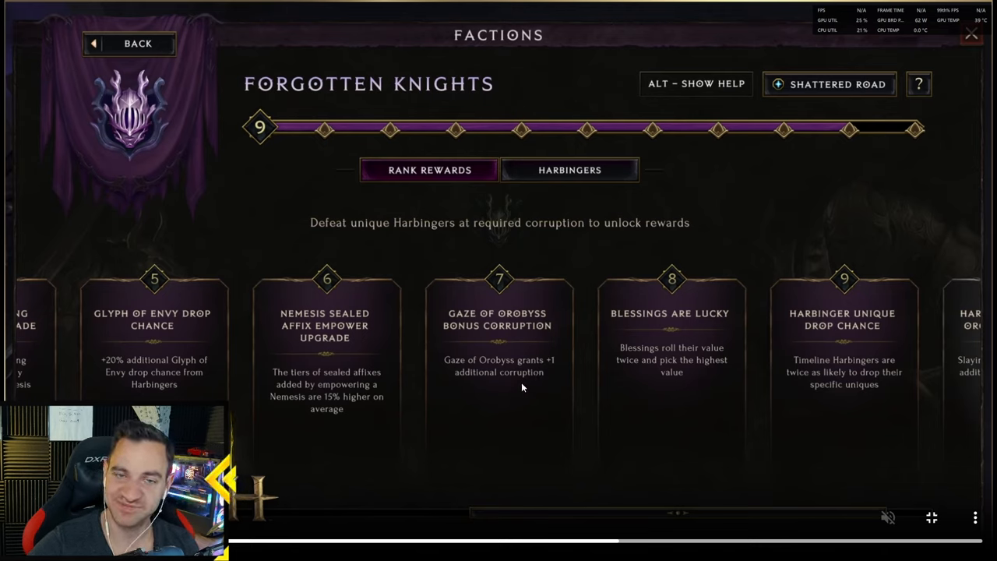
mouse_move(537, 345)
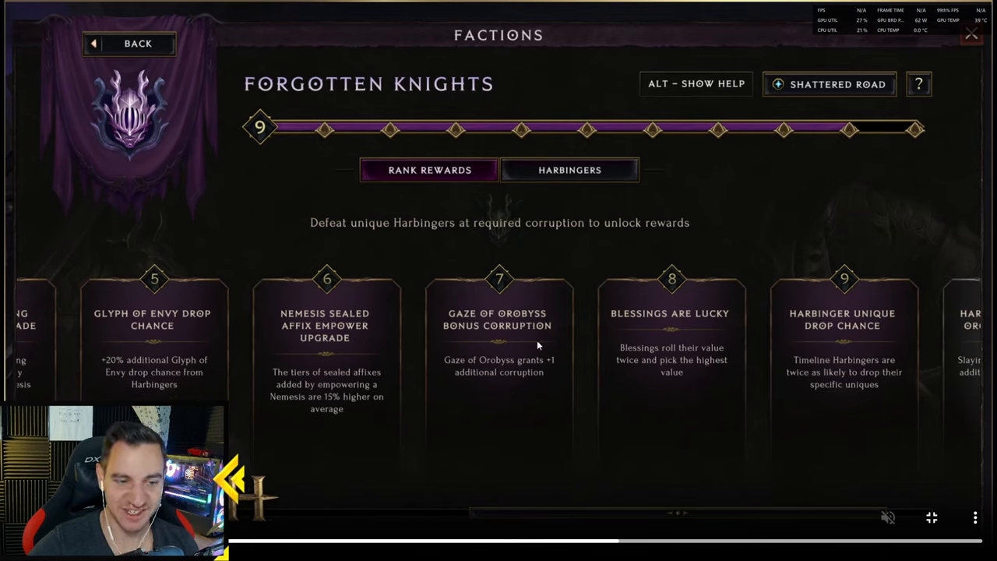
mouse_move(673, 359)
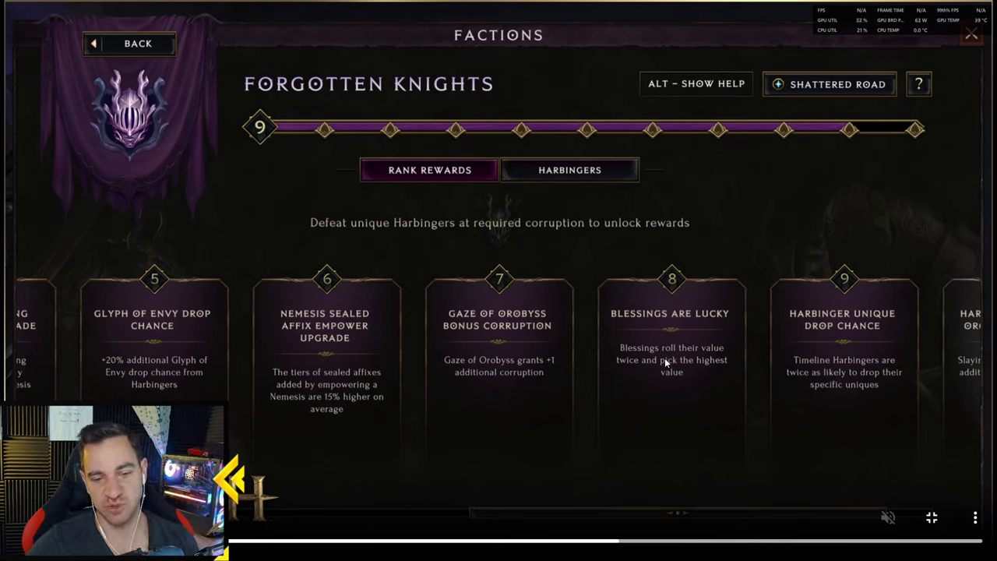
mouse_move(655, 381)
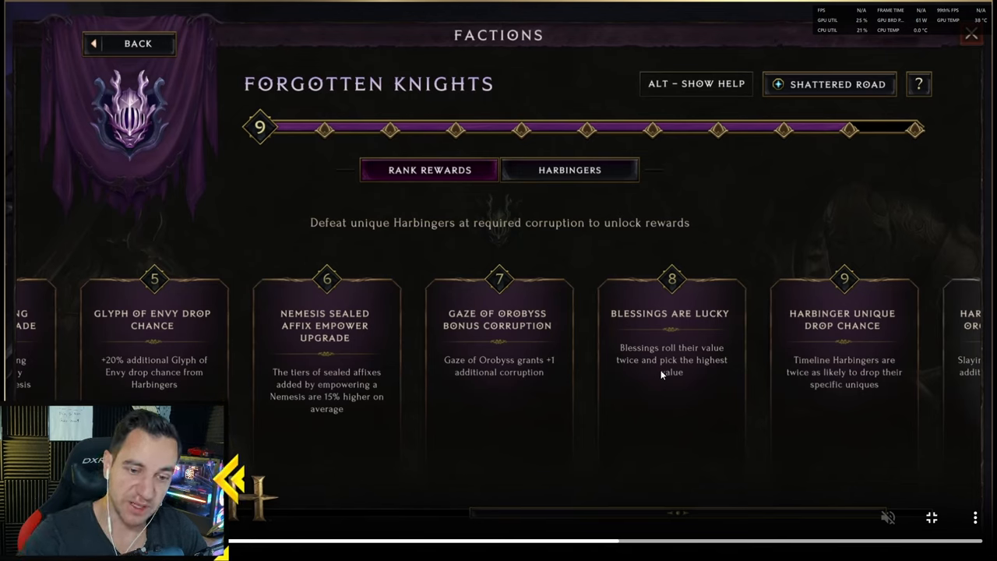
mouse_move(686, 356)
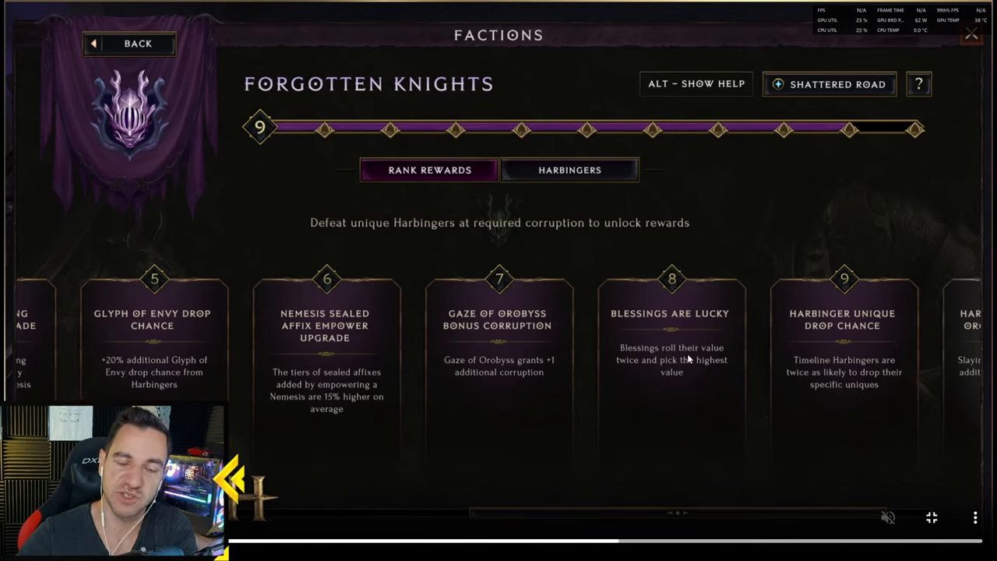
mouse_move(850, 342)
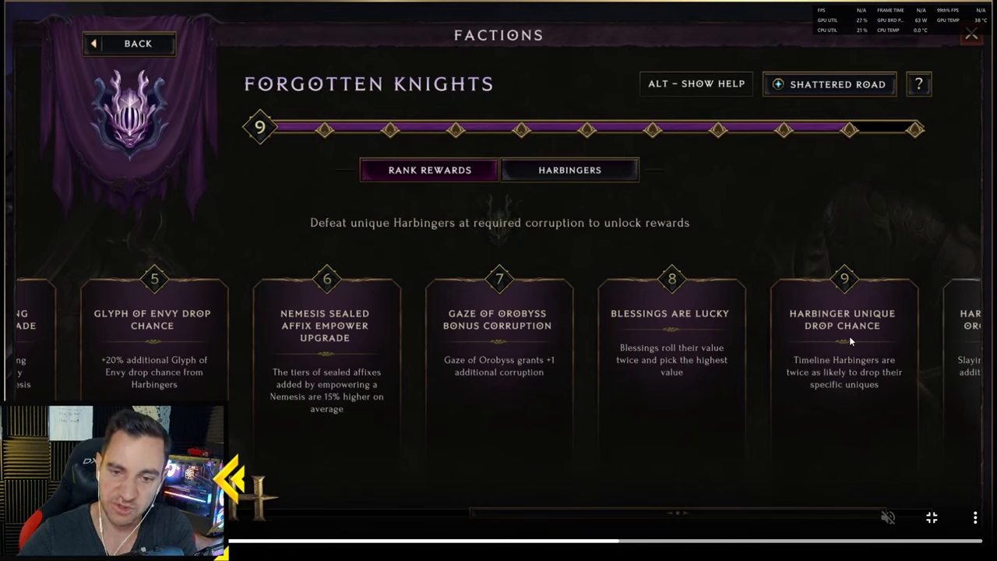
mouse_move(854, 381)
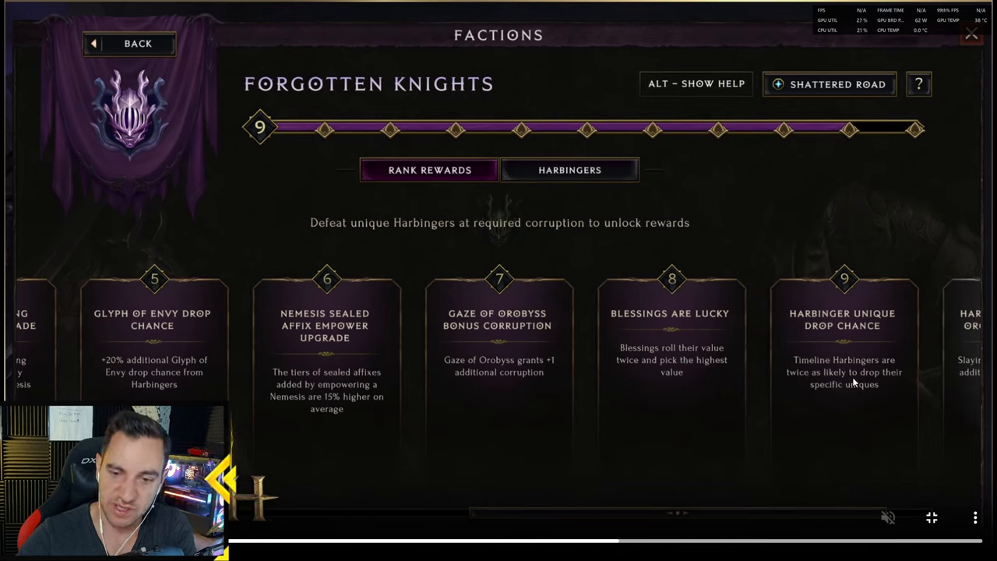
mouse_move(803, 345)
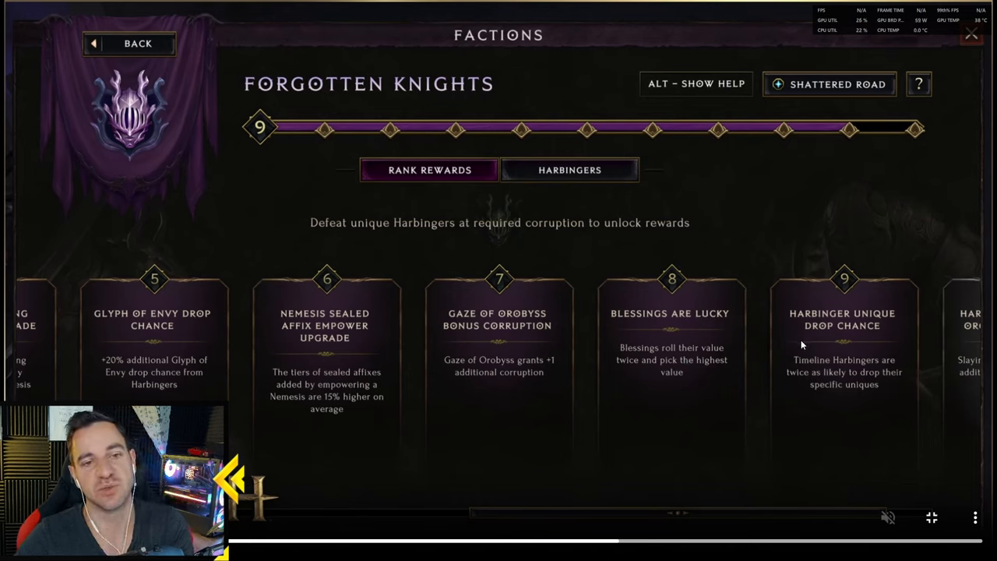
mouse_move(541, 412)
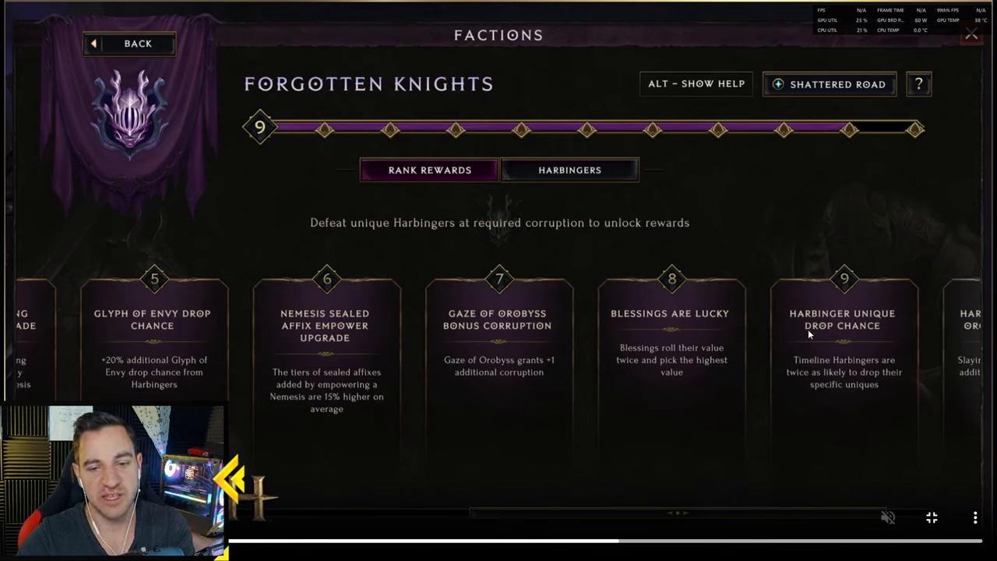
mouse_move(632, 340)
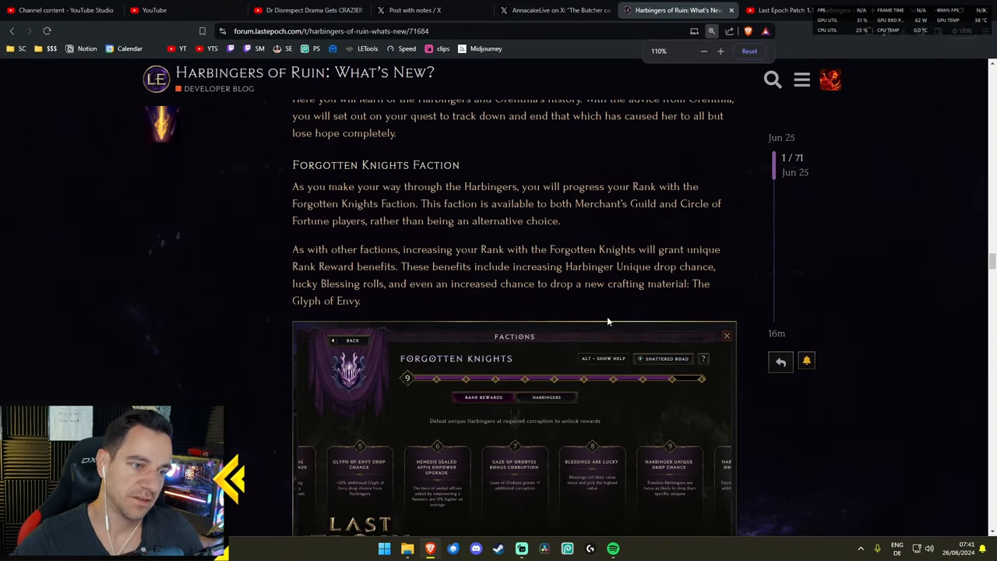
- Scroll through the Aberroth Pinnacle Boss section down to the Boss Defenses heading
scroll("down", 3)
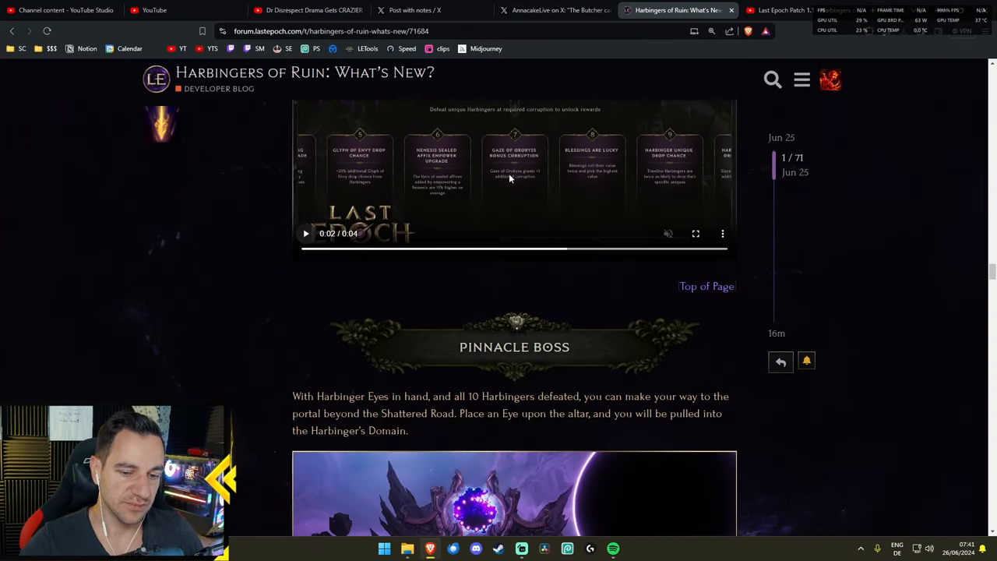
scroll("down", 3)
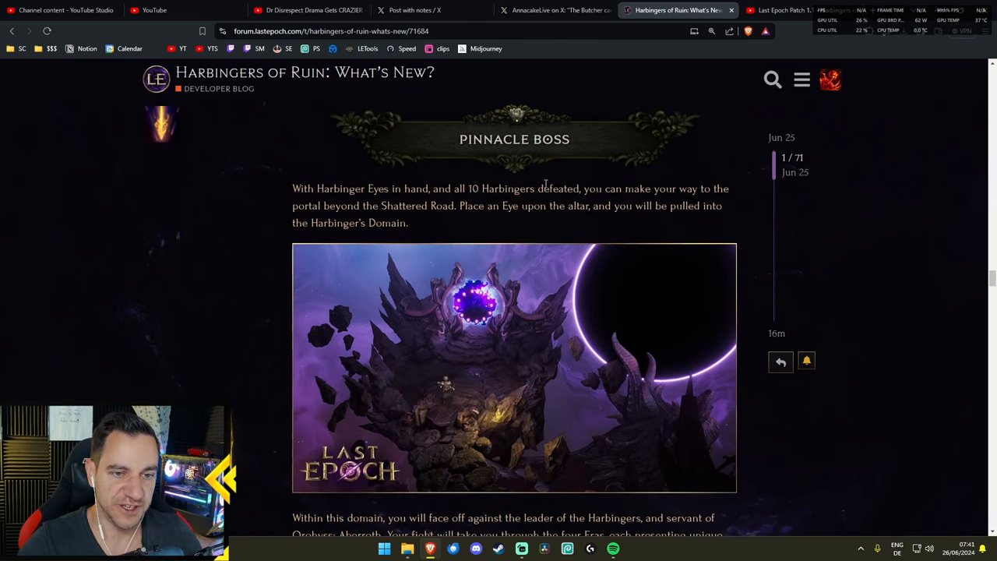
mouse_move(464, 227)
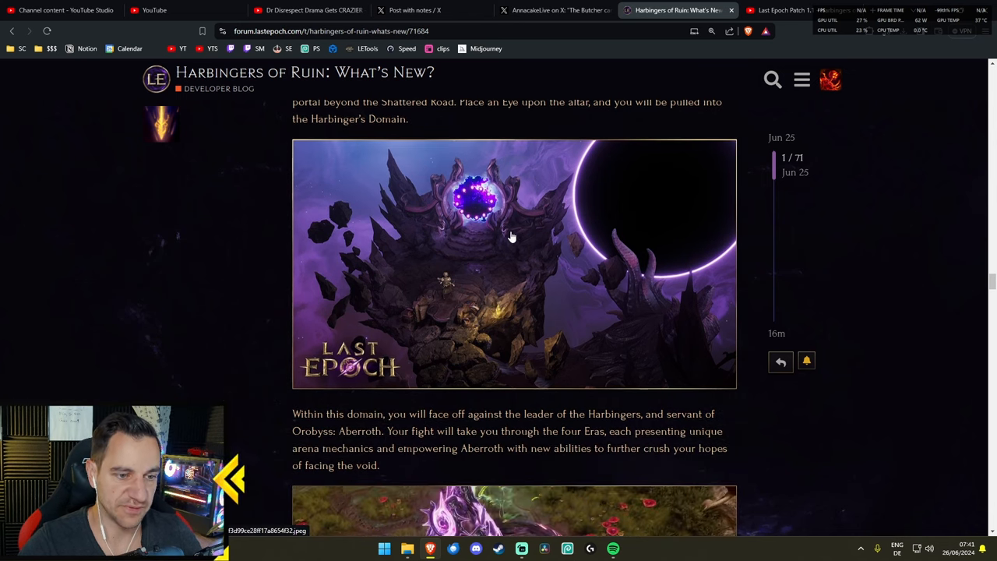
scroll("down", 3)
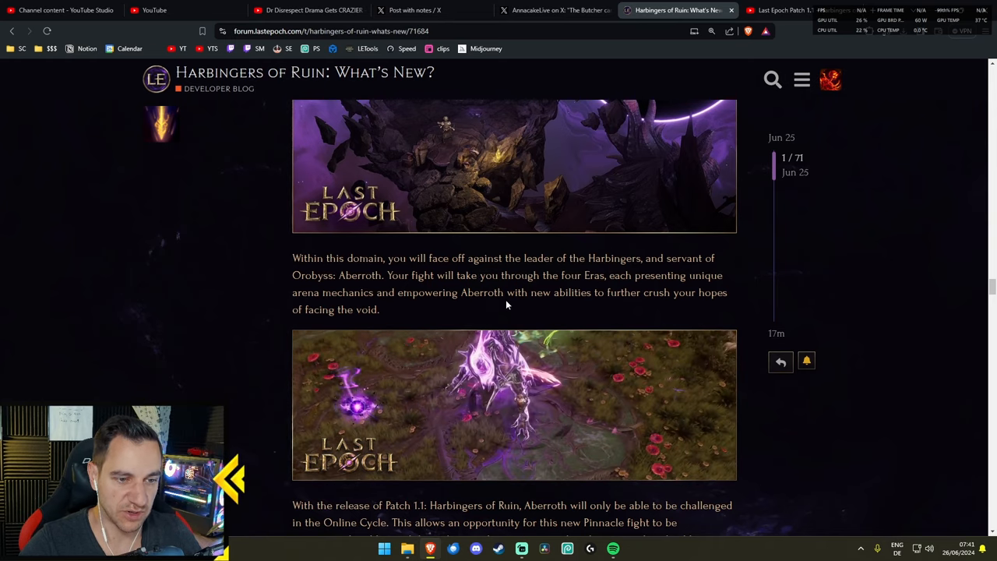
scroll("down", 3)
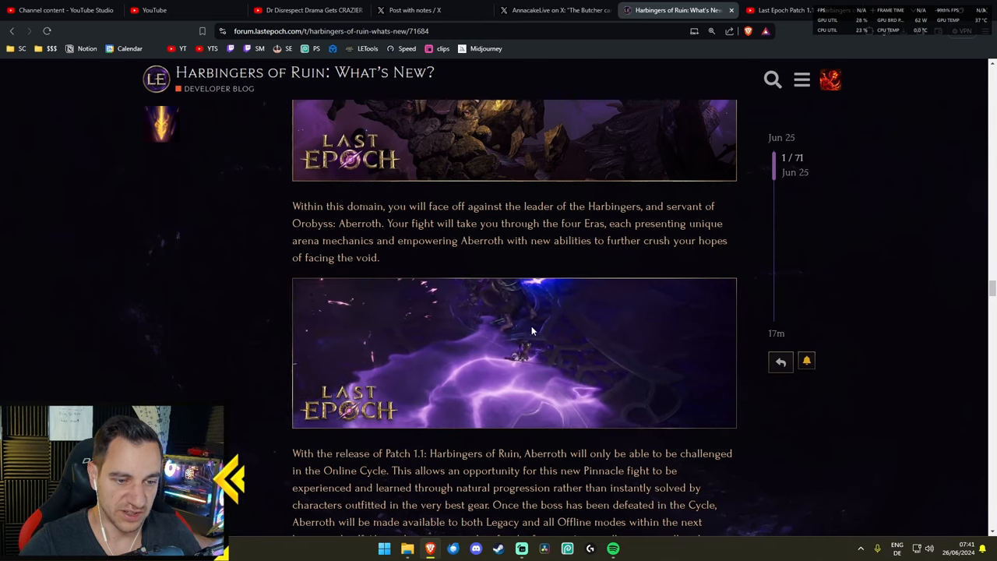
scroll("down", 3)
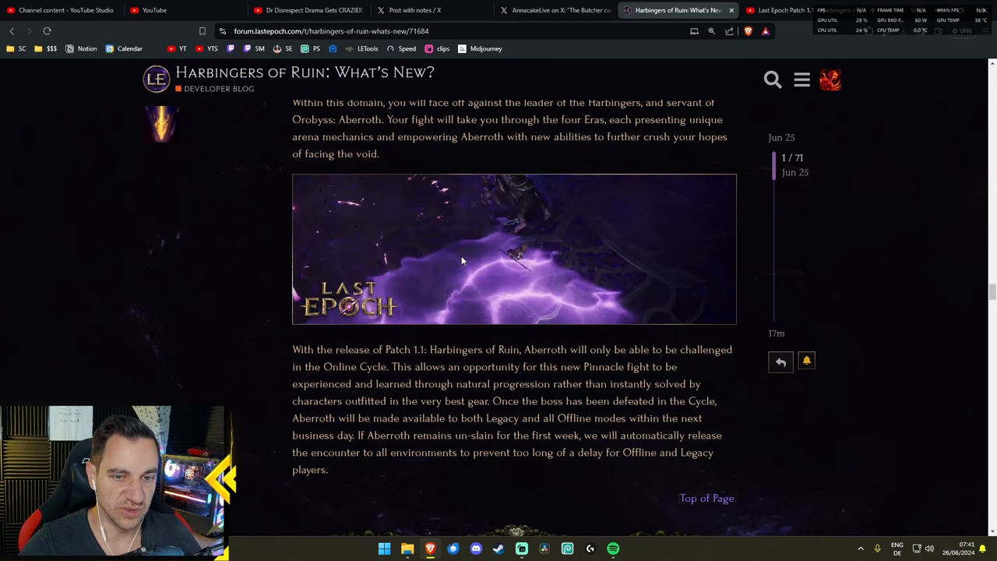
scroll("down", 3)
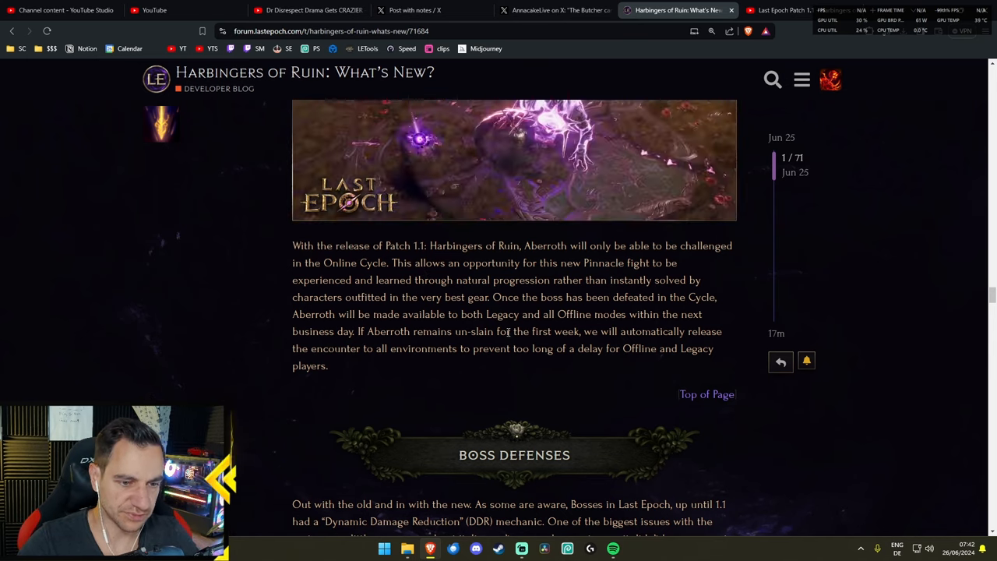
- Bring the Boss Defenses heading and its Dynamic Damage Reduction paragraph to the top
left_click_drag(407, 331, 576, 331)
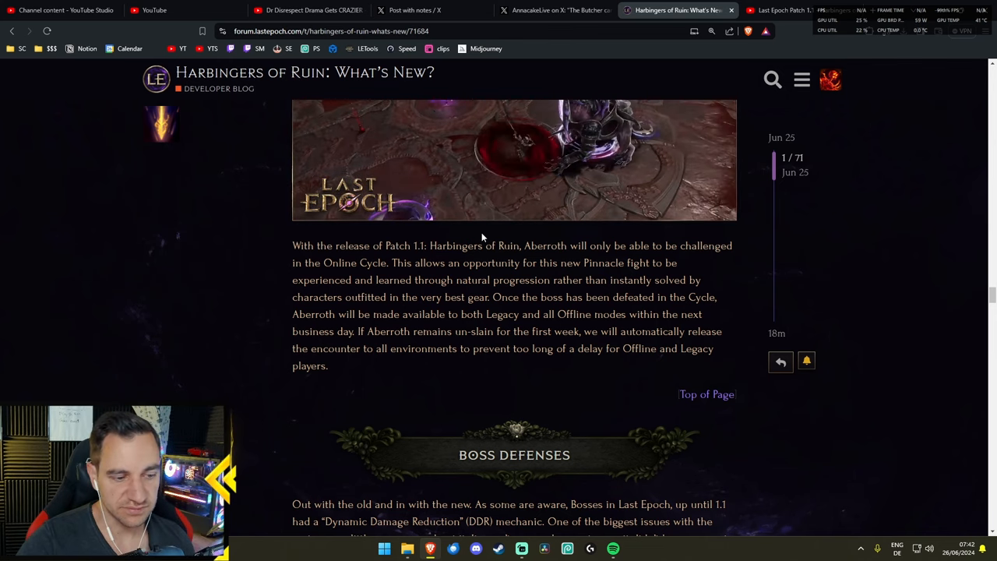
scroll("down", 3)
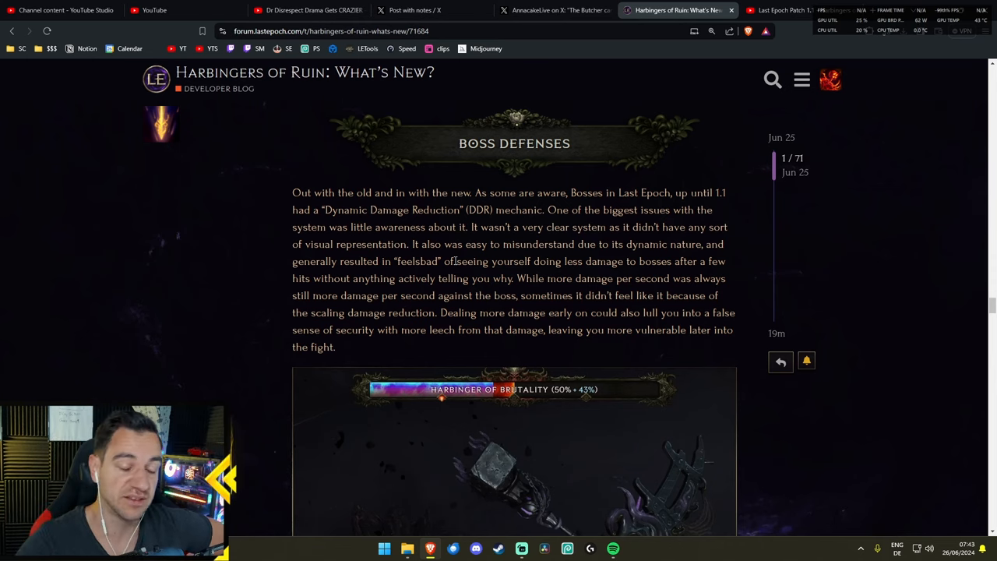
mouse_move(538, 265)
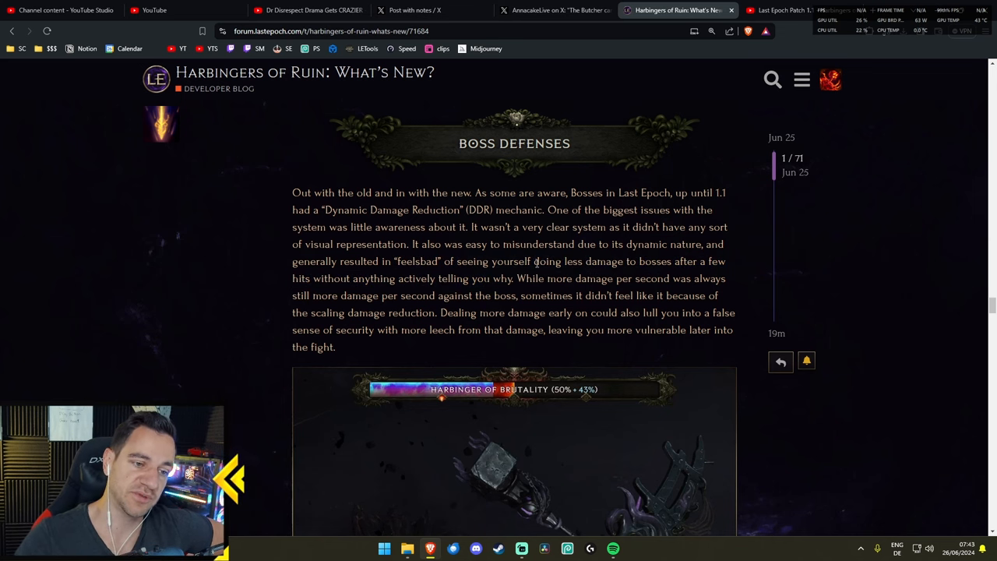
- Scroll down to show the Harbinger of Brutality health-bar screenshot
scroll("down", 3)
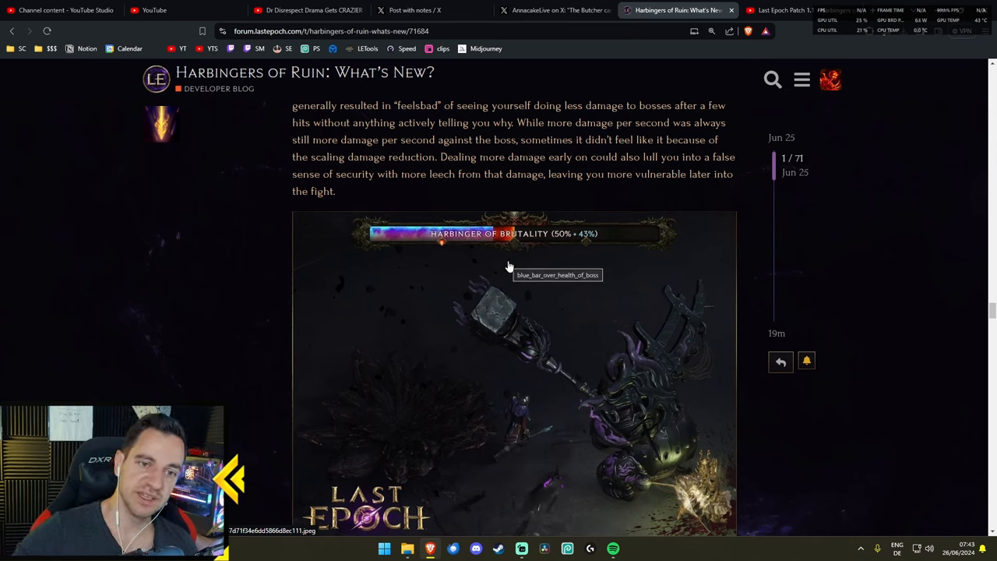
mouse_move(373, 231)
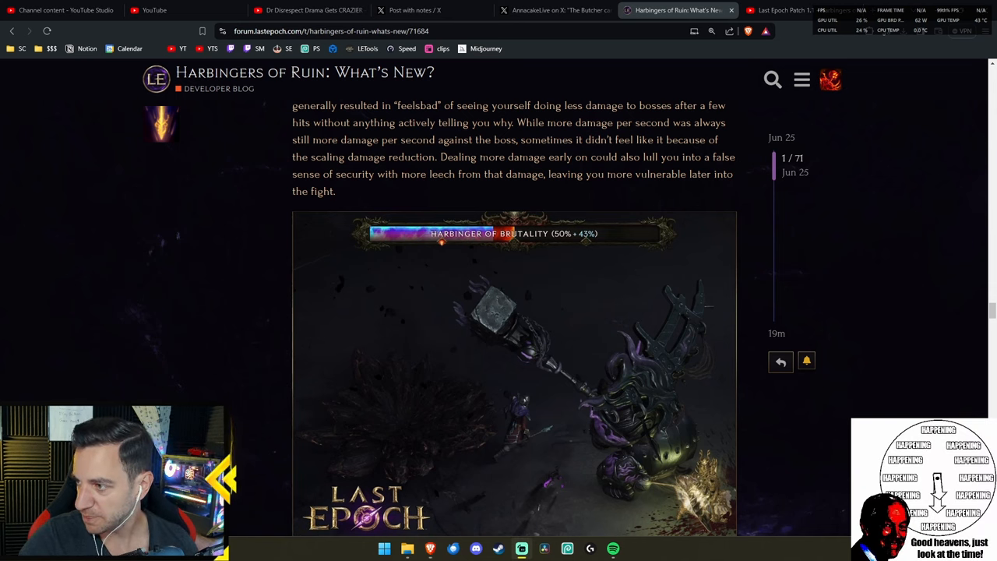
mouse_move(501, 250)
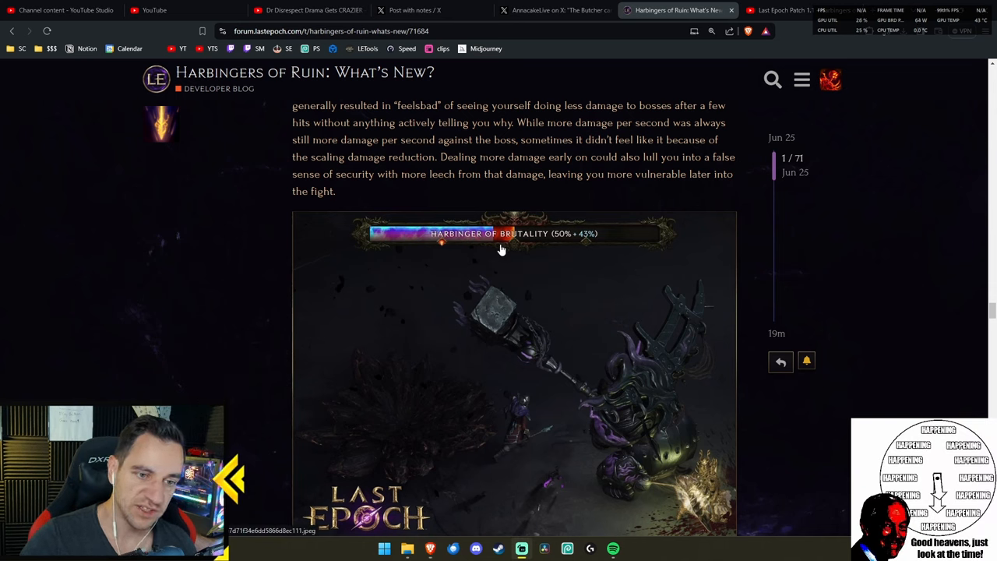
mouse_move(587, 247)
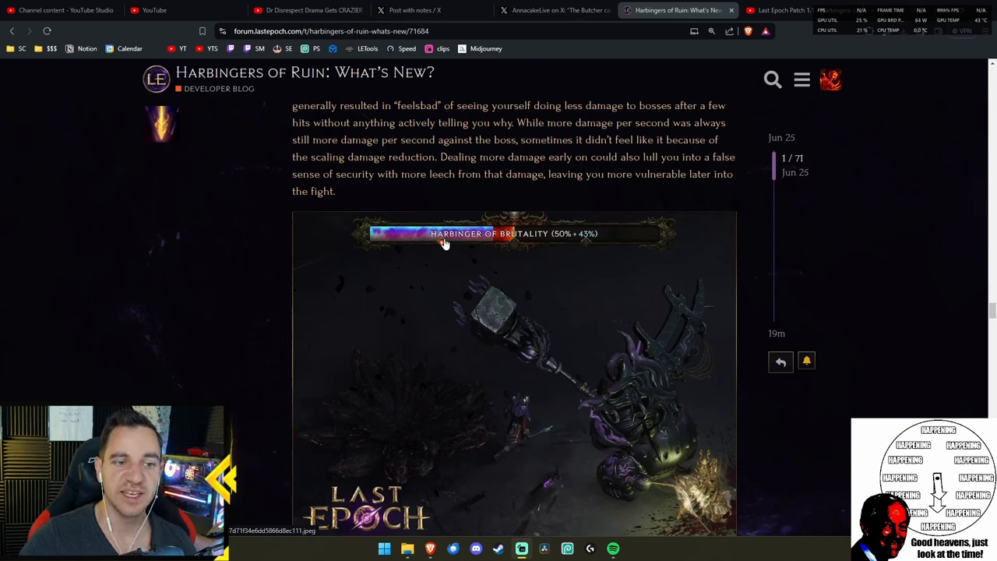
mouse_move(556, 246)
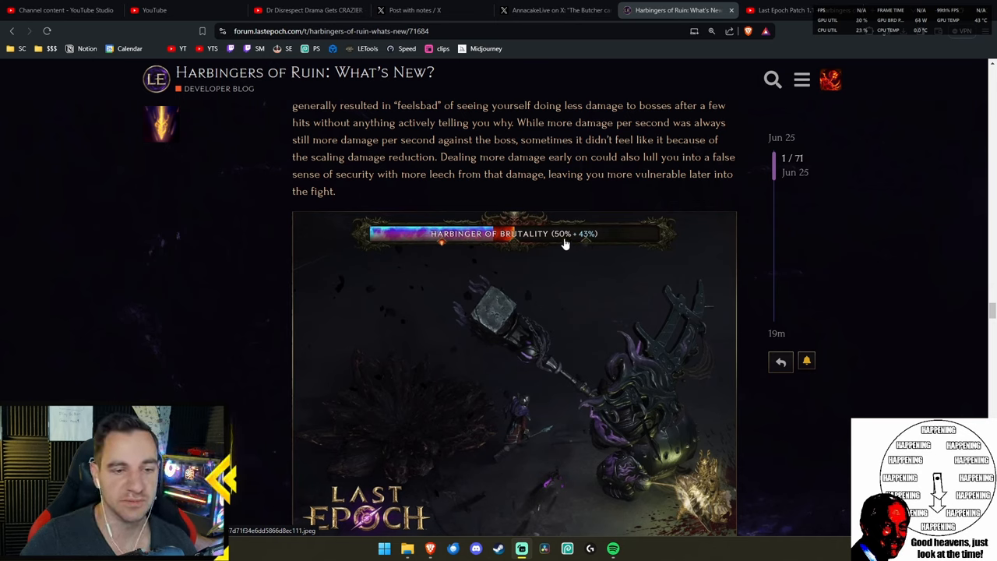
mouse_move(582, 246)
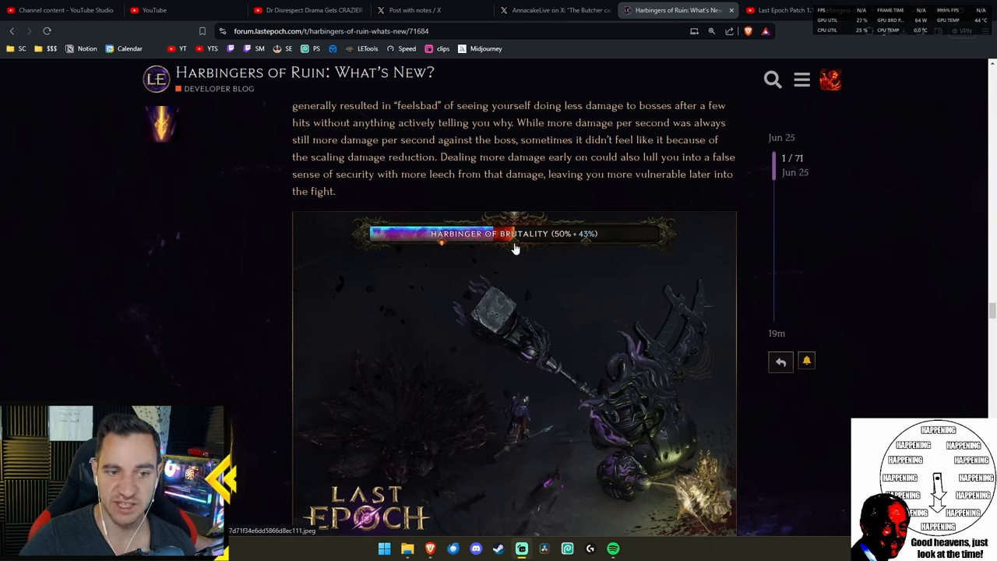
mouse_move(541, 258)
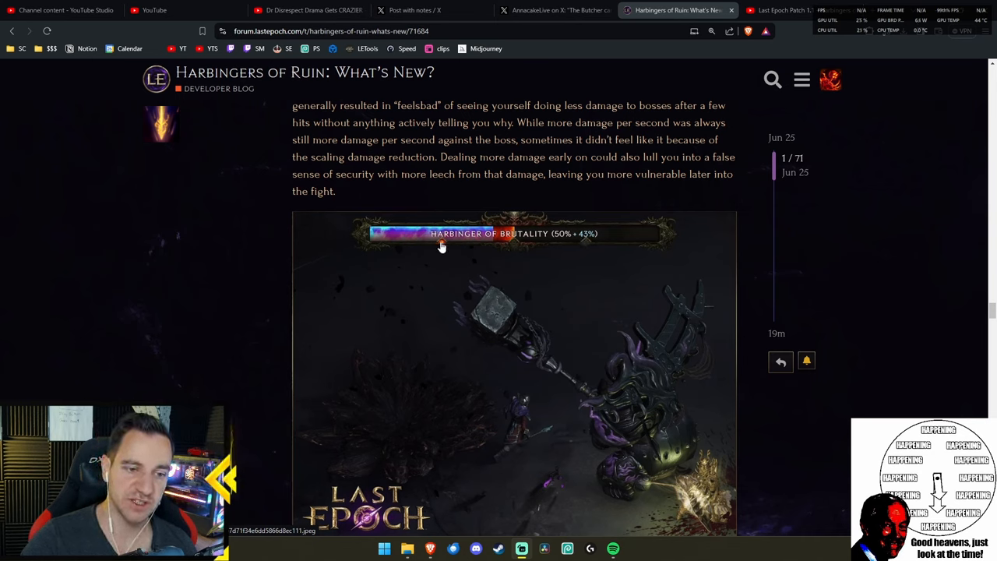
mouse_move(450, 274)
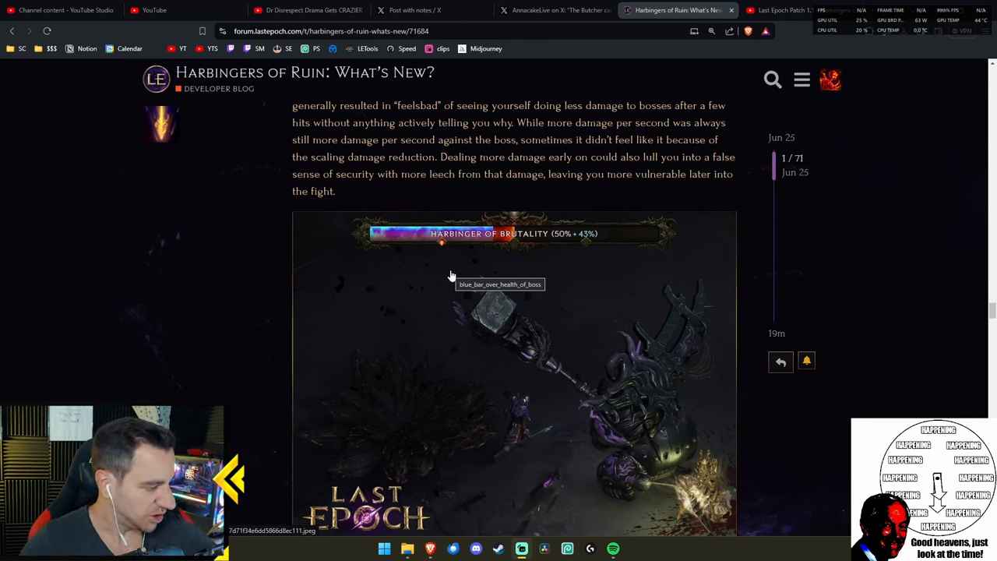
mouse_move(576, 282)
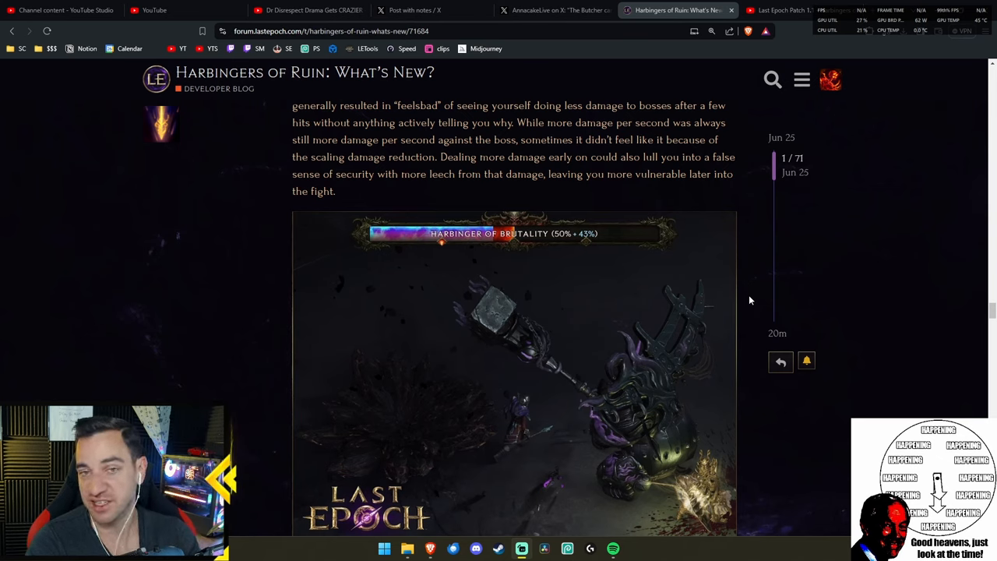
mouse_move(661, 266)
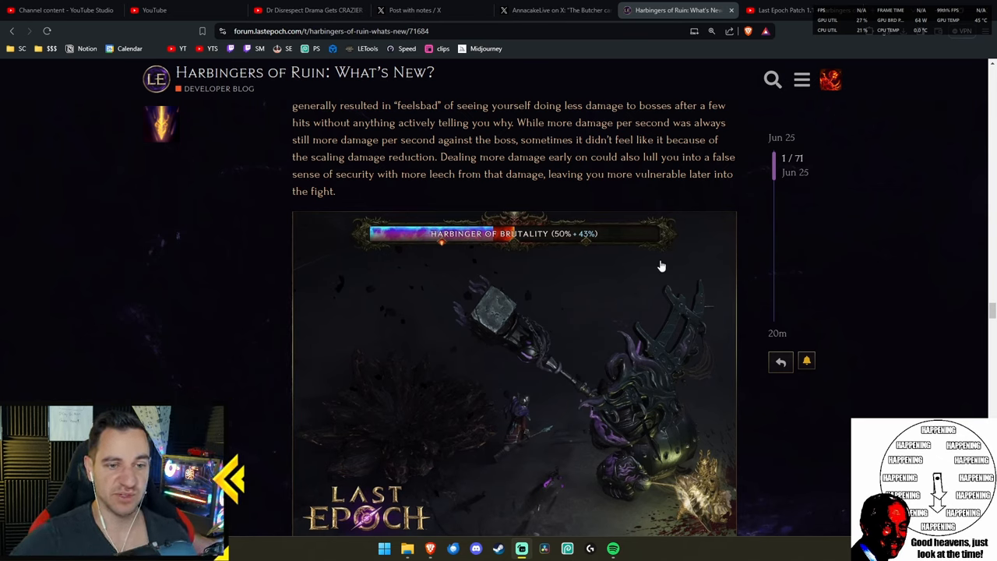
mouse_move(676, 278)
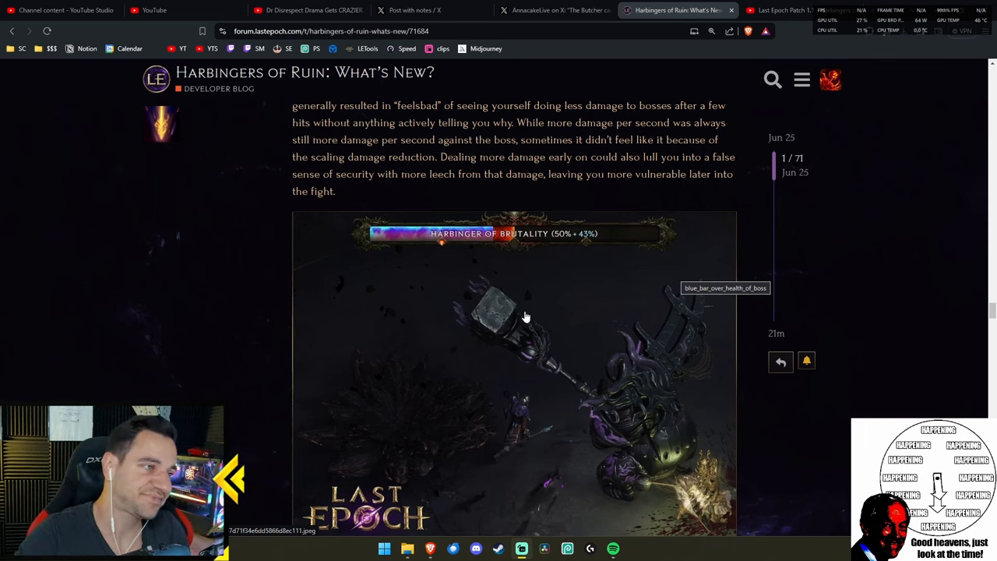
- Scroll on and highlight the Boss Ward passage about higher DPS builds and ward
scroll("down", 3)
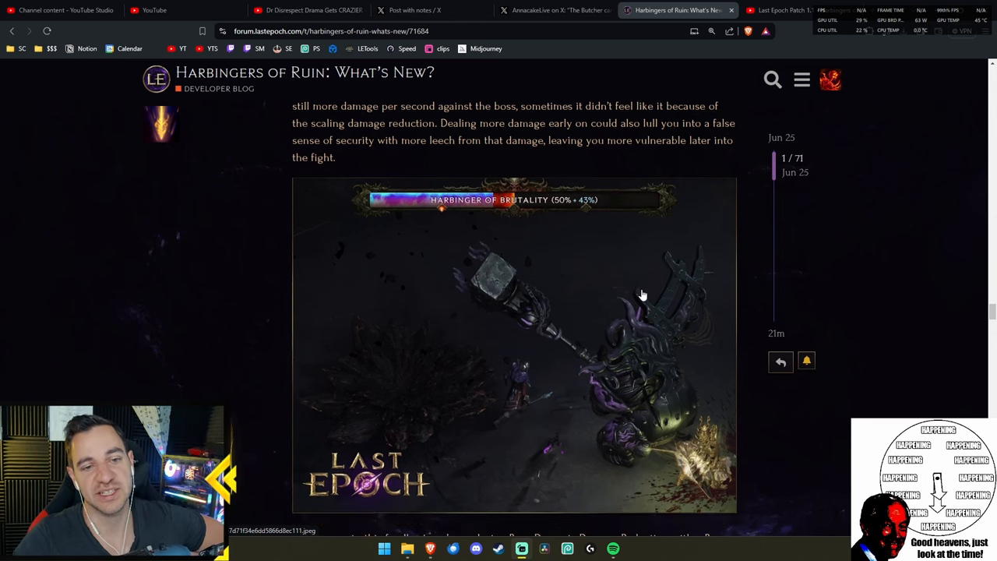
scroll("down", 3)
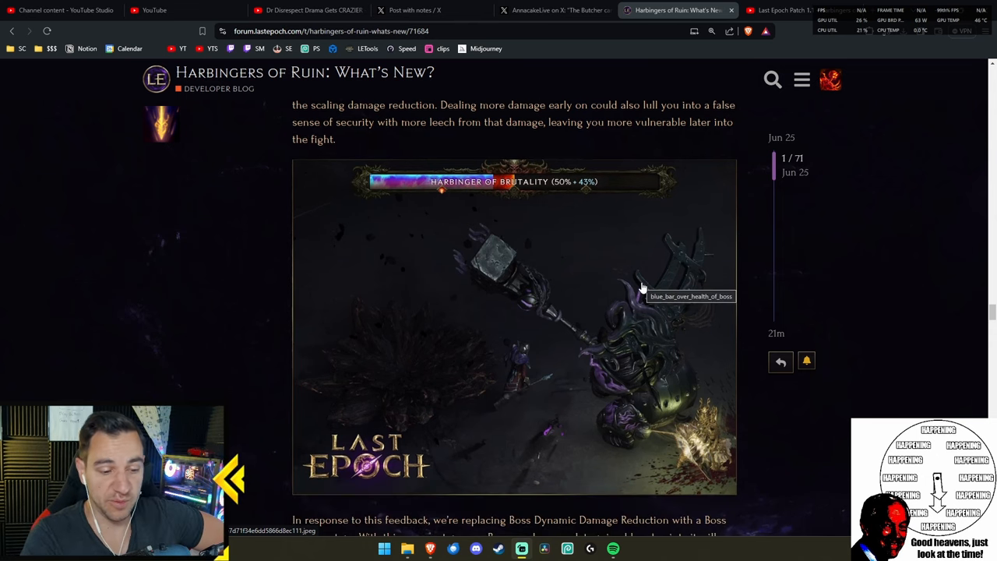
mouse_move(572, 270)
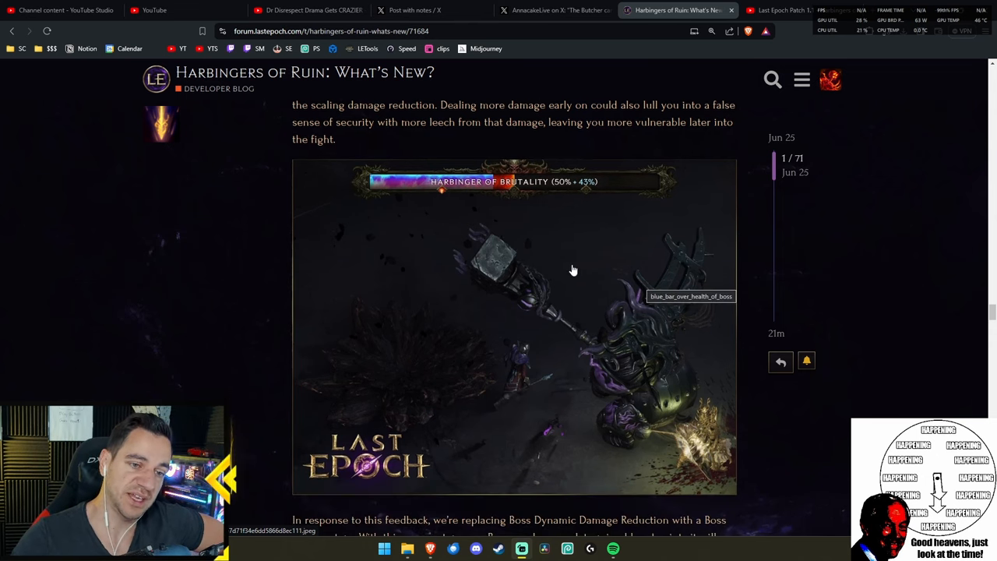
scroll("down", 3)
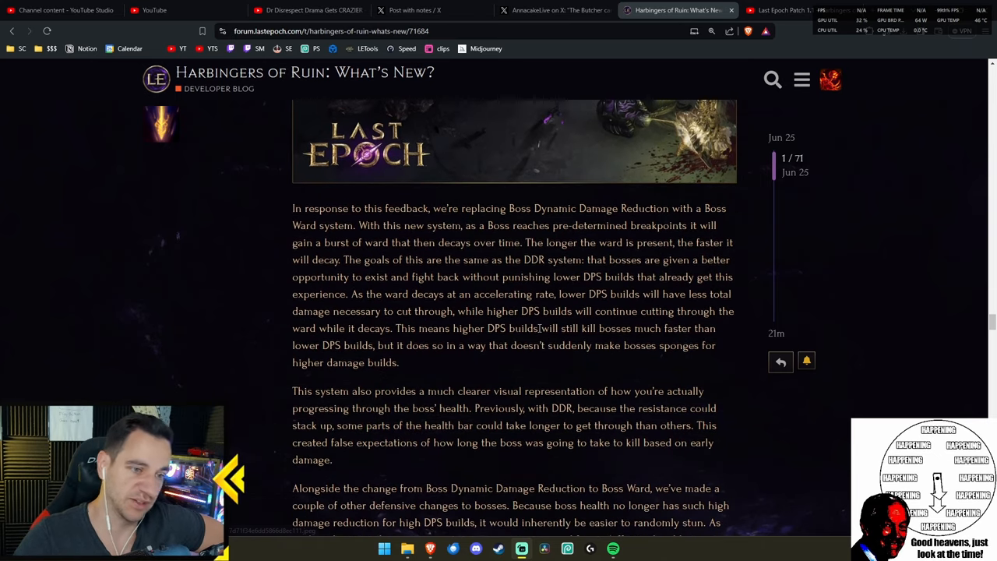
left_click_drag(593, 311, 658, 391)
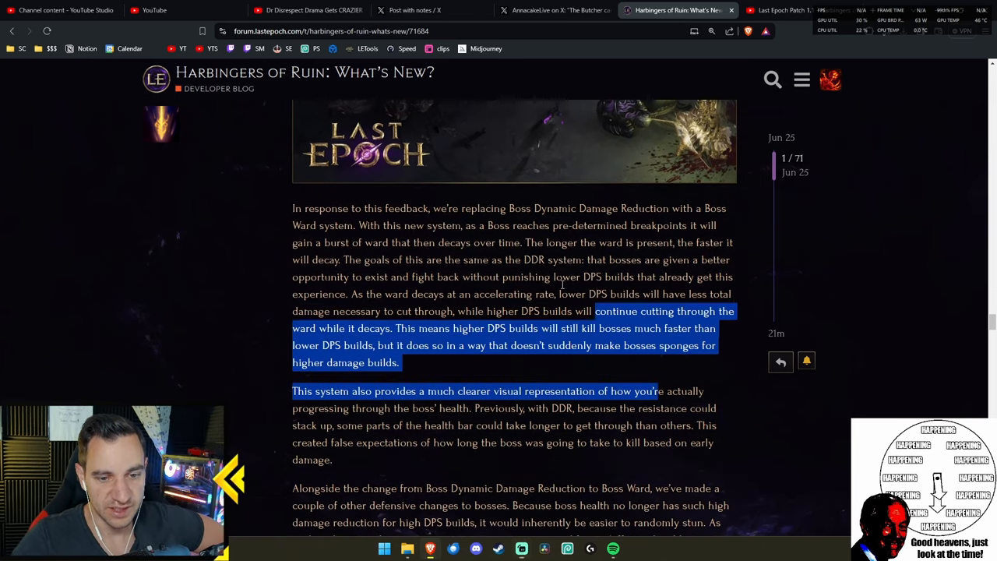
scroll("down", 3)
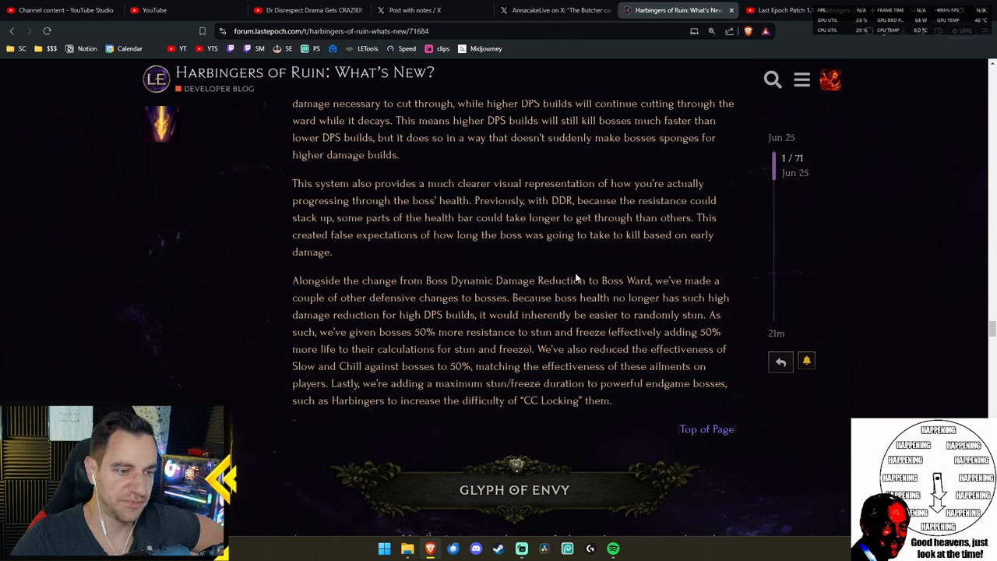
mouse_move(705, 312)
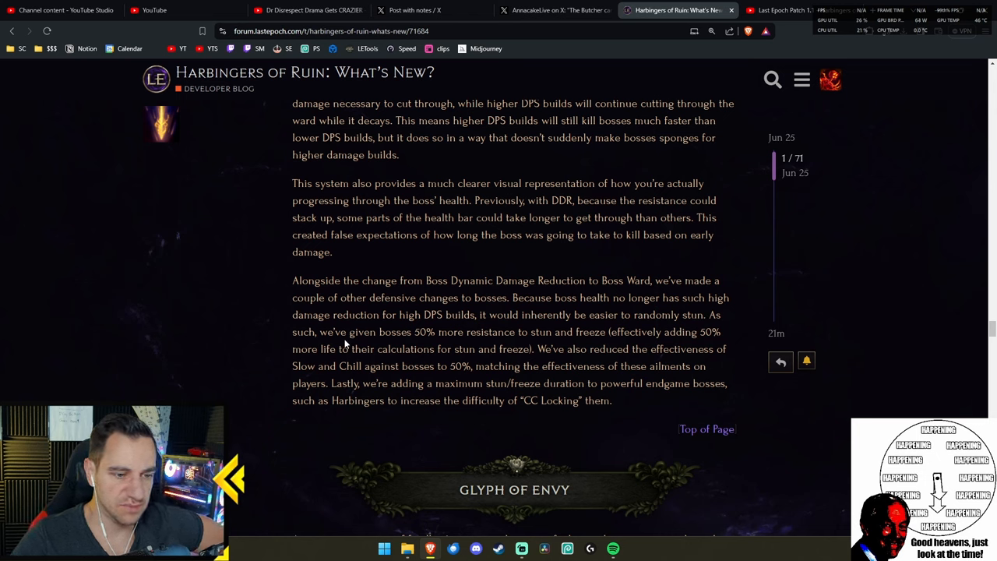
- Highlight the 50% stun resistance, CC Locking and Harbingers sentences, reaching Glyph of Envy
left_click_drag(319, 332, 556, 332)
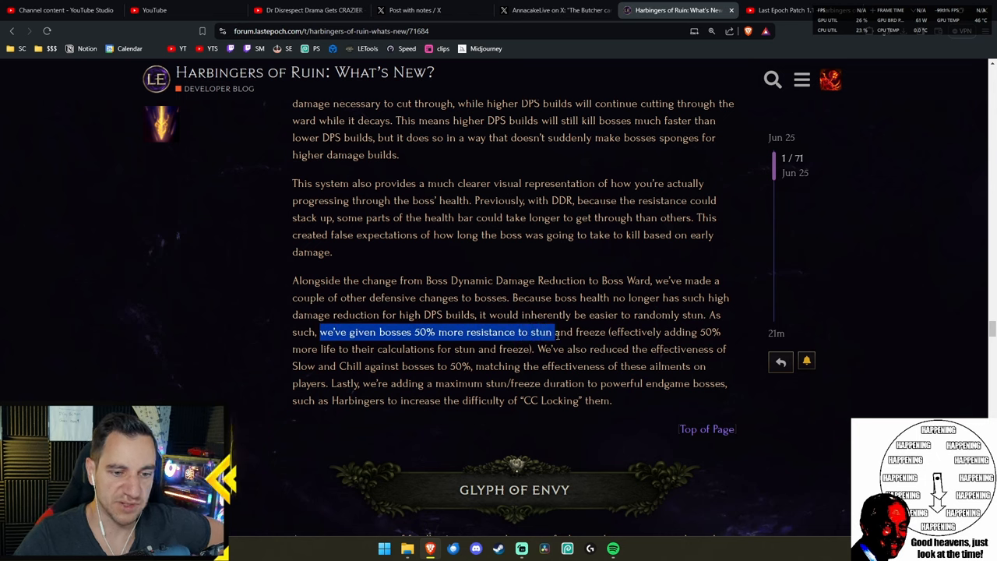
left_click_drag(553, 331, 623, 349)
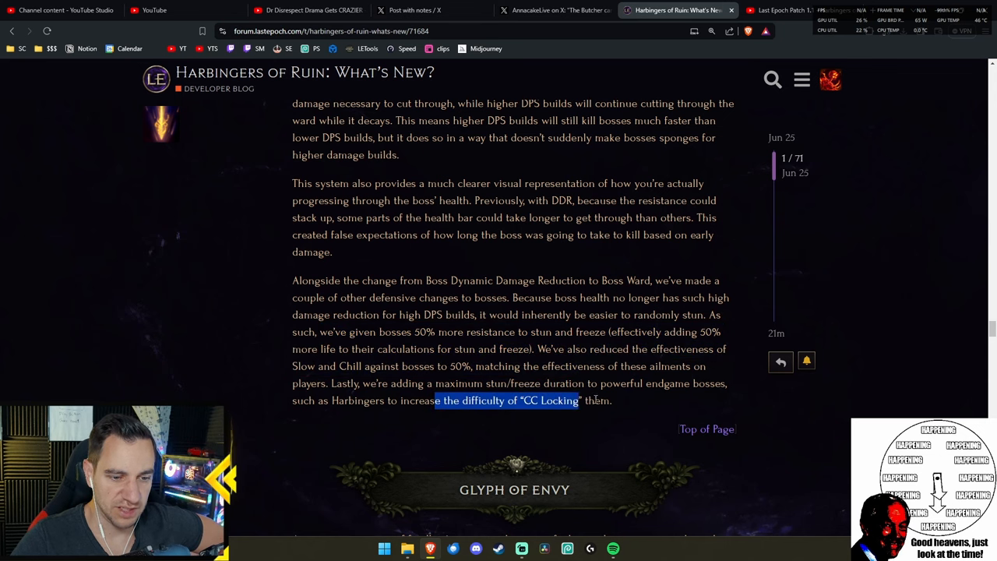
left_click_drag(581, 400, 616, 400)
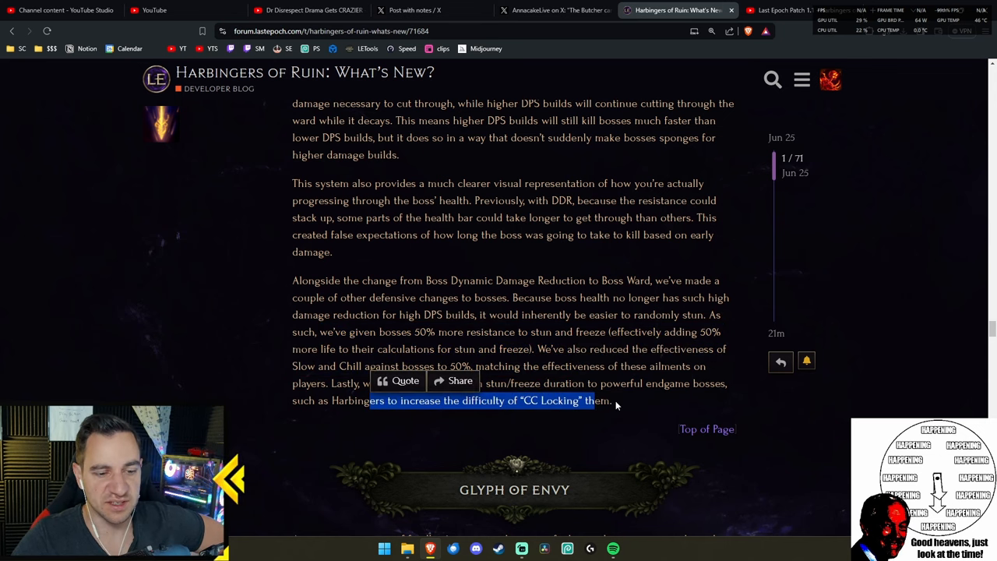
scroll("down", 3)
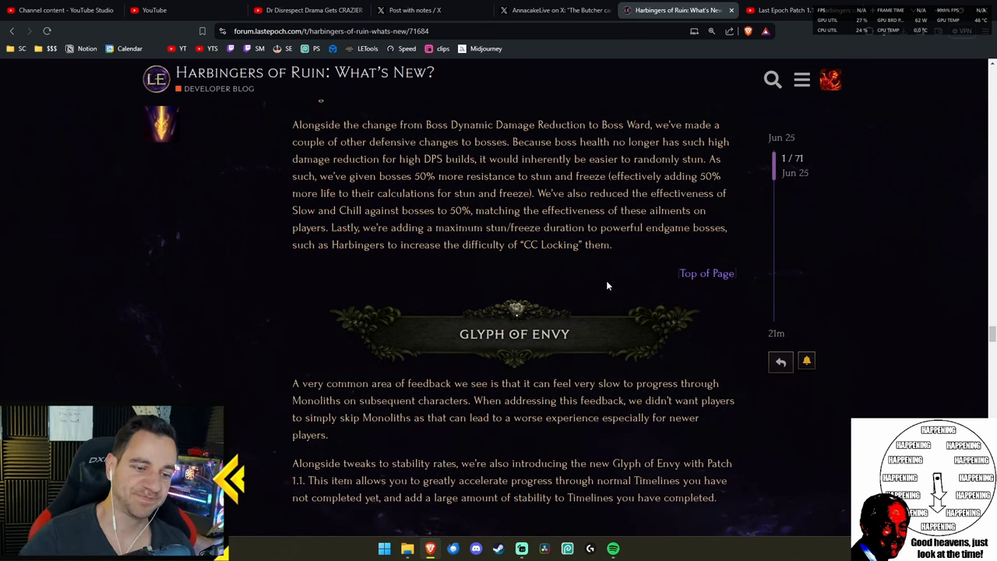
- Read the Glyph of Envy intro paragraphs down to the glyph's item card
scroll("down", 3)
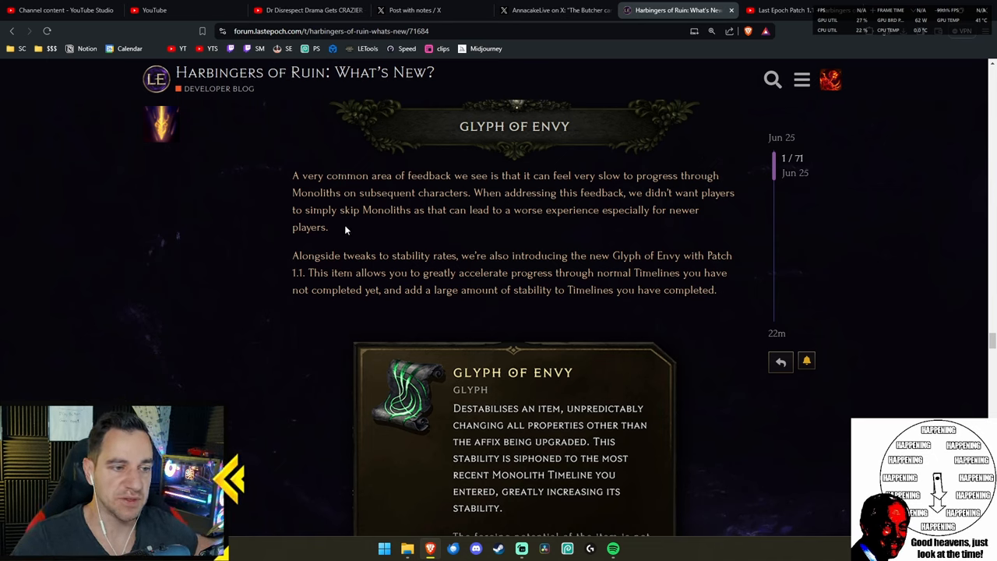
mouse_move(393, 236)
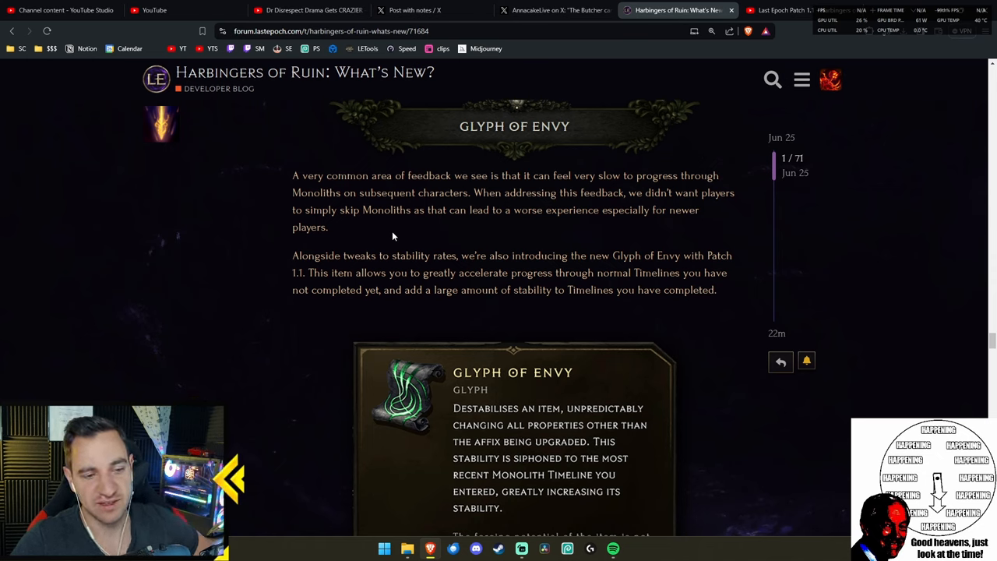
mouse_move(446, 237)
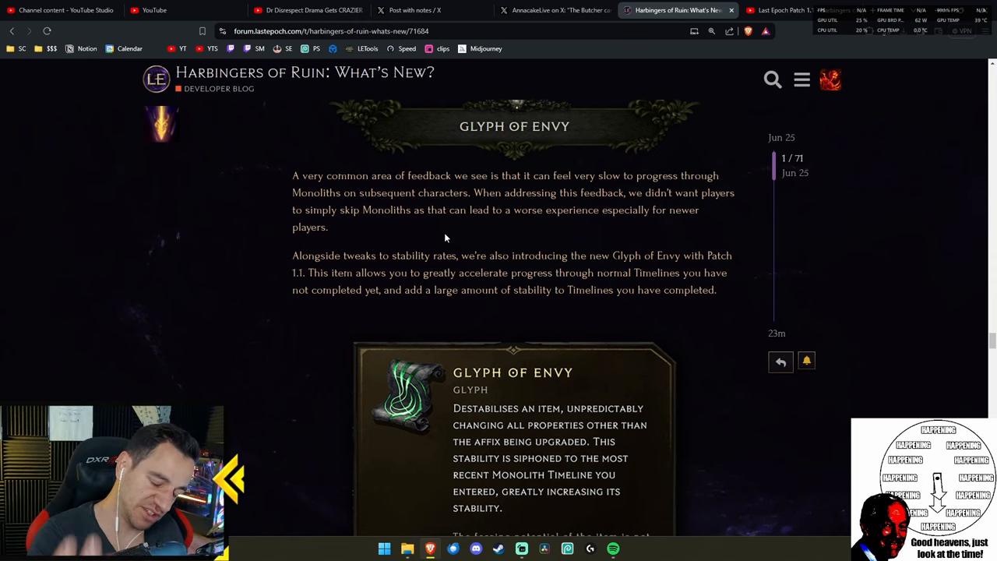
left_click_drag(292, 175, 397, 256)
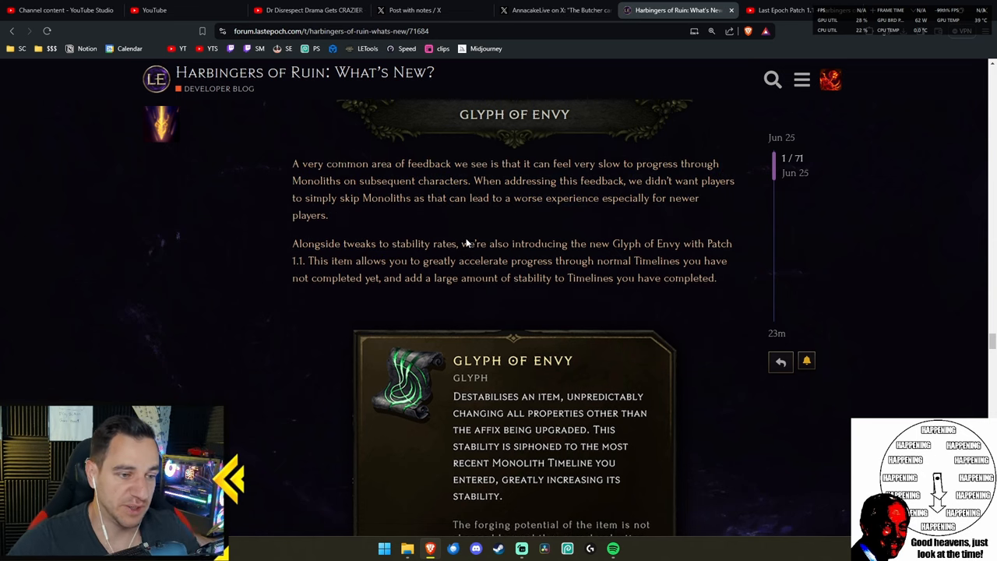
scroll("down", 3)
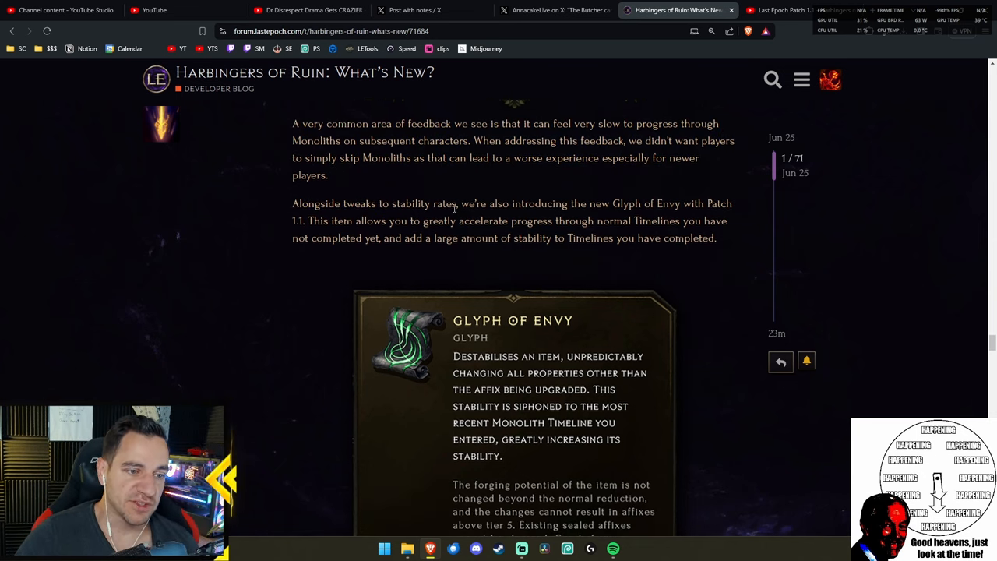
double_click(448, 204)
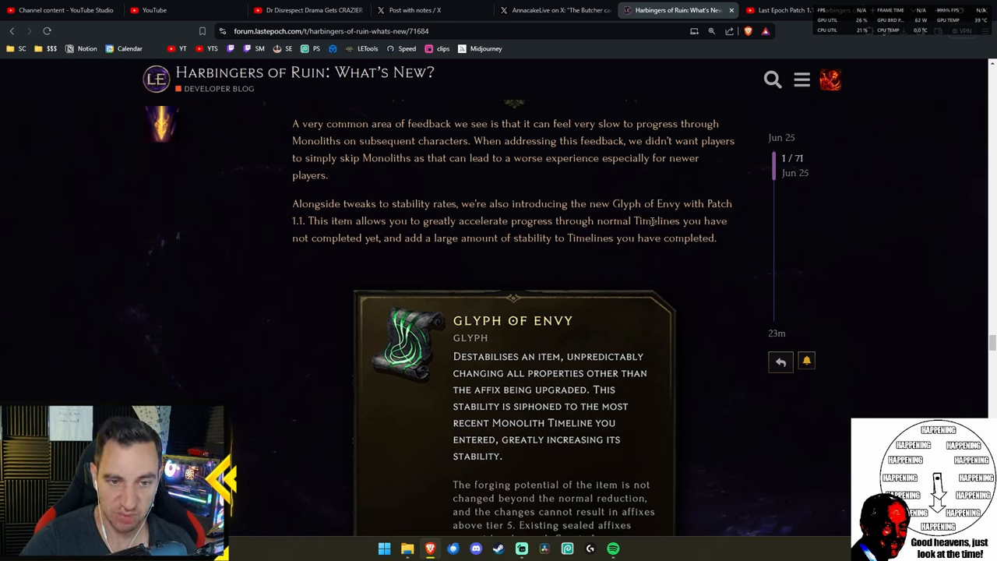
mouse_move(385, 249)
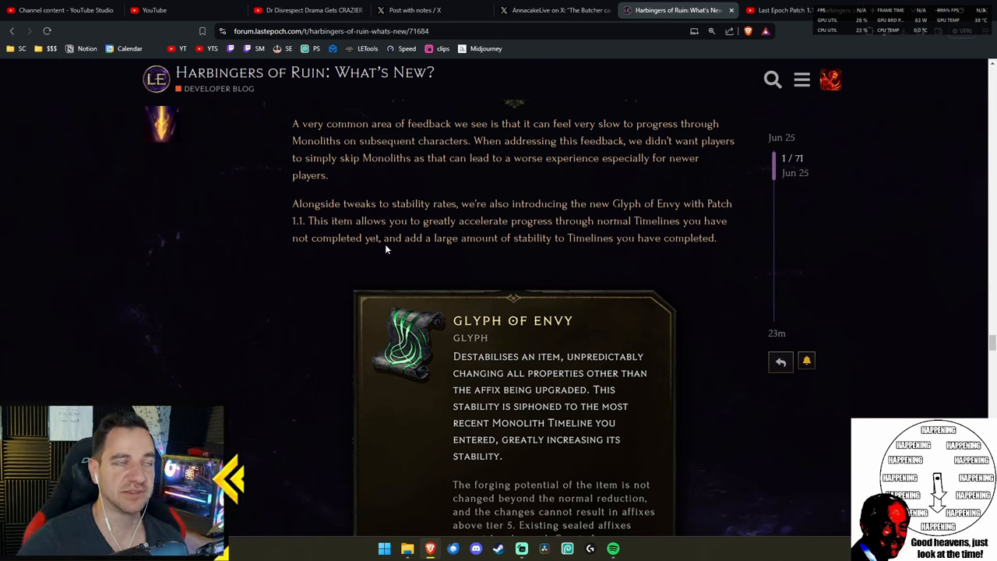
mouse_move(374, 261)
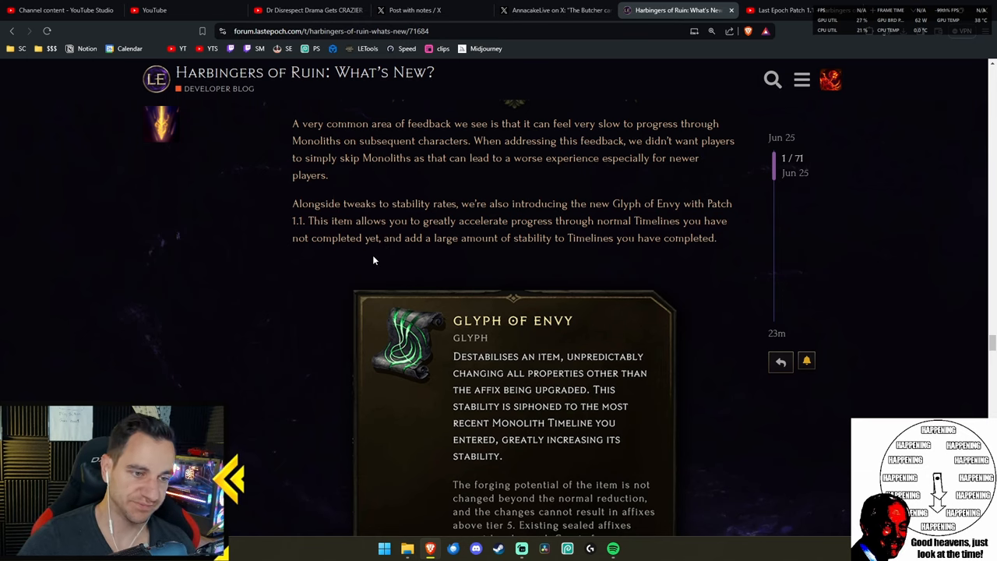
mouse_move(669, 254)
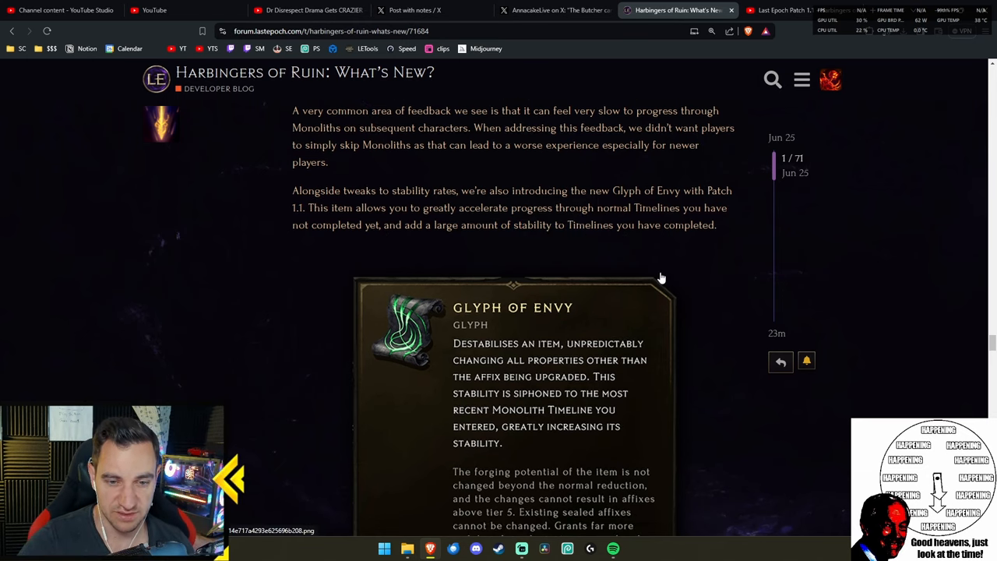
- Scroll to show the full Glyph of Envy card with description and 200 cost
scroll("down", 3)
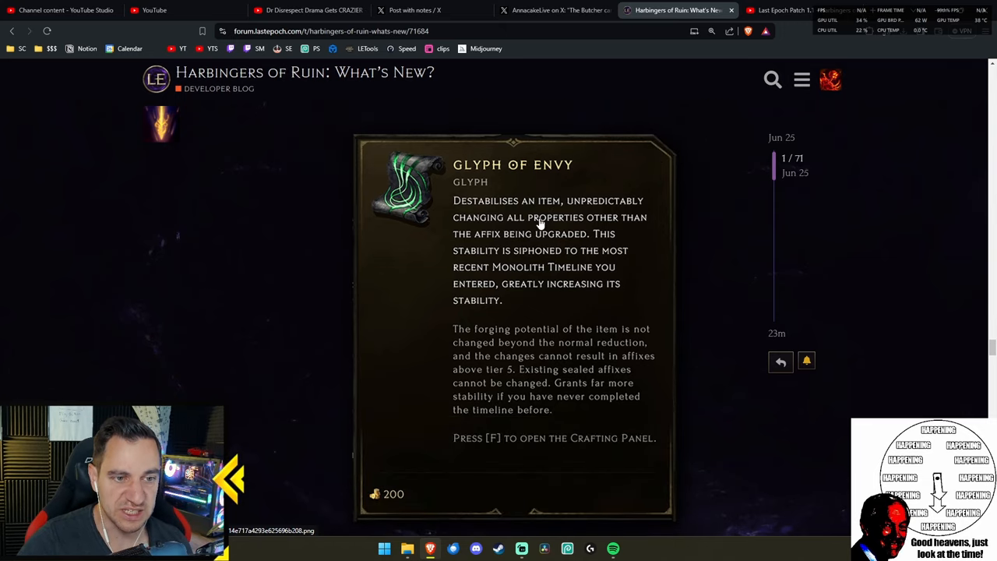
mouse_move(522, 241)
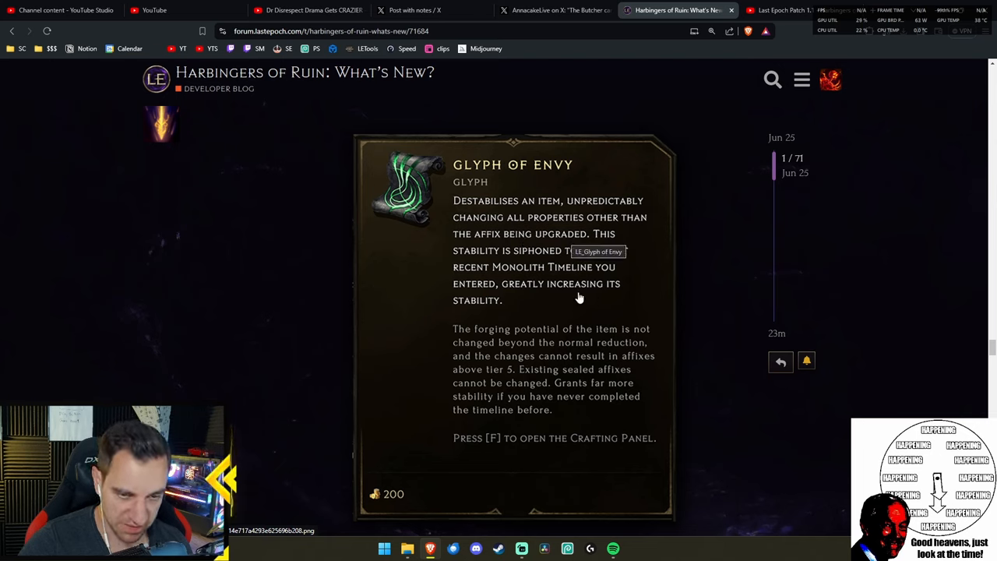
mouse_move(703, 286)
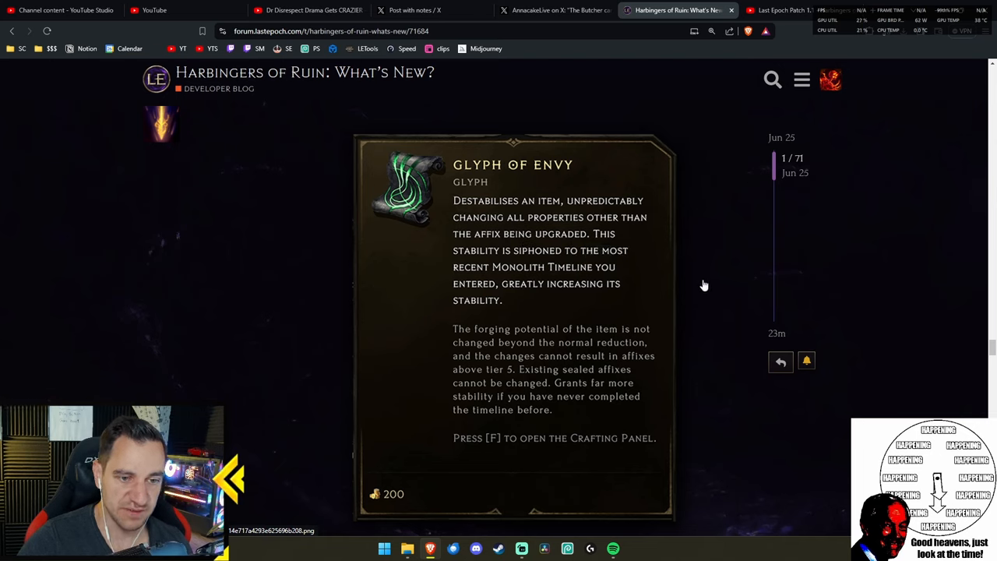
mouse_move(695, 277)
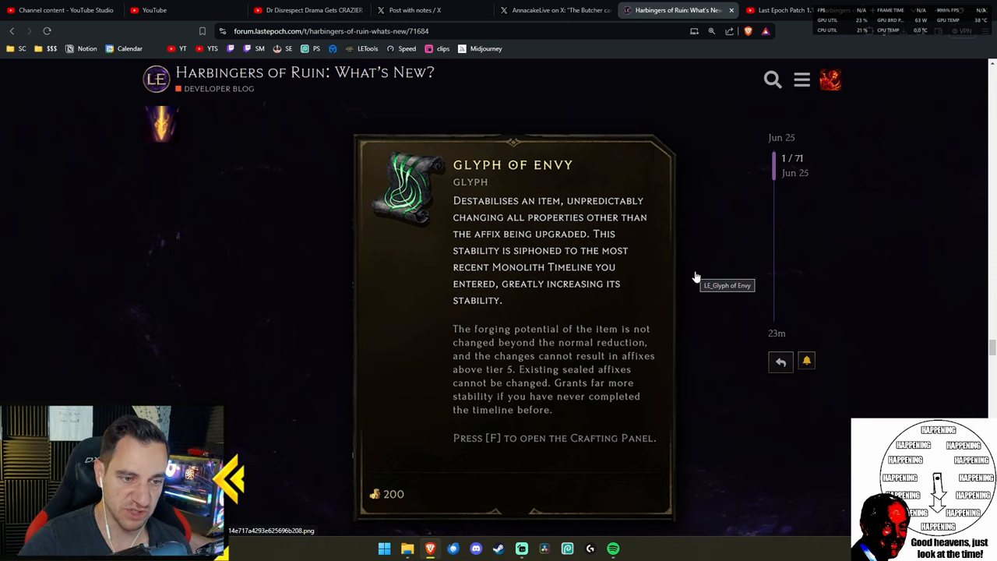
scroll("down", 3)
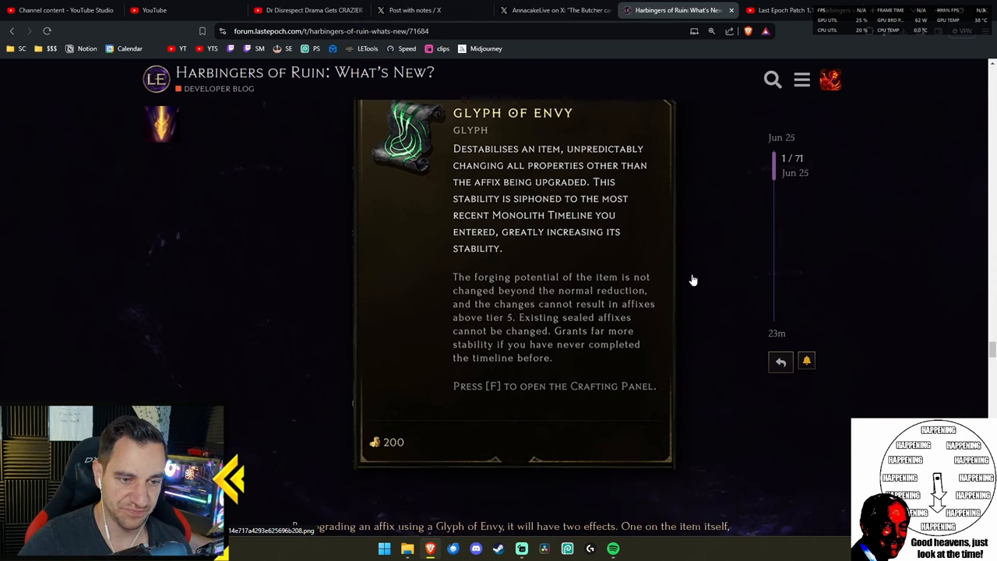
scroll("down", 3)
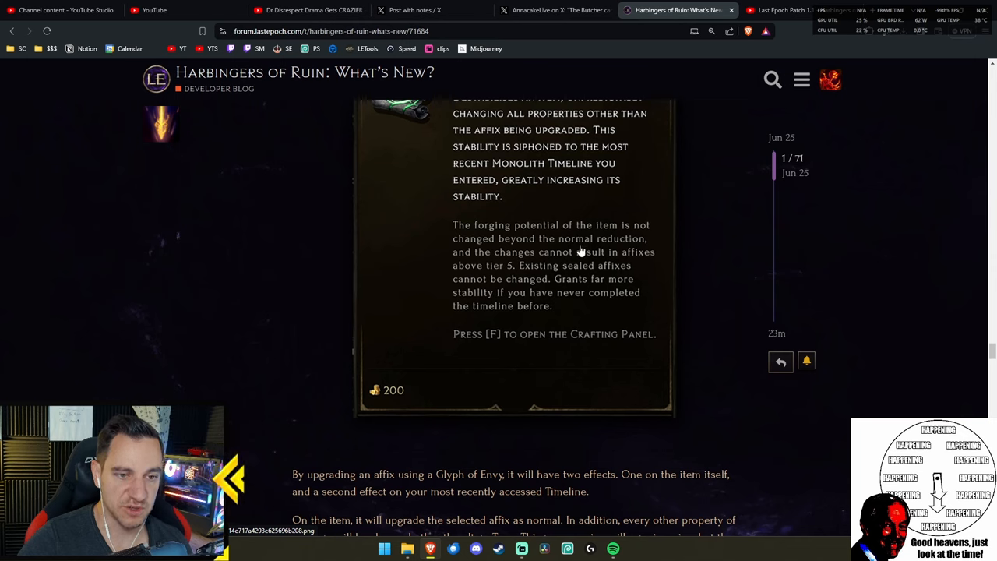
mouse_move(526, 265)
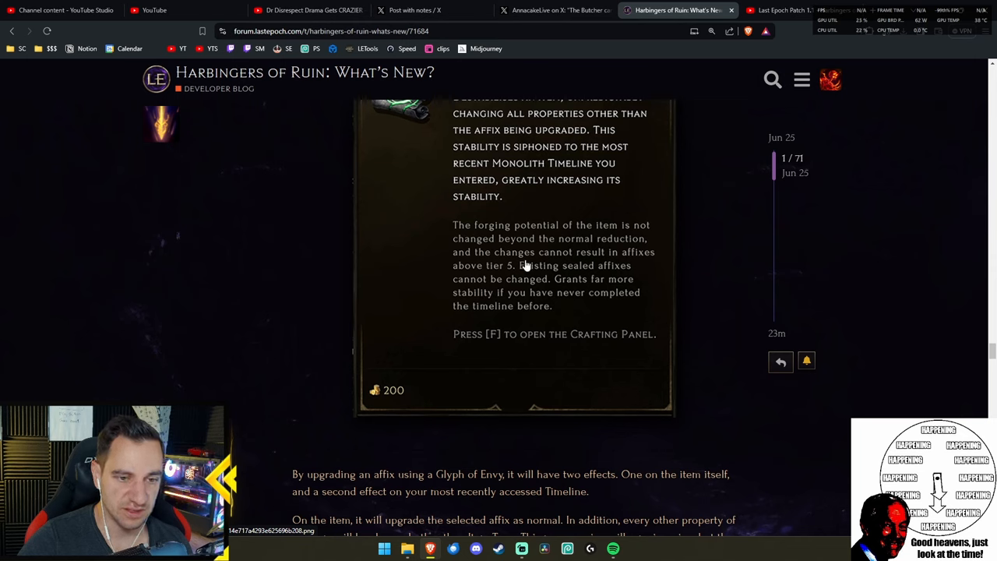
mouse_move(553, 294)
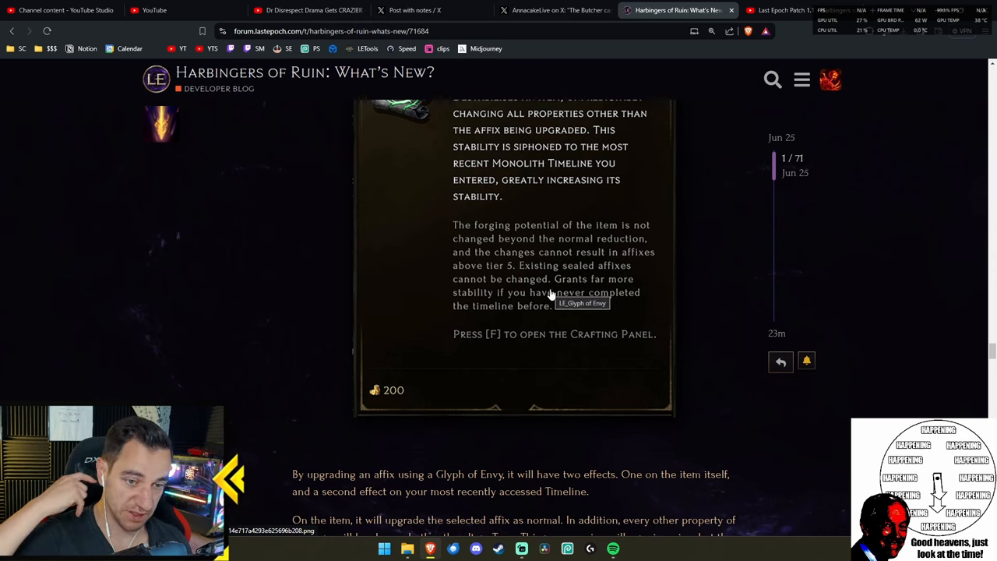
mouse_move(570, 322)
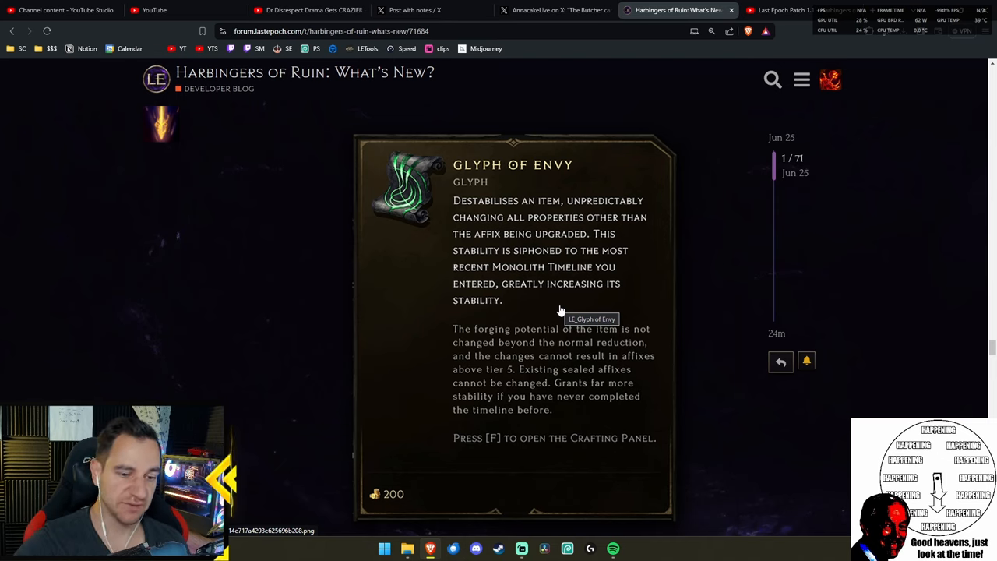
mouse_move(559, 417)
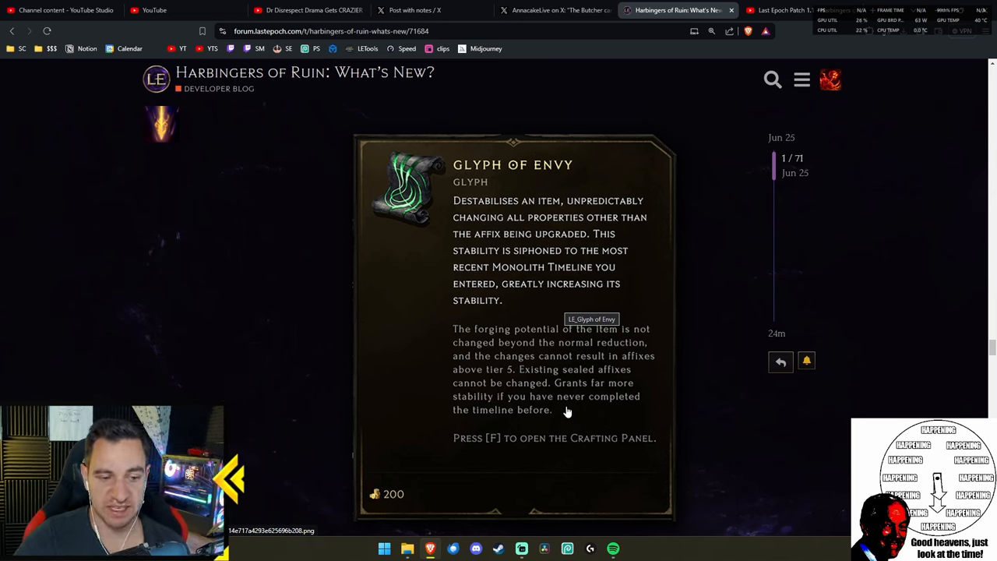
mouse_move(571, 401)
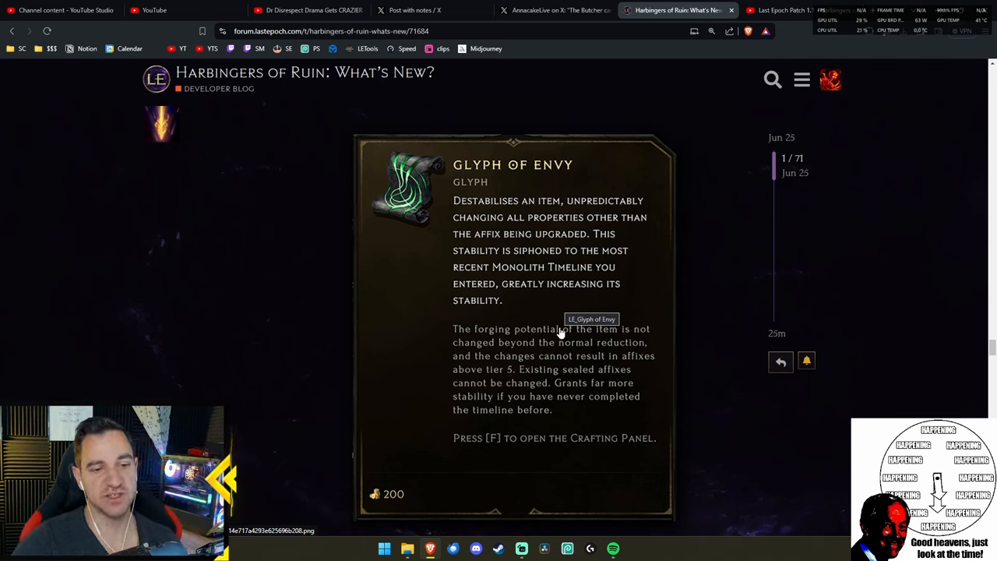
mouse_move(676, 296)
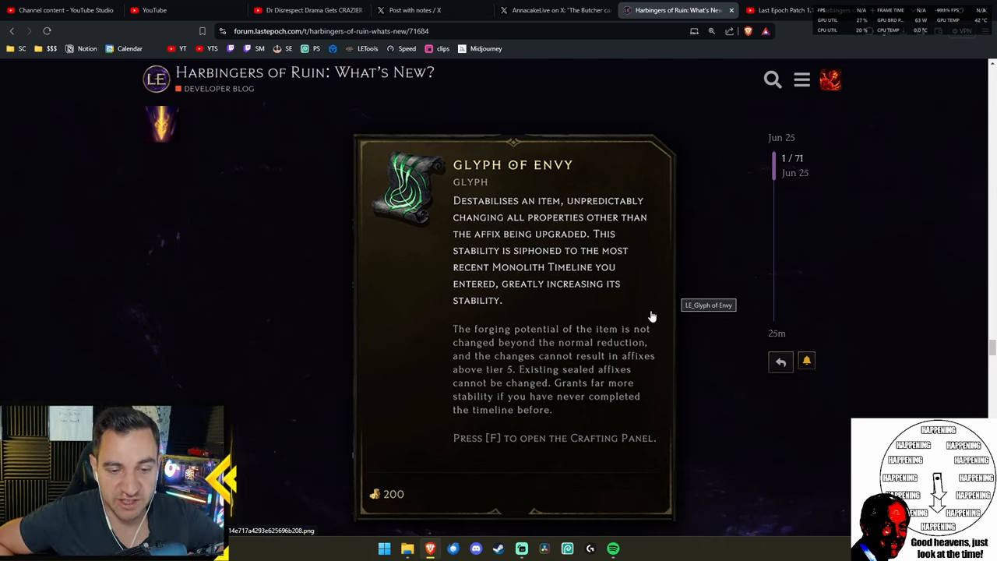
mouse_move(495, 306)
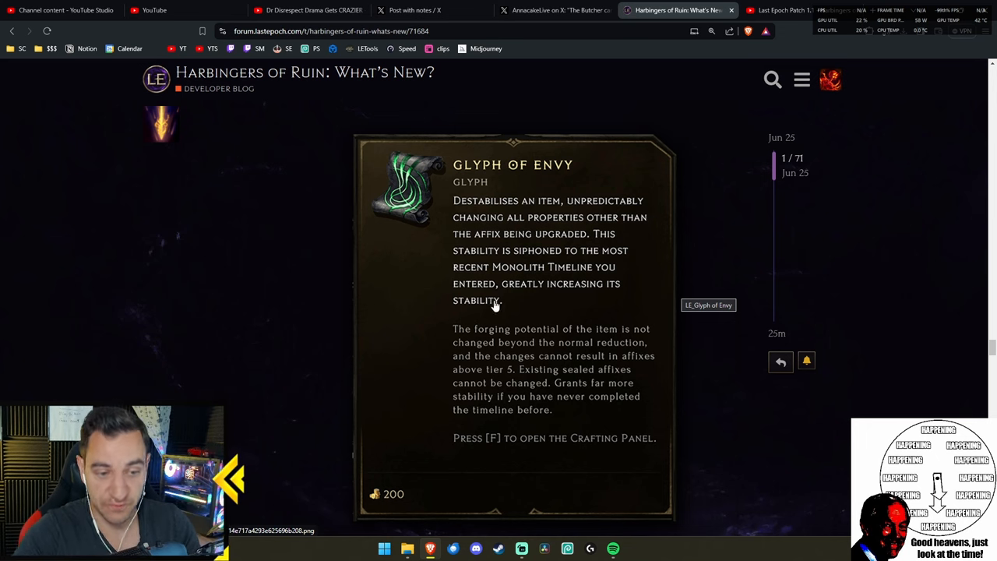
- Highlight the destabilizing-item and Forging window sentences, then clear the selection
scroll("down", 3)
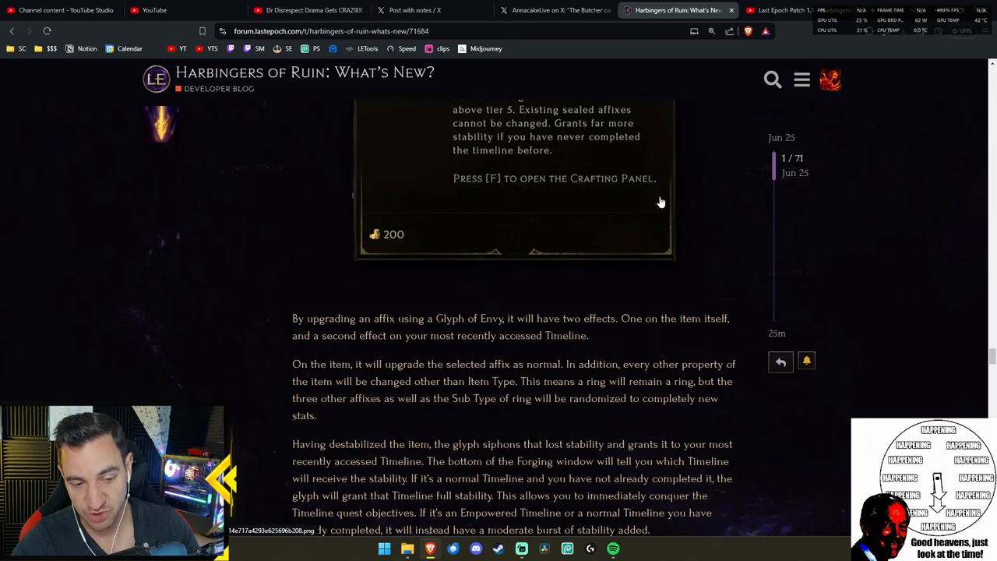
scroll("down", 3)
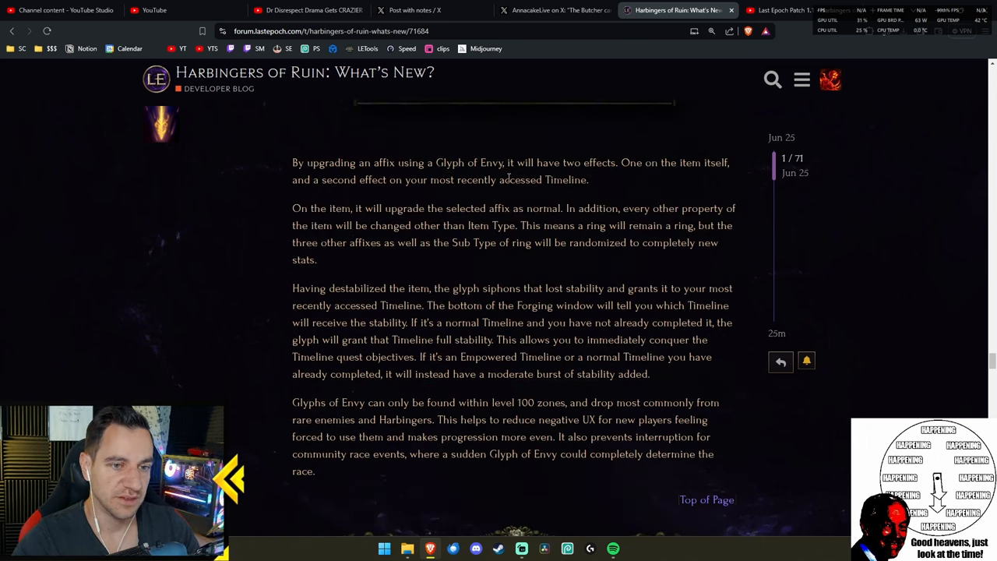
scroll("down", 3)
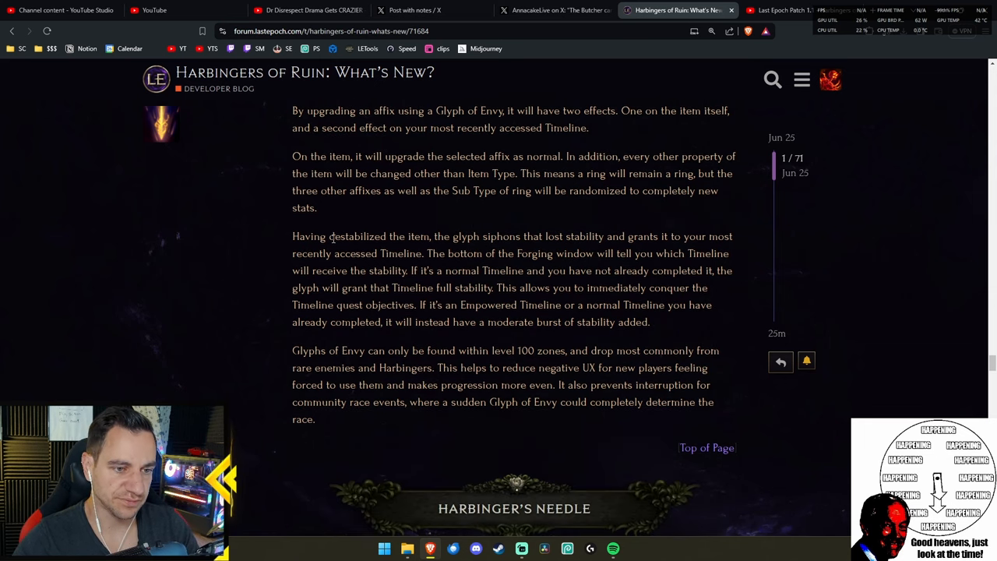
left_click_drag(307, 236, 381, 237)
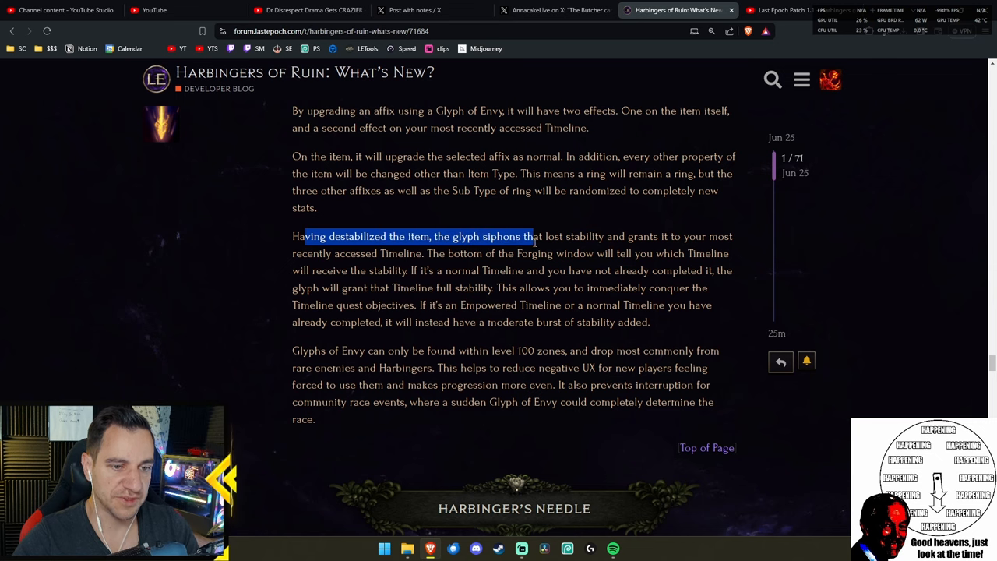
left_click_drag(530, 236, 646, 236)
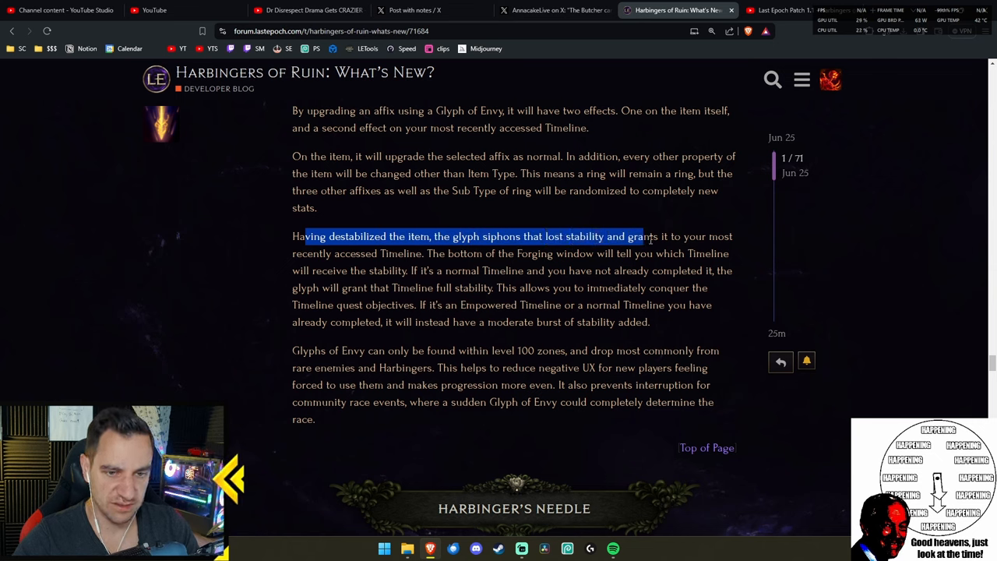
left_click_drag(647, 236, 423, 253)
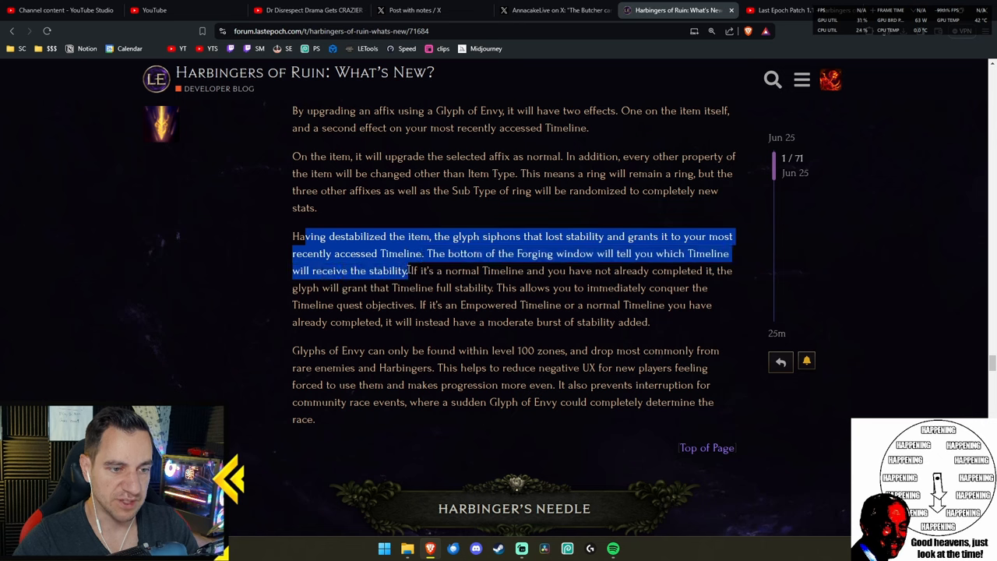
left_click(634, 274)
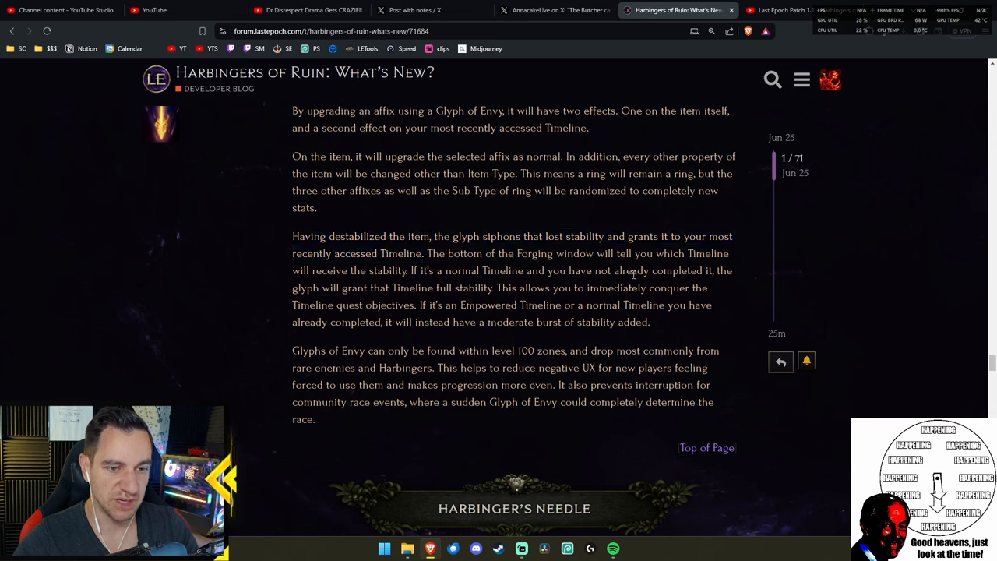
- Highlight successive sentences in the following Glyph of Envy paragraphs
left_click_drag(292, 288, 434, 288)
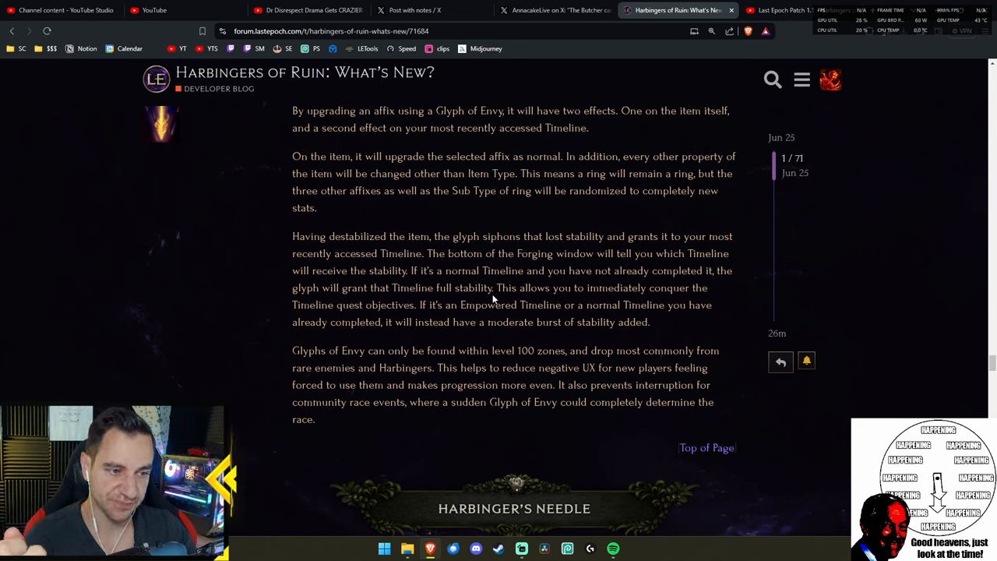
left_click_drag(495, 287, 435, 304)
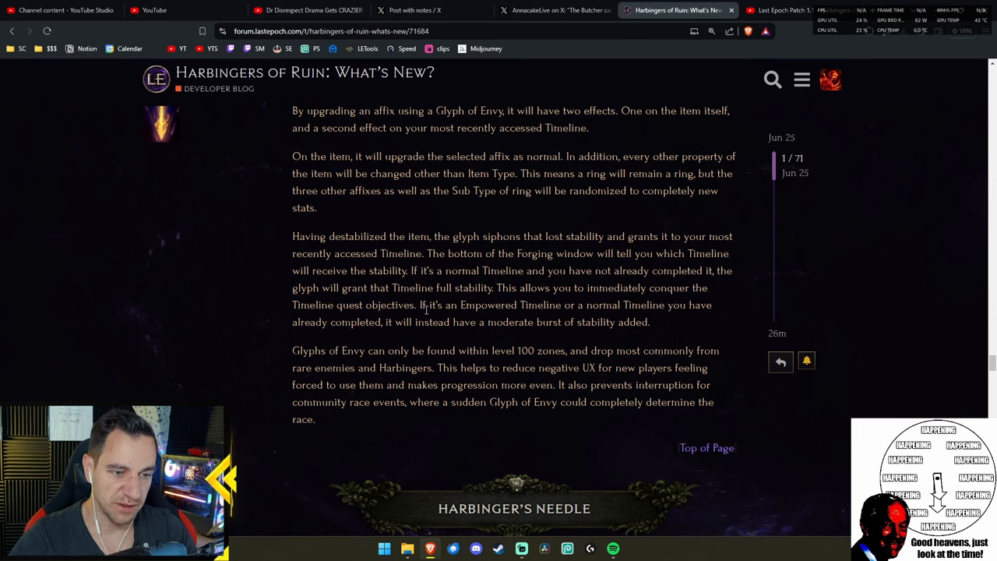
left_click_drag(429, 304, 647, 304)
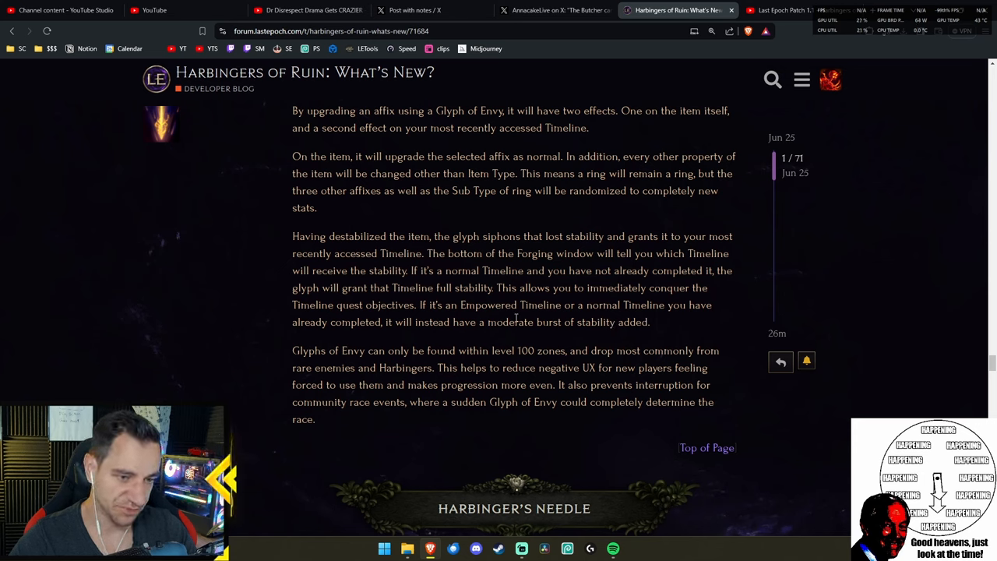
left_click_drag(292, 351, 450, 350)
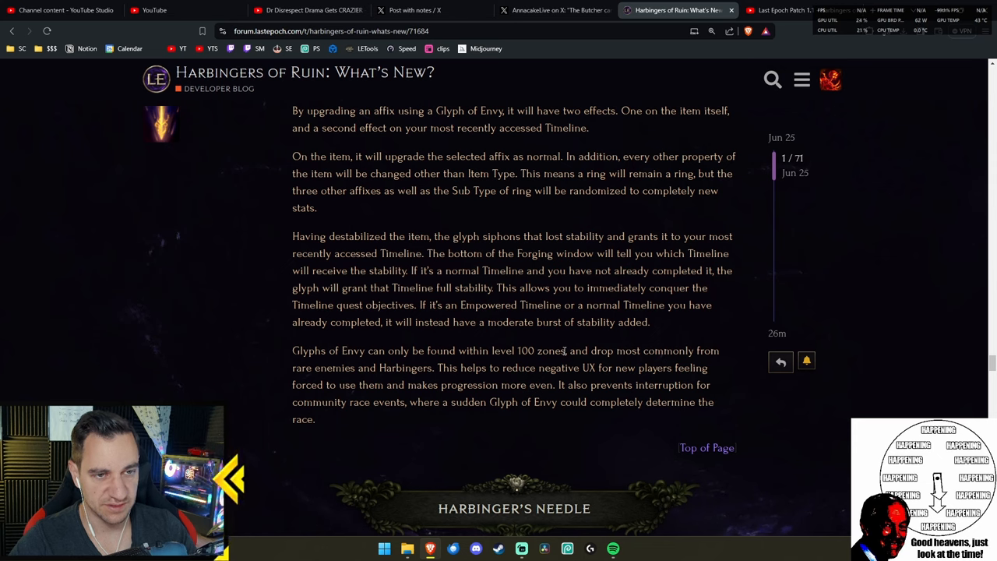
left_click_drag(292, 350, 566, 351)
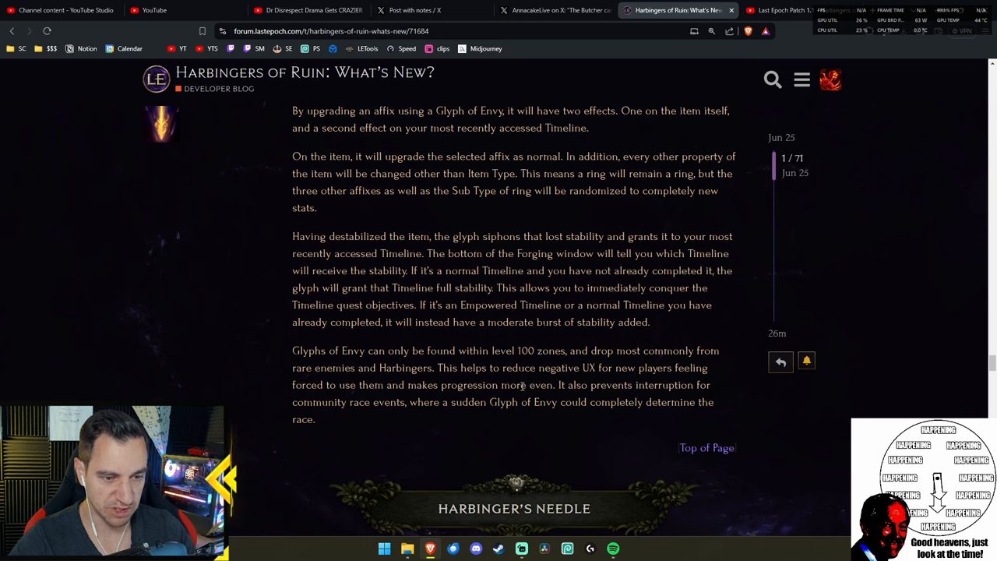
left_click_drag(438, 367, 555, 385)
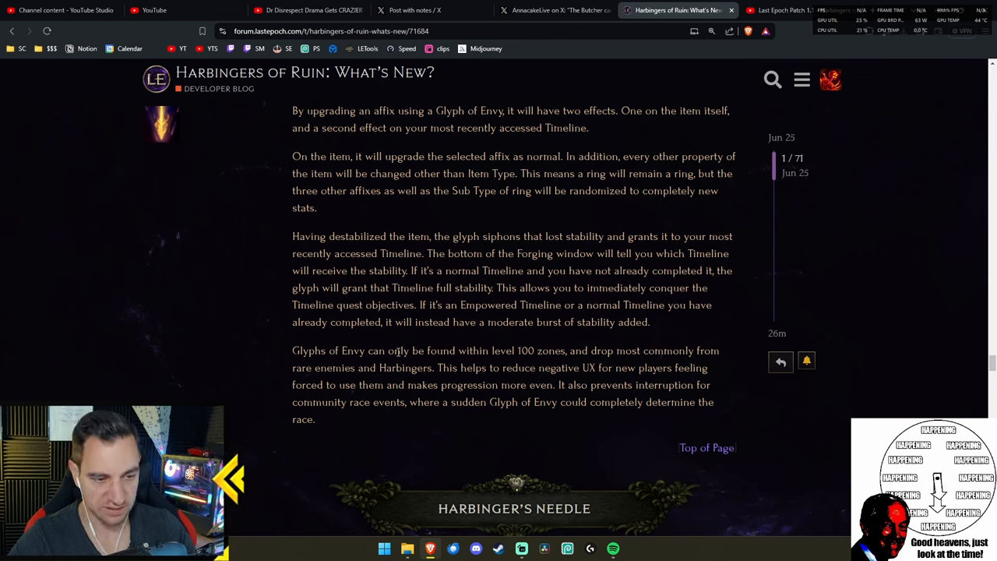
- Highlight and re-select the sentence on where Glyphs of Envy drop
left_click_drag(292, 351, 433, 368)
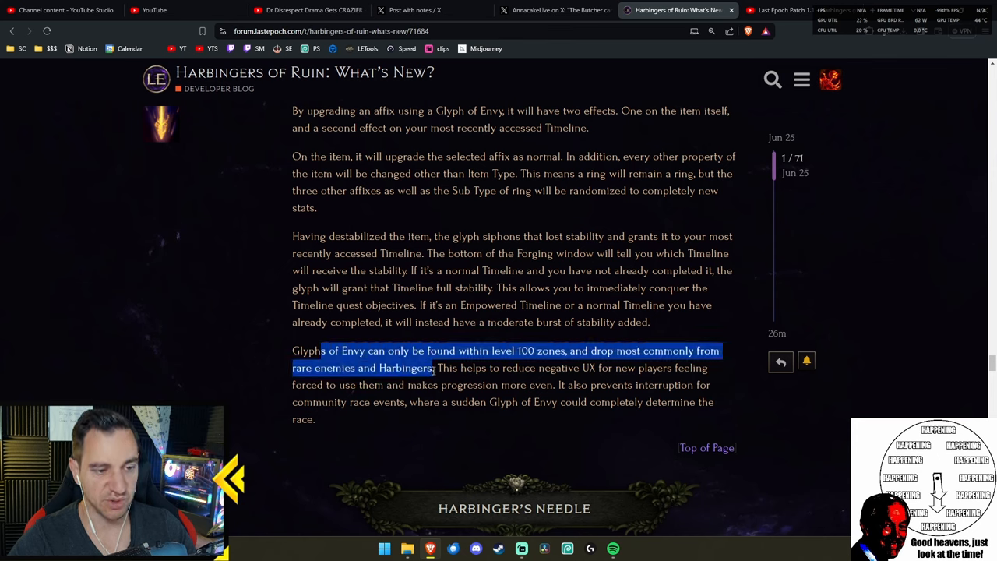
left_click(435, 372)
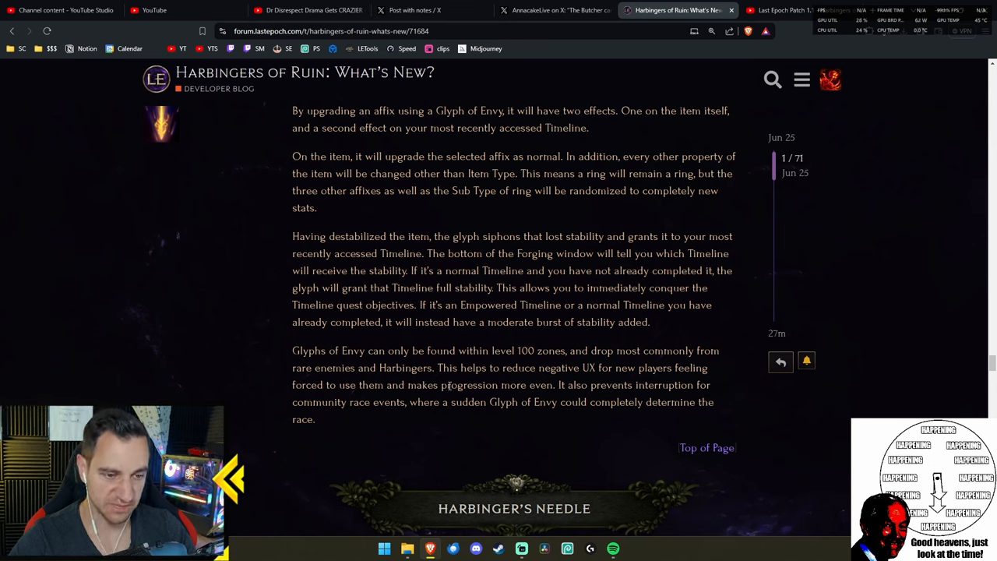
left_click_drag(292, 350, 458, 368)
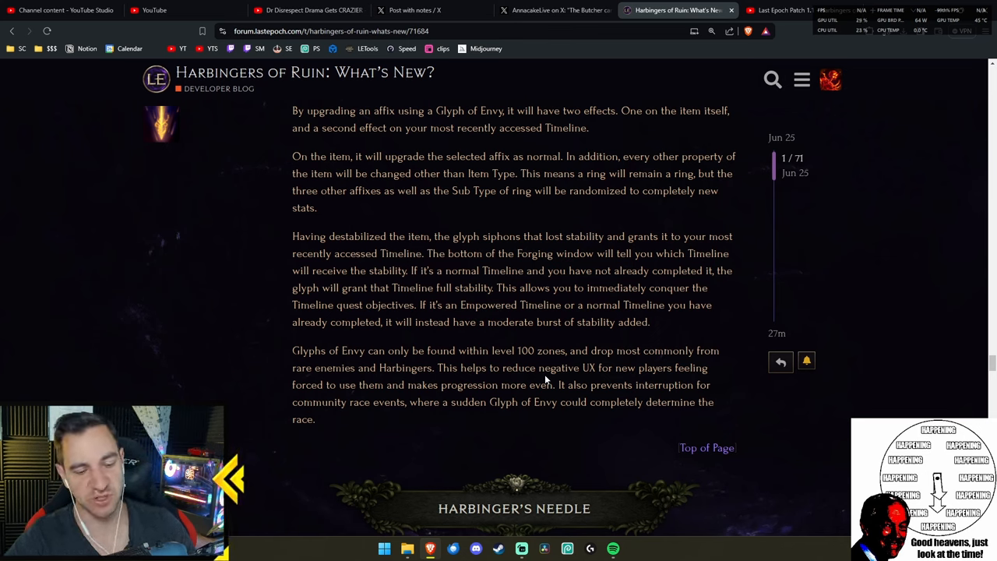
left_click_drag(367, 350, 492, 350)
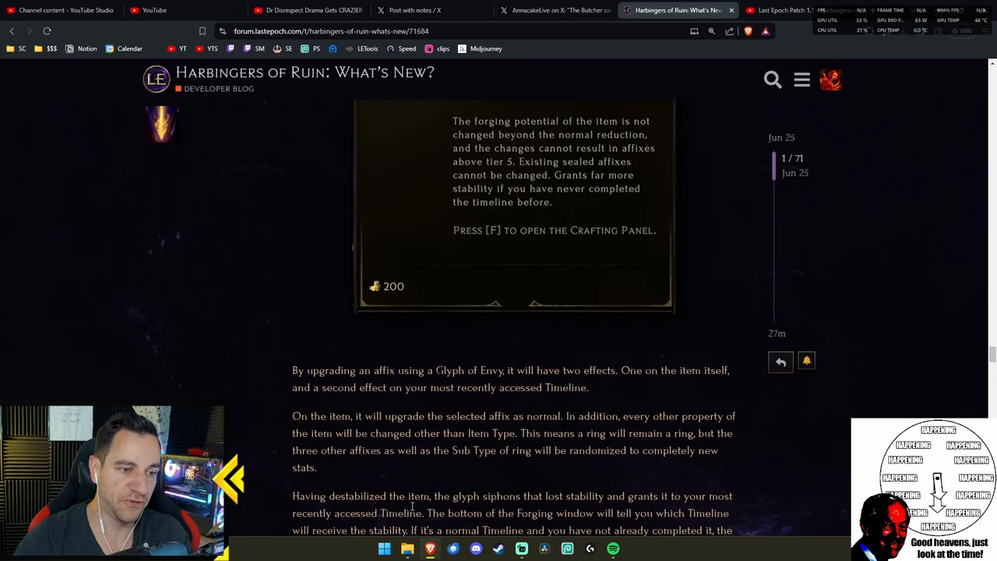
- Highlight the community race events line, clear it, and scroll to Harbinger's Needle
scroll("down", 3)
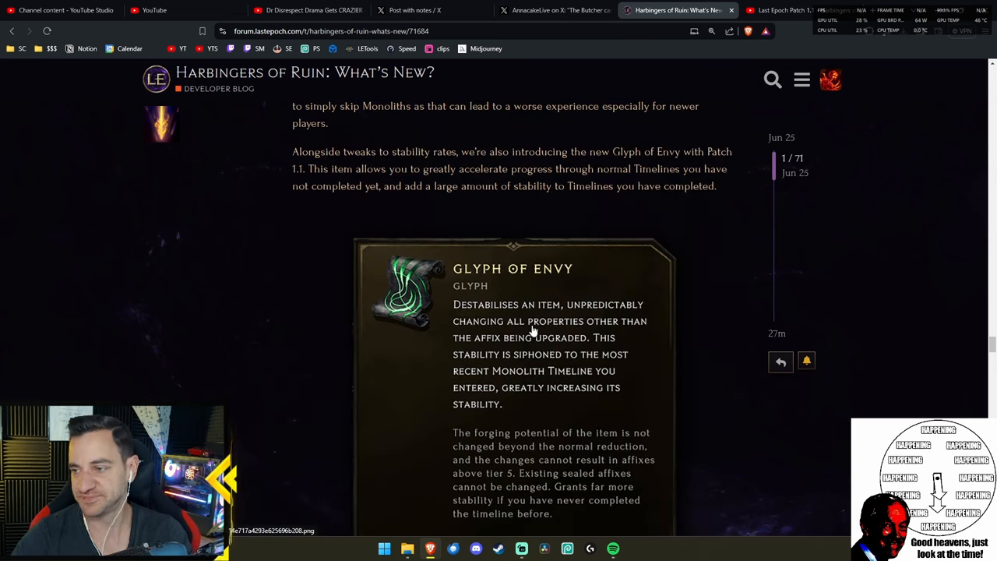
scroll("down", 3)
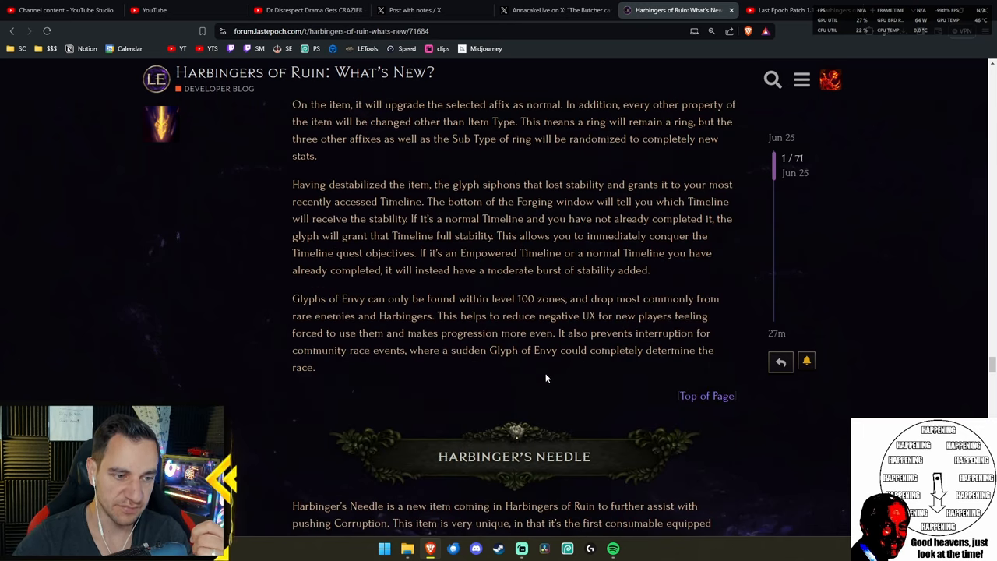
left_click_drag(561, 332, 417, 349)
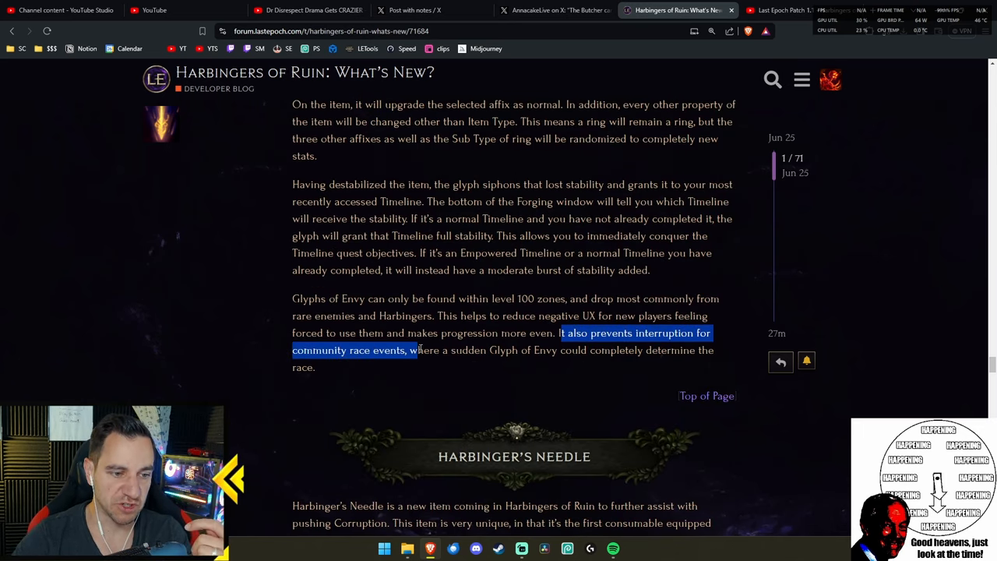
left_click_drag(416, 350, 339, 350)
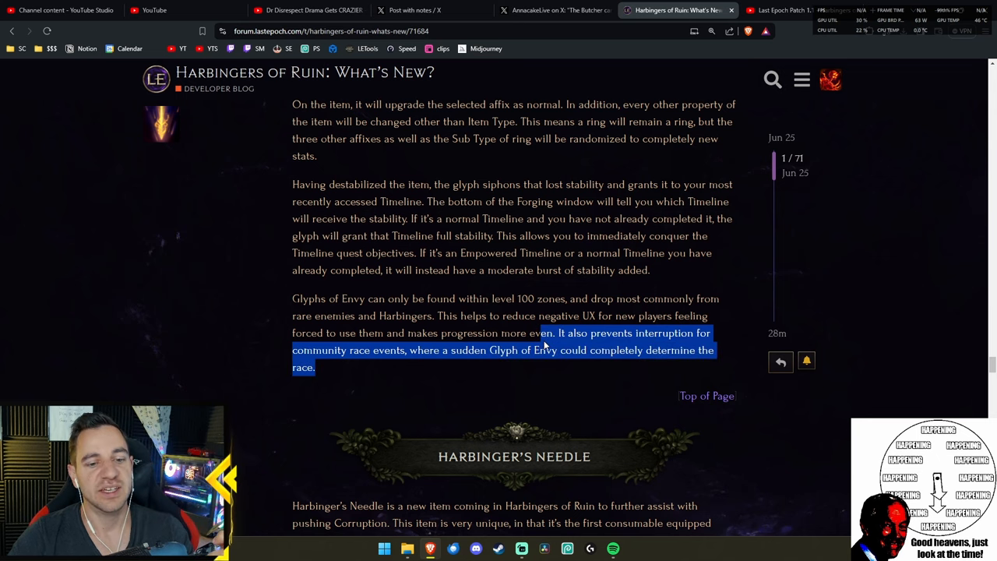
left_click(541, 370)
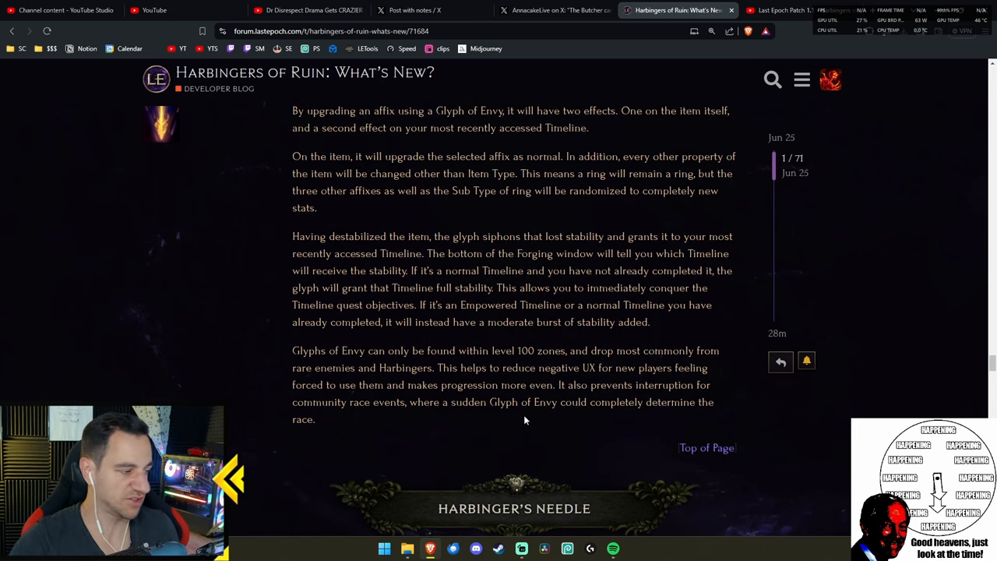
scroll("down", 3)
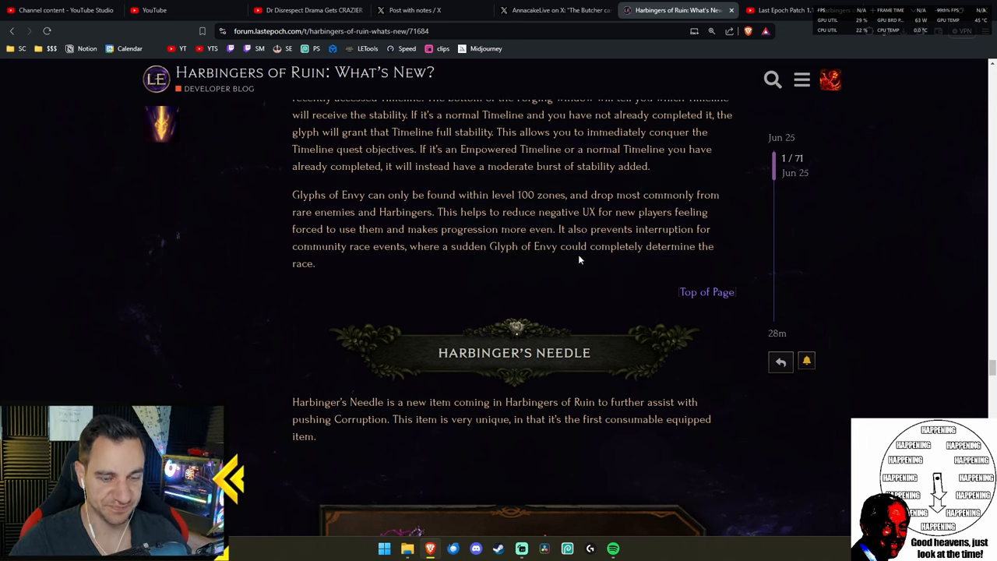
- Scroll past the Harbinger's Needle card to the Gaze of Orobyss explanation and New Uniques heading
scroll("down", 3)
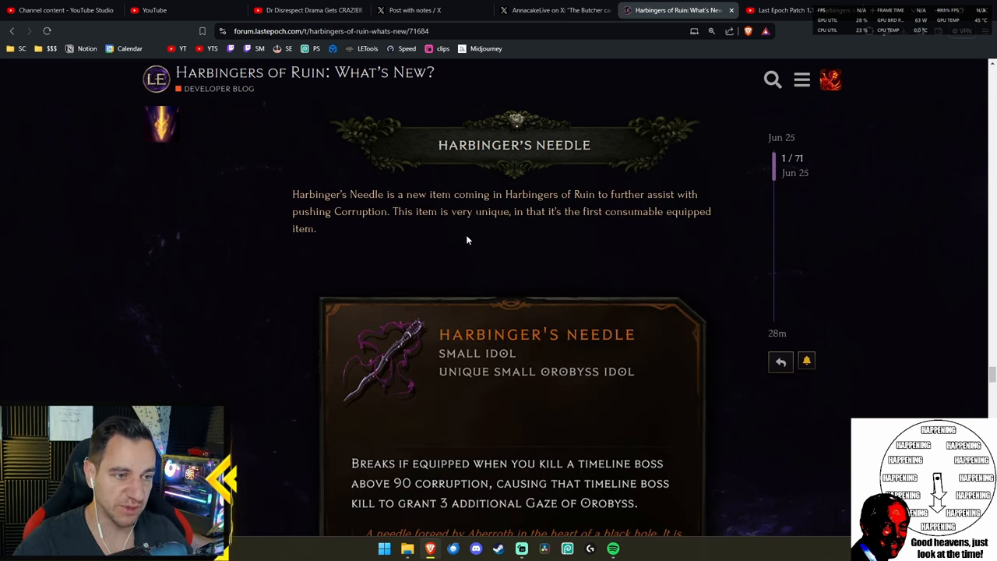
mouse_move(405, 227)
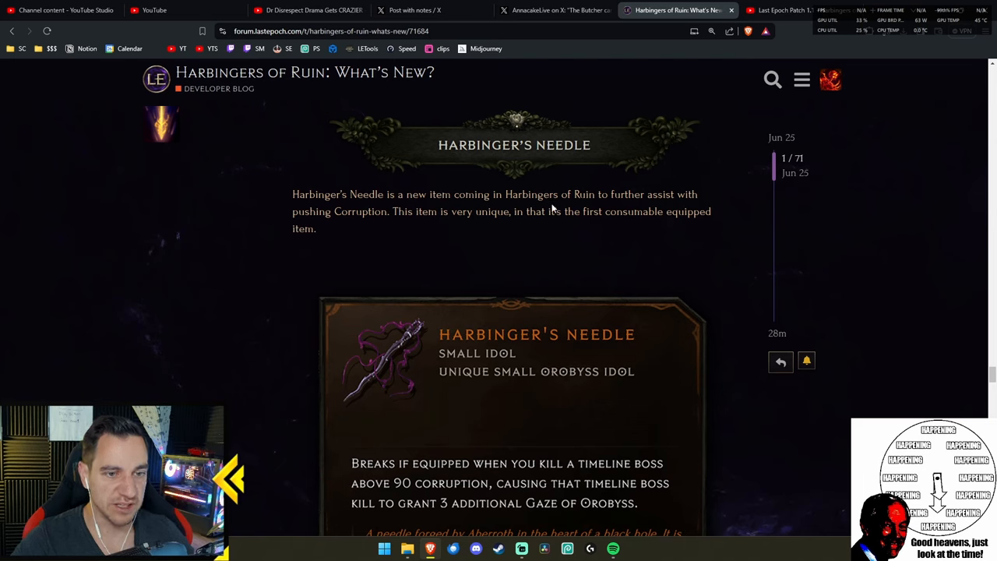
mouse_move(412, 236)
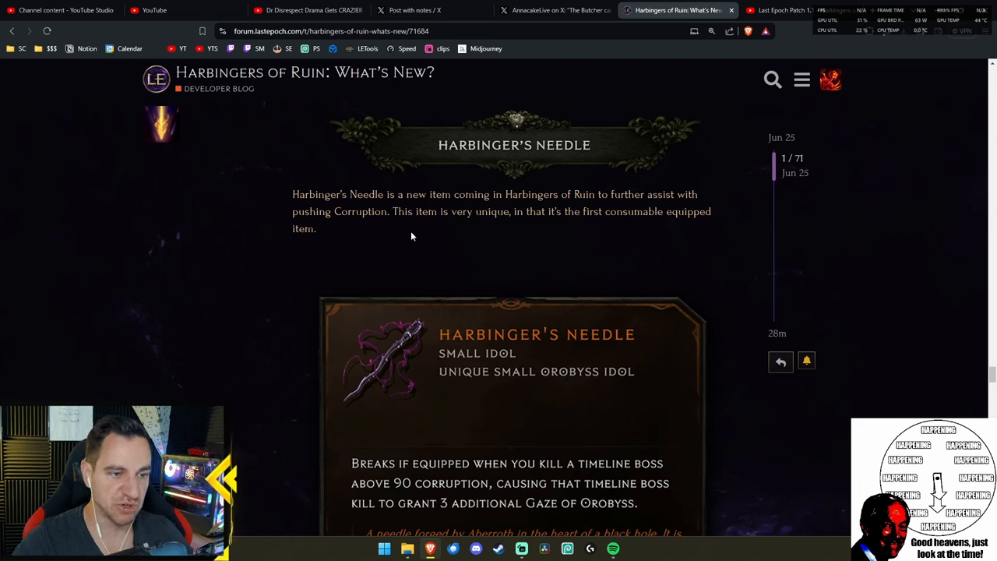
mouse_move(569, 227)
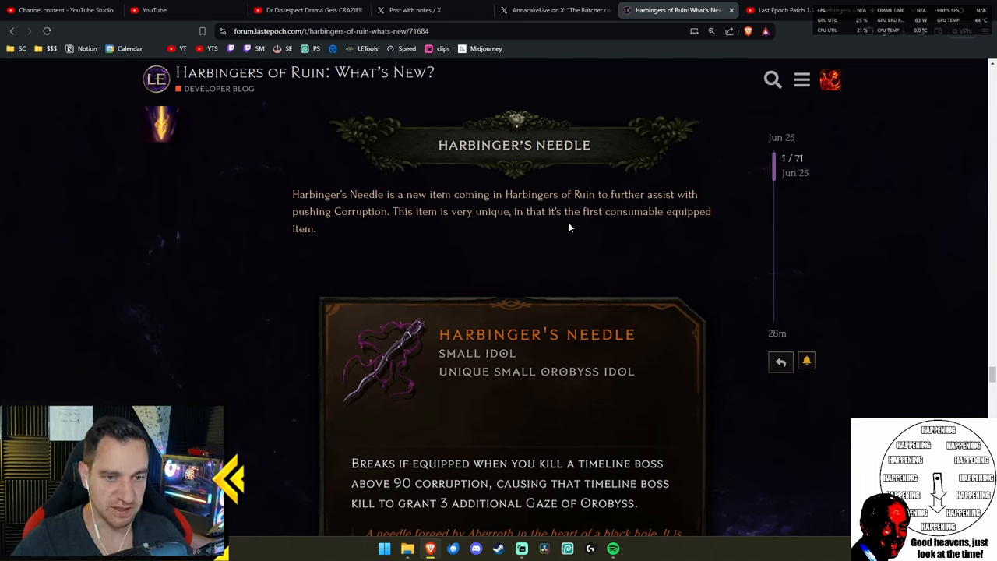
mouse_move(601, 241)
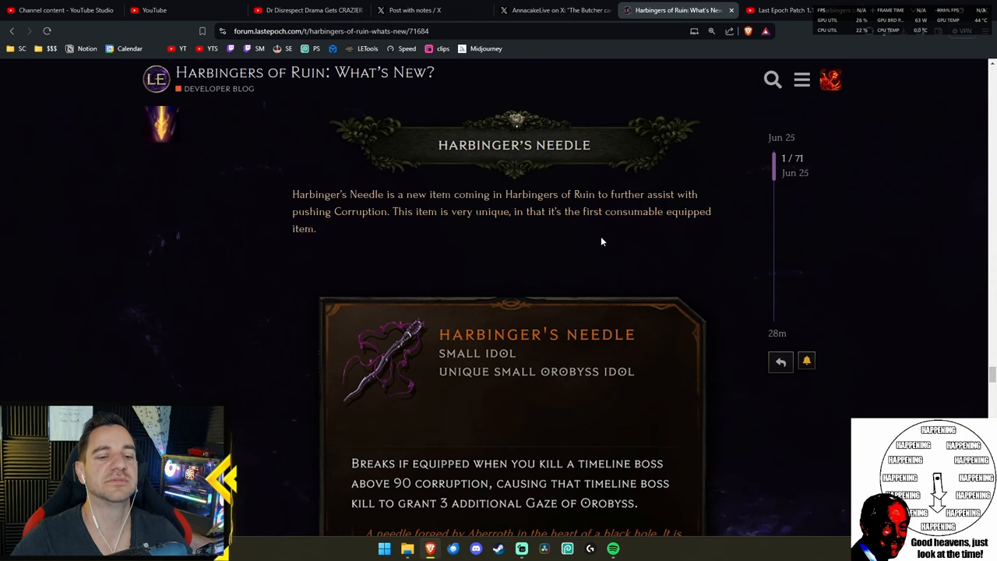
scroll("down", 3)
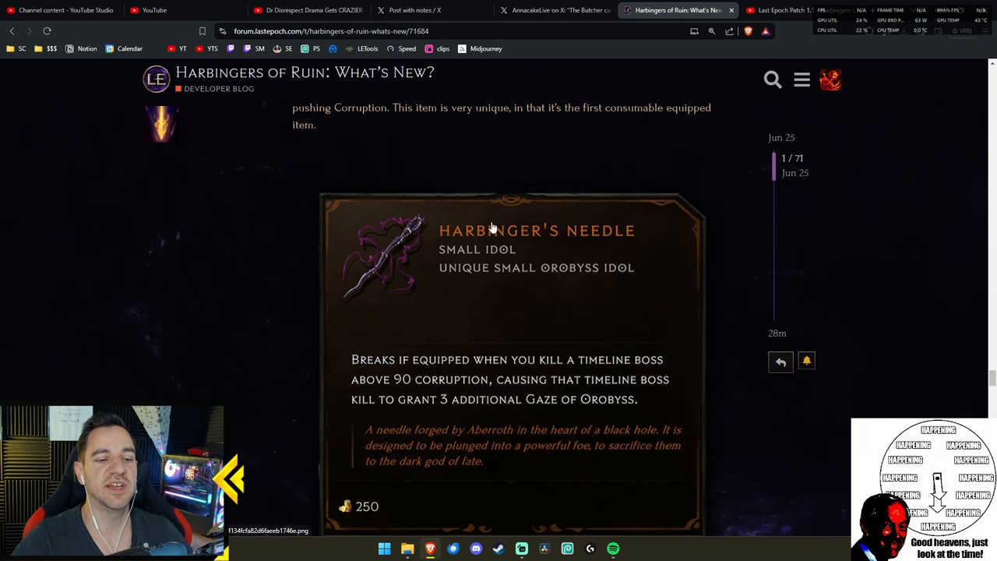
scroll("down", 3)
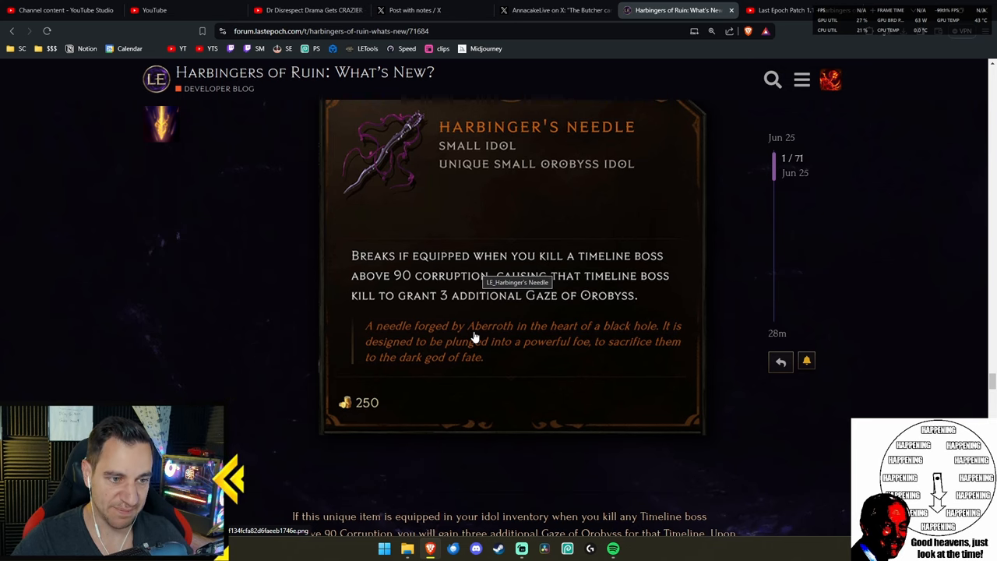
mouse_move(585, 326)
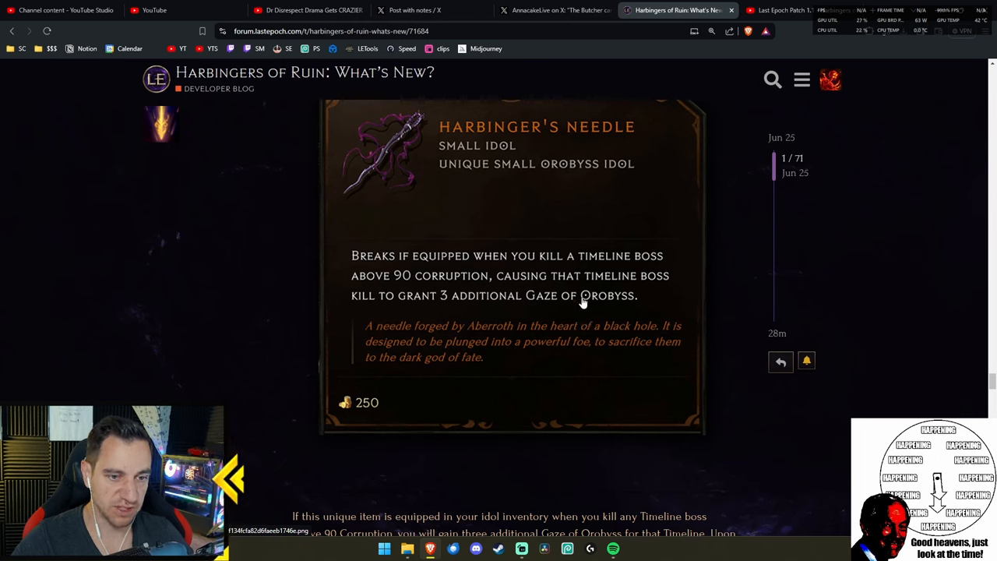
mouse_move(596, 340)
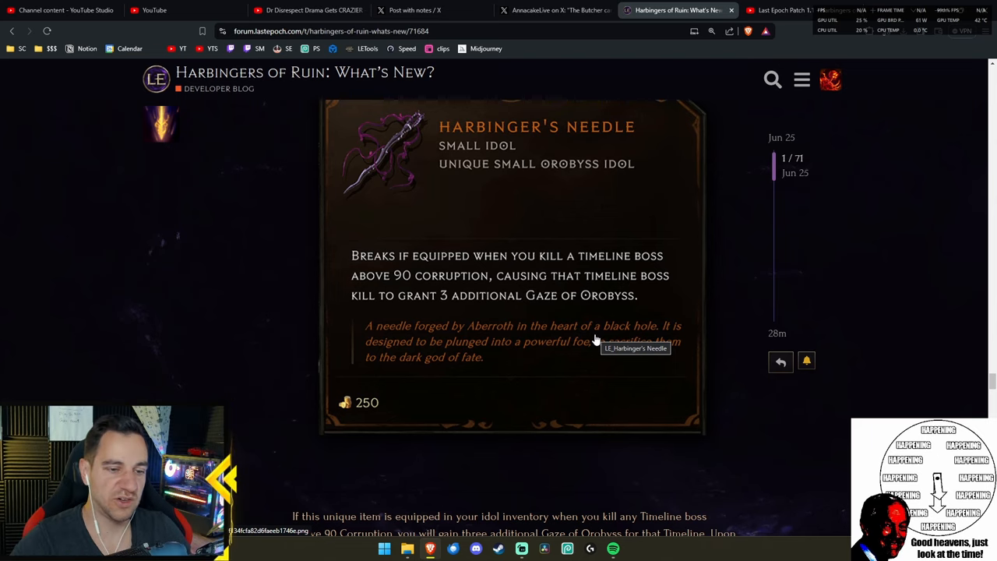
scroll("down", 3)
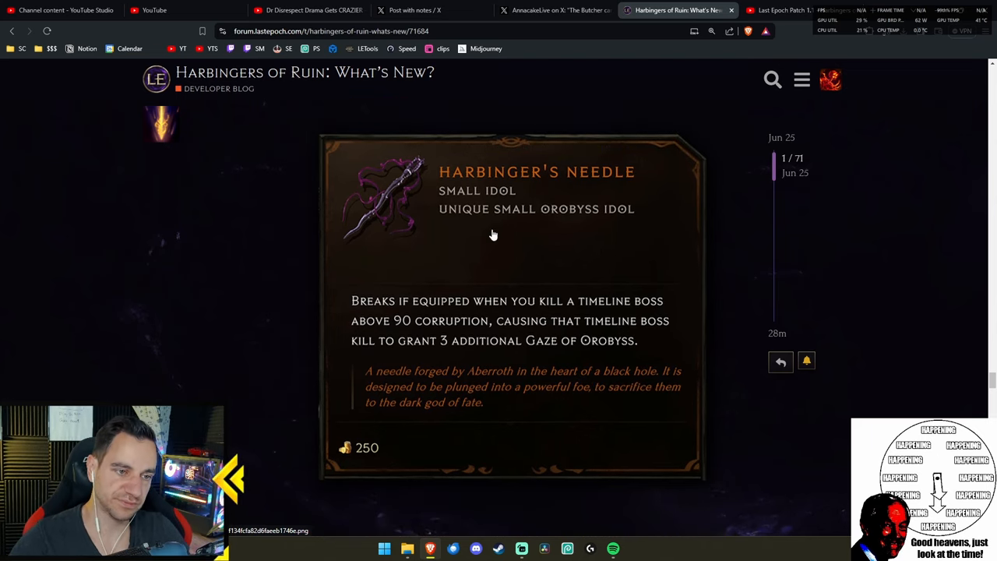
scroll("down", 3)
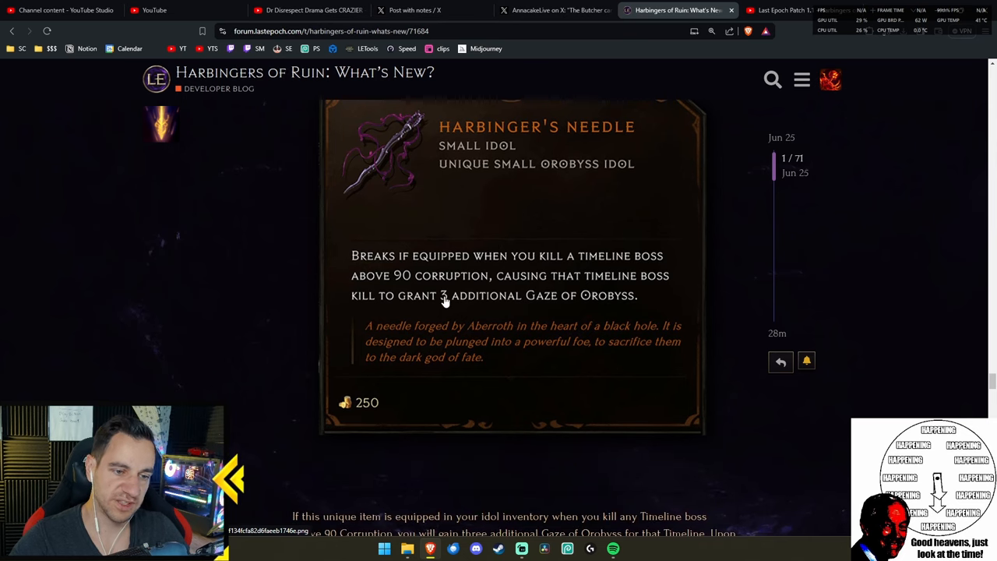
mouse_move(615, 344)
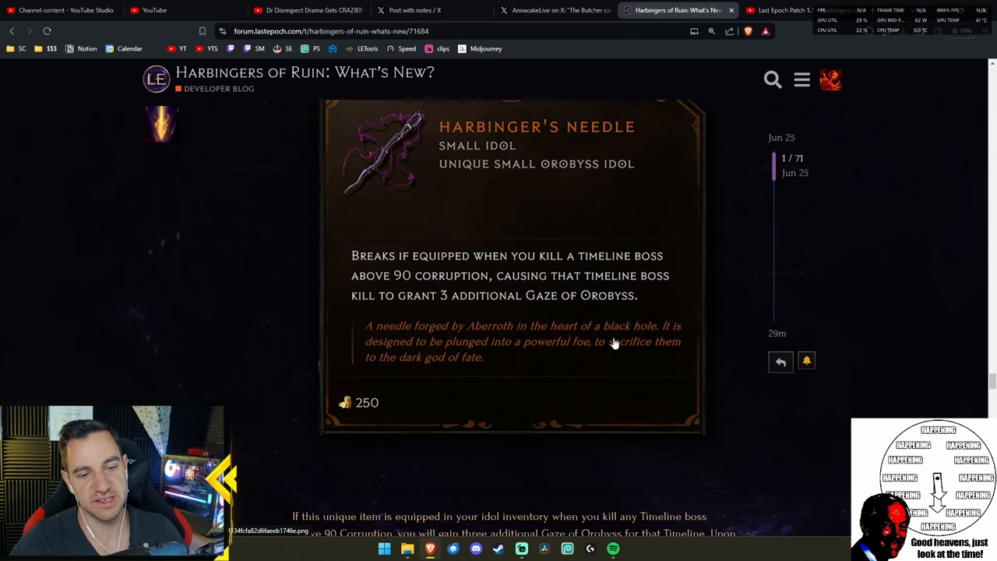
mouse_move(501, 305)
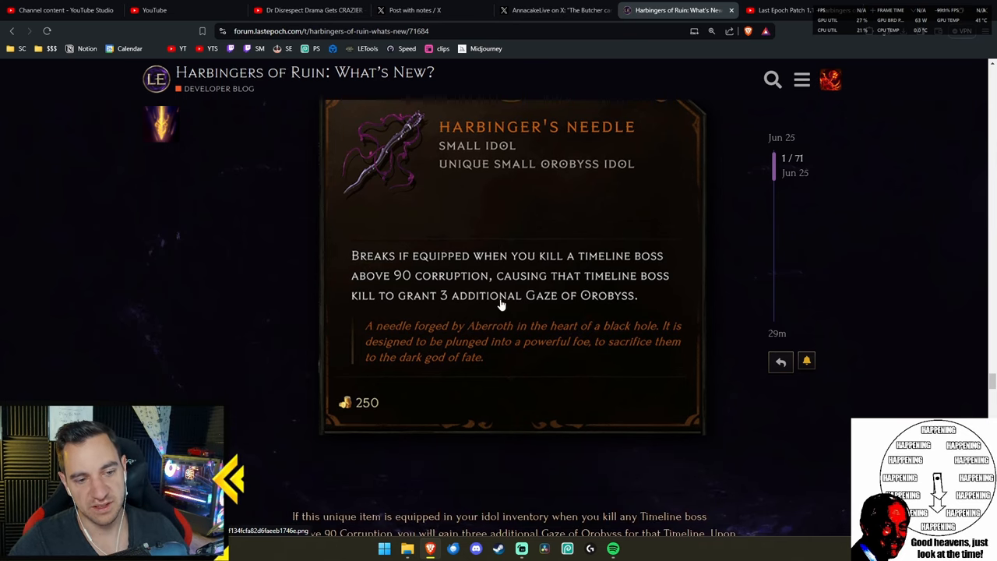
mouse_move(498, 304)
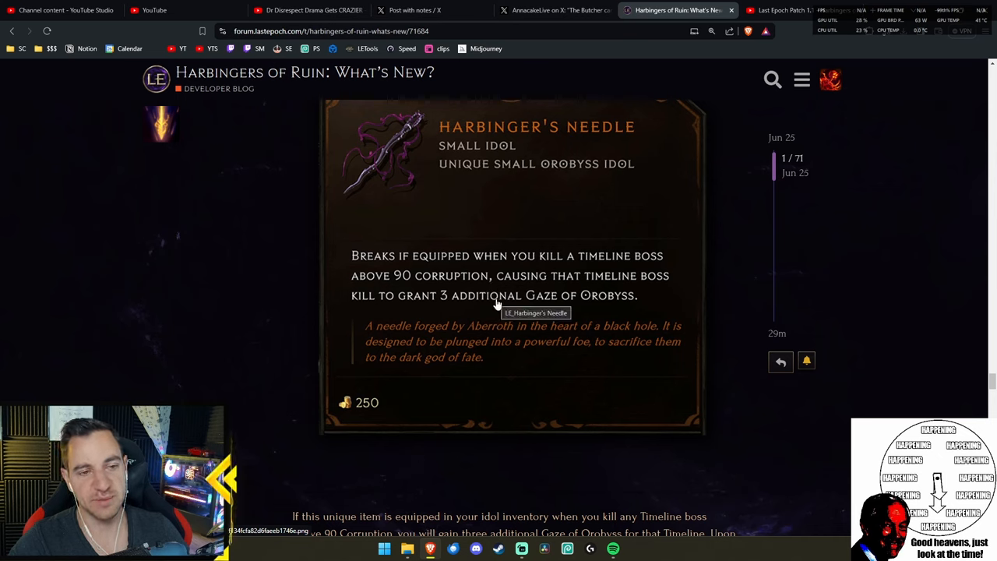
mouse_move(467, 308)
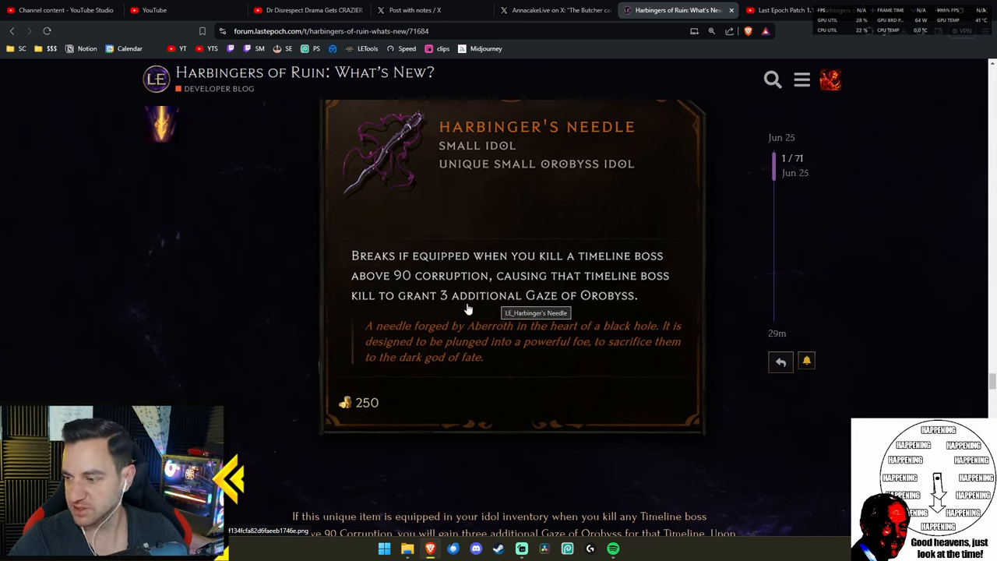
mouse_move(530, 188)
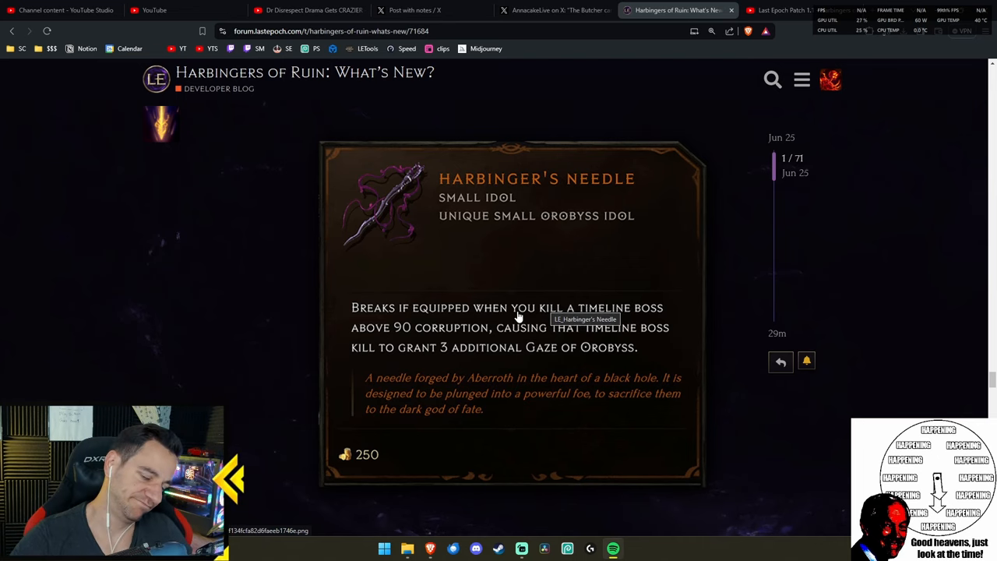
mouse_move(584, 301)
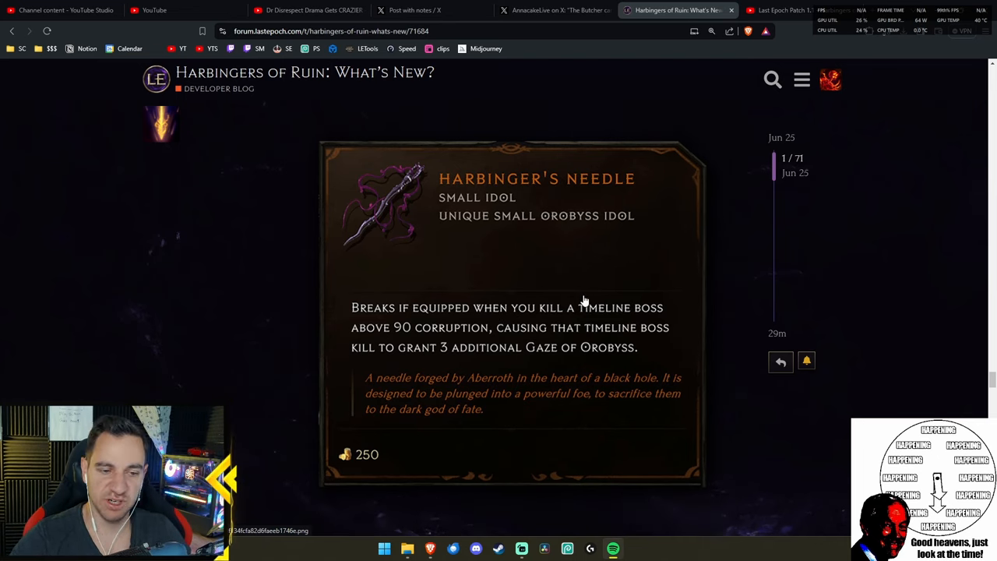
scroll("down", 3)
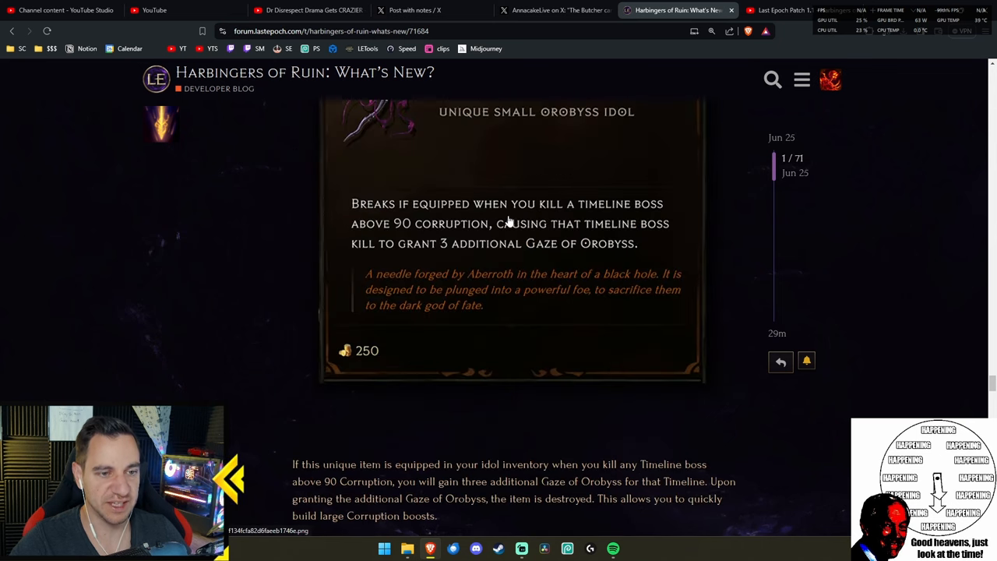
scroll("down", 3)
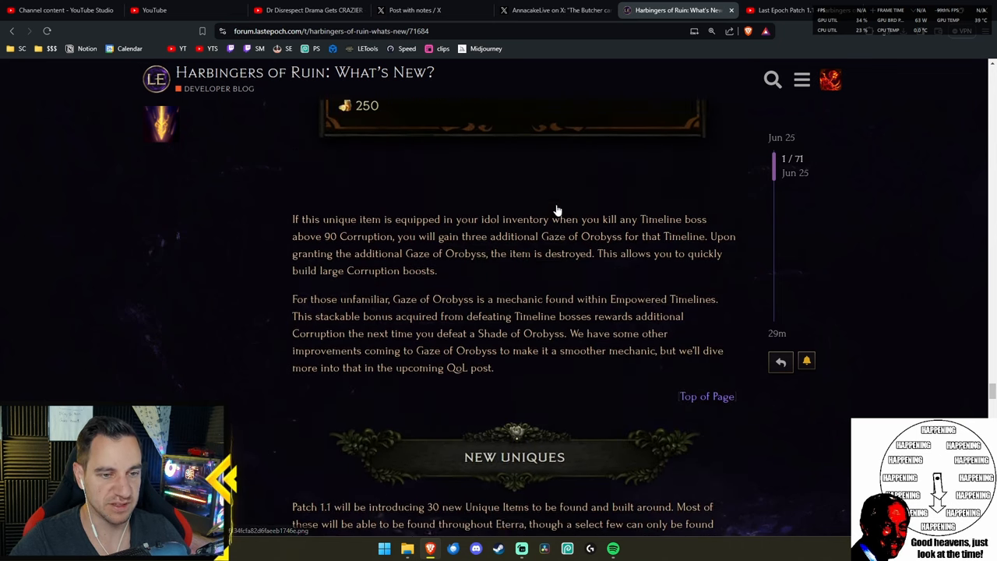
- Reach the New Uniques intro and enlarge the four cards, Event Horizon through Phase Point
scroll("down", 3)
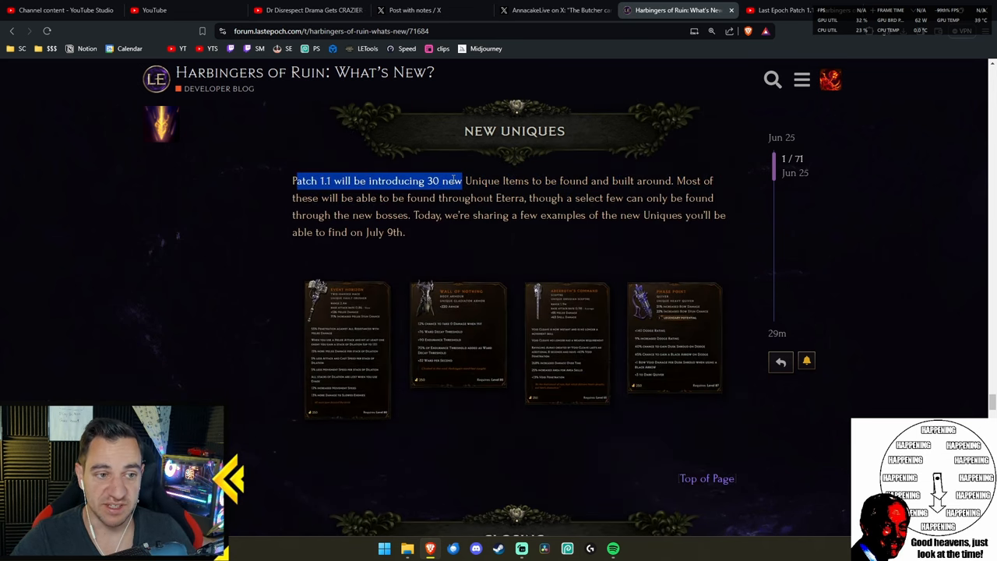
left_click_drag(461, 180, 564, 180)
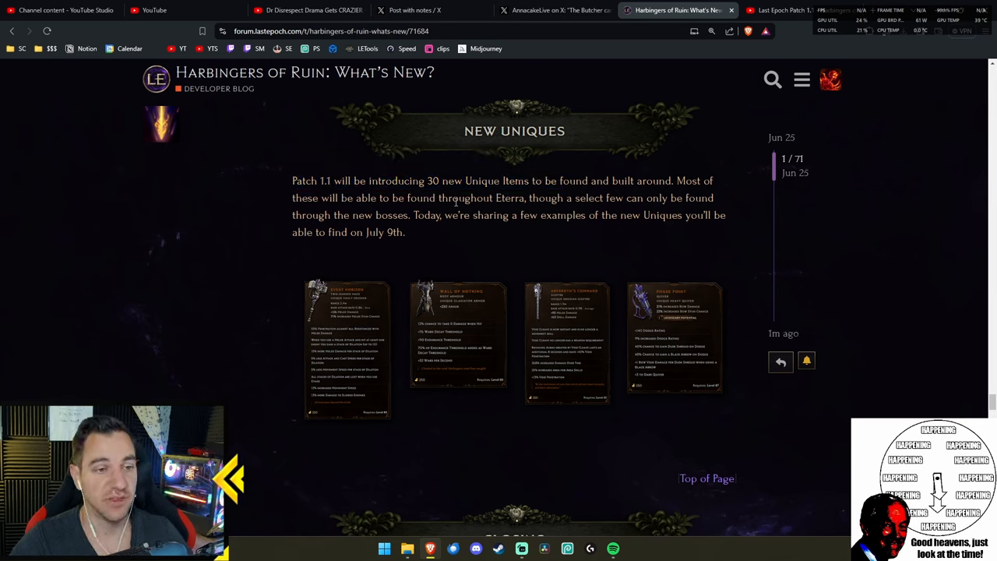
mouse_move(495, 244)
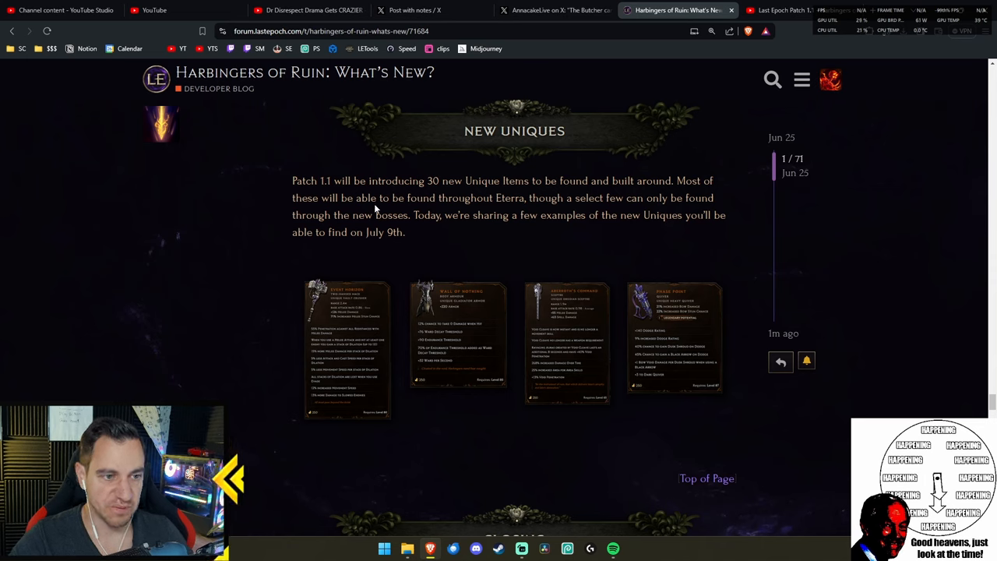
left_click_drag(603, 198, 684, 197)
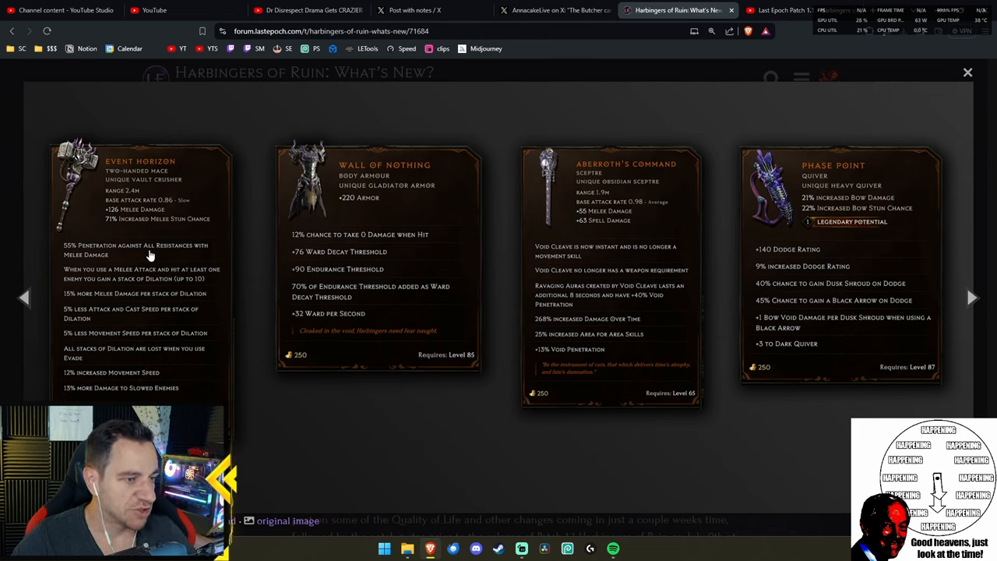
mouse_move(94, 219)
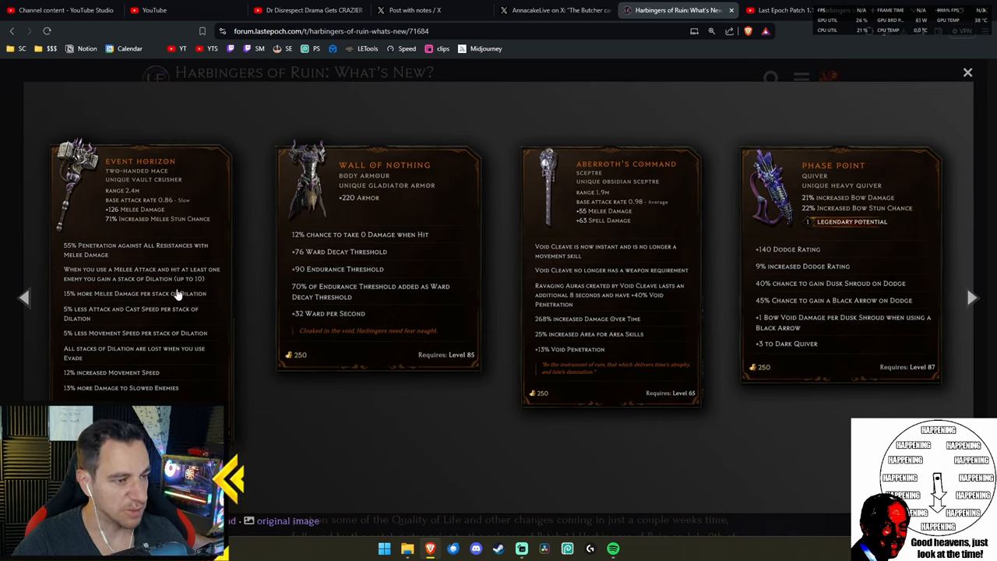
mouse_move(82, 315)
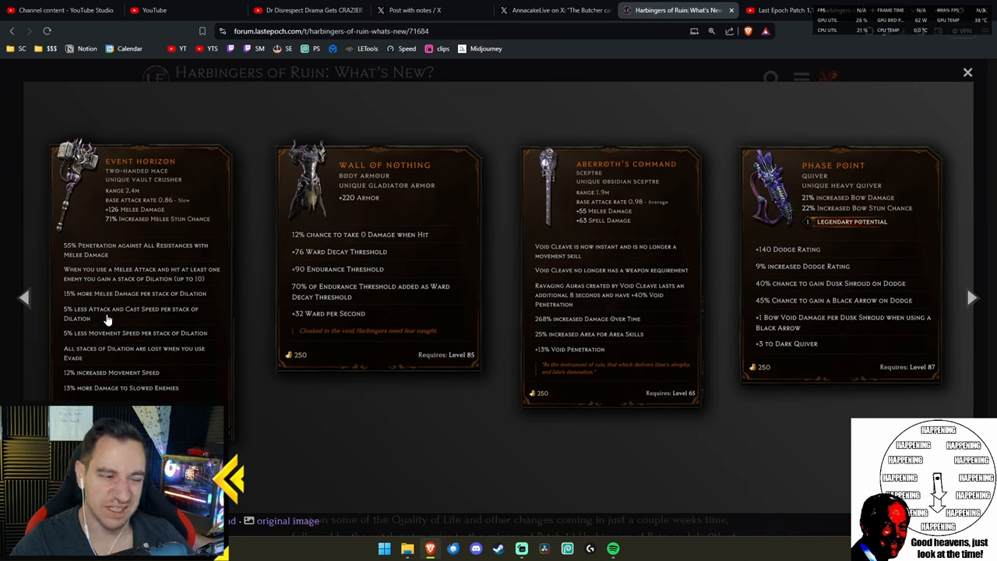
mouse_move(110, 320)
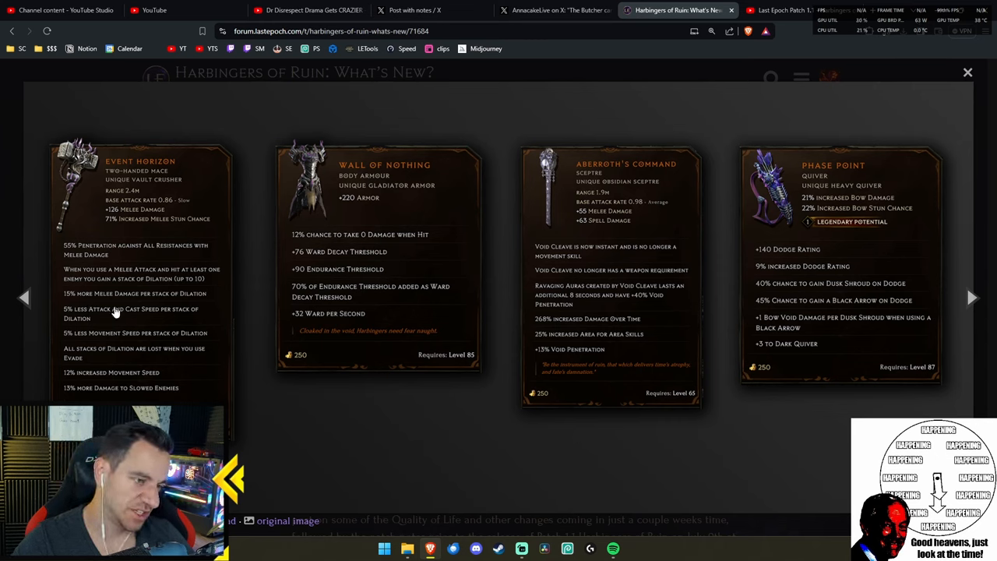
mouse_move(121, 337)
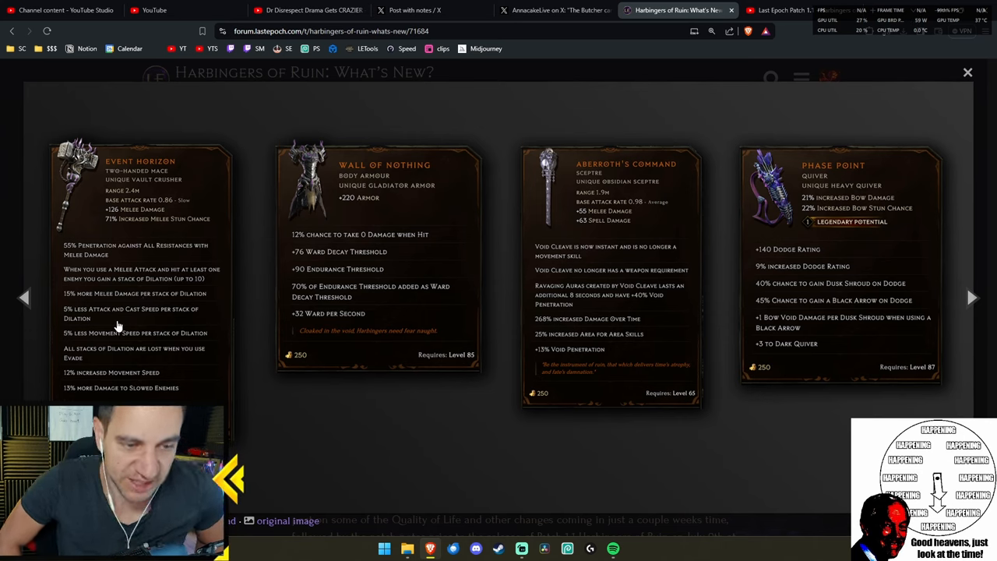
mouse_move(196, 233)
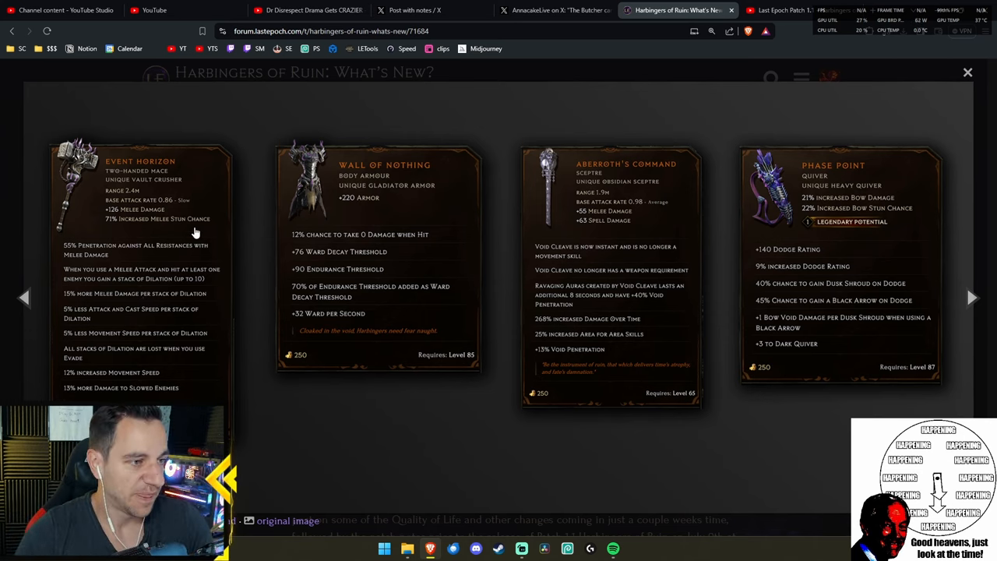
mouse_move(134, 299)
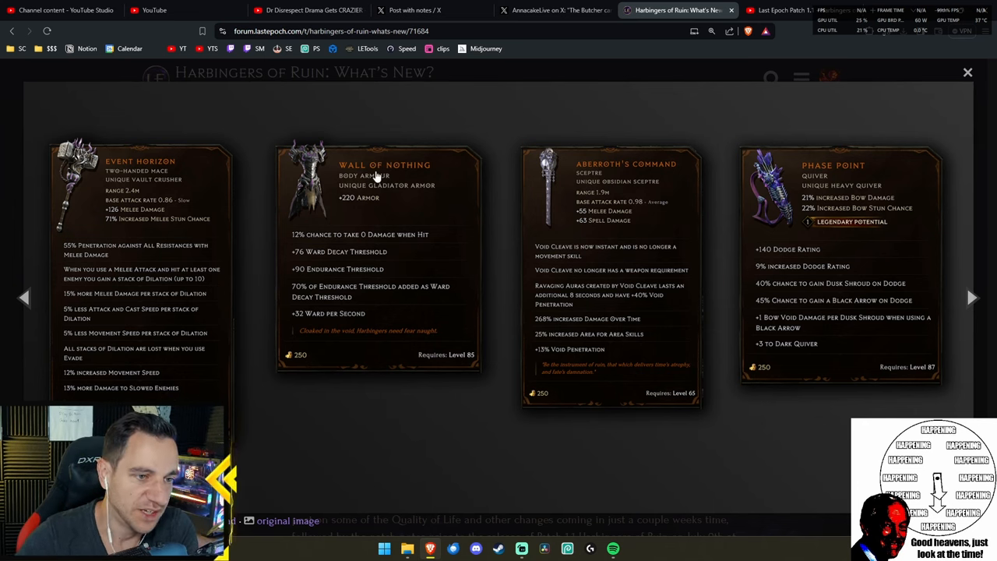
mouse_move(350, 242)
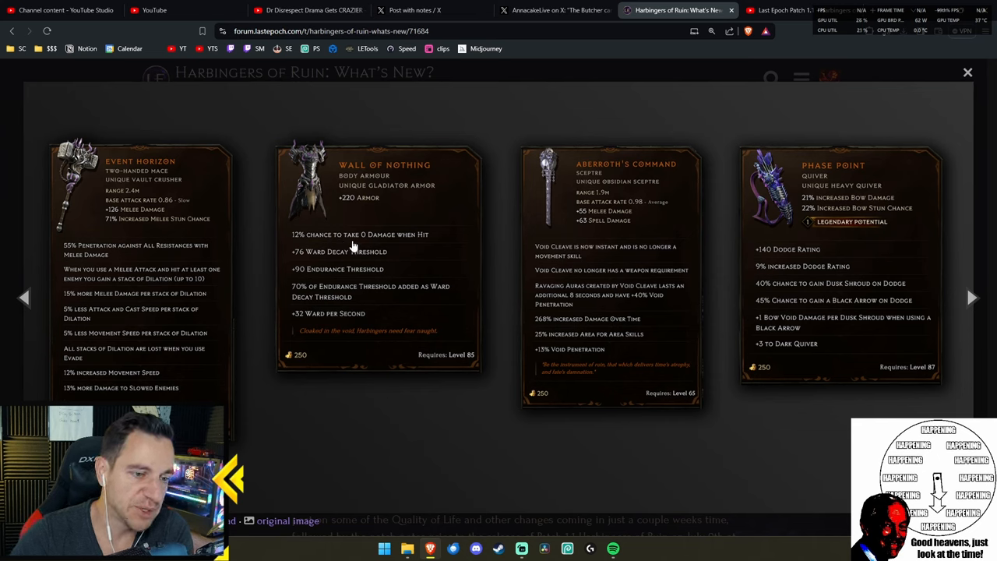
mouse_move(363, 243)
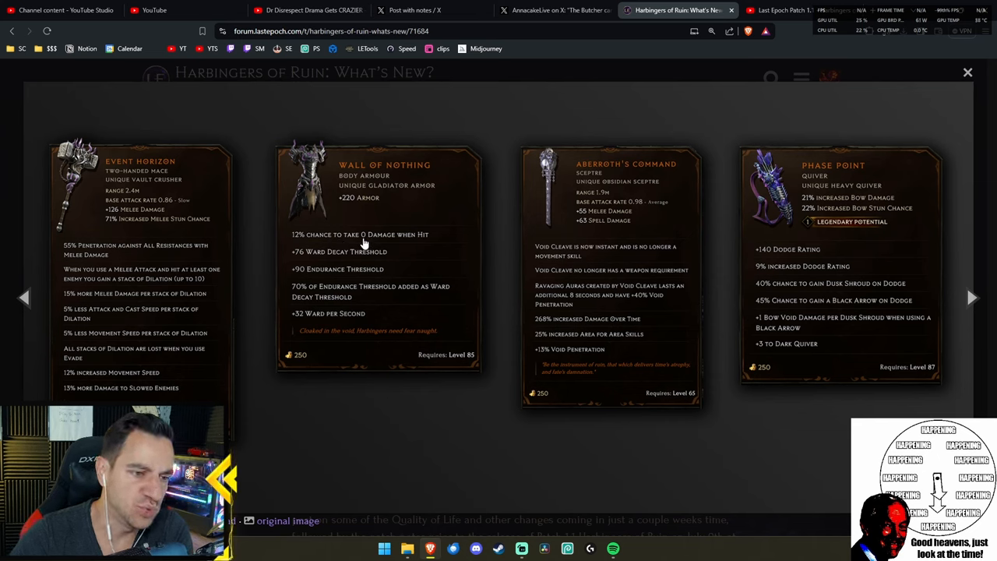
mouse_move(299, 243)
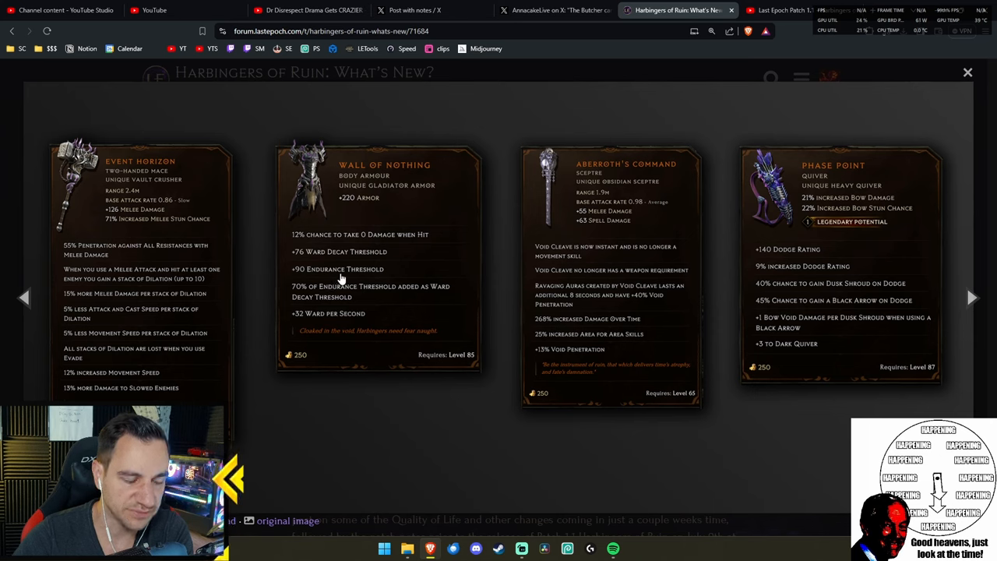
mouse_move(374, 261)
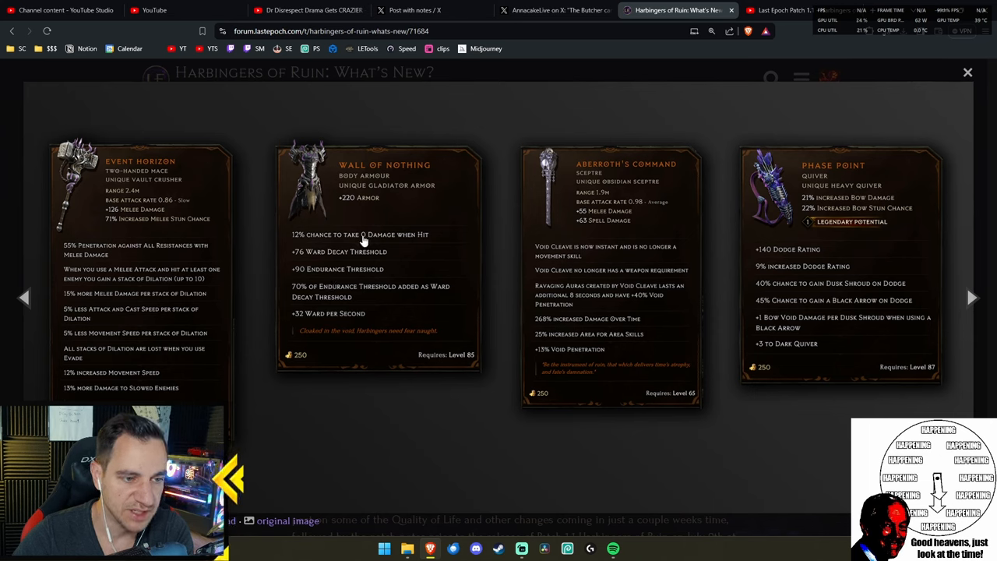
mouse_move(306, 240)
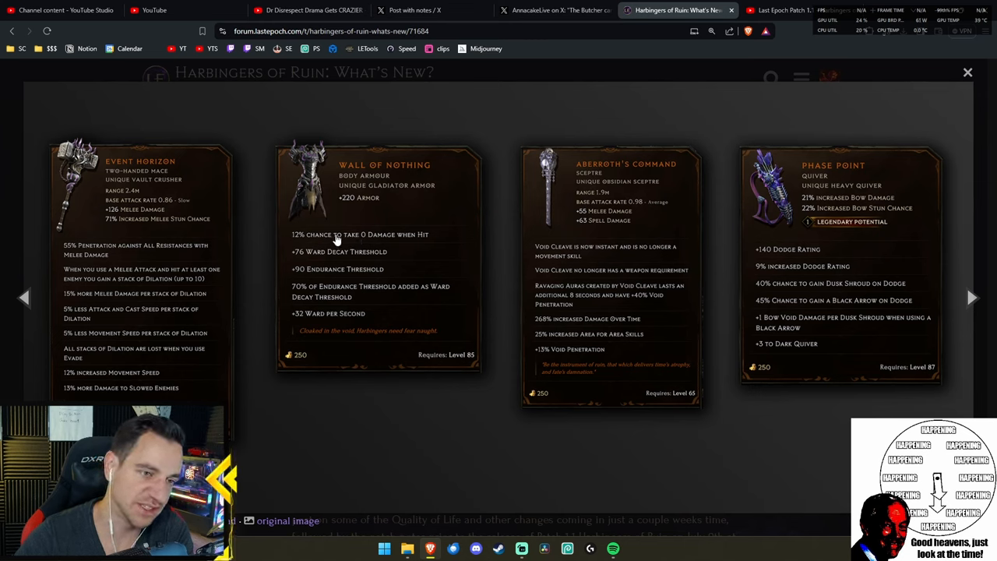
mouse_move(362, 247)
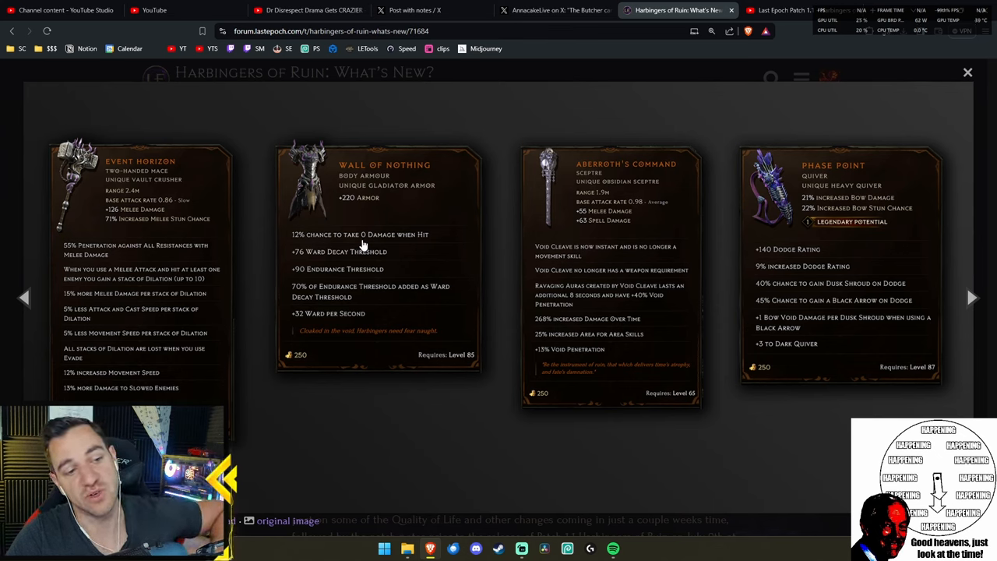
mouse_move(396, 238)
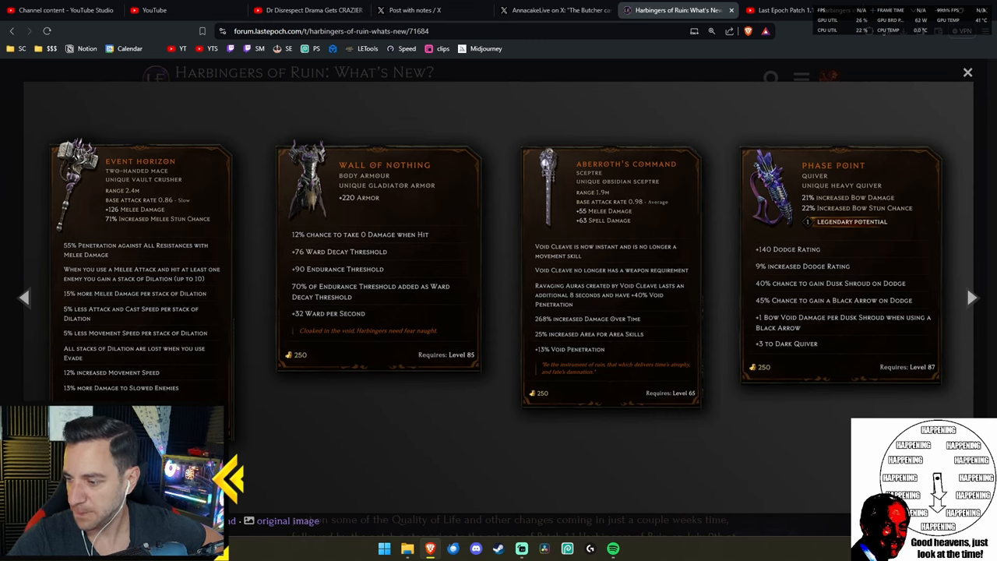
mouse_move(592, 182)
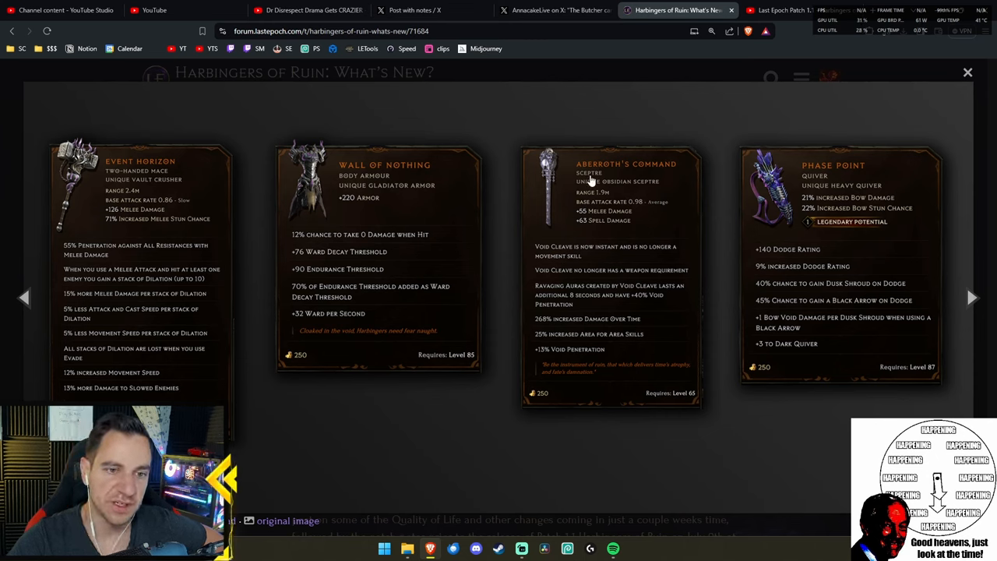
mouse_move(595, 219)
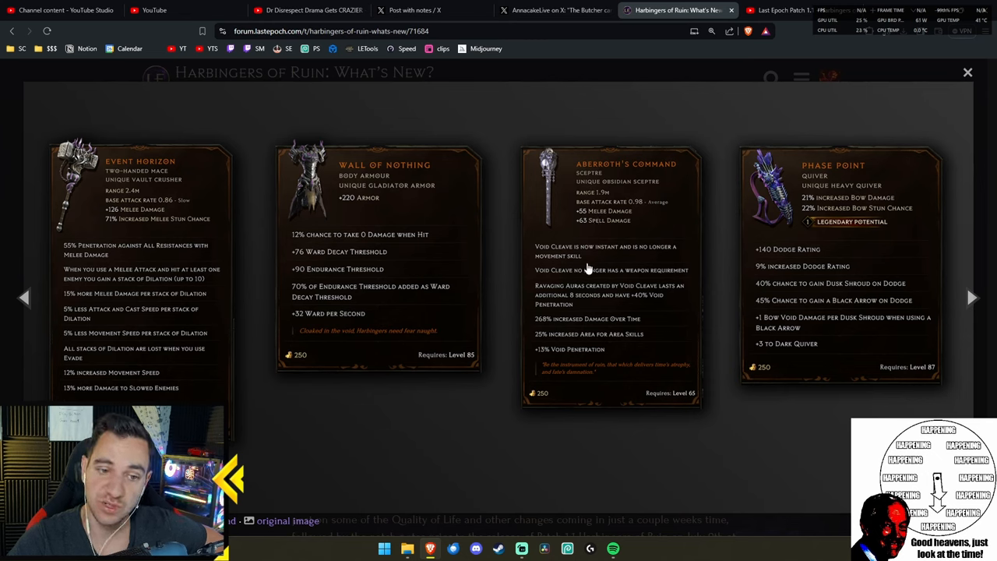
mouse_move(668, 278)
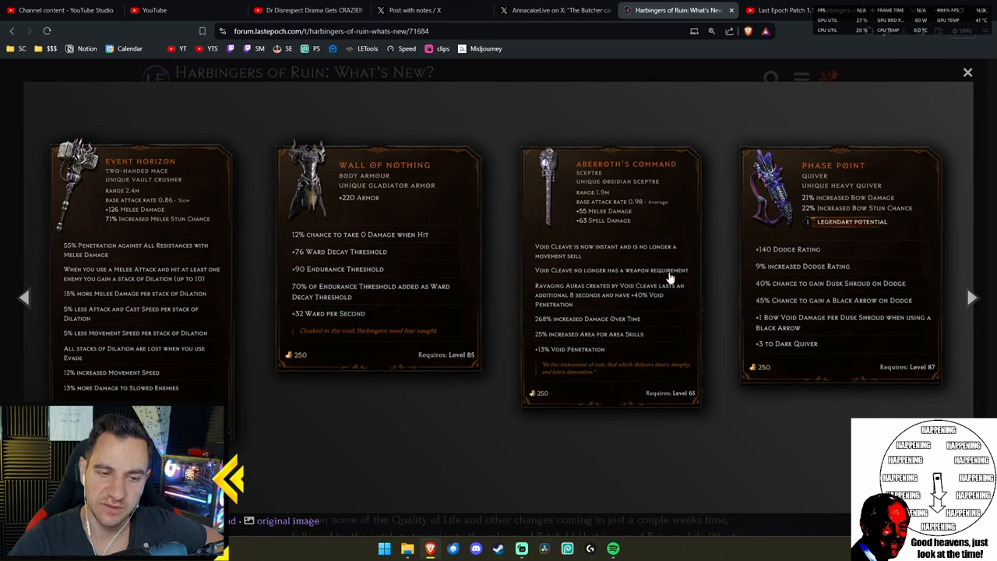
mouse_move(641, 277)
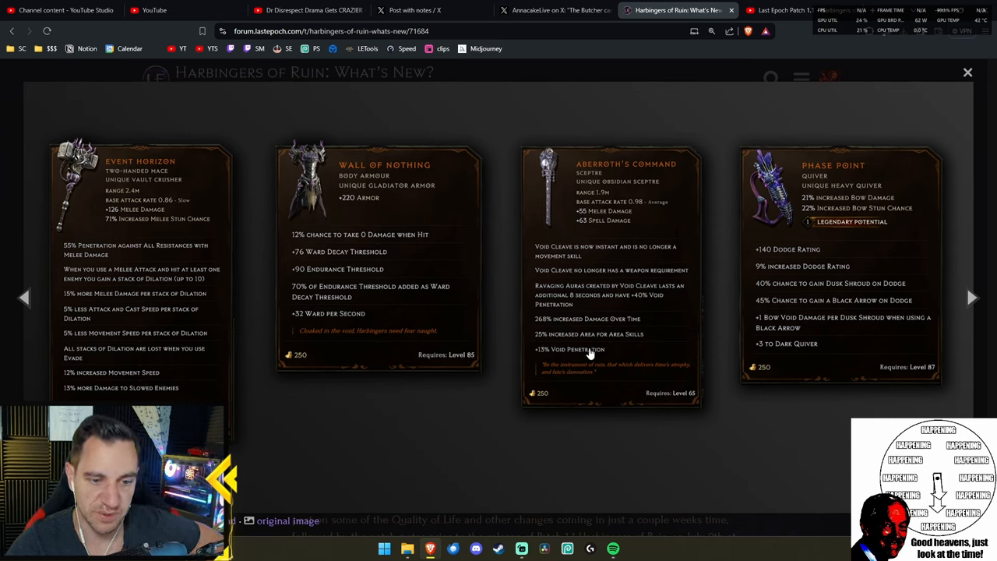
mouse_move(581, 243)
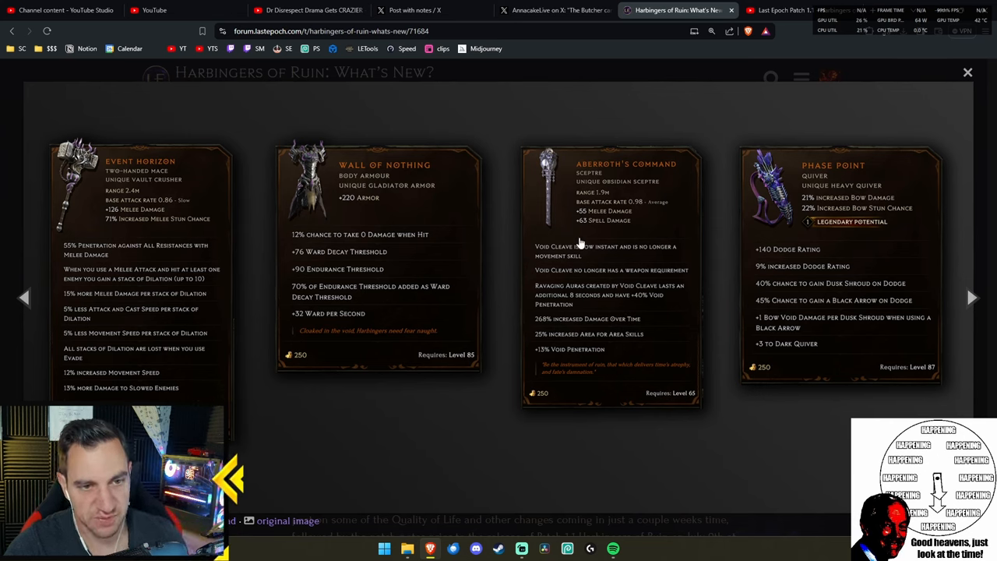
mouse_move(594, 275)
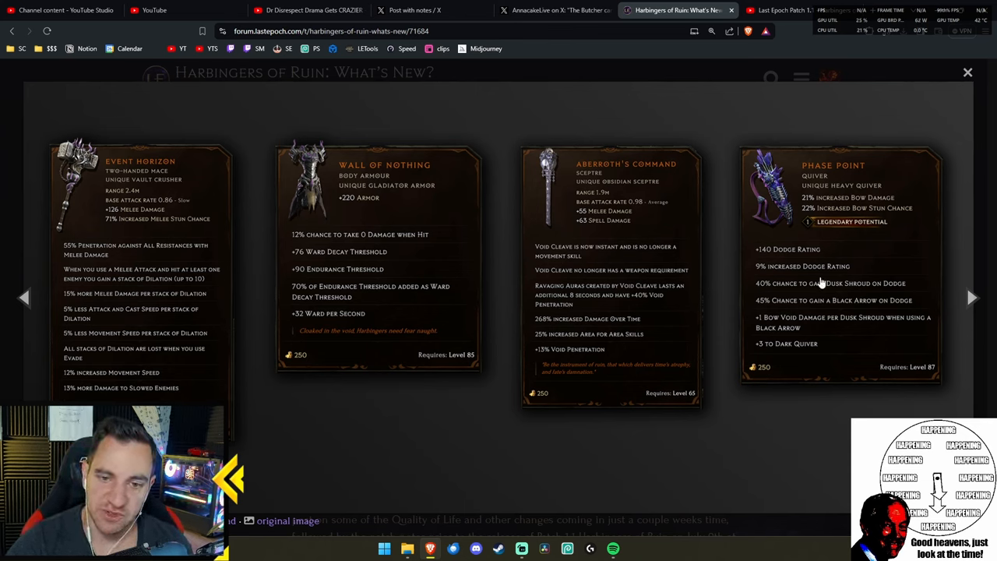
mouse_move(806, 310)
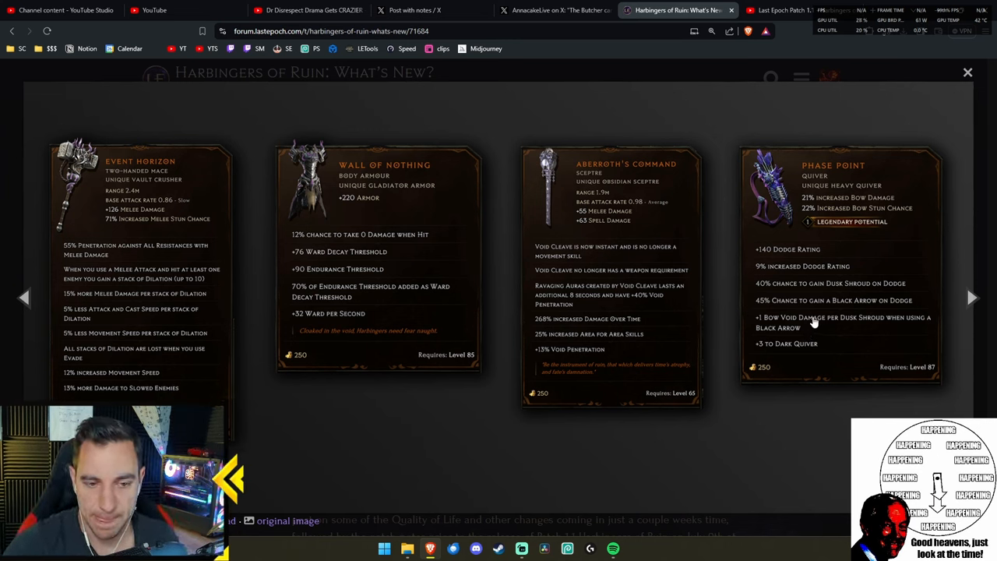
mouse_move(341, 288)
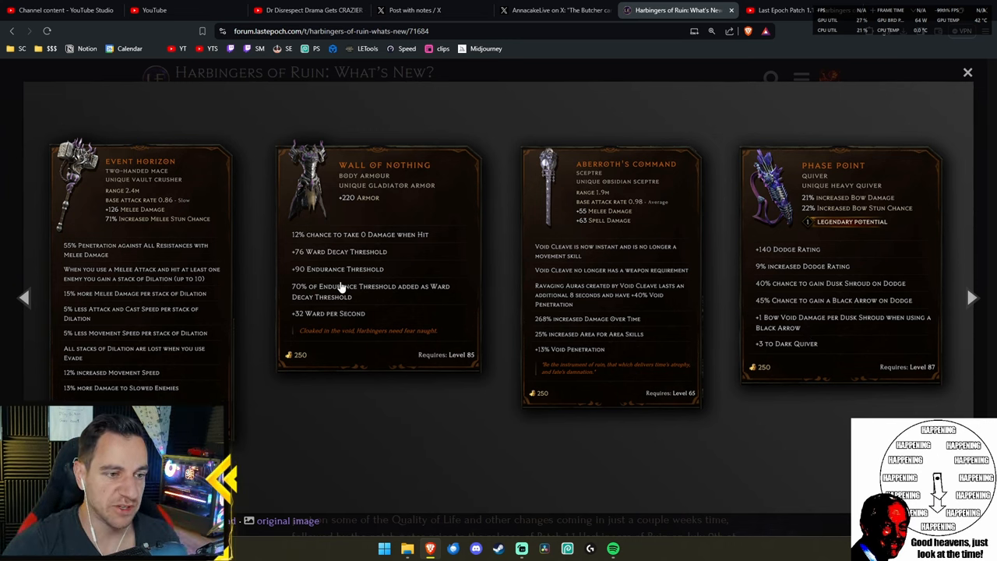
mouse_move(377, 232)
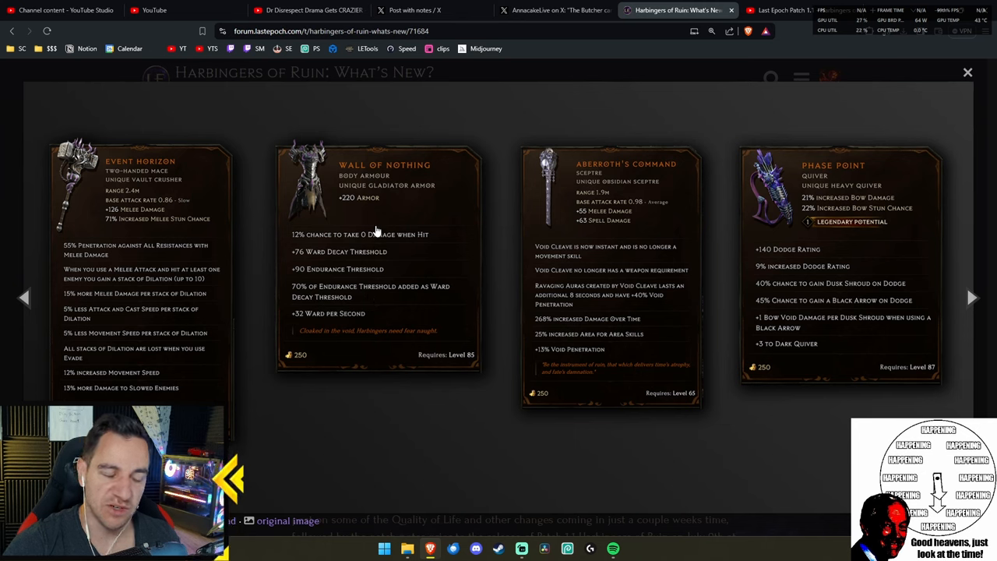
mouse_move(366, 234)
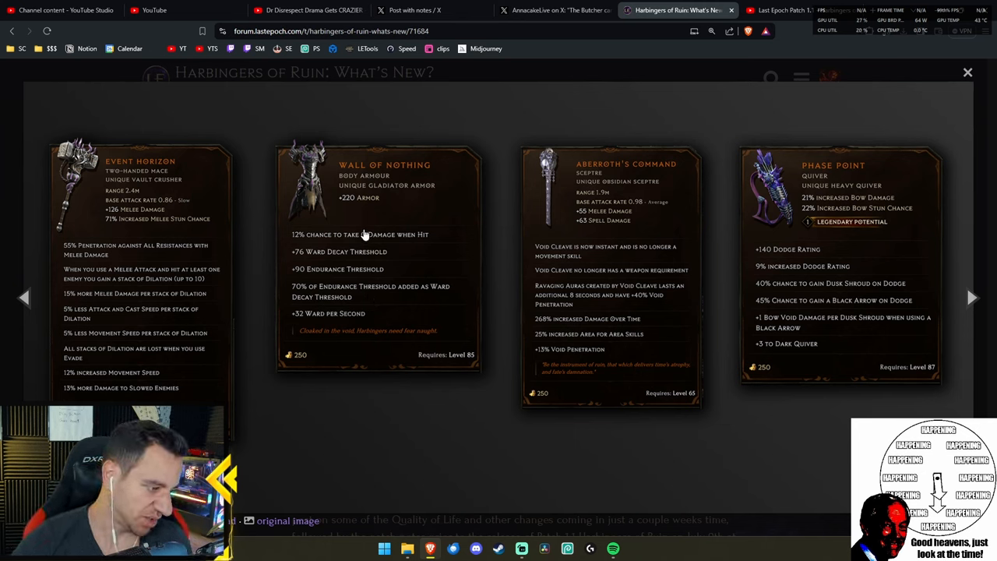
mouse_move(609, 233)
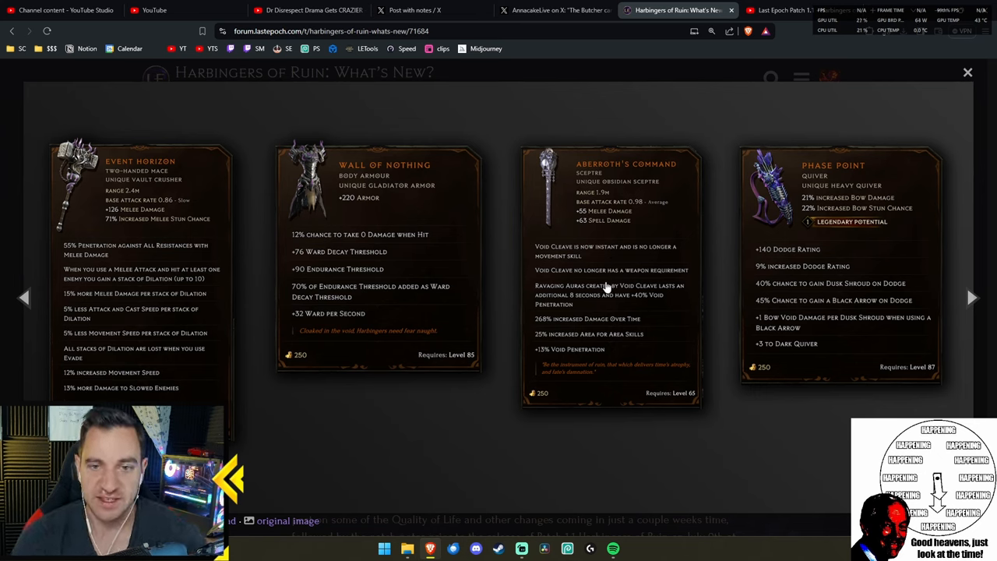
mouse_move(129, 282)
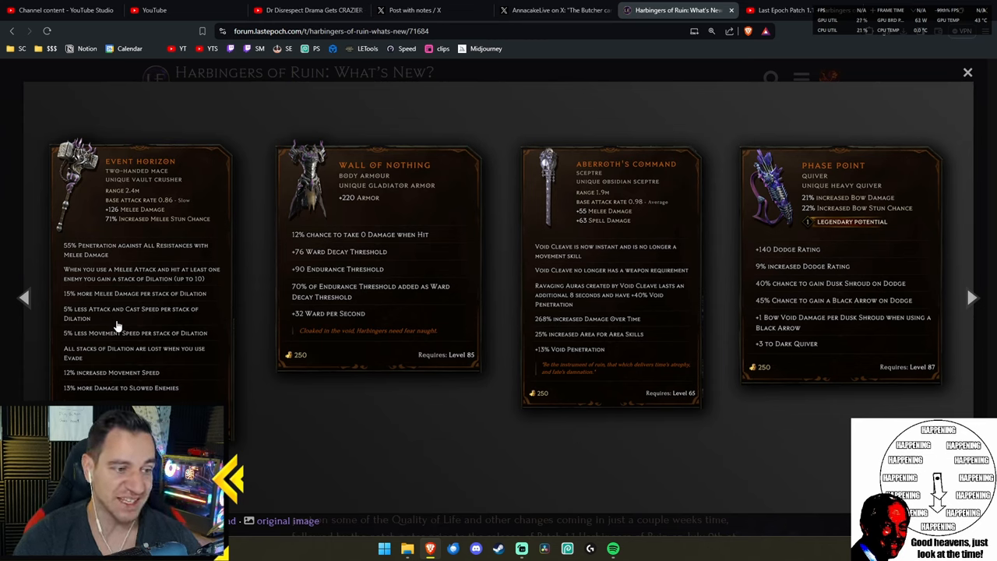
mouse_move(171, 333)
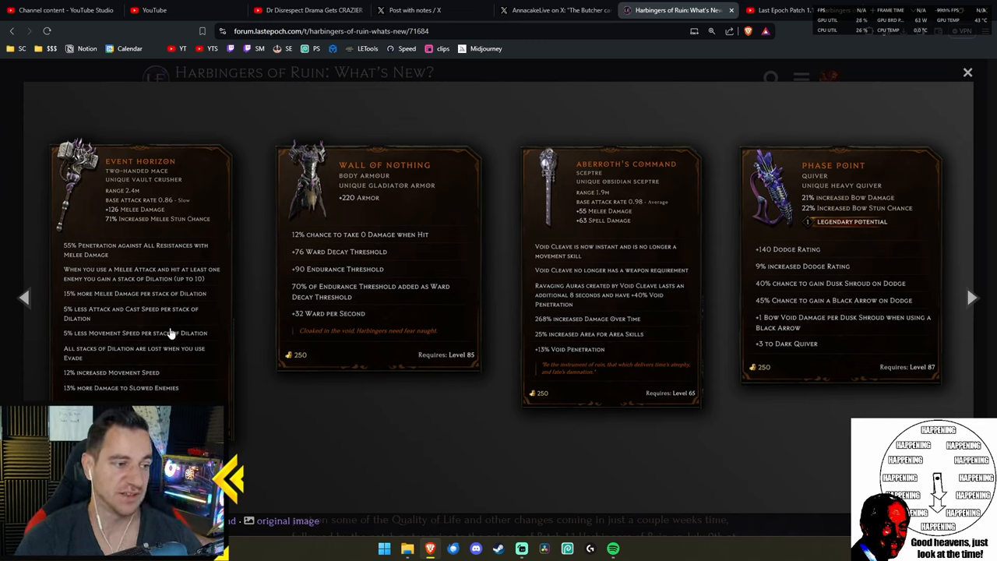
mouse_move(148, 343)
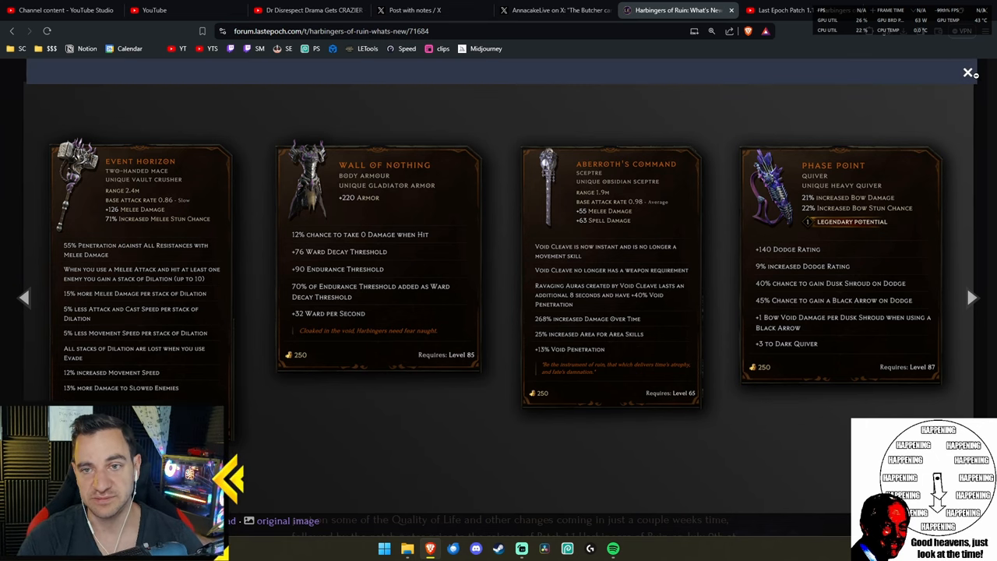
- Close the enlarged new uniques image and resume scrolling the blog
left_click(968, 72)
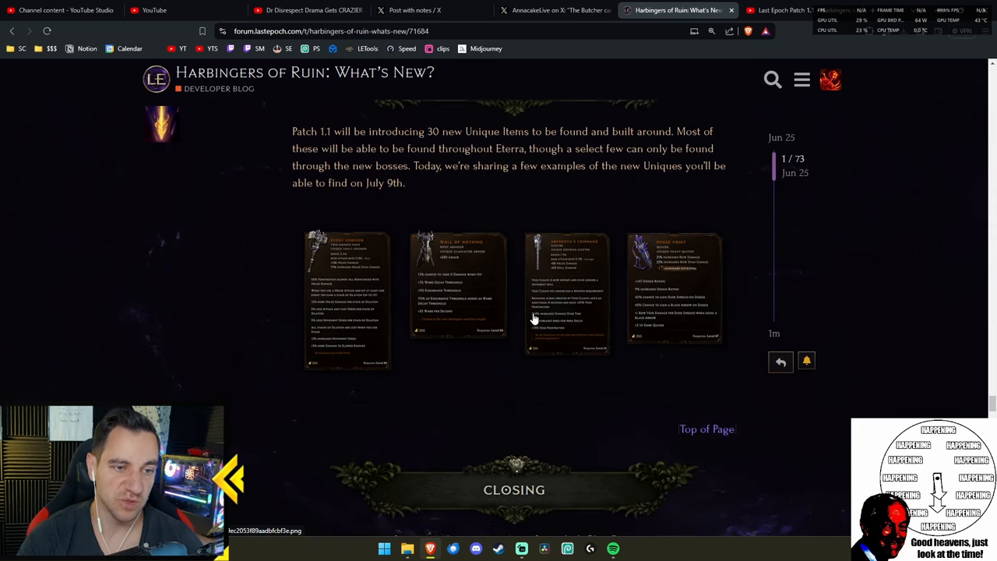
scroll("down", 3)
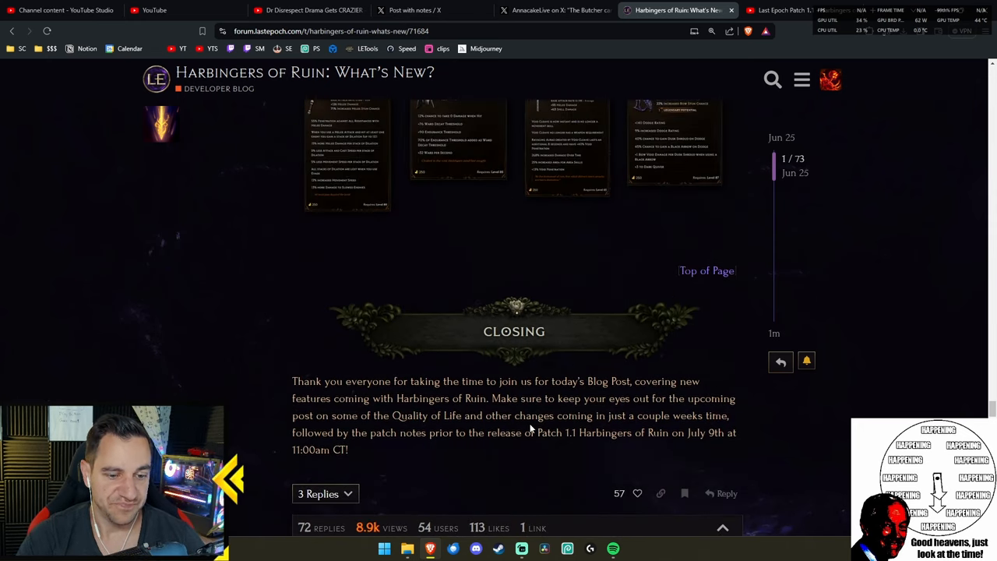
scroll("up", 3)
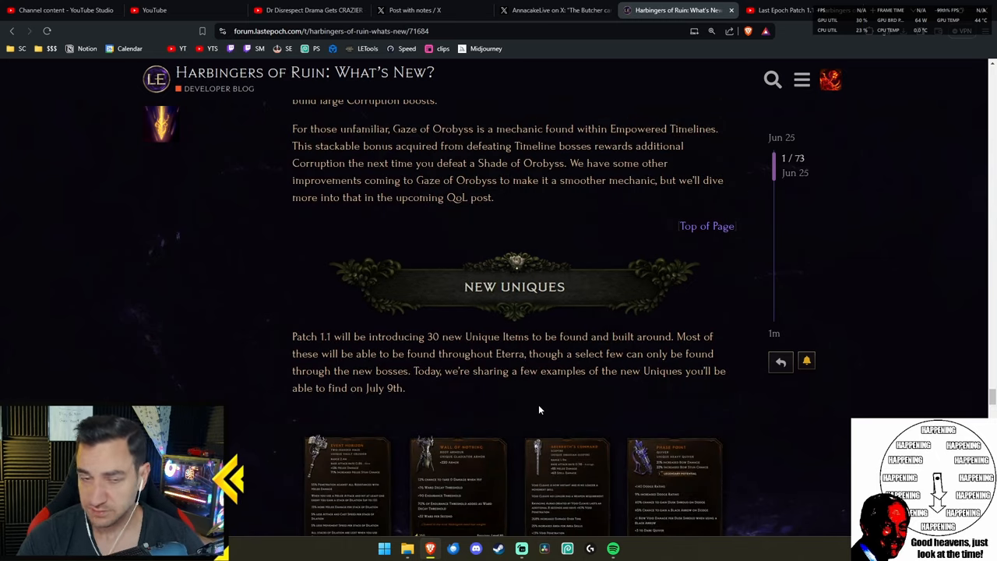
scroll("down", 3)
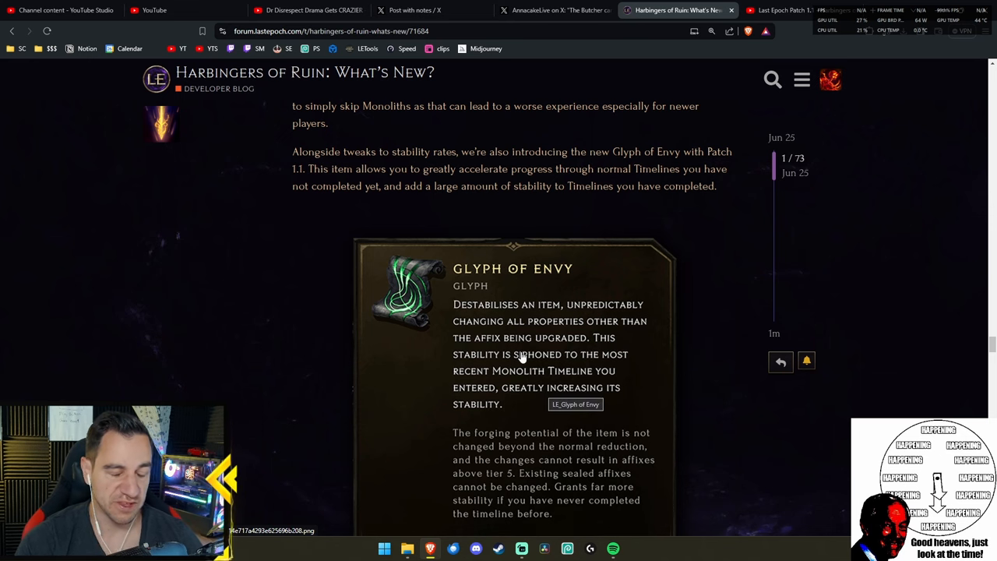
scroll("down", 3)
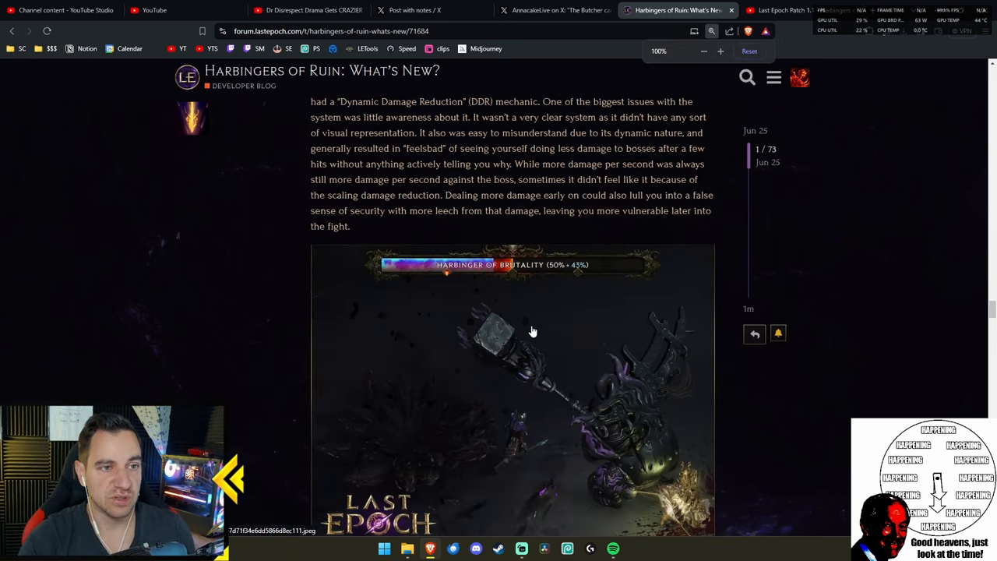
- Scroll past the Forgotten Knights Faction section to the Pinnacle Boss altar image
scroll("down", 3)
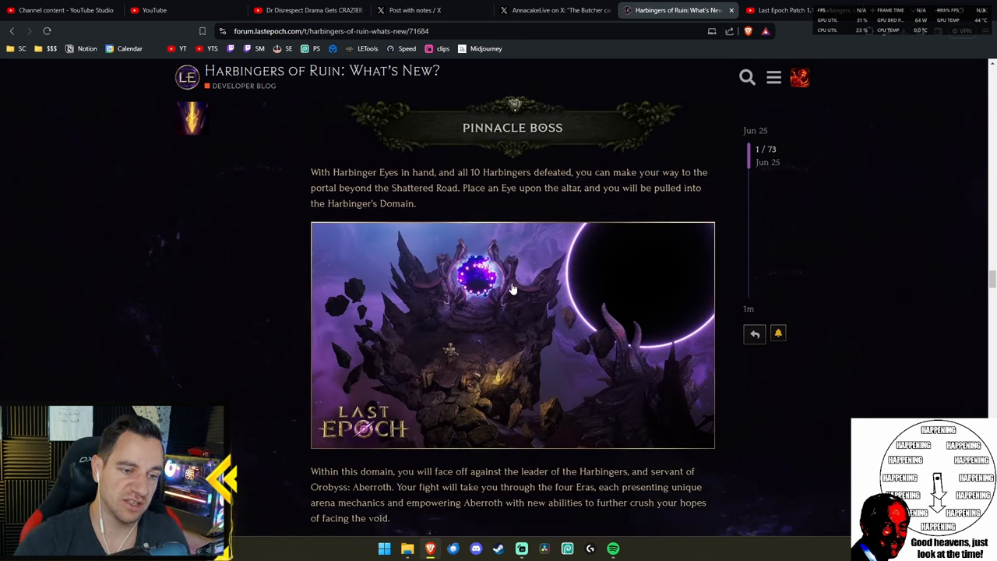
scroll("down", 3)
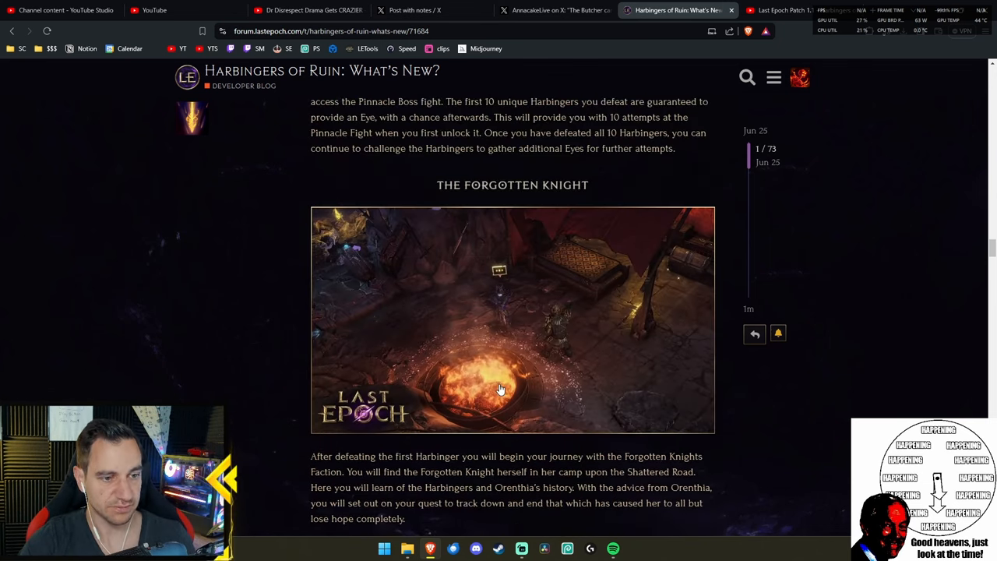
scroll("down", 3)
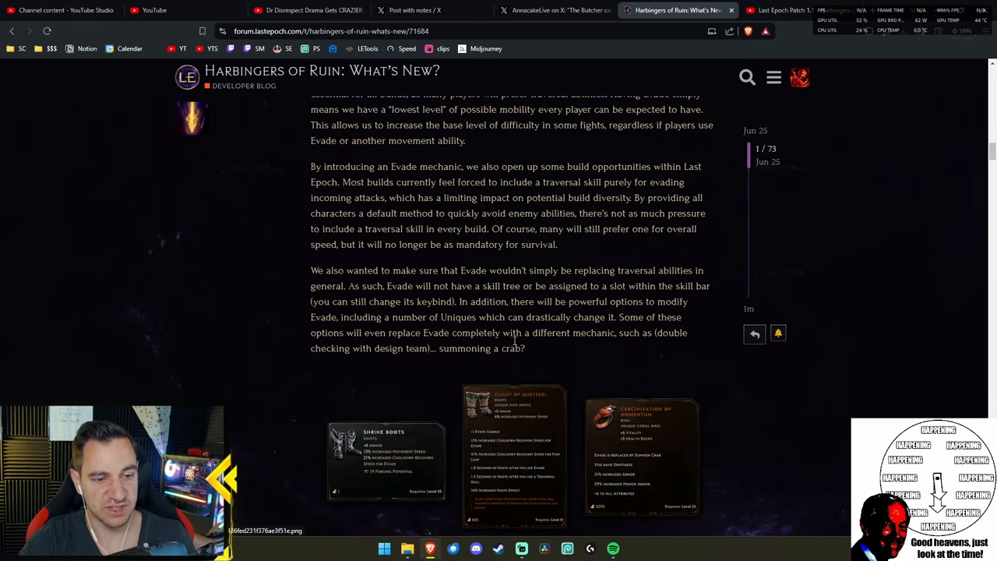
scroll("down", 3)
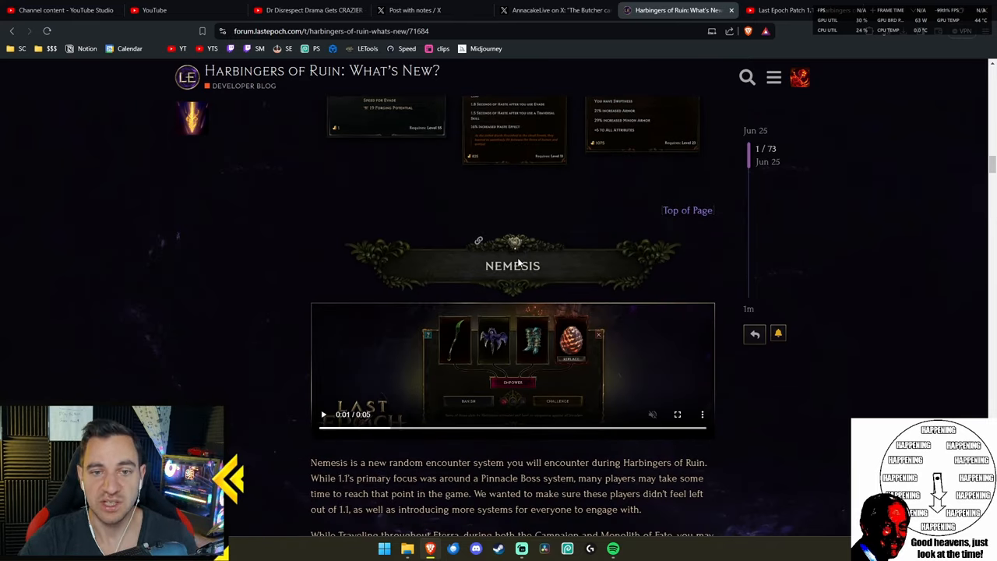
scroll("down", 3)
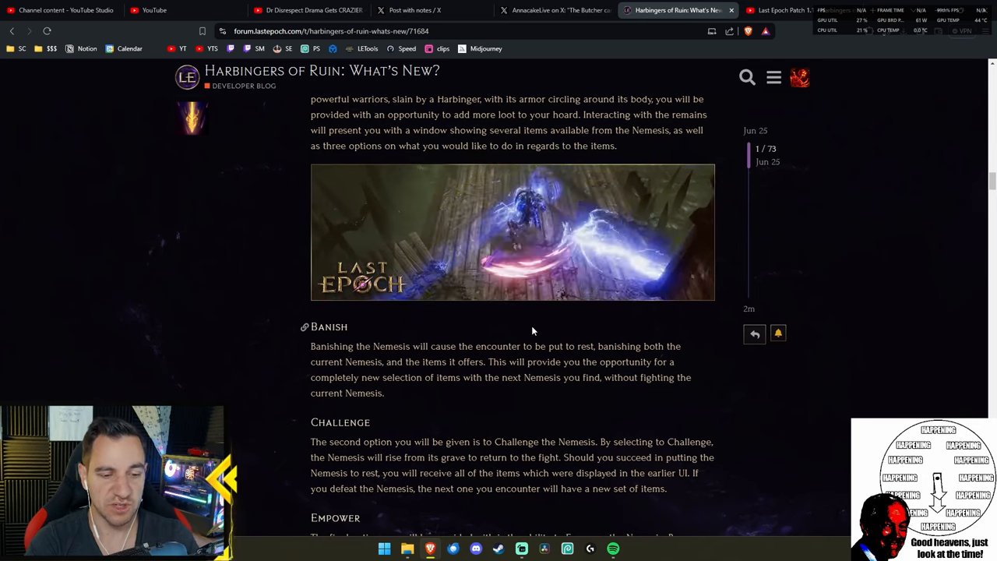
scroll("down", 3)
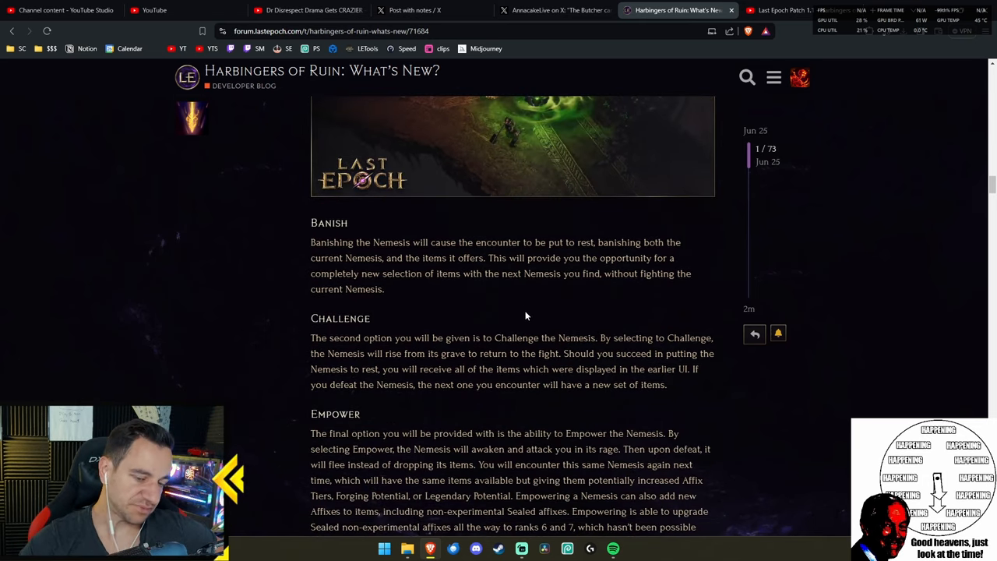
scroll("down", 3)
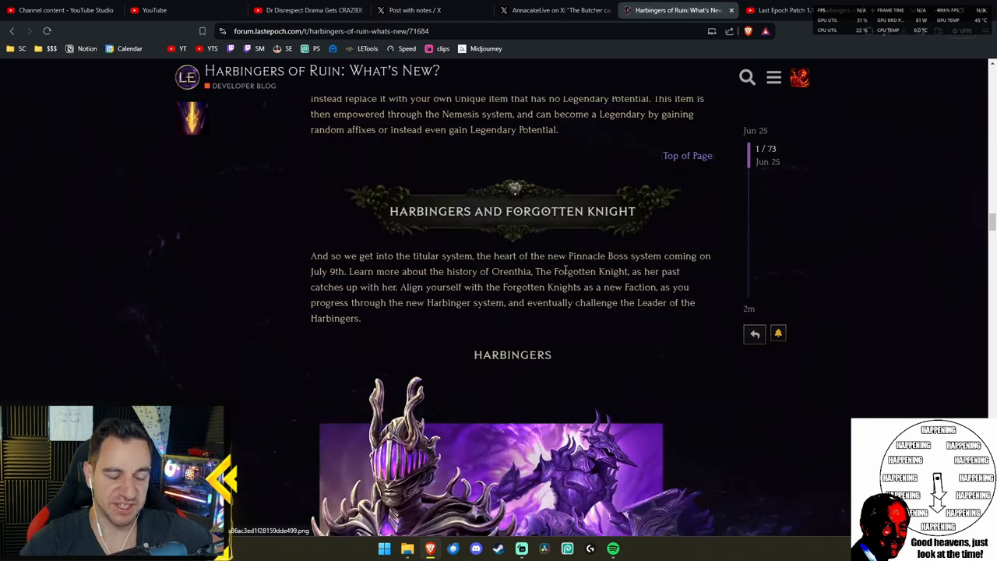
scroll("down", 3)
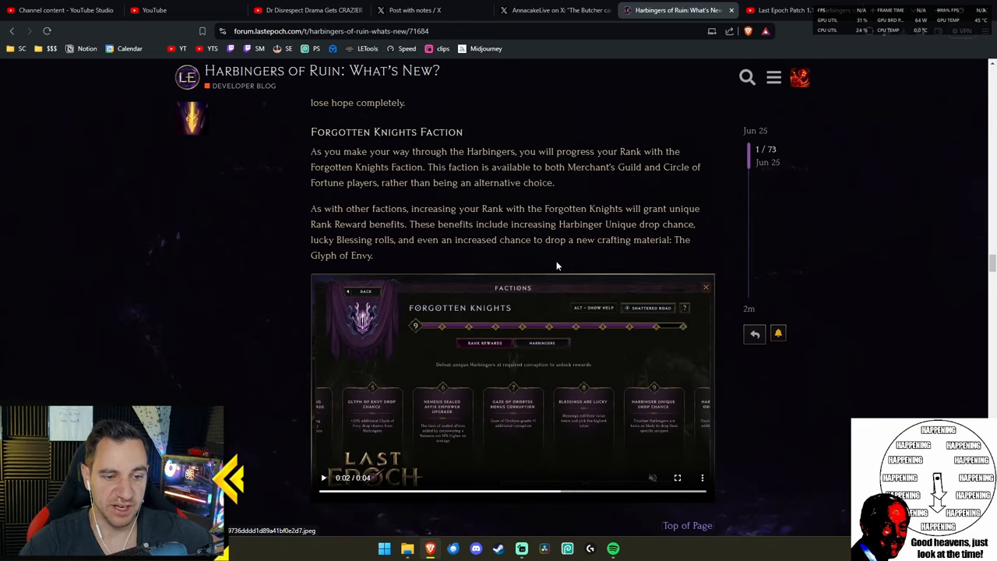
scroll("down", 3)
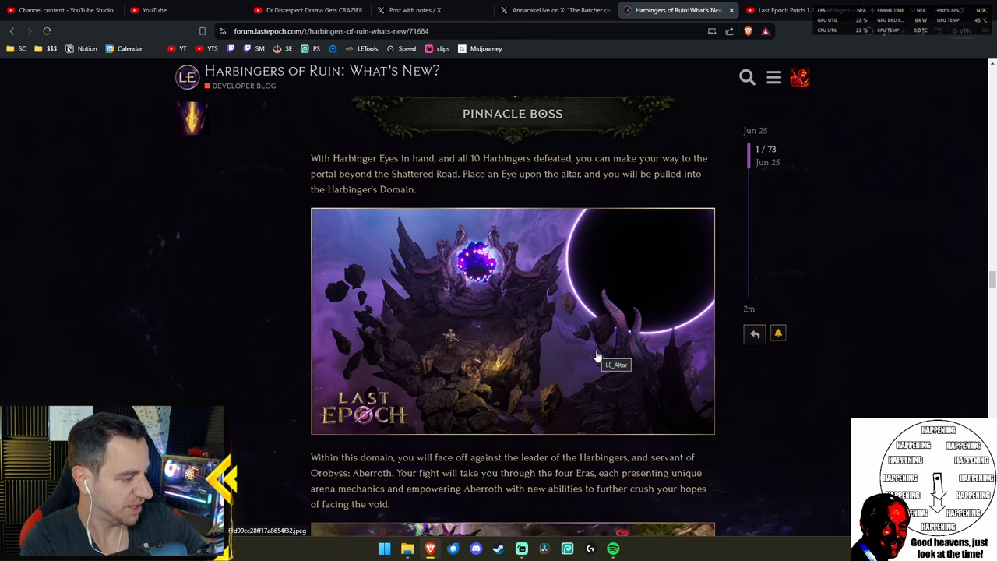
mouse_move(545, 359)
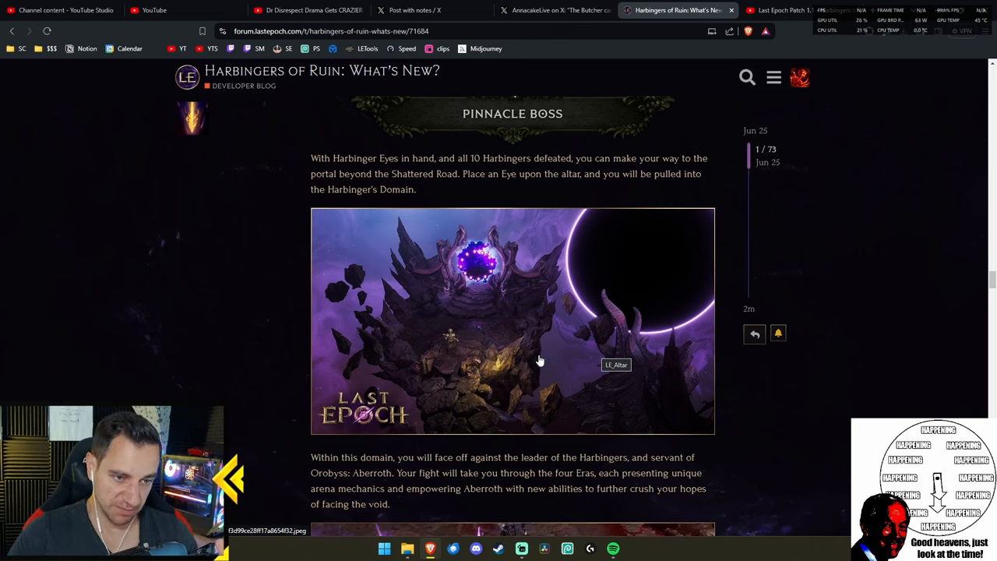
mouse_move(529, 348)
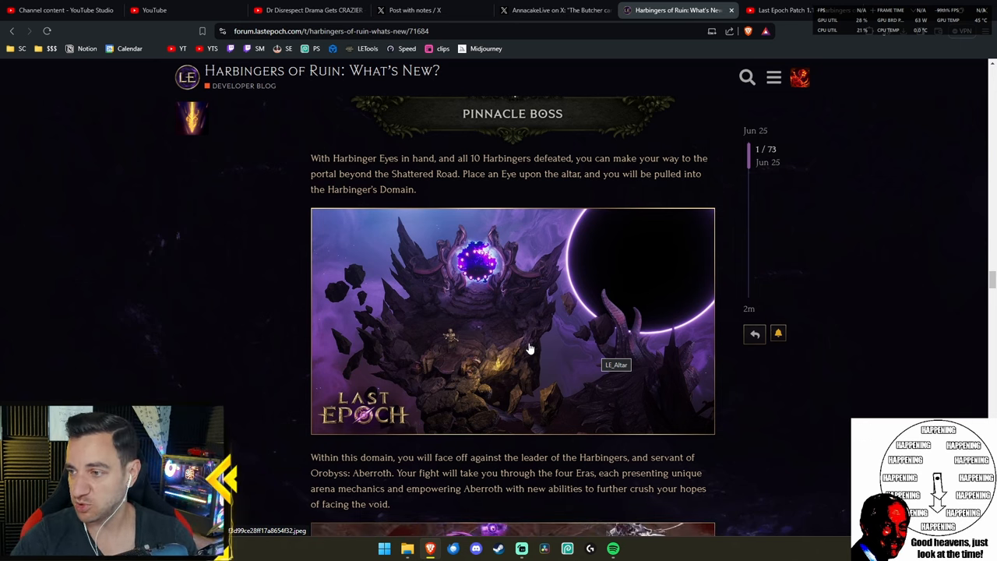
mouse_move(501, 338)
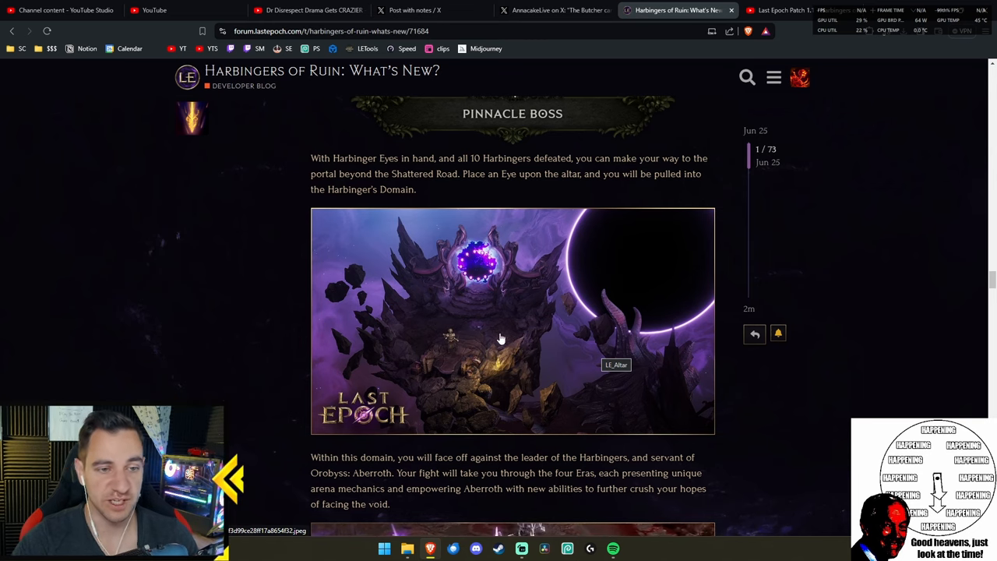